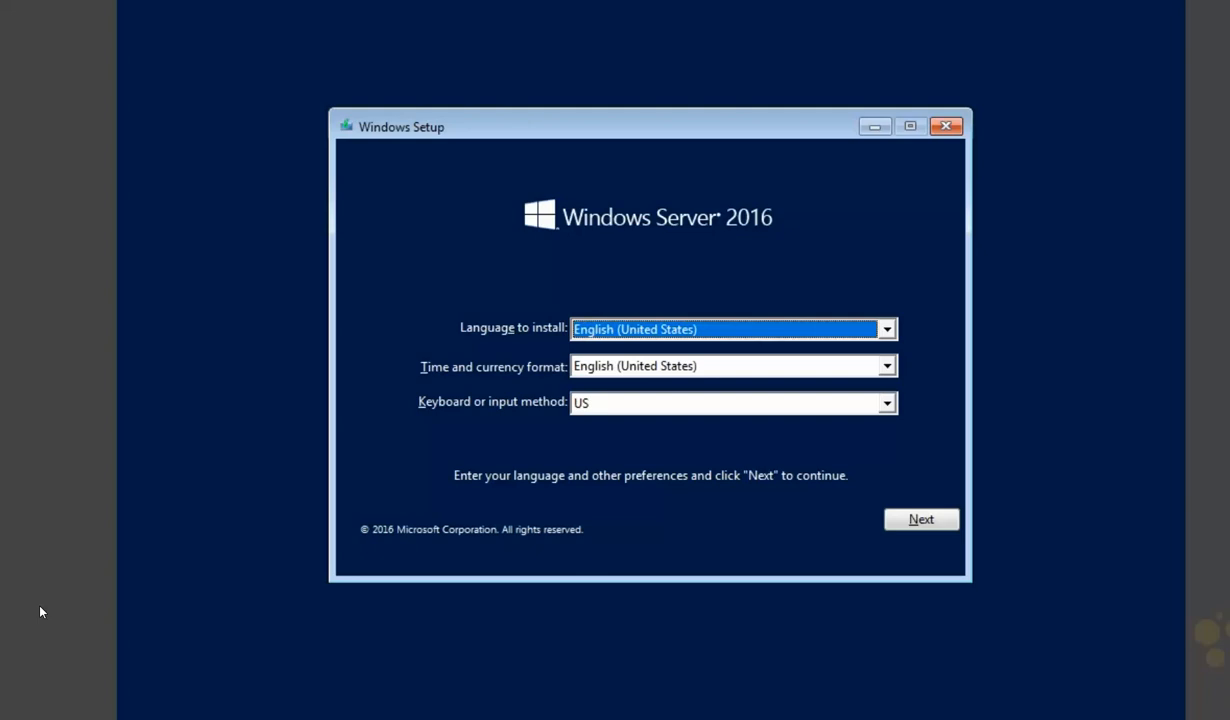
mouse_move(503, 366)
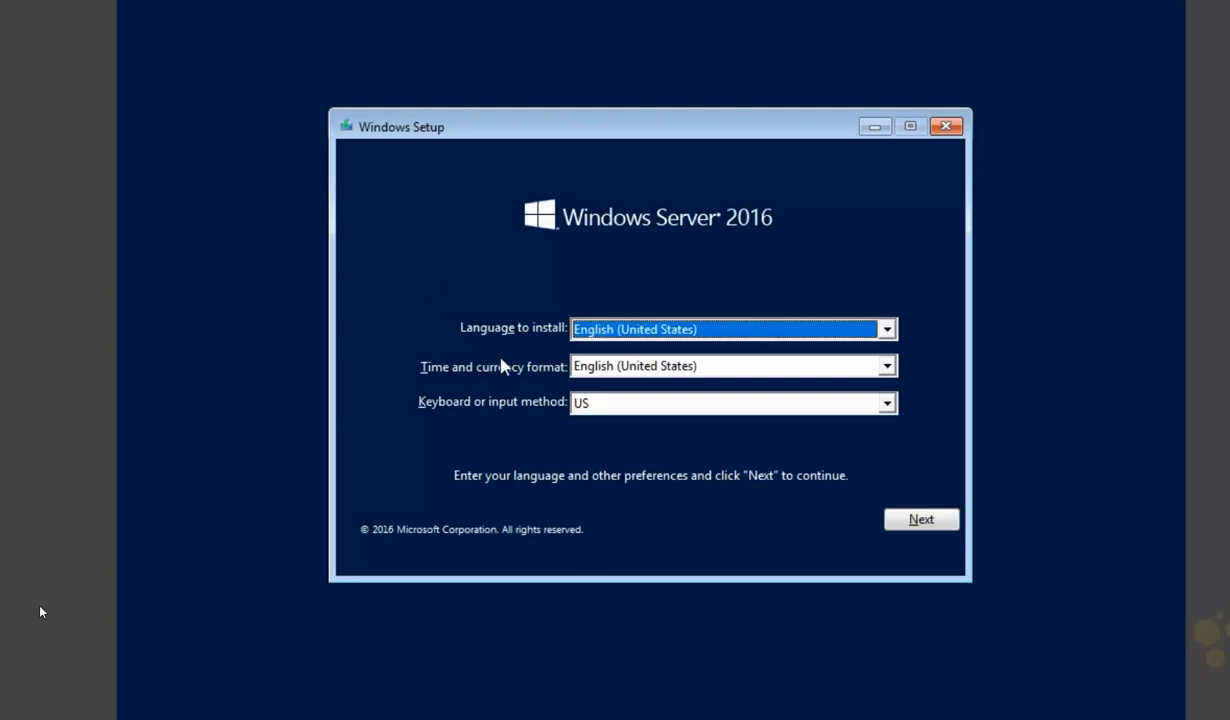
mouse_move(515, 347)
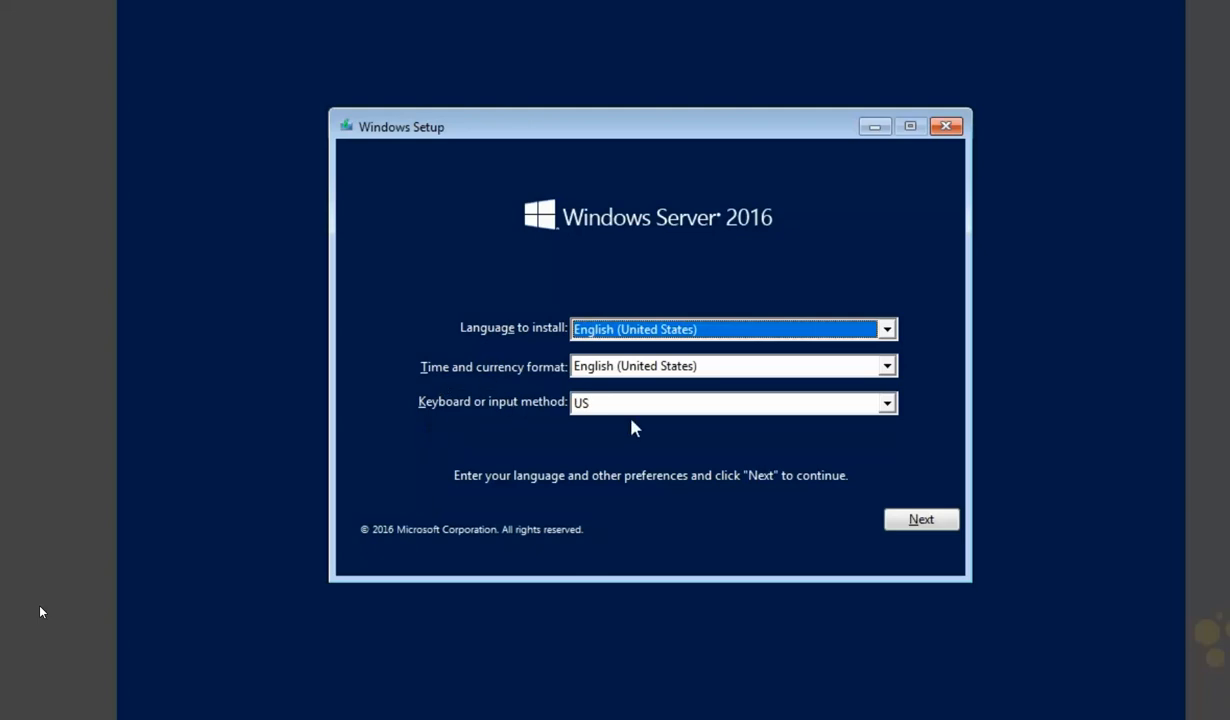
Keep English/US defaults, start Install now, and choose Datacenter Evaluation (Desktop Experience)
click(919, 518)
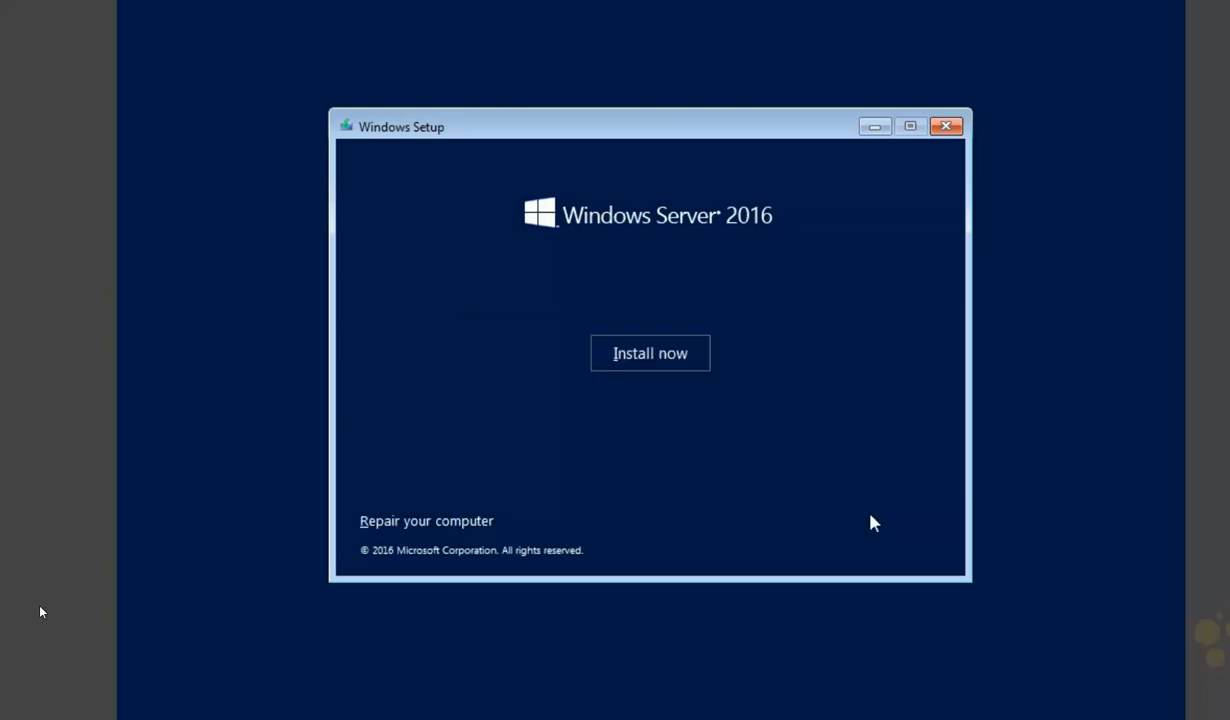
click(650, 353)
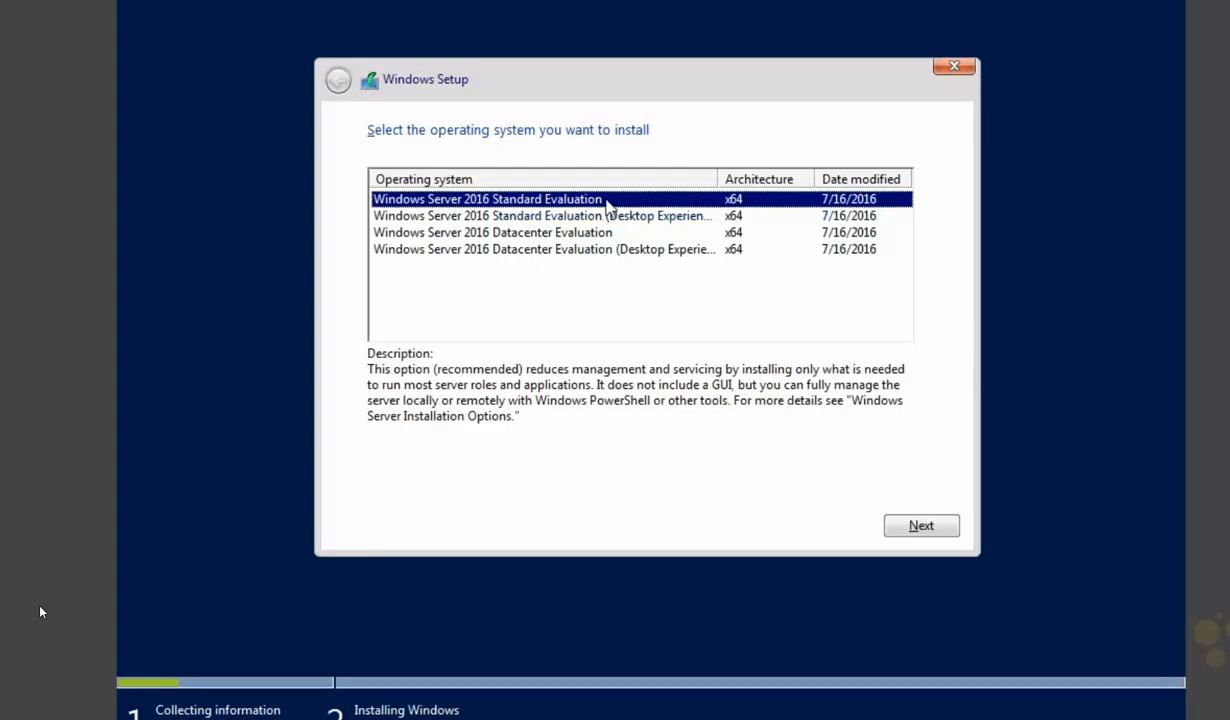
mouse_move(581, 245)
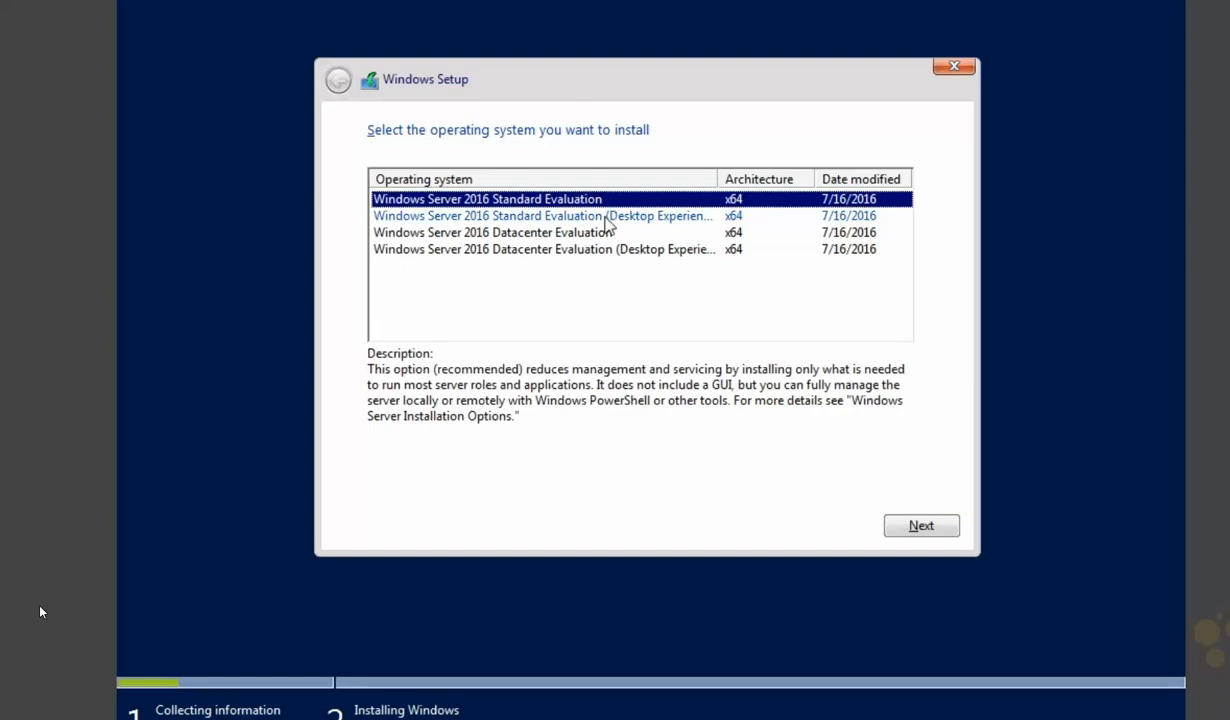
click(540, 215)
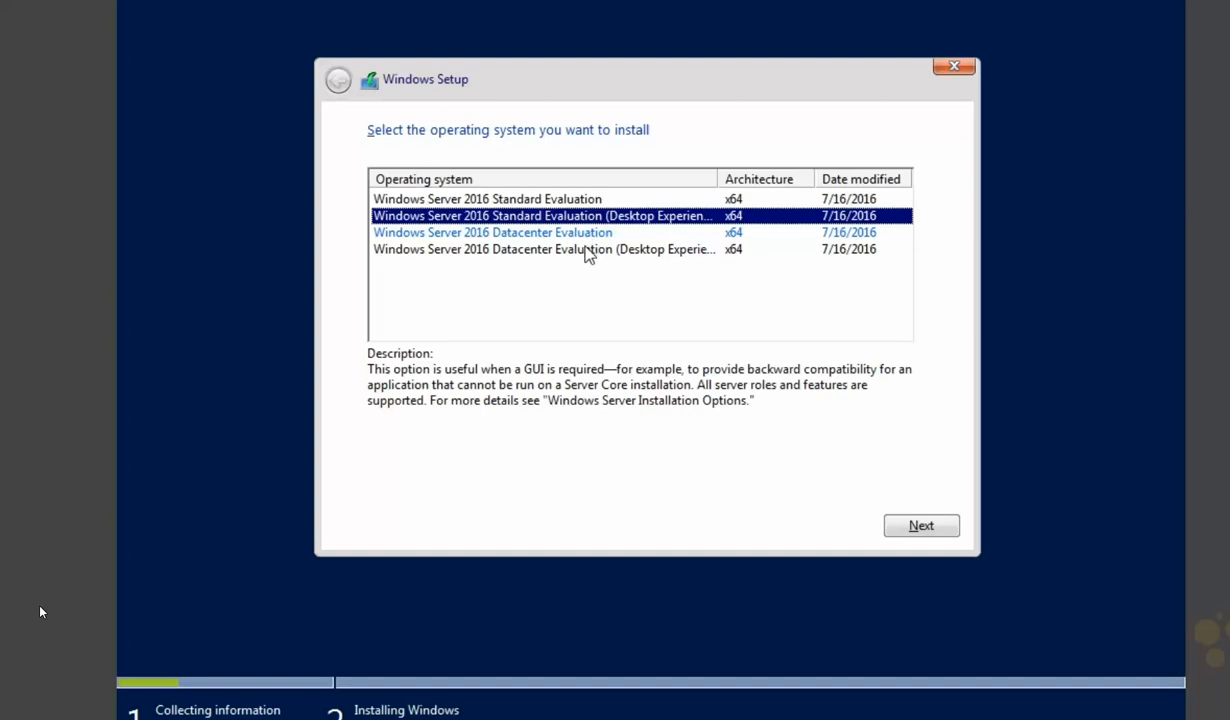
click(544, 249)
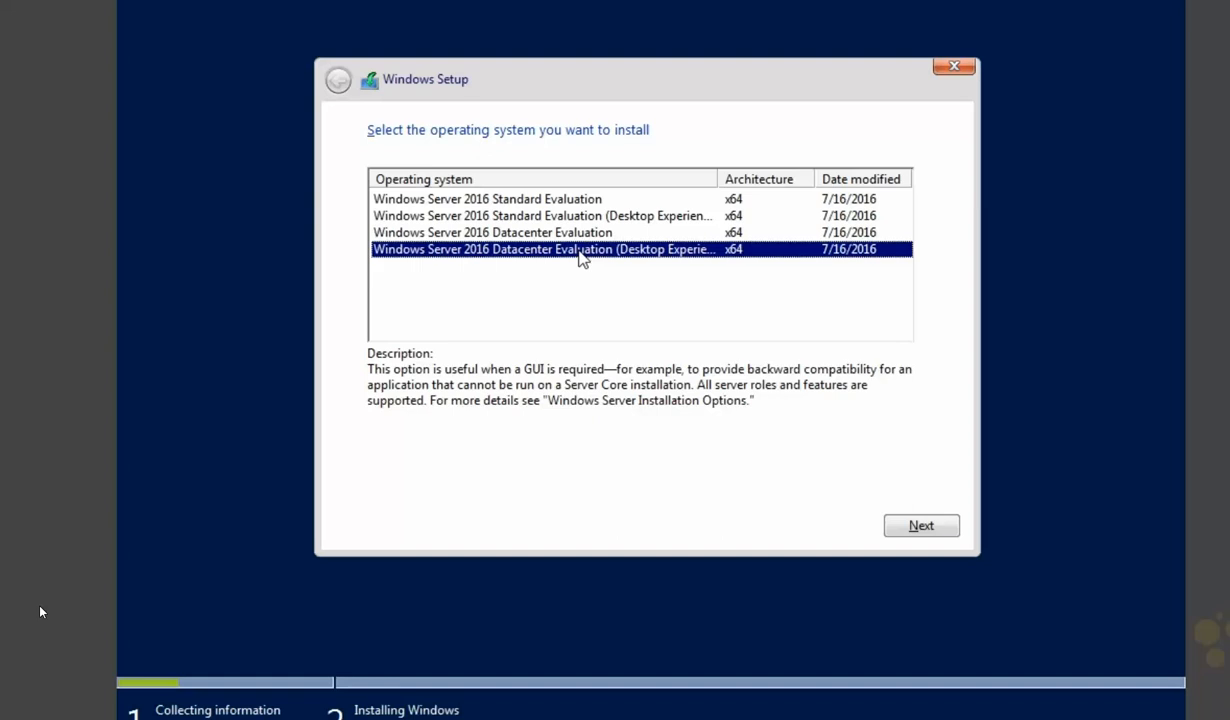
mouse_move(814, 440)
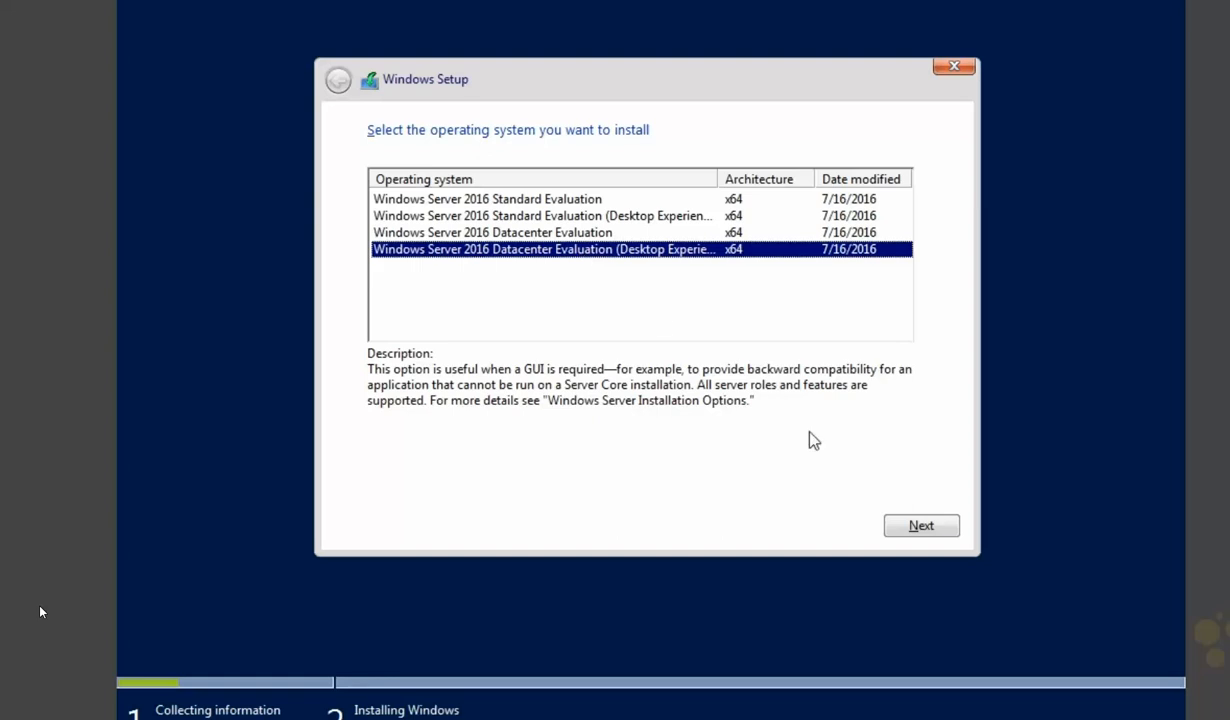
Accept the Windows Server 2016 license terms and continue to the installation type
click(919, 525)
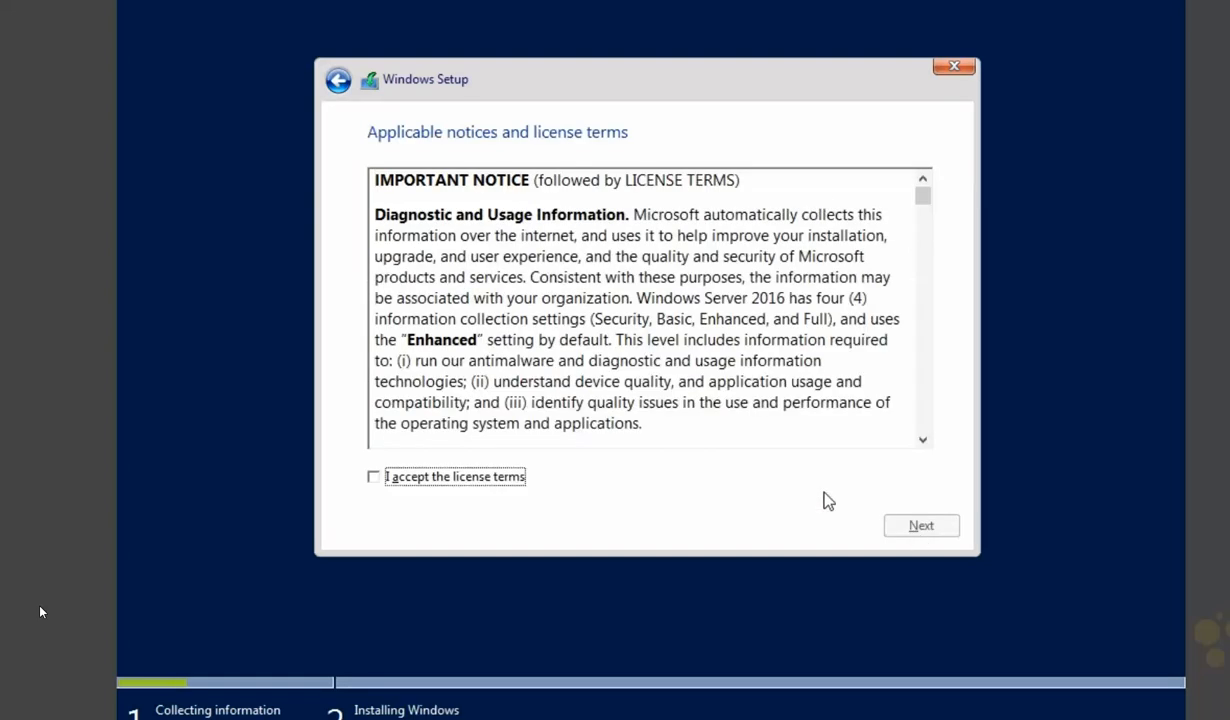
mouse_move(822, 500)
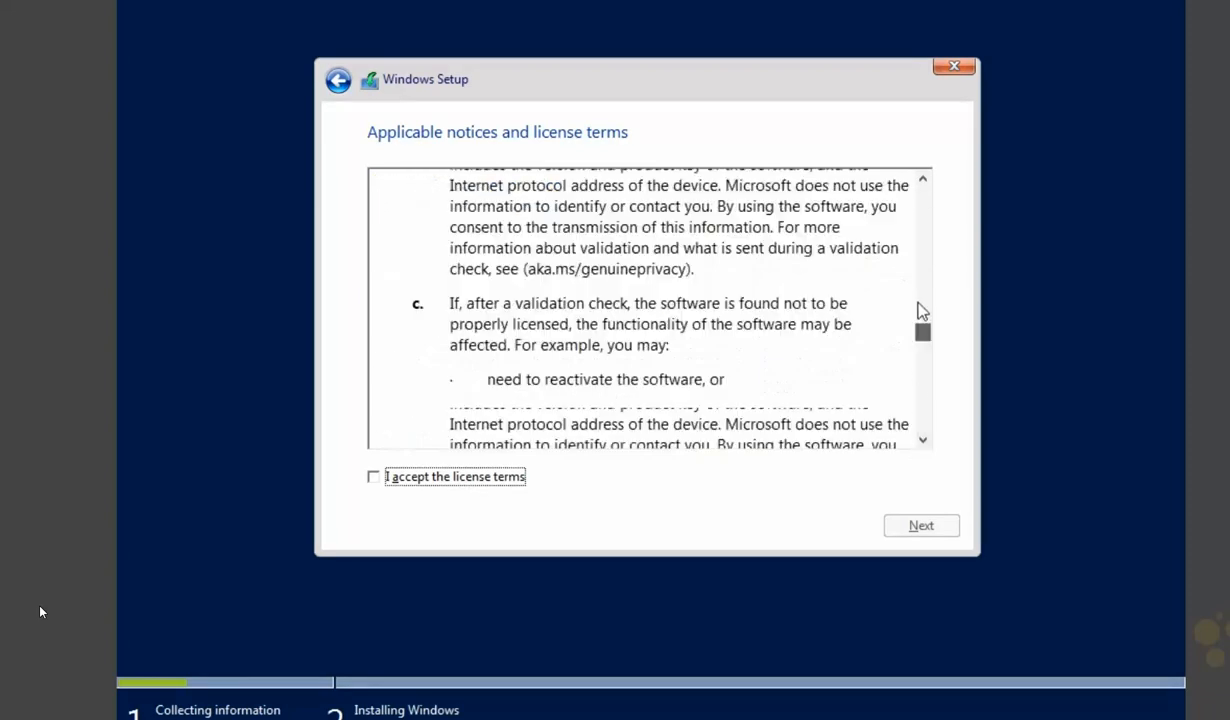
click(373, 476)
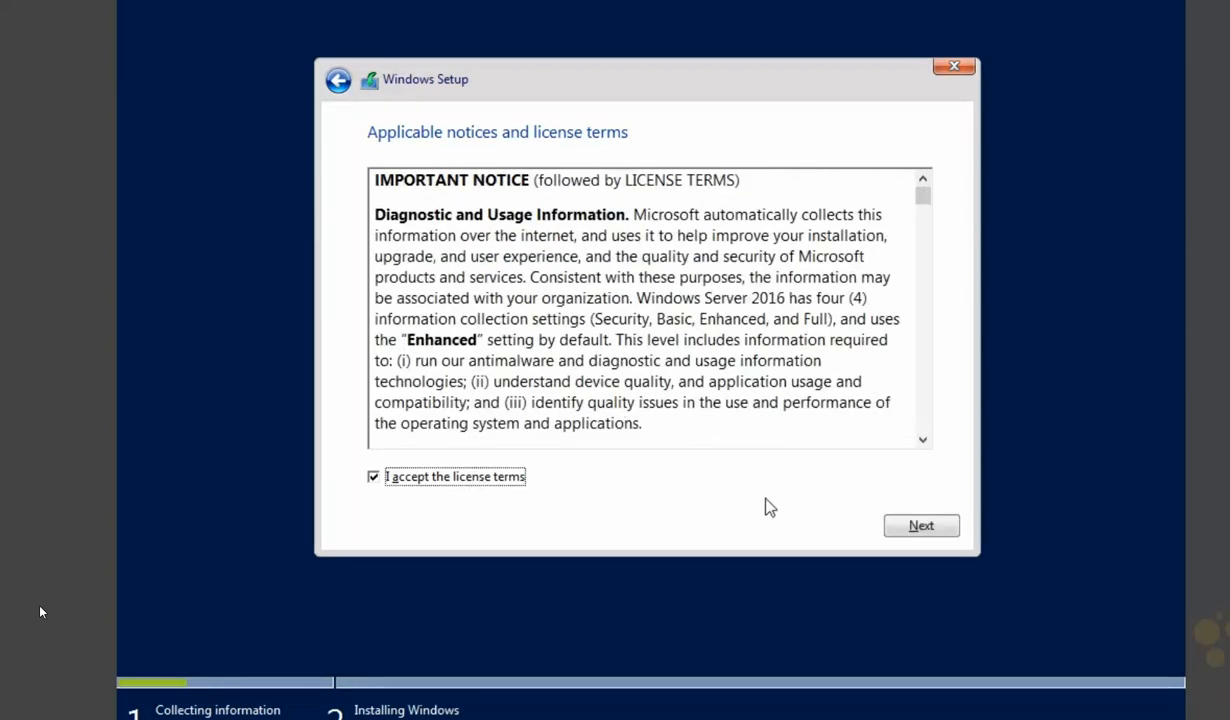
click(919, 525)
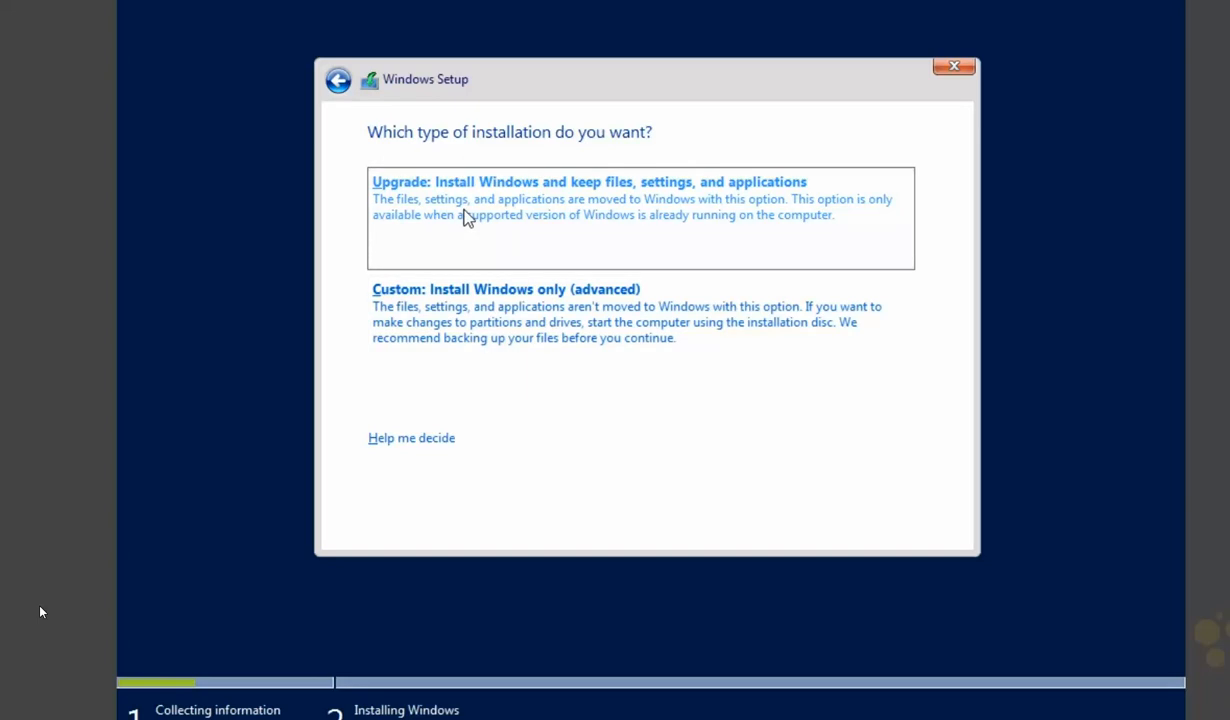
mouse_move(474, 222)
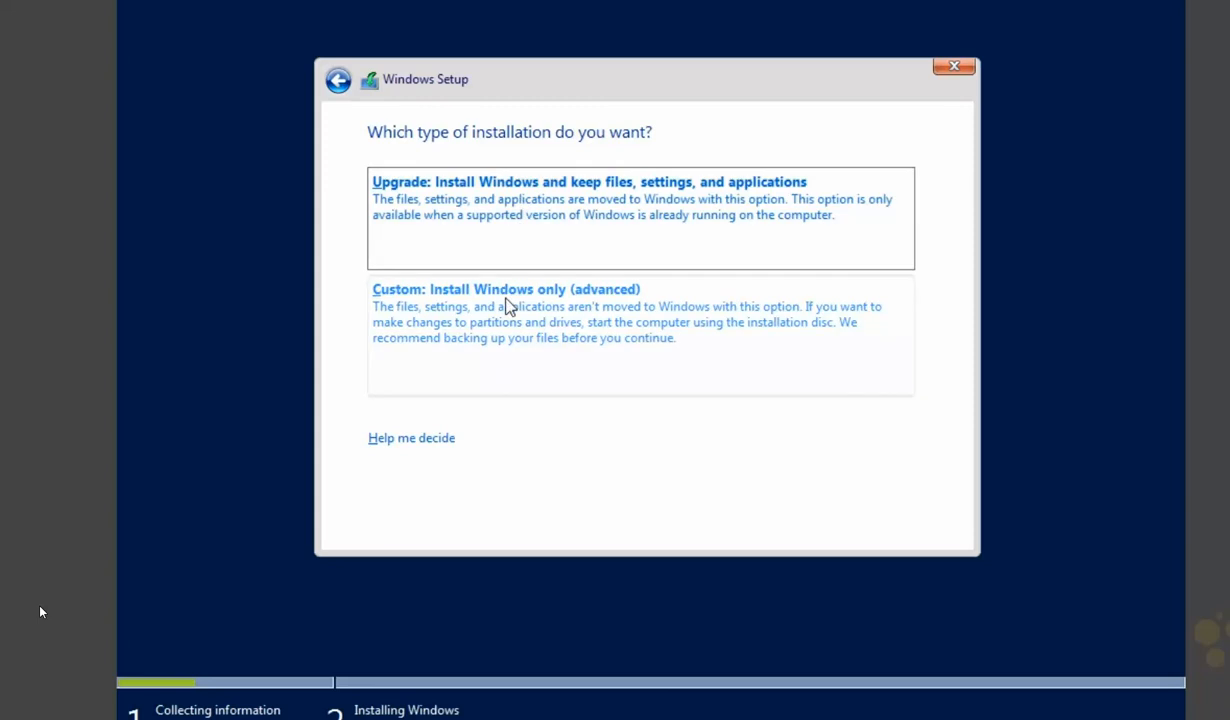
mouse_move(545, 313)
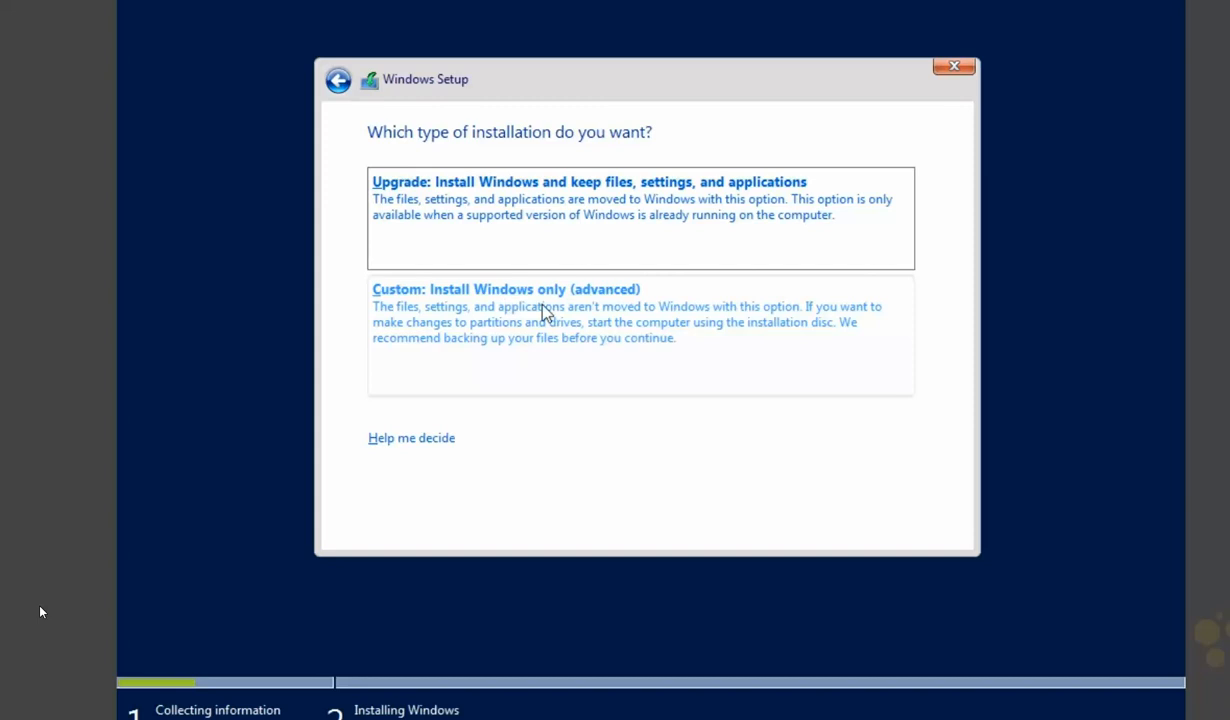
Choose 'Custom: Install Windows only (advanced)' to reach the drive selection page
click(505, 289)
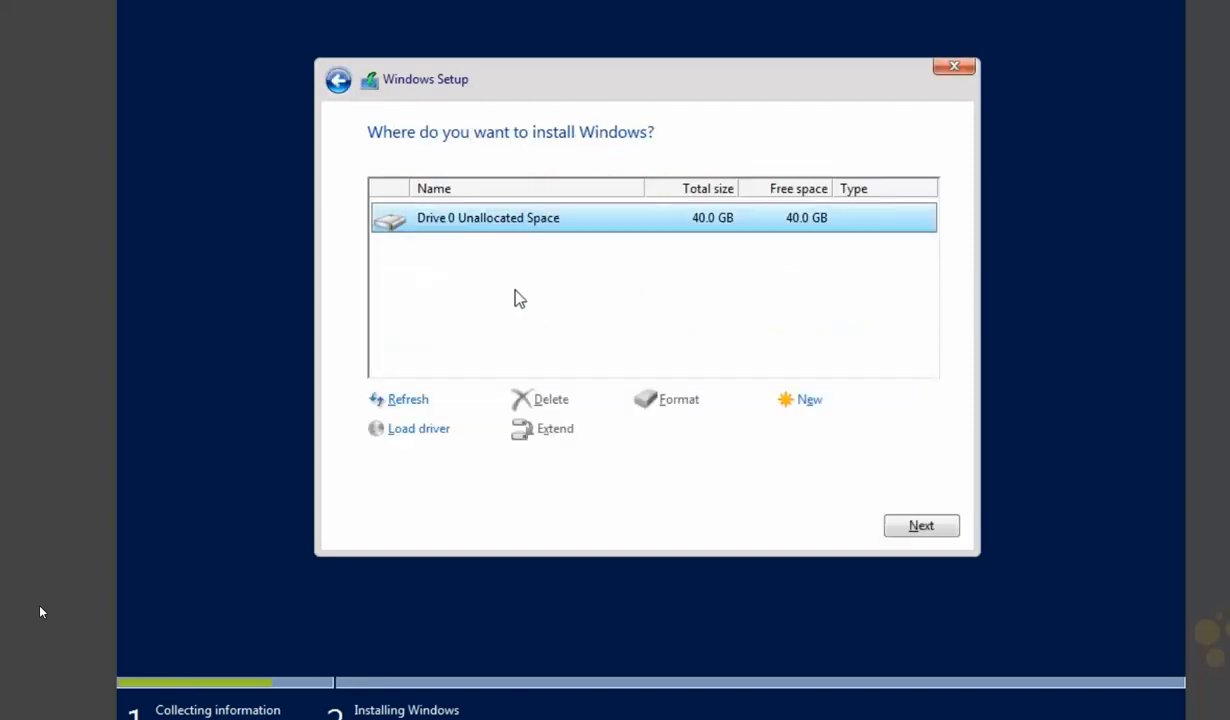
mouse_move(557, 330)
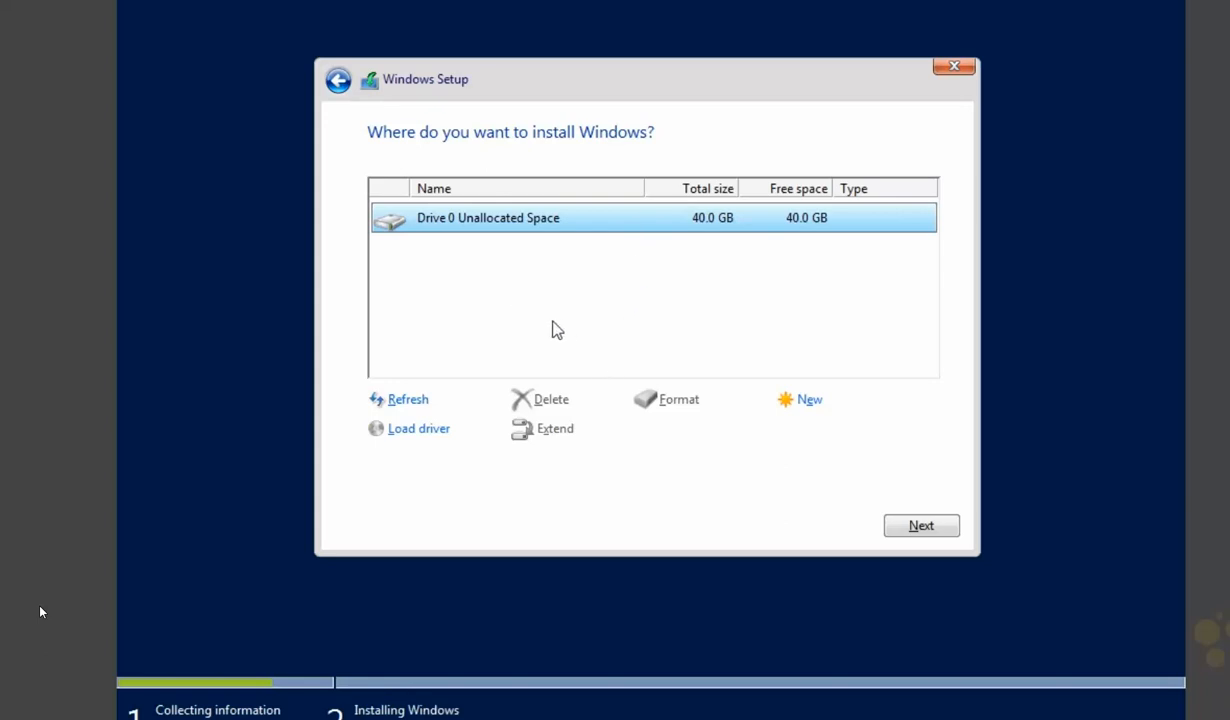
mouse_move(560, 330)
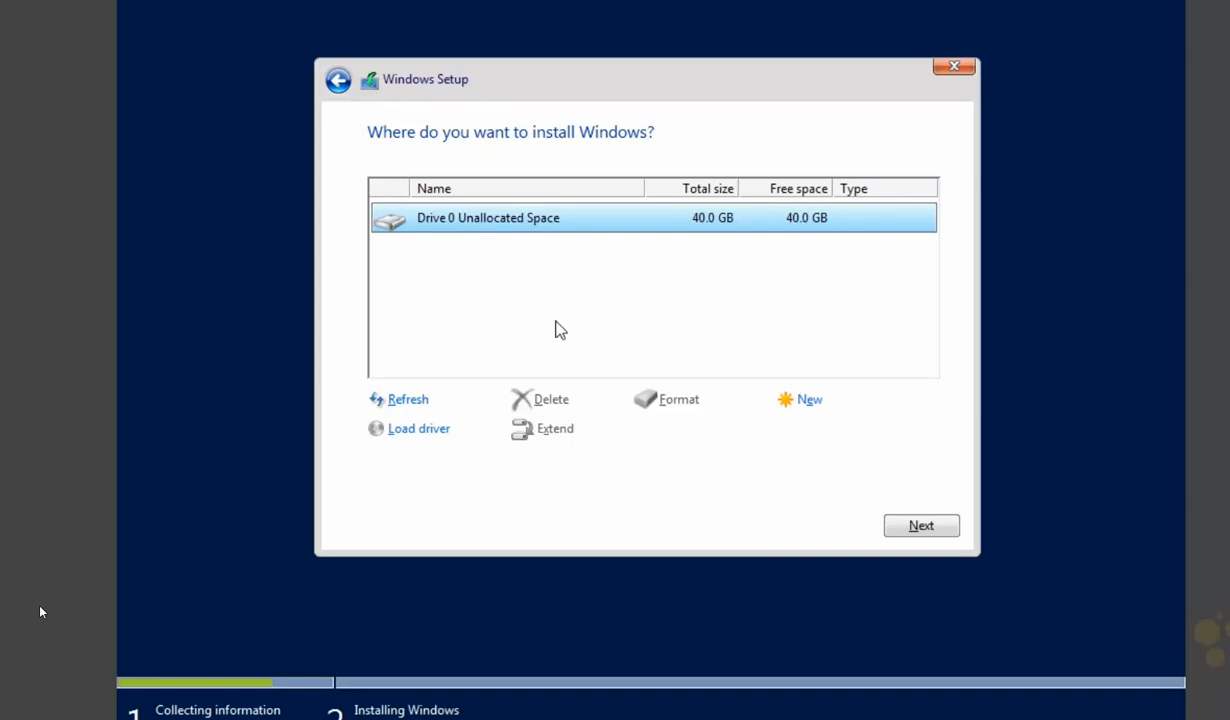
mouse_move(476, 357)
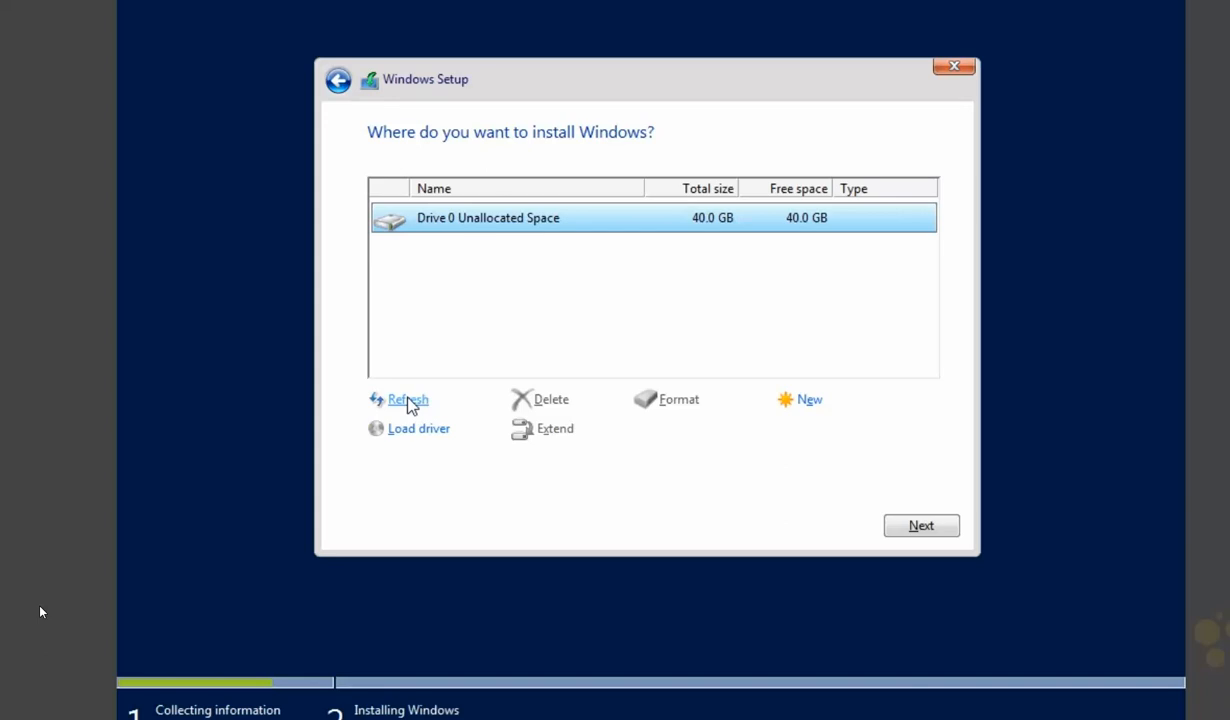
mouse_move(531, 271)
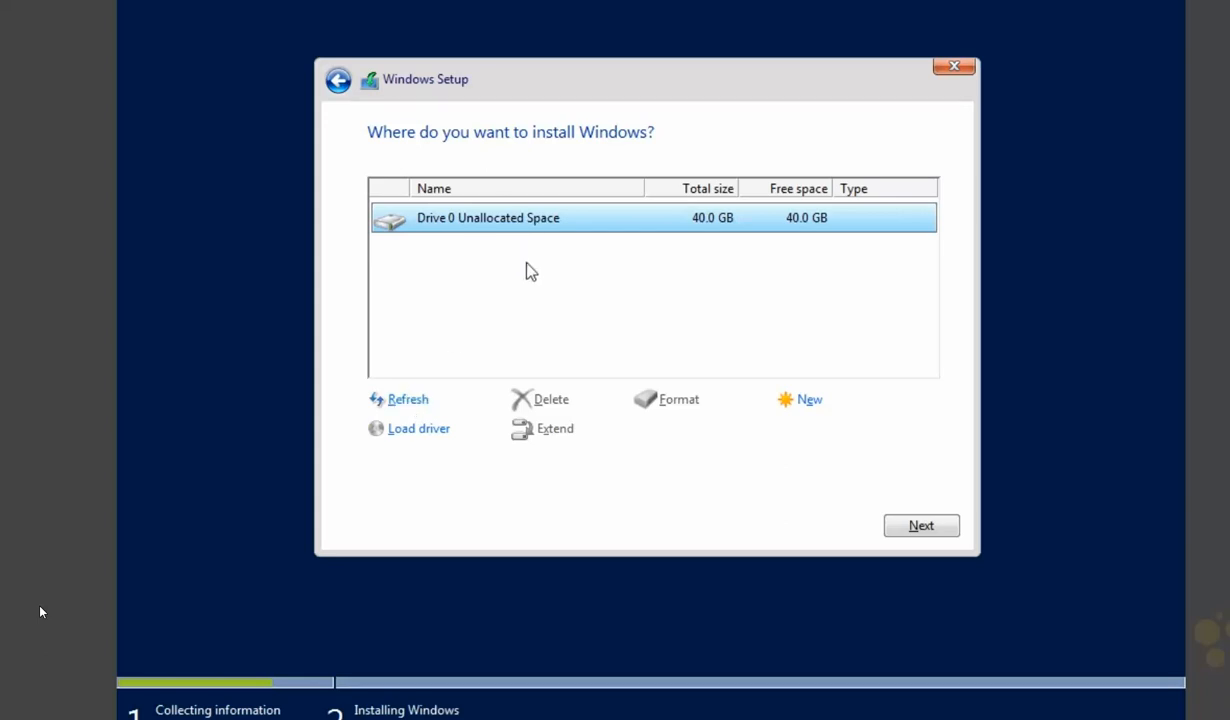
mouse_move(592, 247)
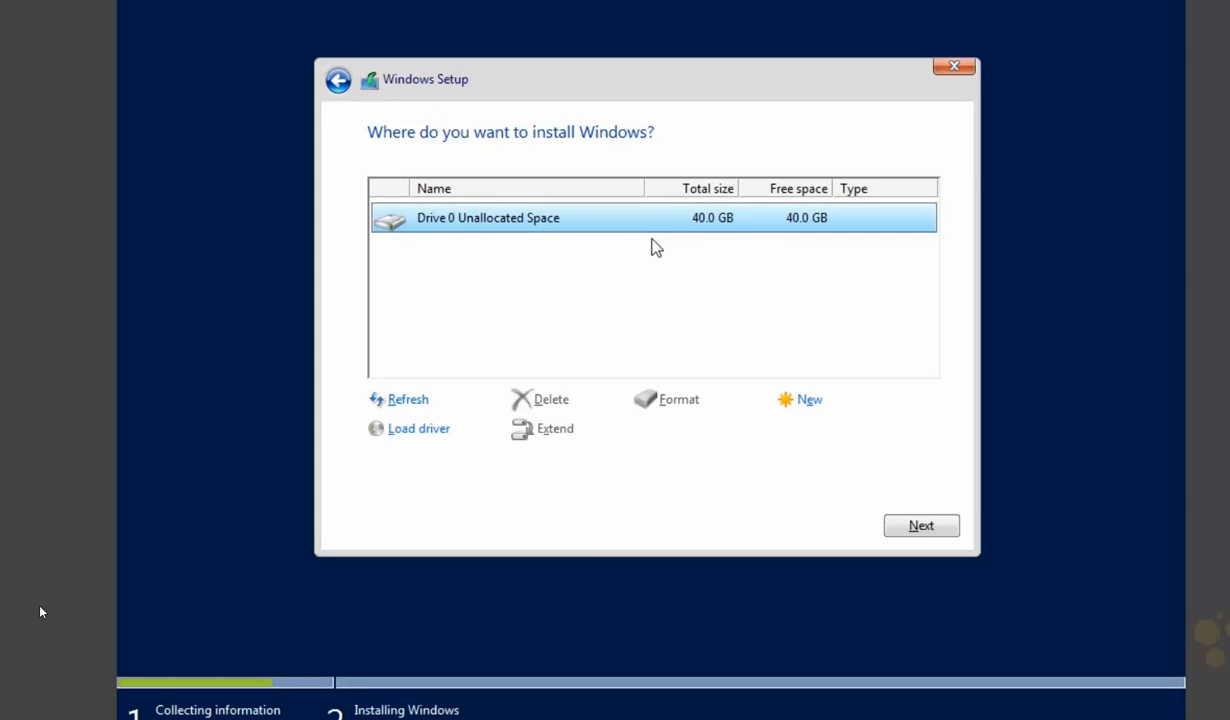
mouse_move(655, 250)
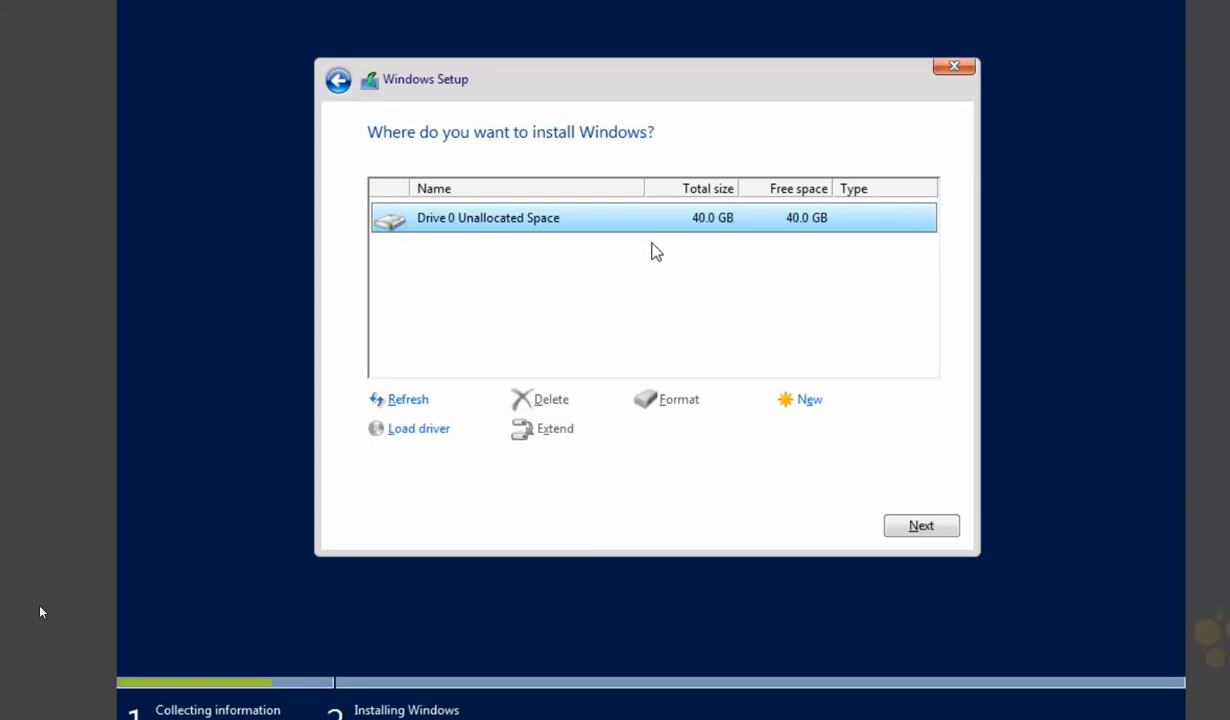
mouse_move(563, 408)
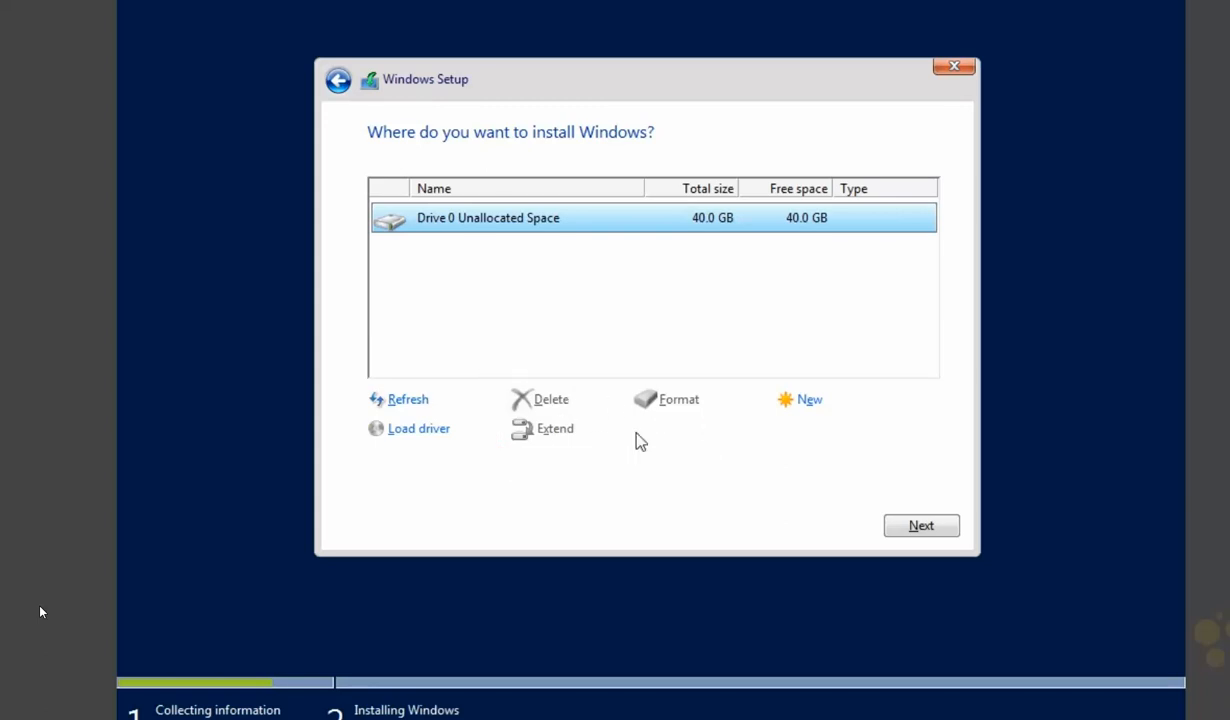
mouse_move(705, 432)
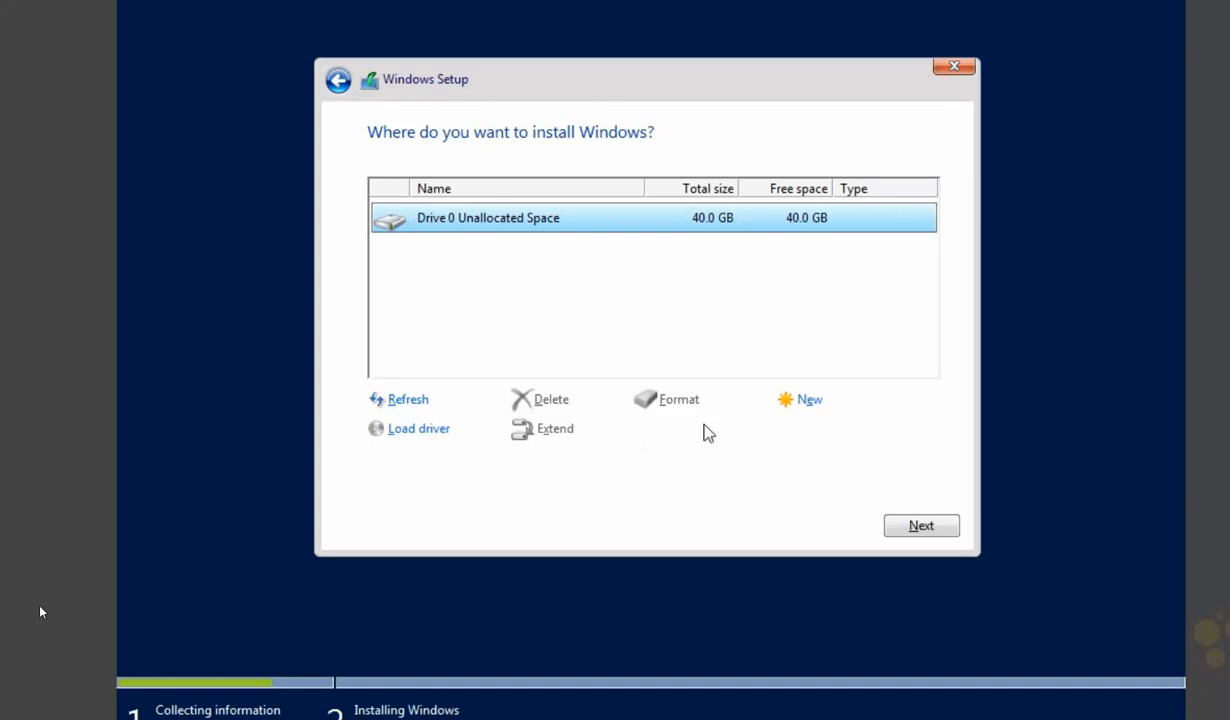
mouse_move(483, 233)
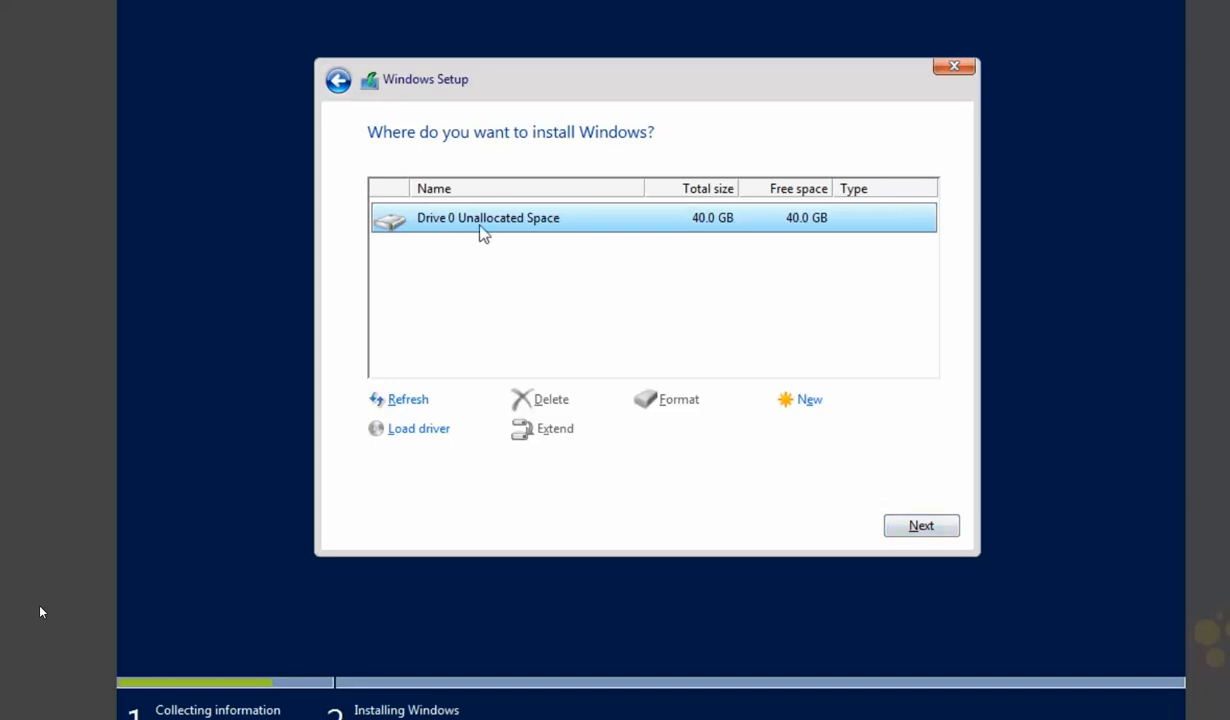
mouse_move(744, 238)
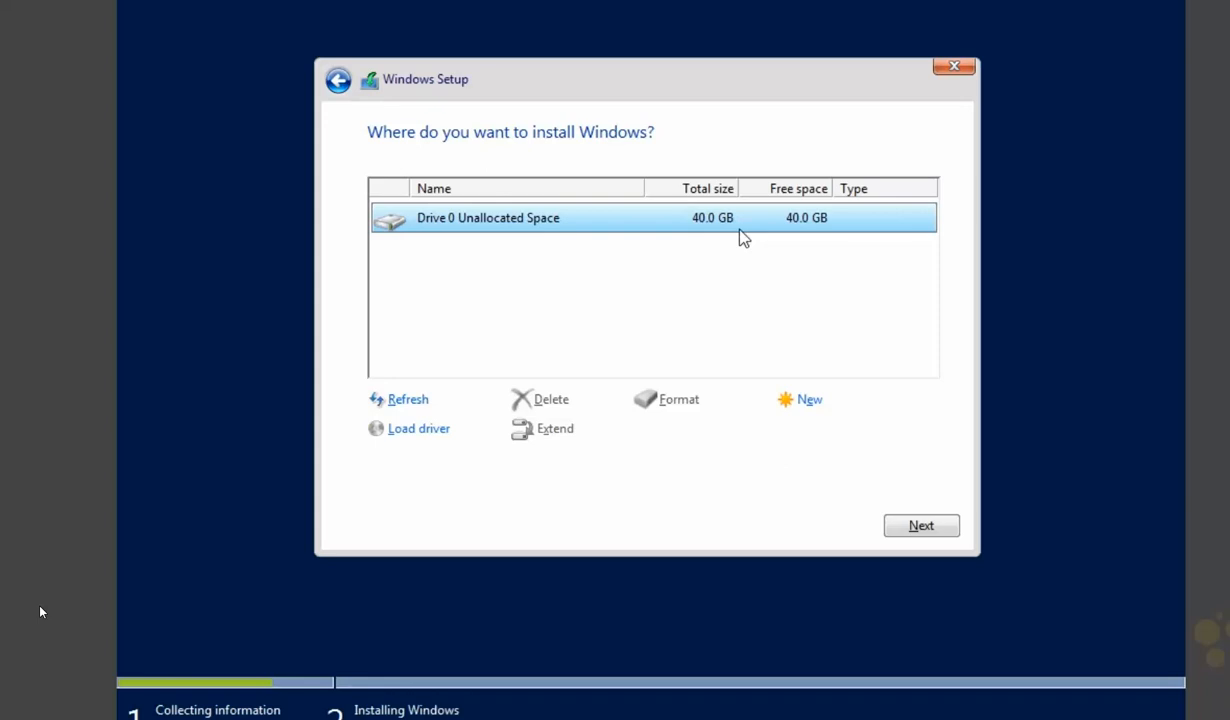
mouse_move(810, 399)
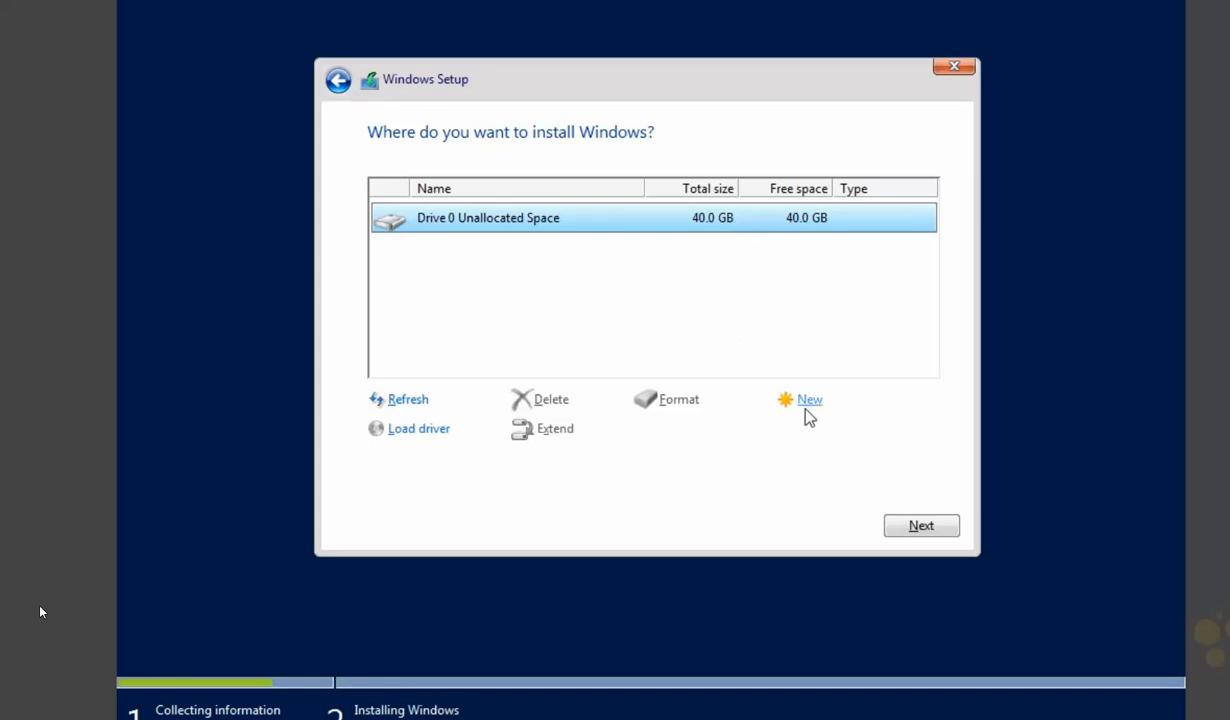
click(809, 399)
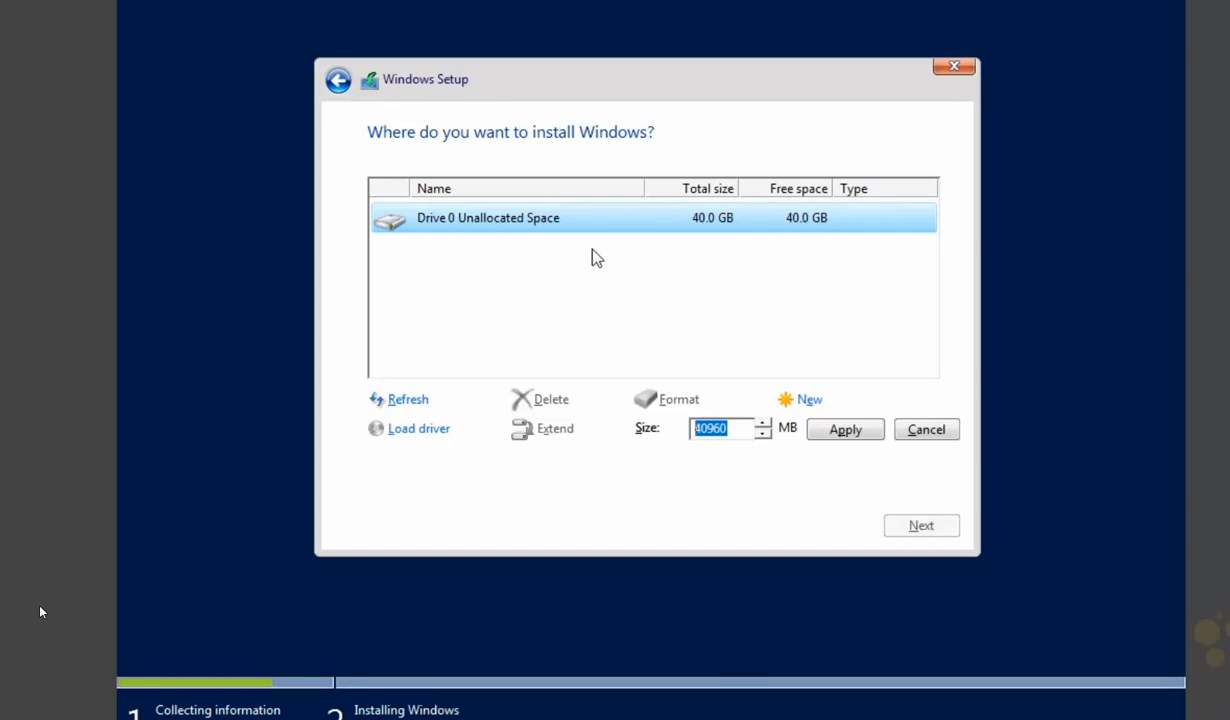
text(35000)
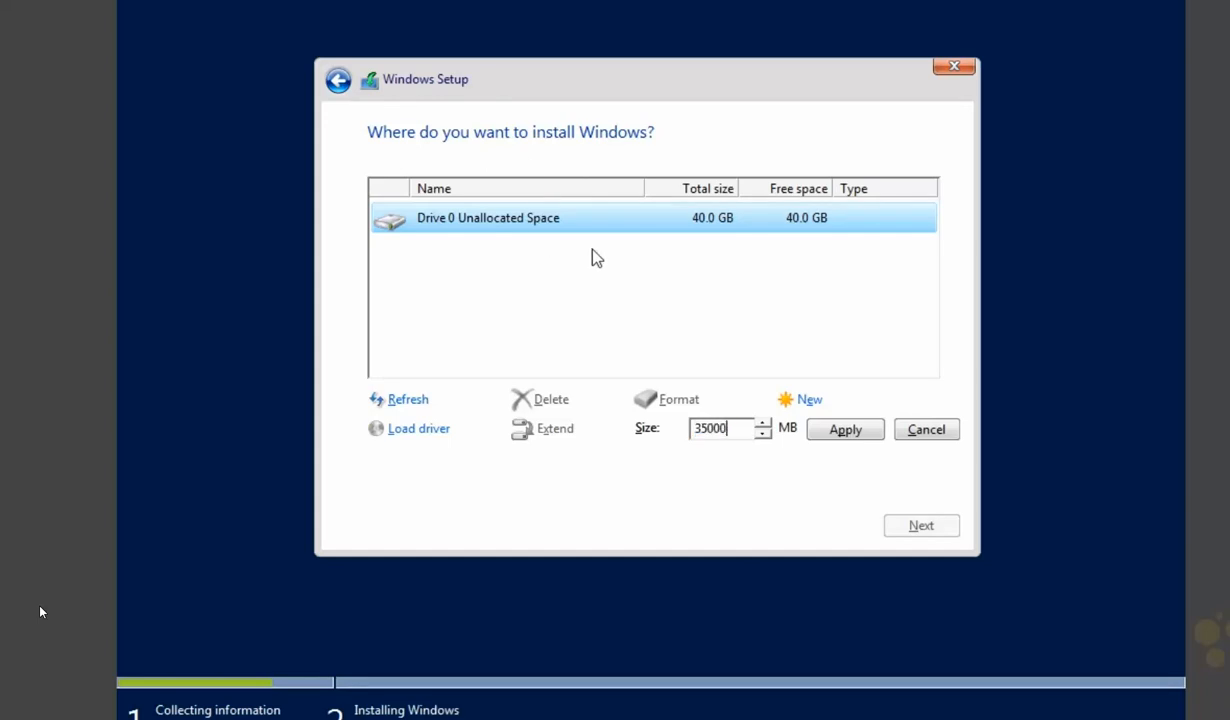
click(844, 429)
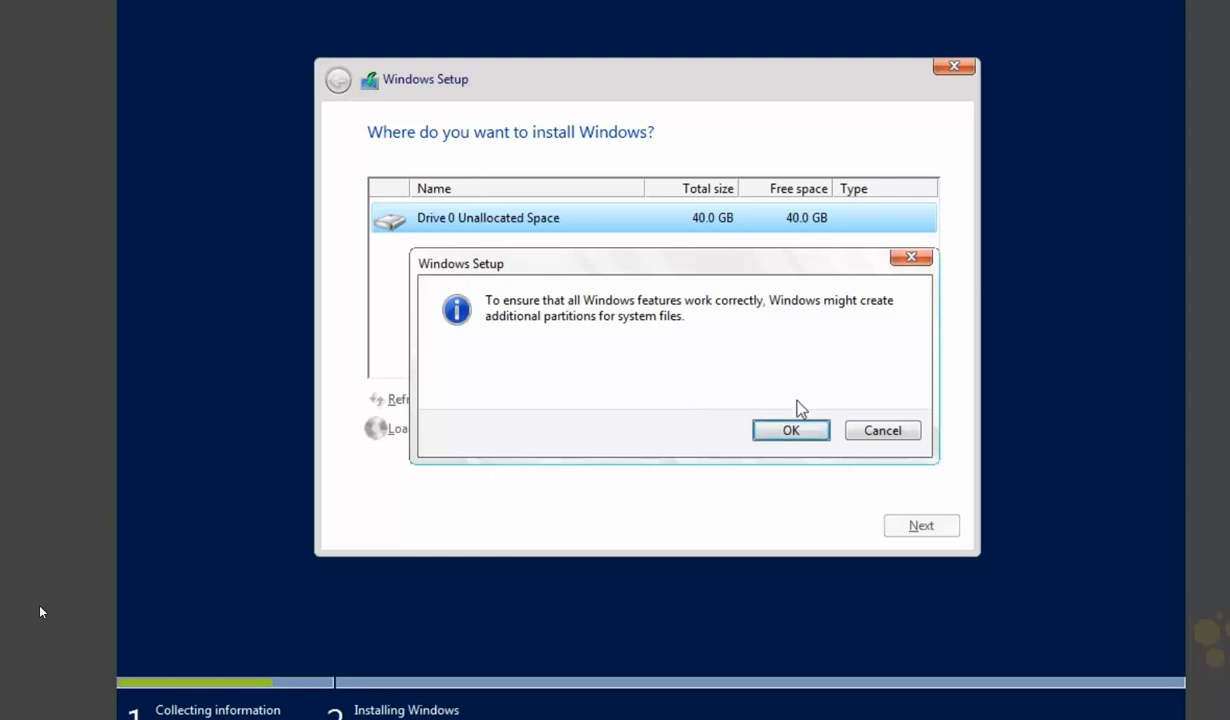
click(790, 430)
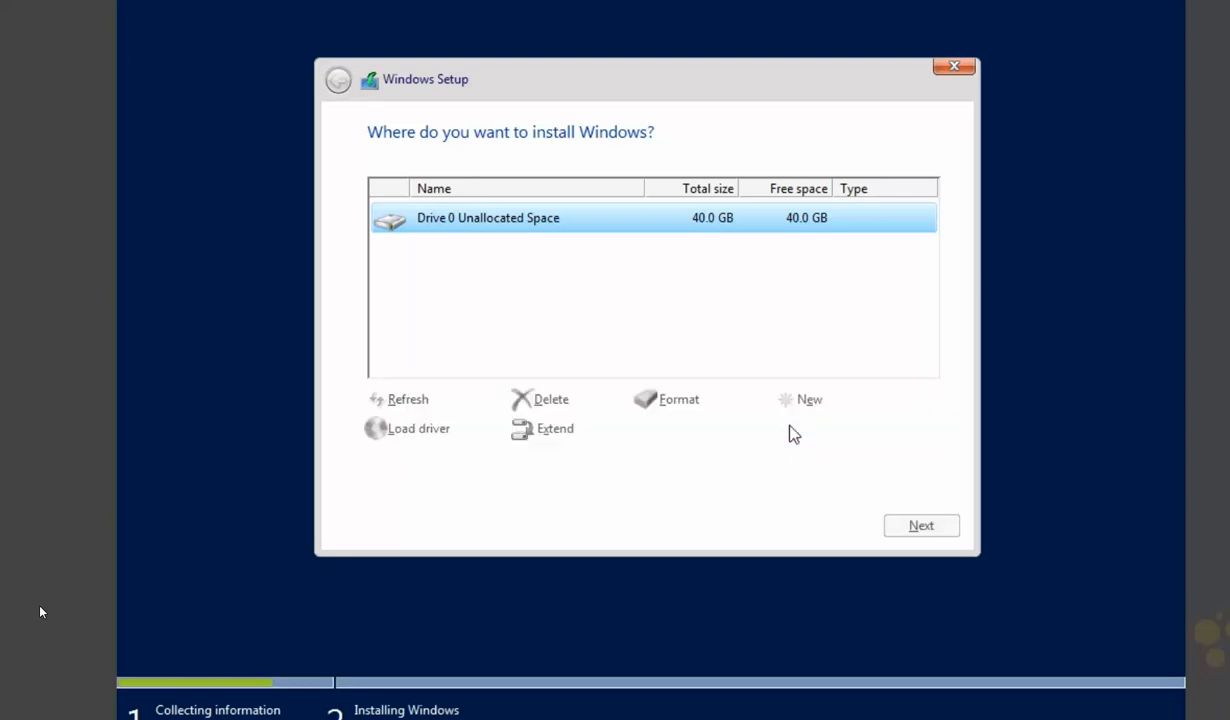
click(810, 399)
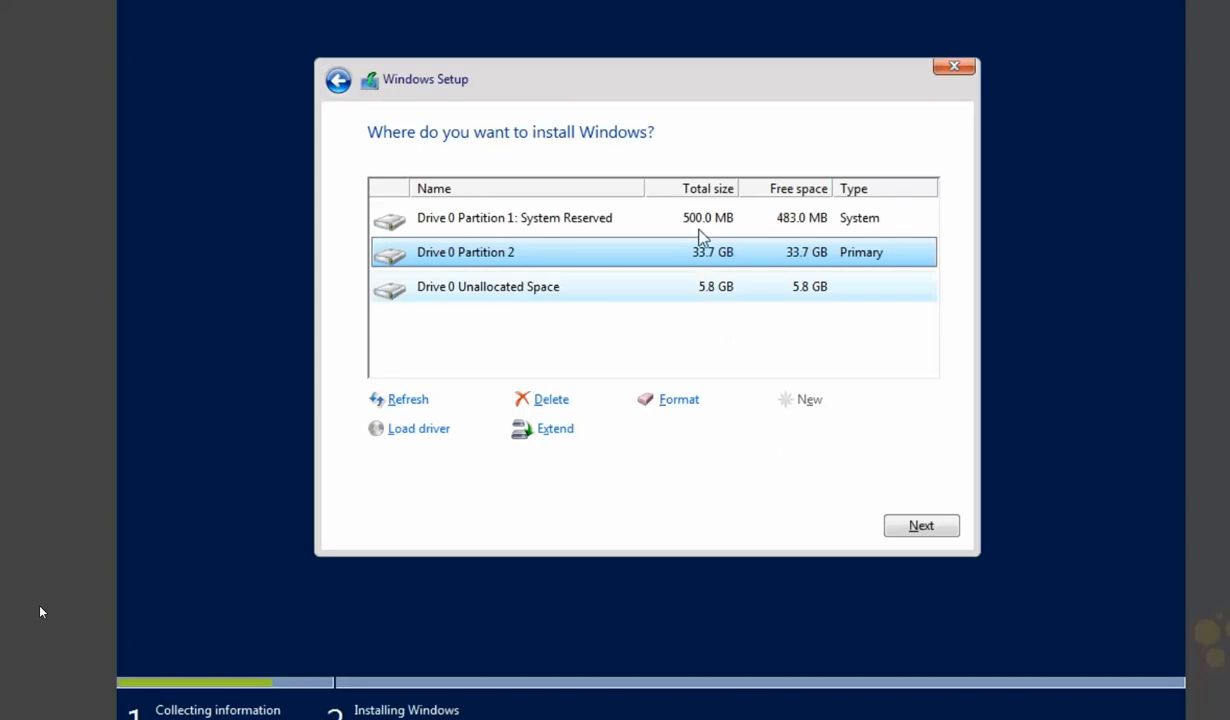
click(515, 217)
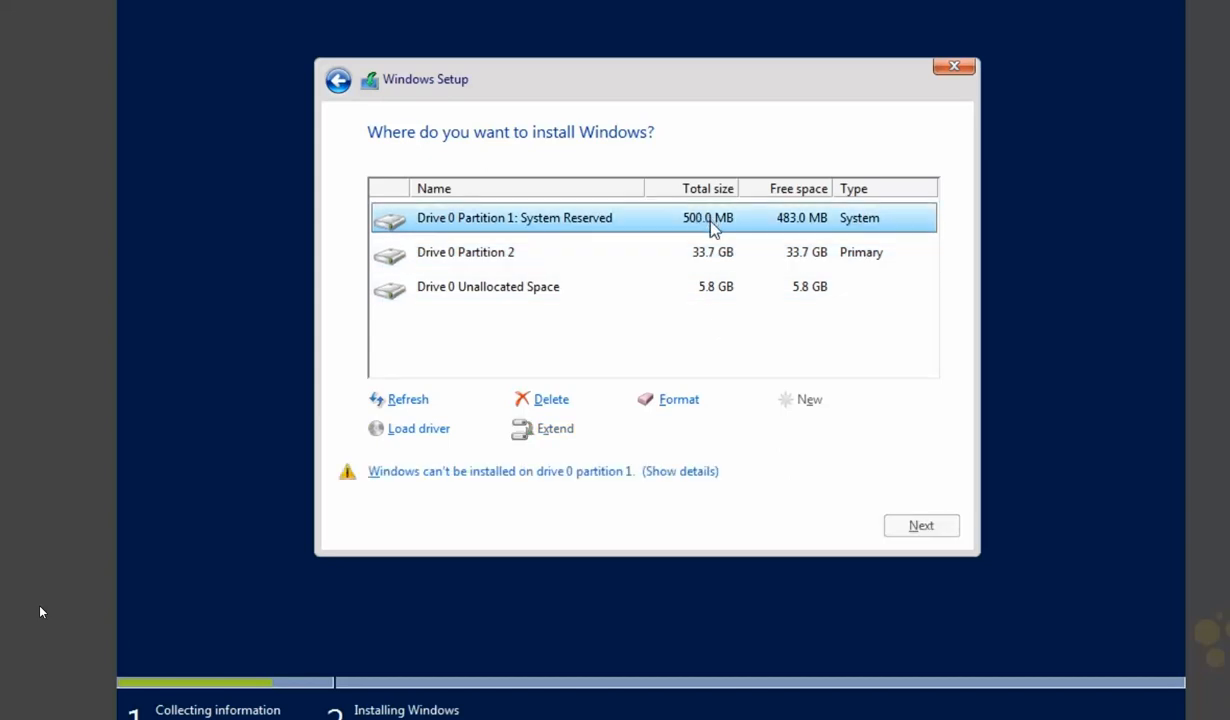
click(465, 252)
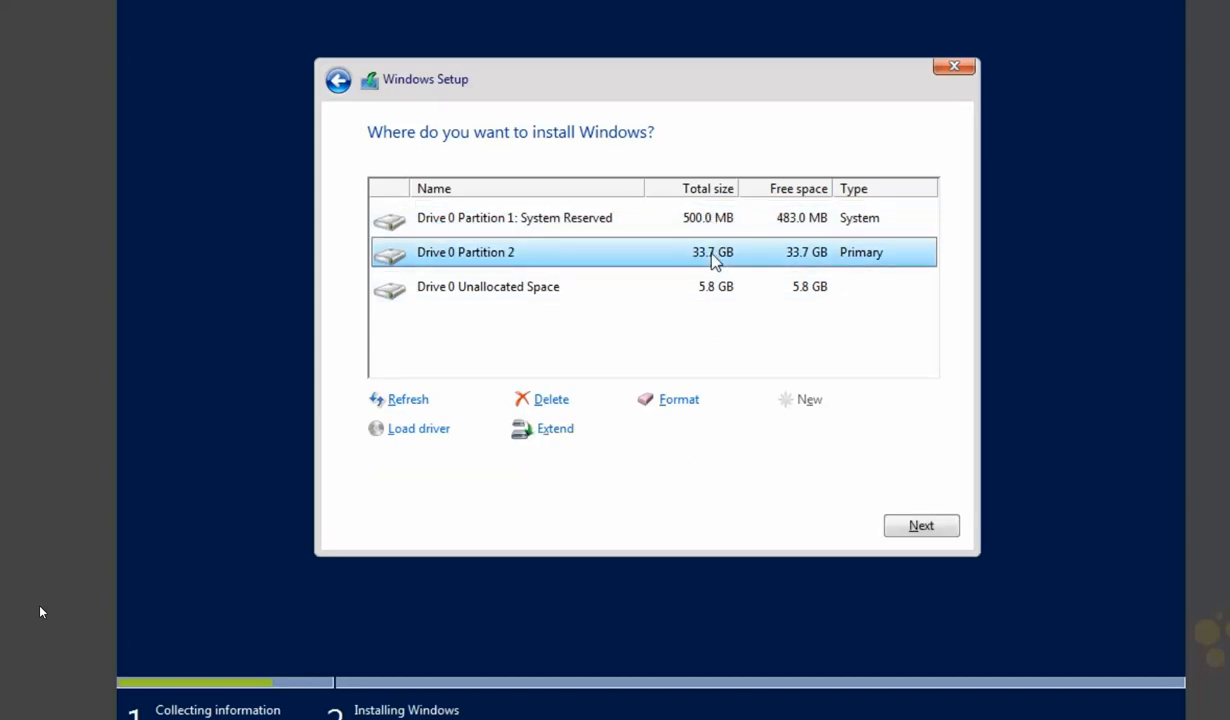
click(488, 286)
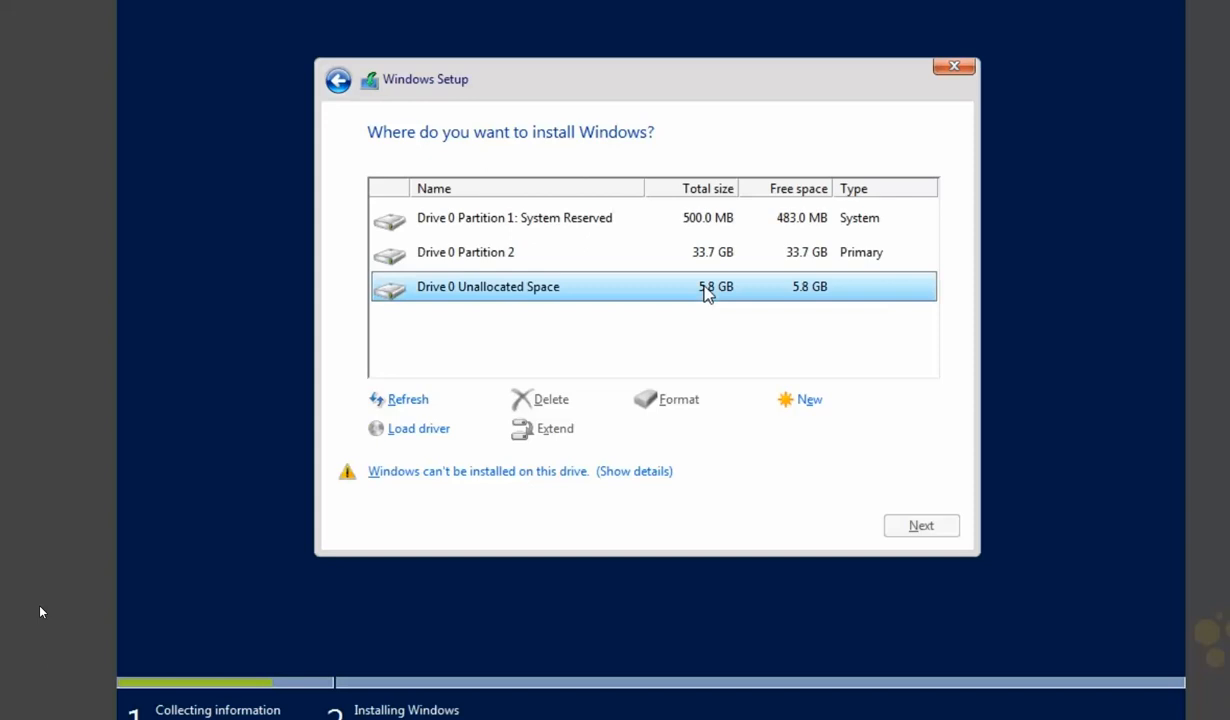
Extend Drive 0 Partition 2 to 40458 MB, absorbing the unallocated space
click(465, 252)
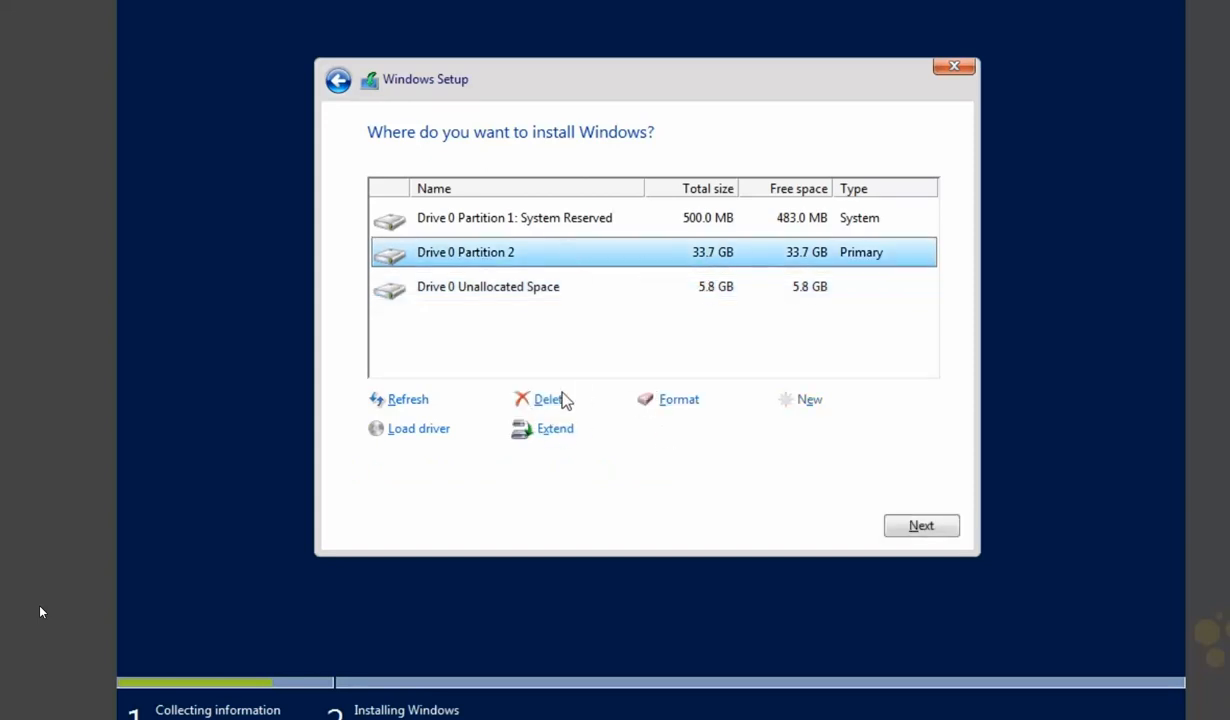
click(488, 286)
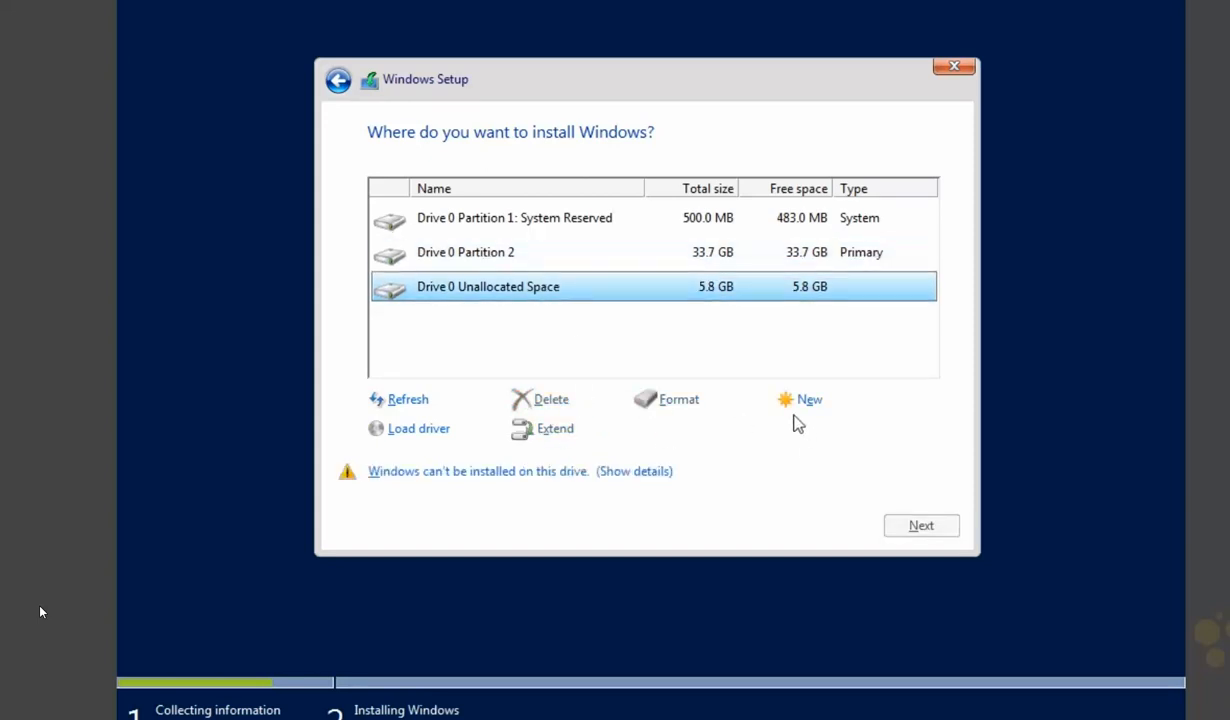
mouse_move(583, 252)
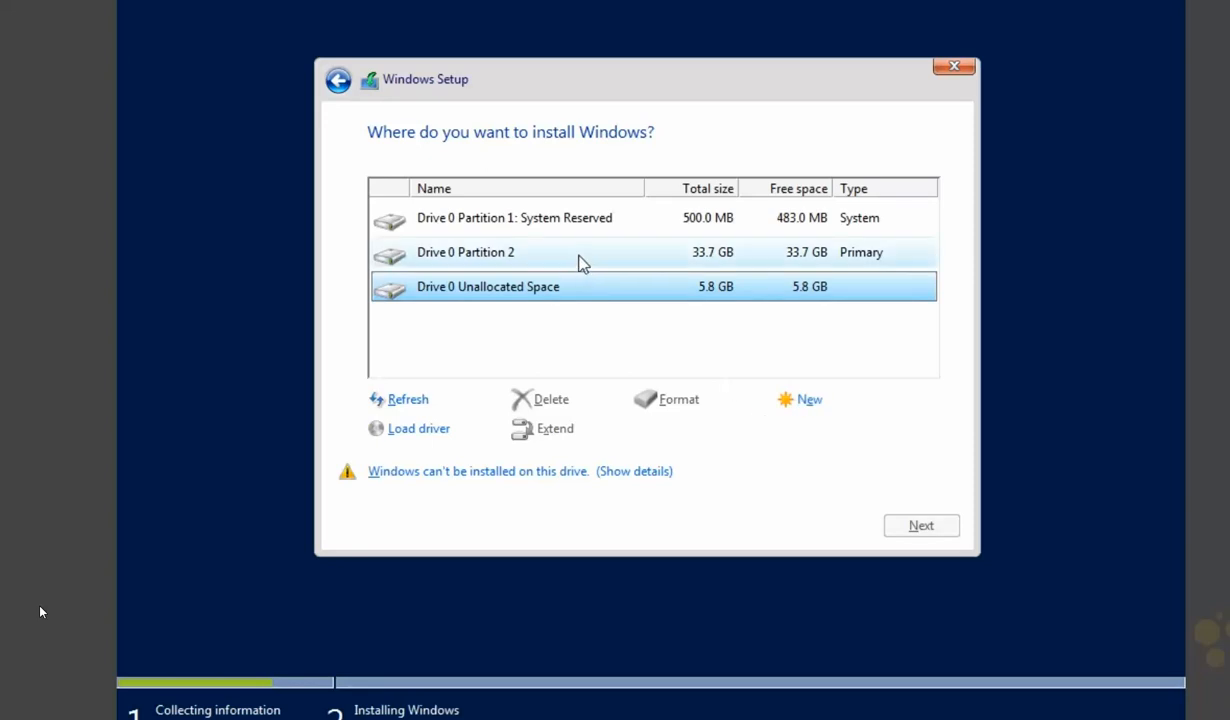
click(465, 251)
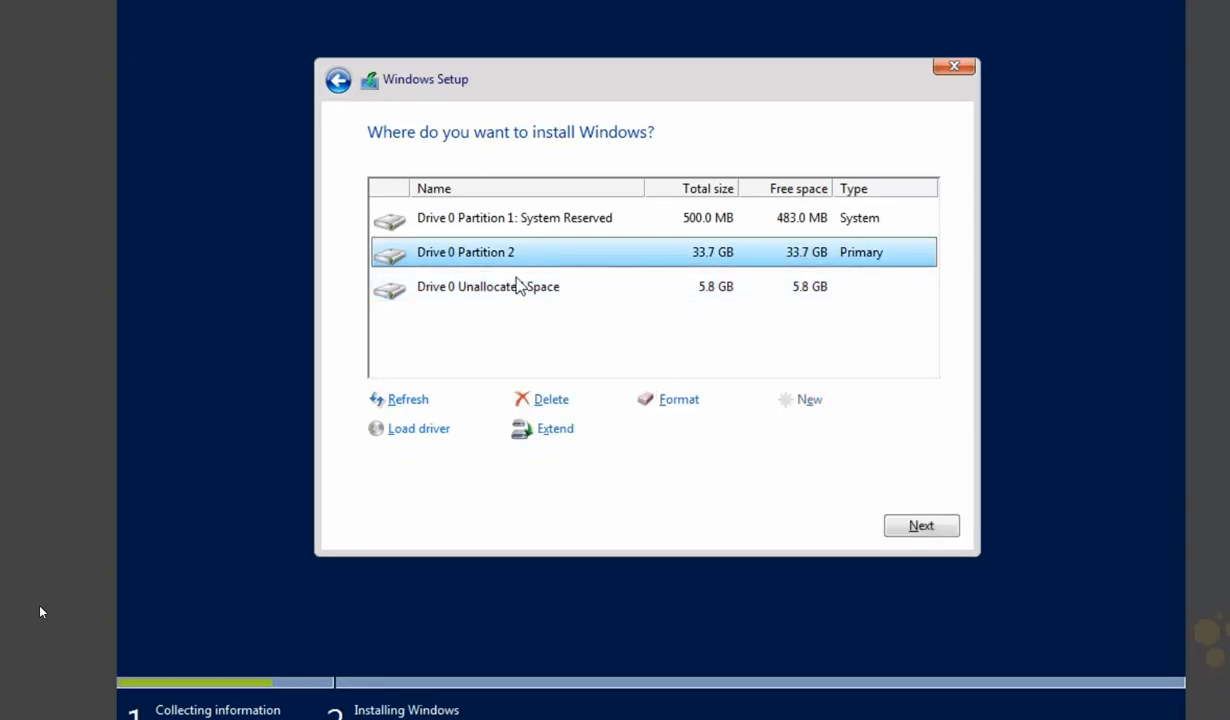
click(555, 428)
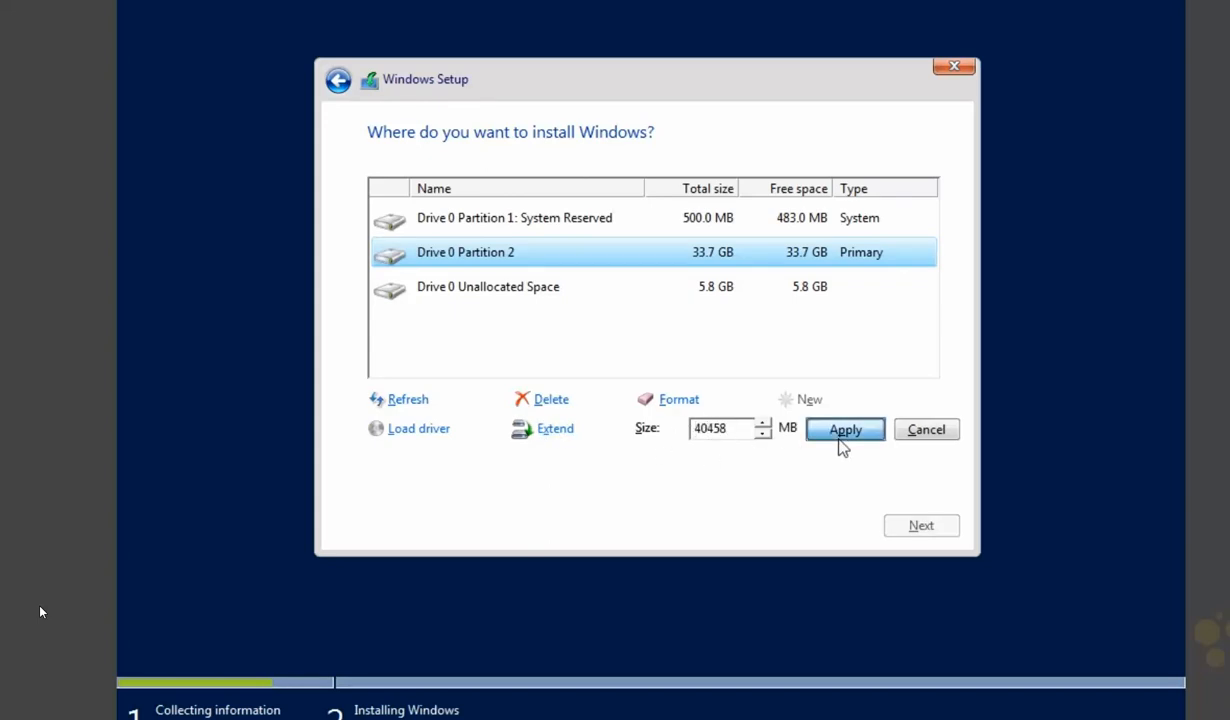
click(845, 429)
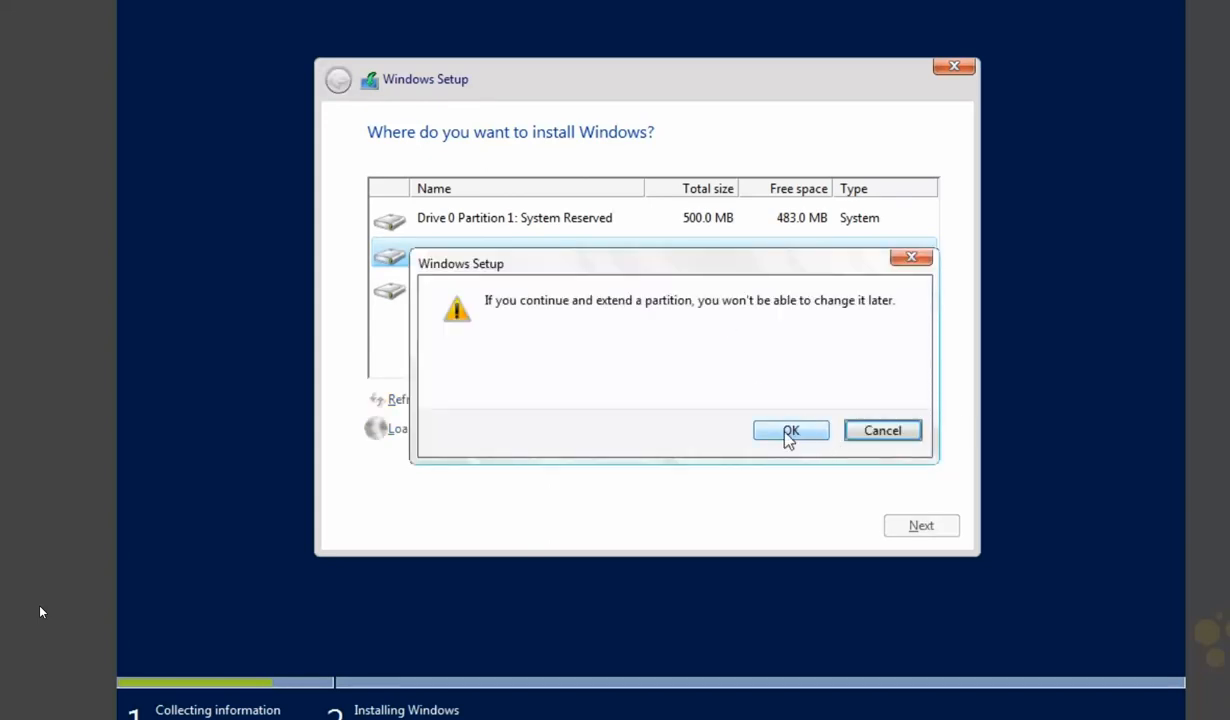
click(791, 430)
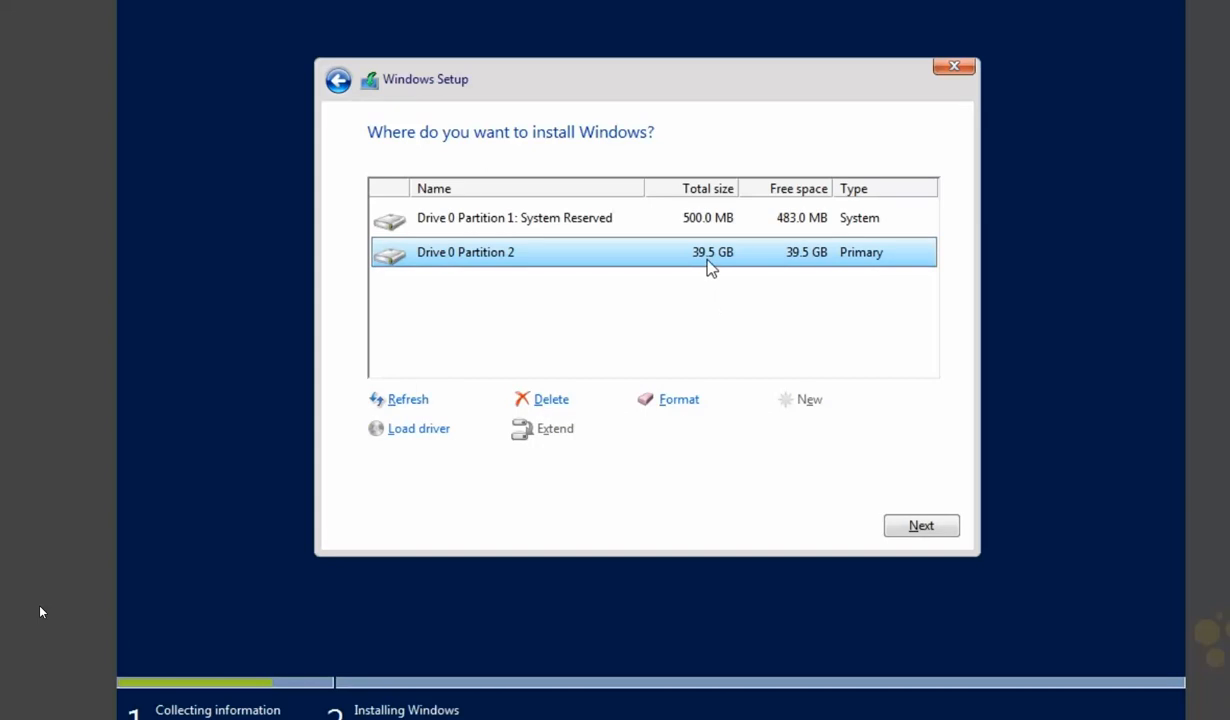
mouse_move(725, 268)
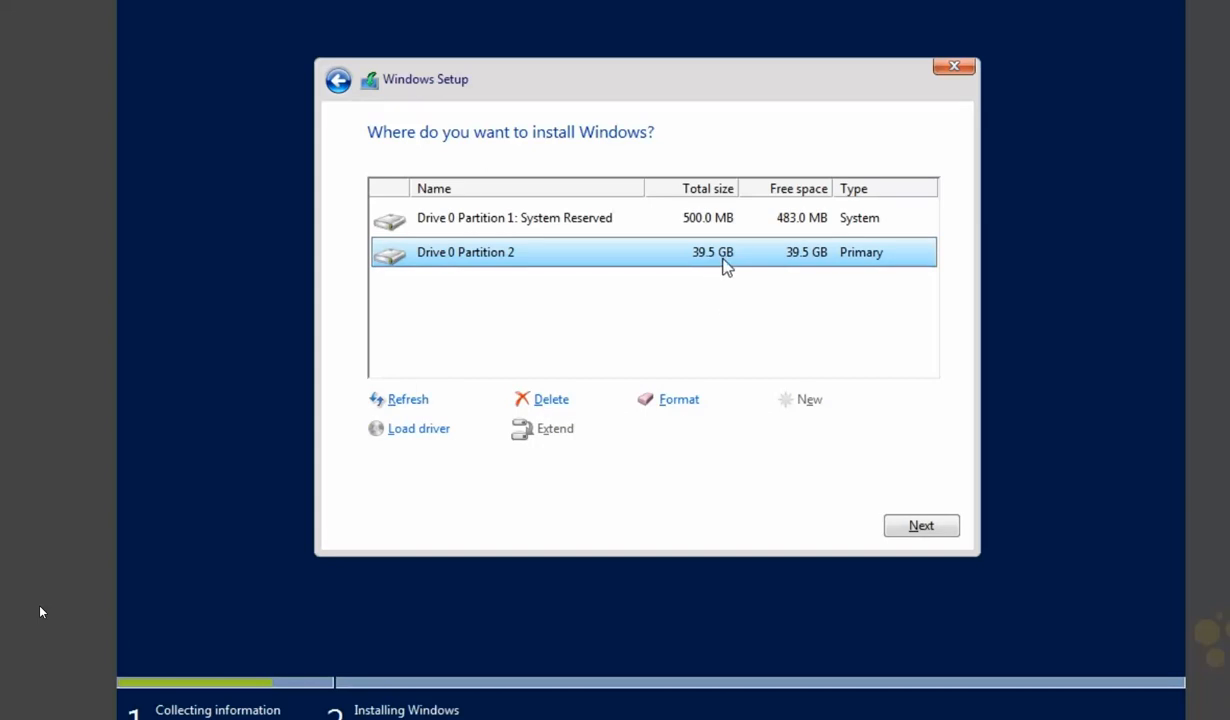
mouse_move(718, 288)
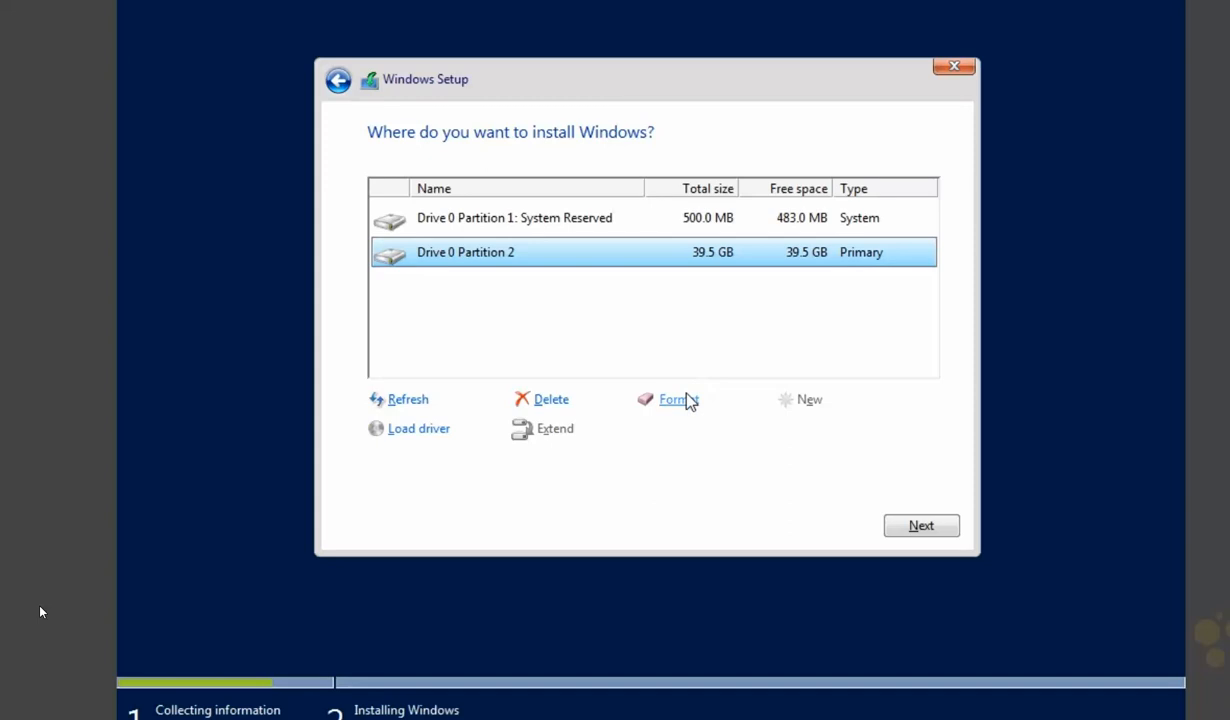
Delete Drive 0 Partition 2 and the System Reserved partition
click(549, 399)
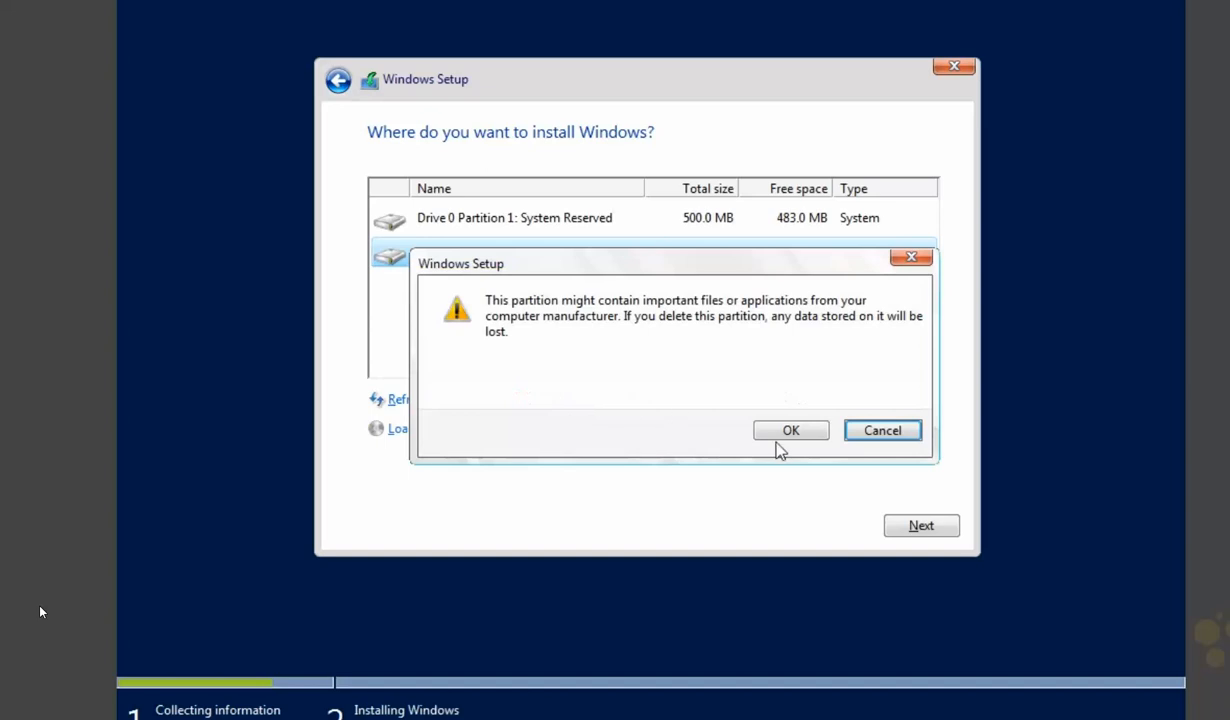
click(790, 430)
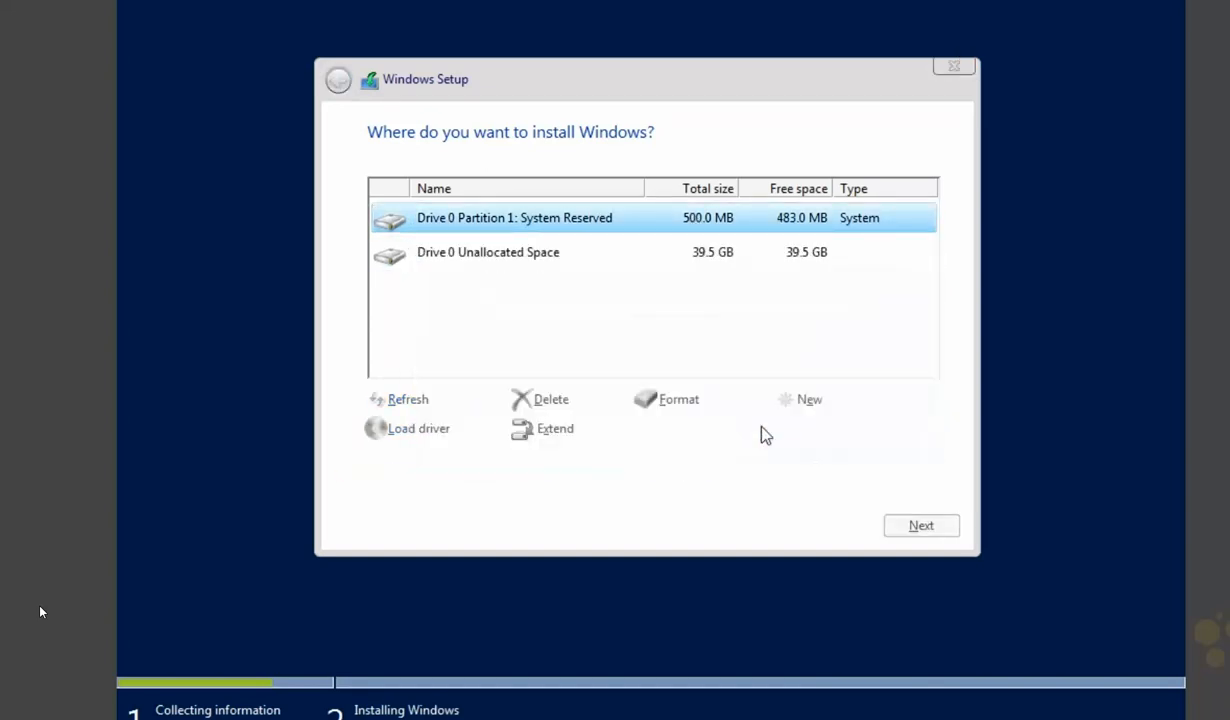
click(551, 399)
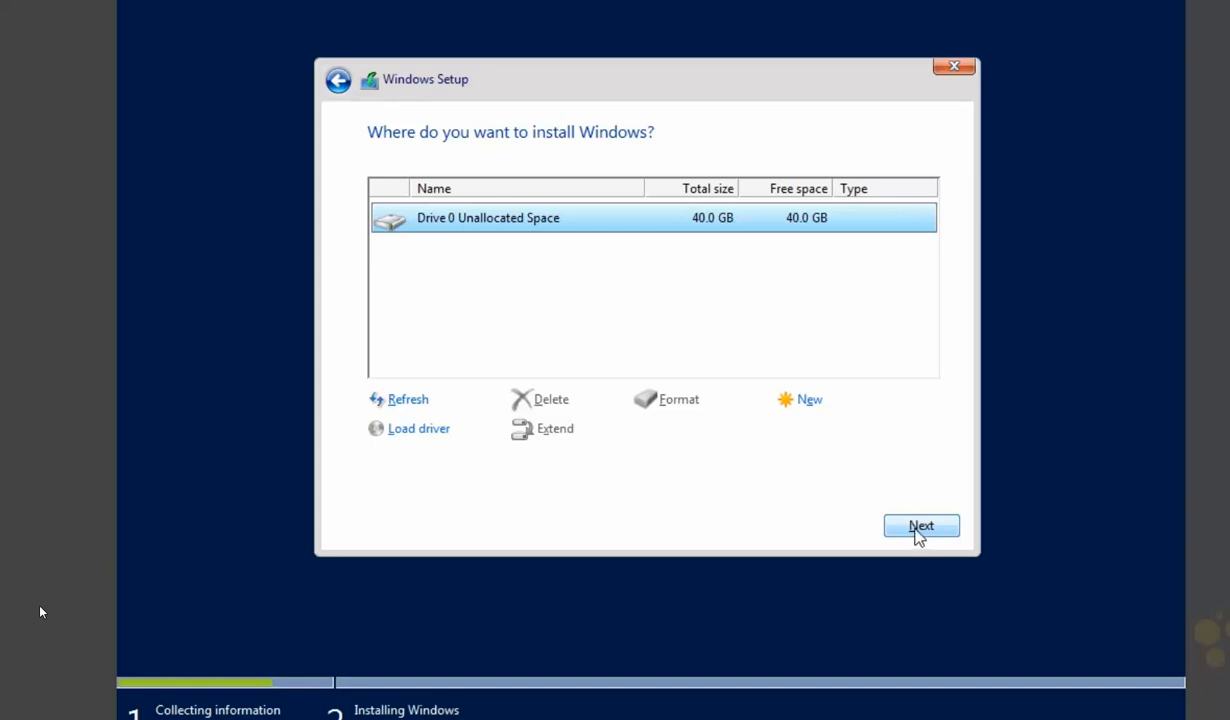
click(920, 526)
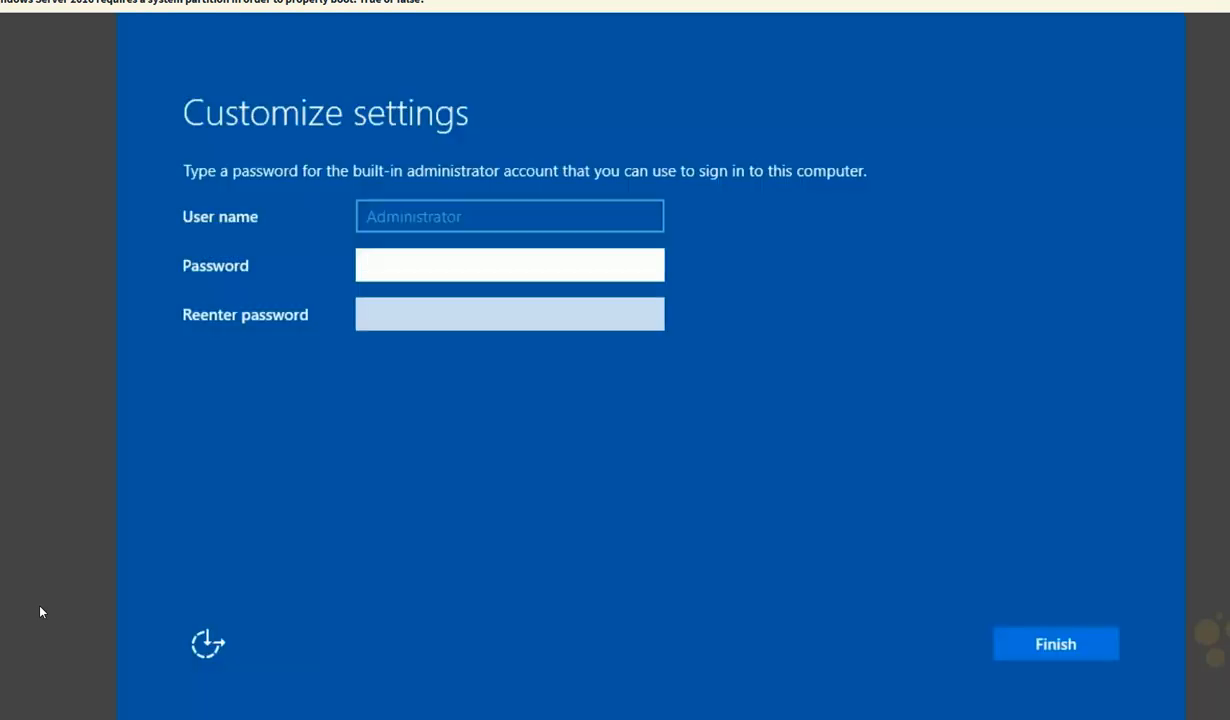
click(509, 264)
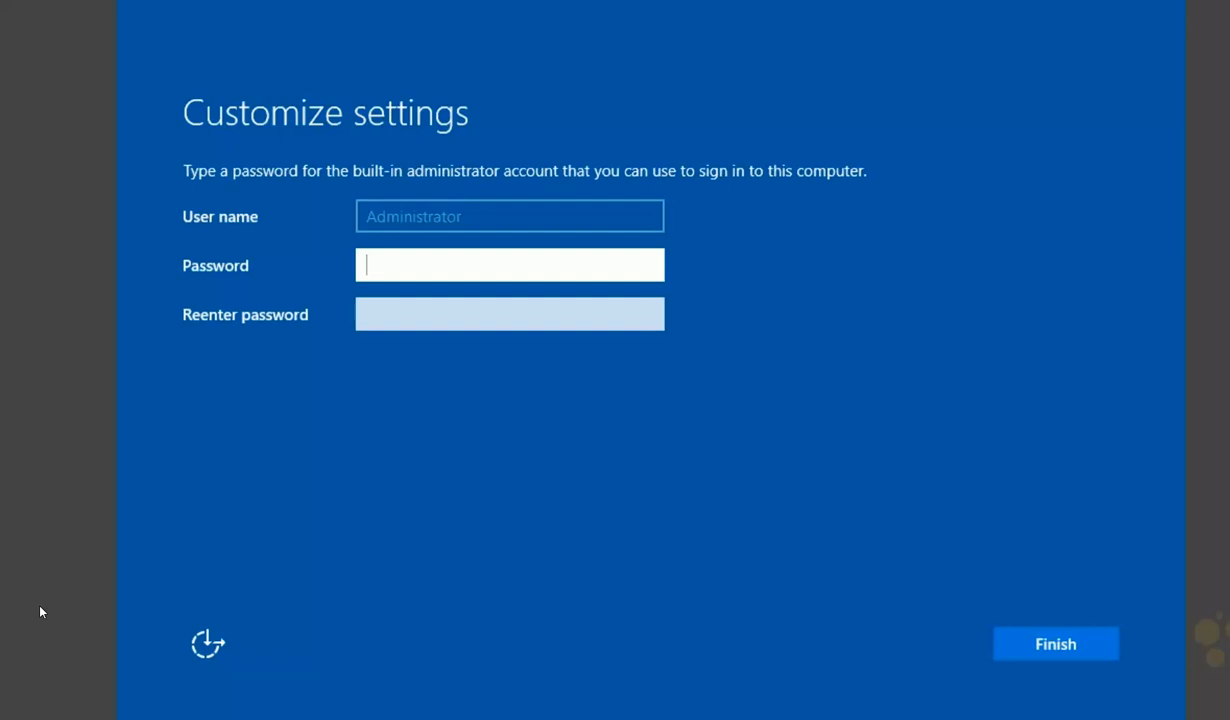
mouse_move(671, 252)
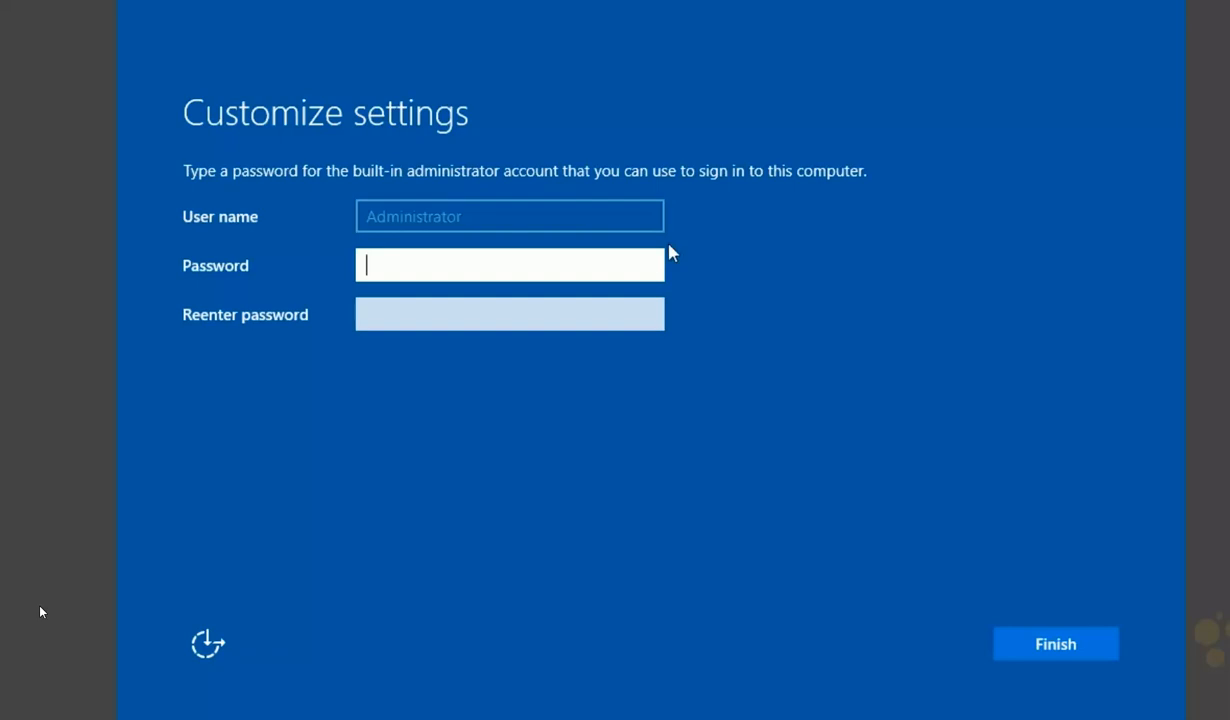
mouse_move(575, 272)
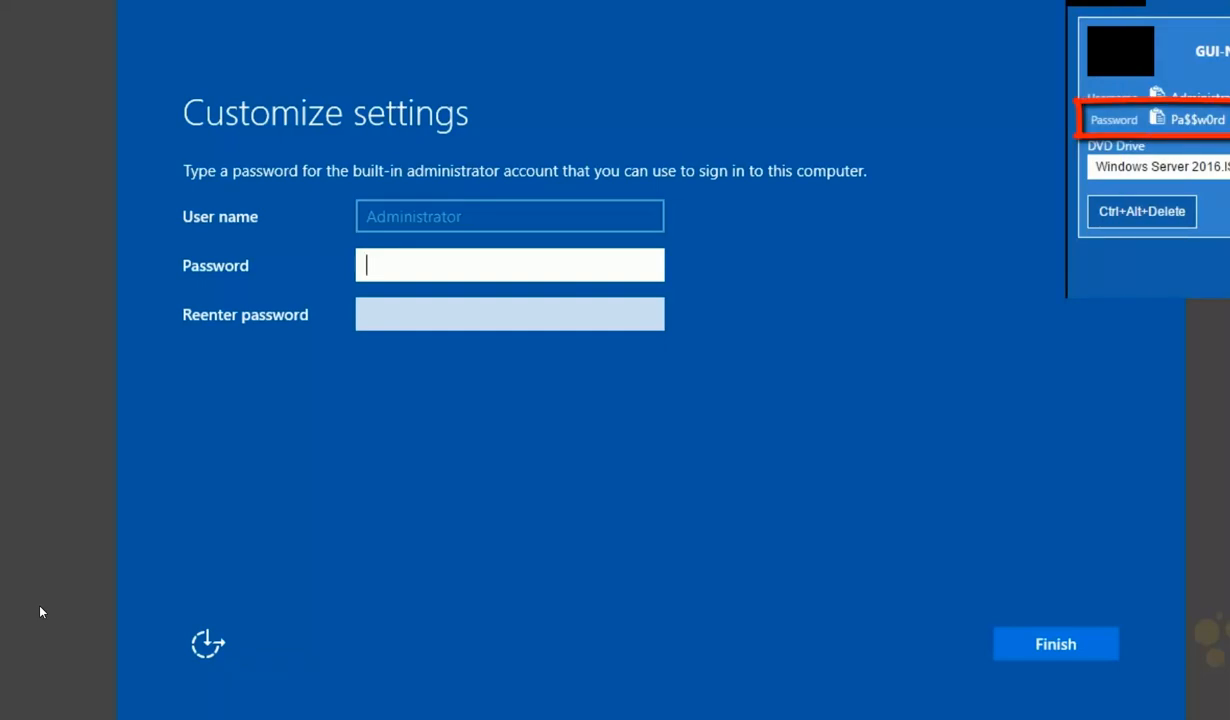
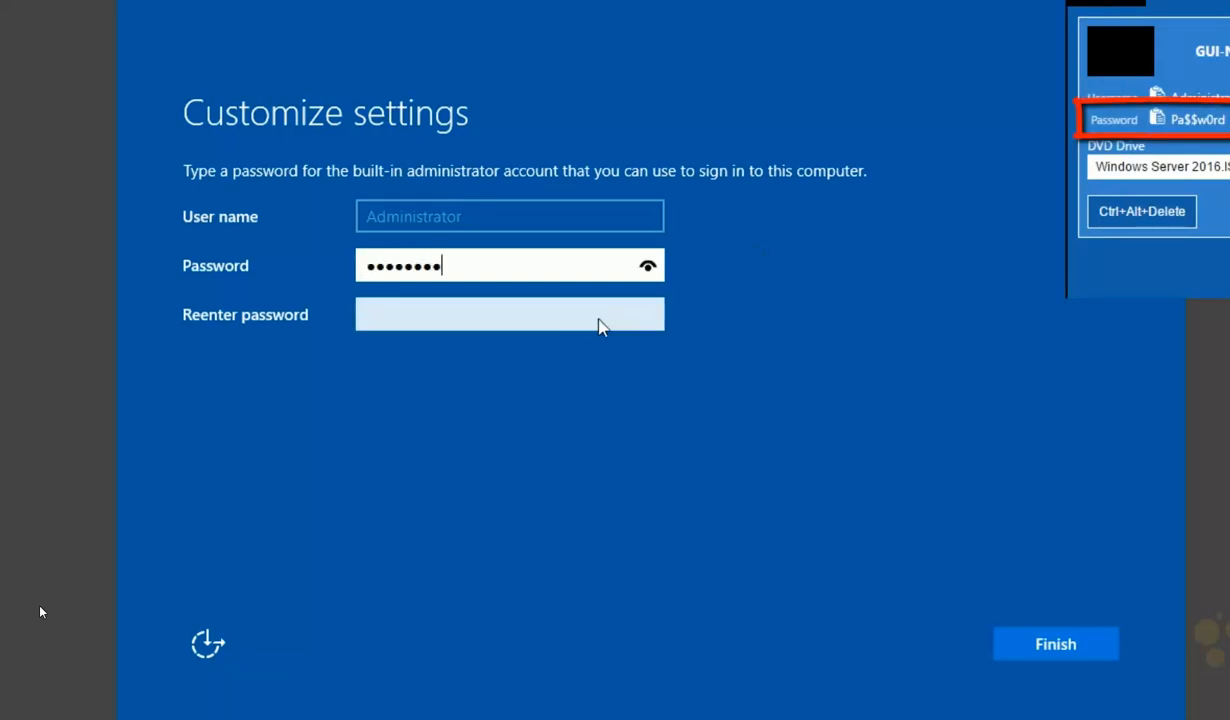
click(509, 313)
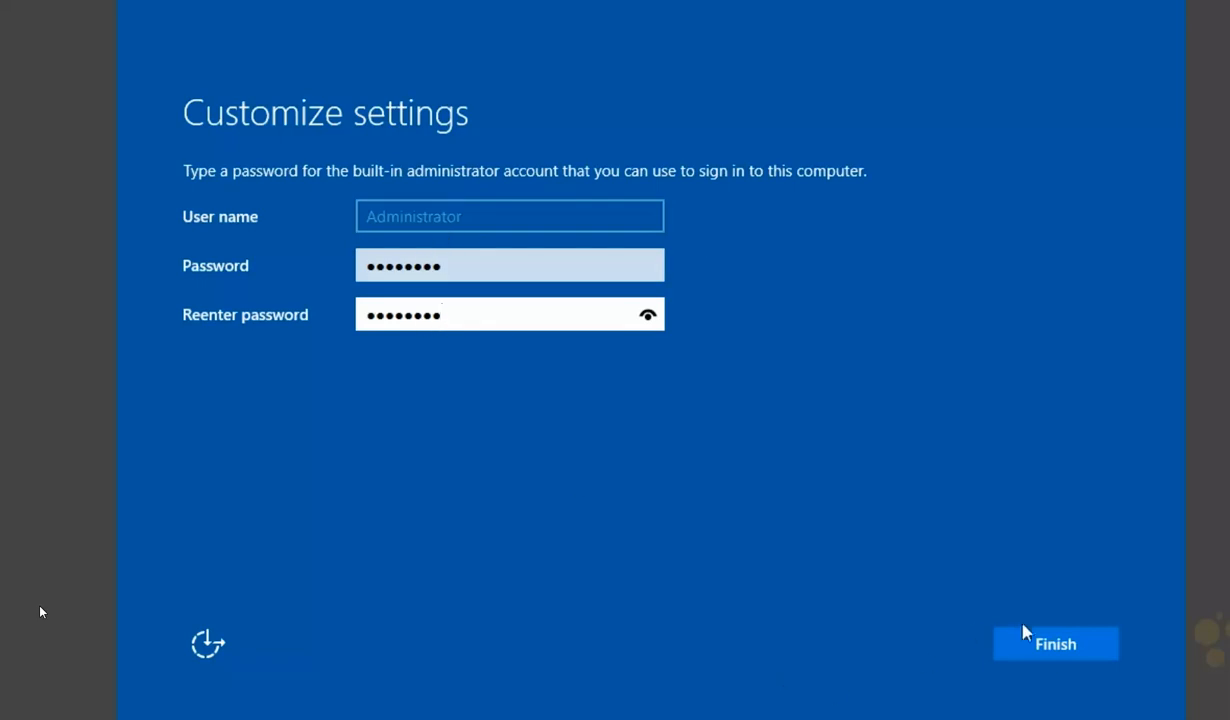
click(1055, 643)
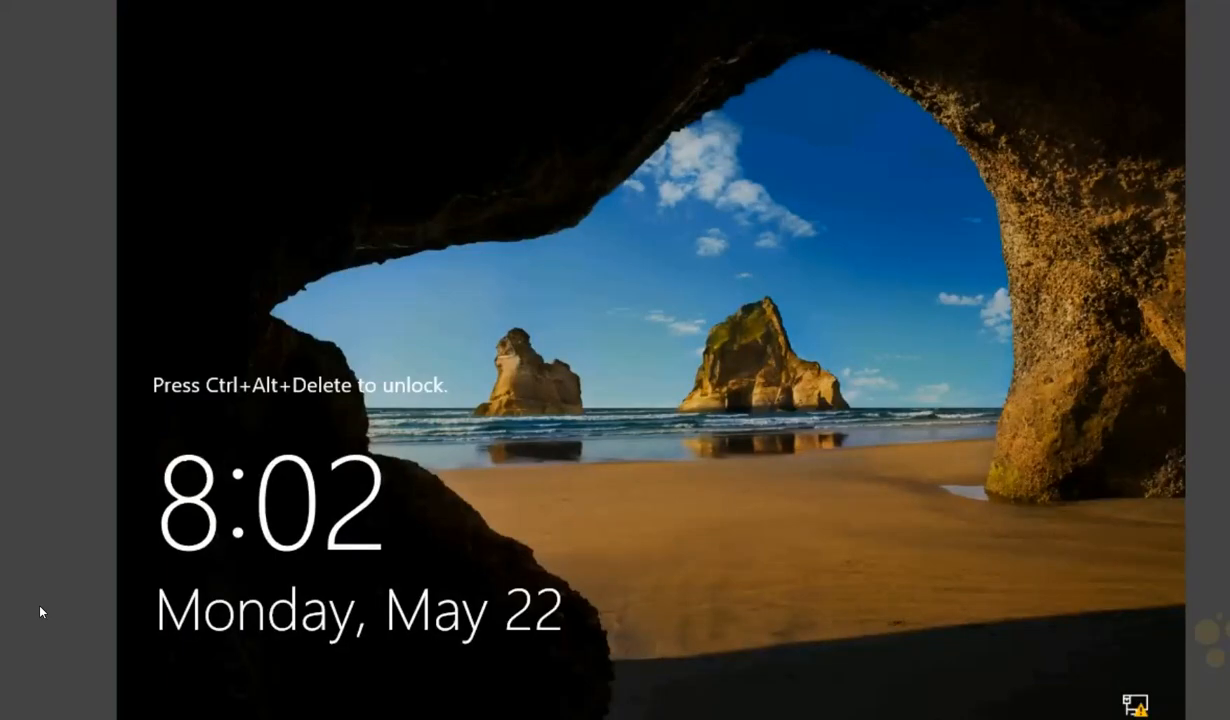
Unlock the lock screen and sign in as Administrator
click(1141, 211)
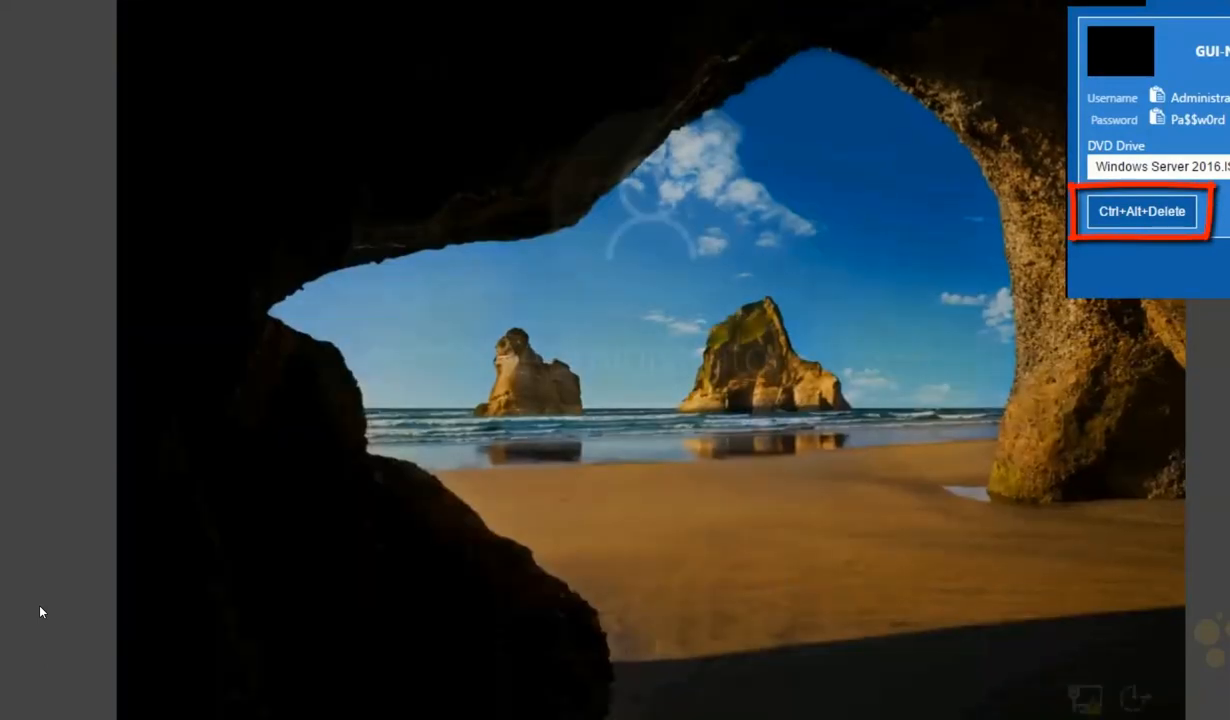
click(1140, 211)
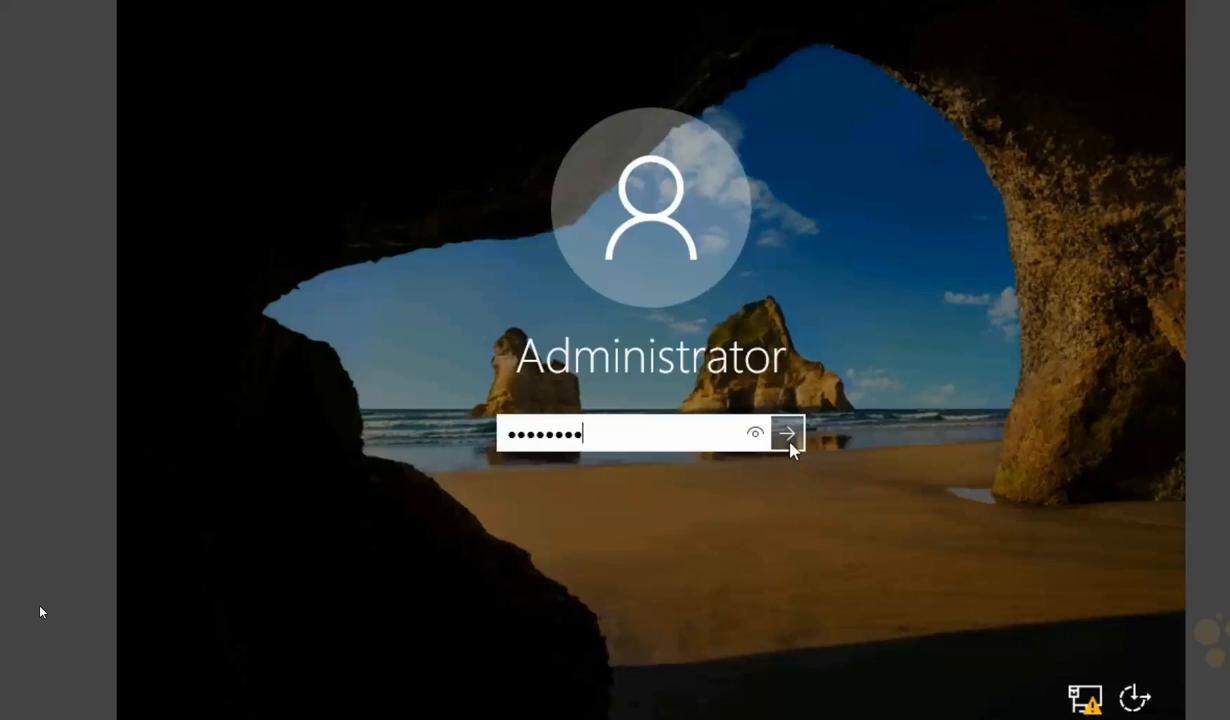
click(787, 433)
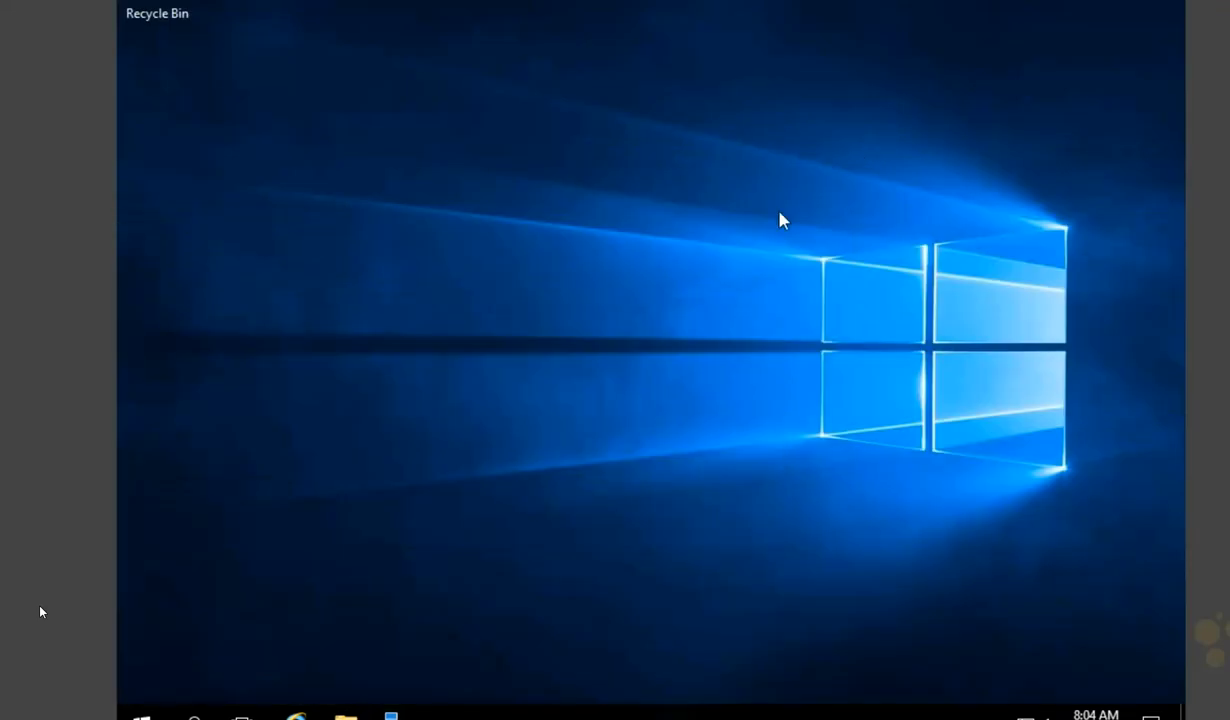
mouse_move(397, 212)
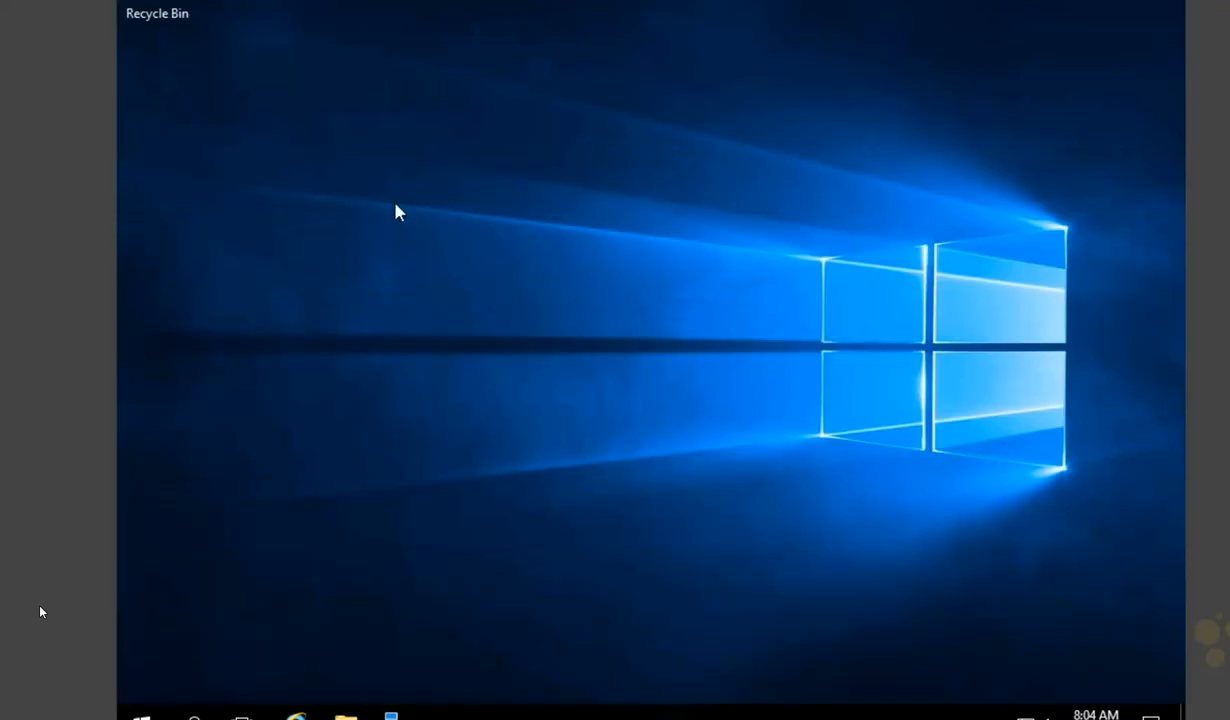
mouse_move(655, 195)
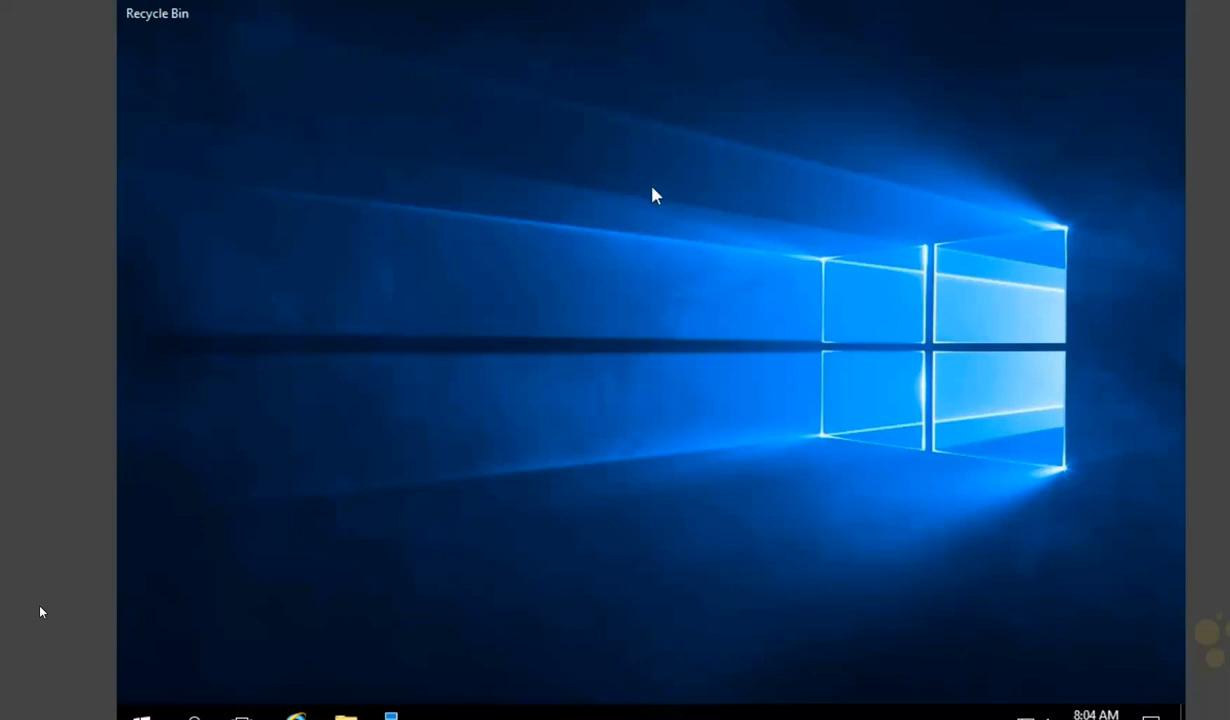
Set the display resolution to 1280 × 720 and close Settings
right_click(655, 195)
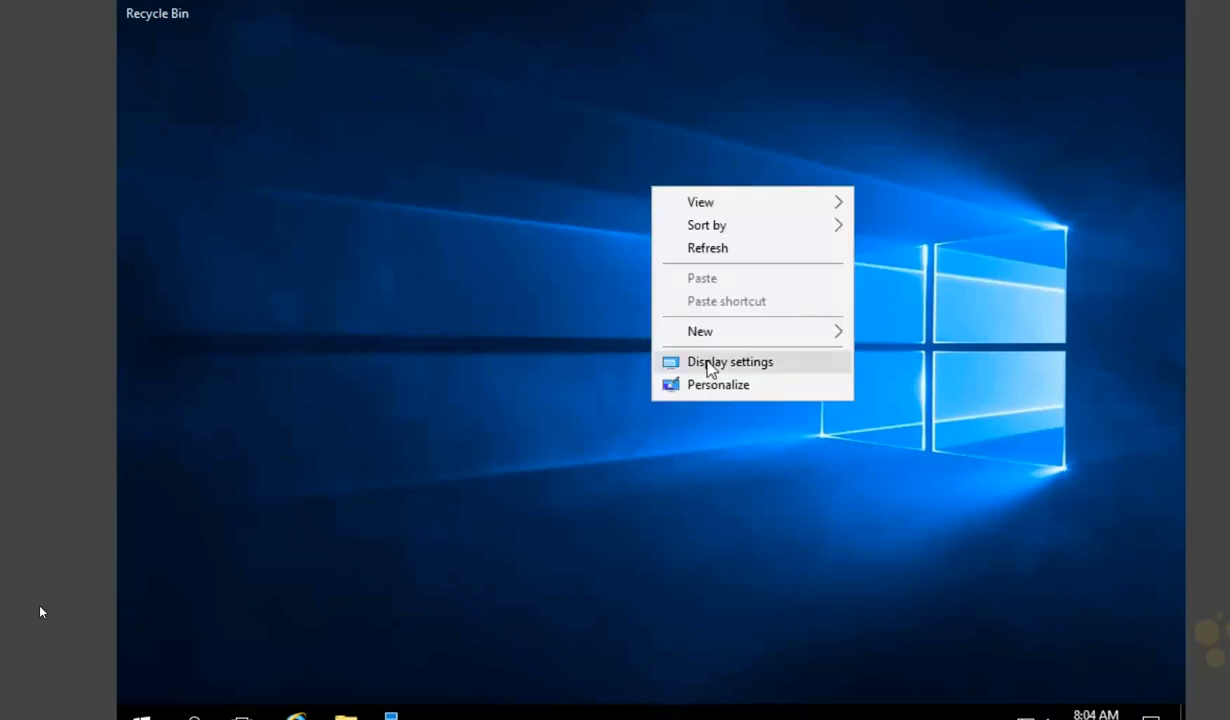
click(730, 361)
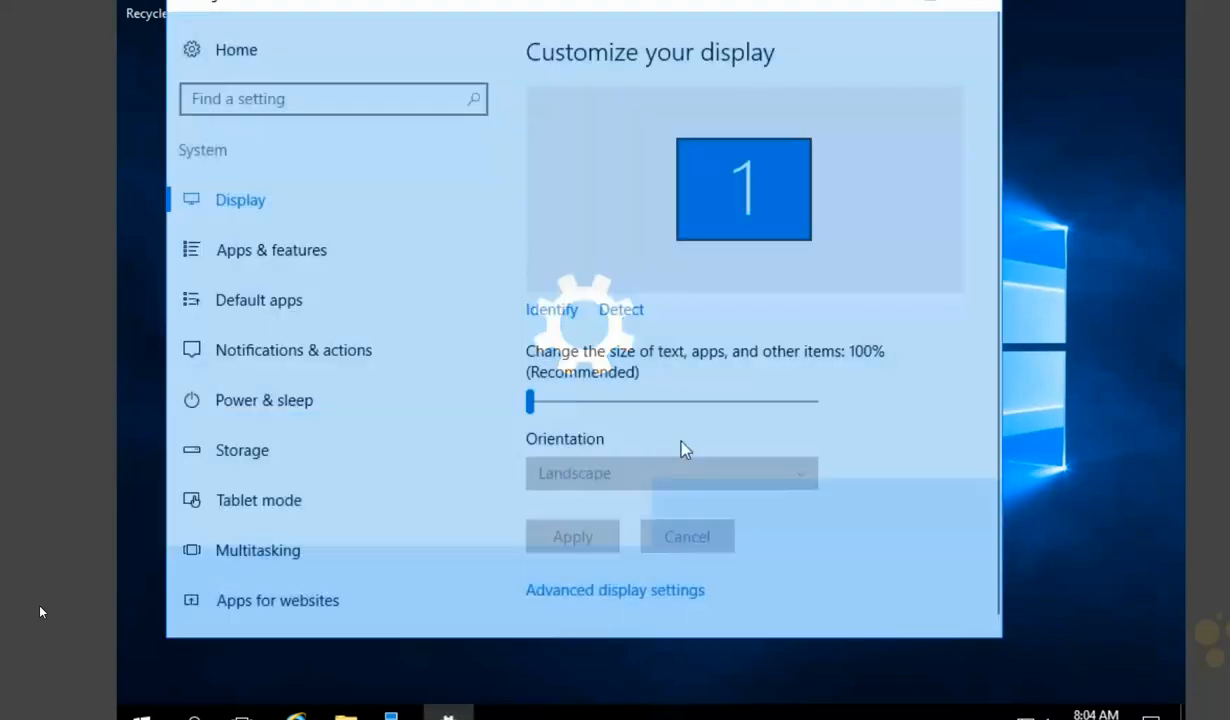
click(615, 590)
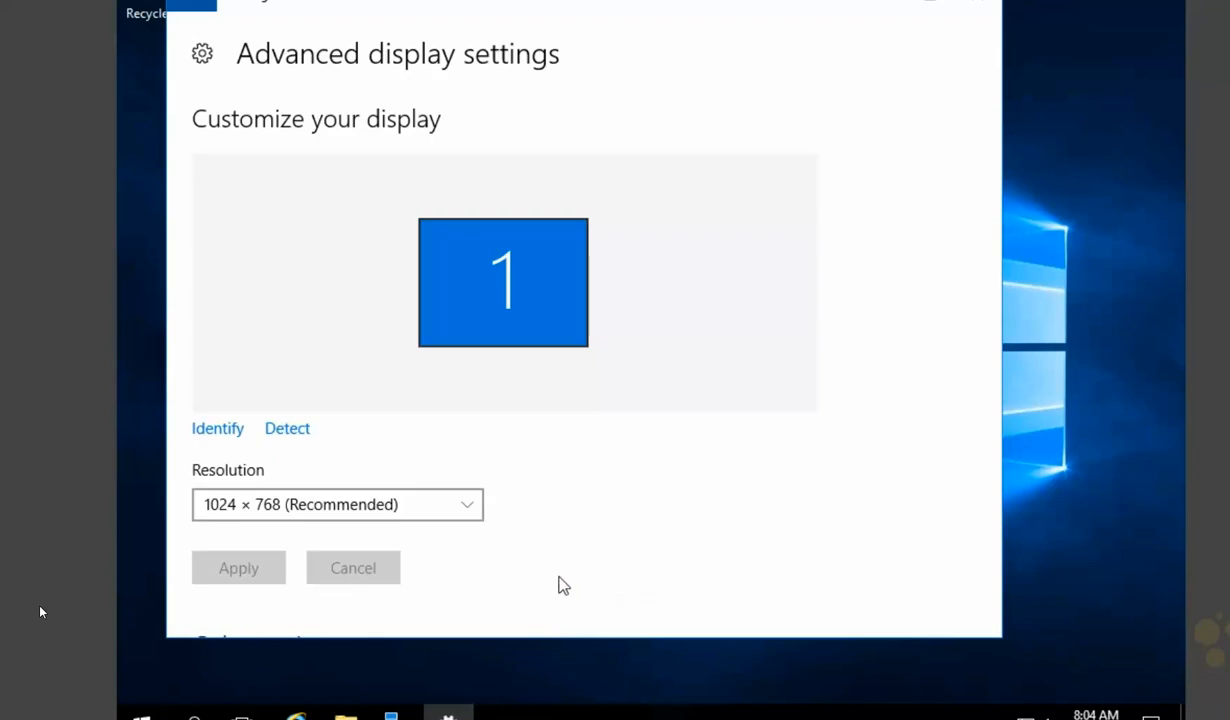
click(337, 504)
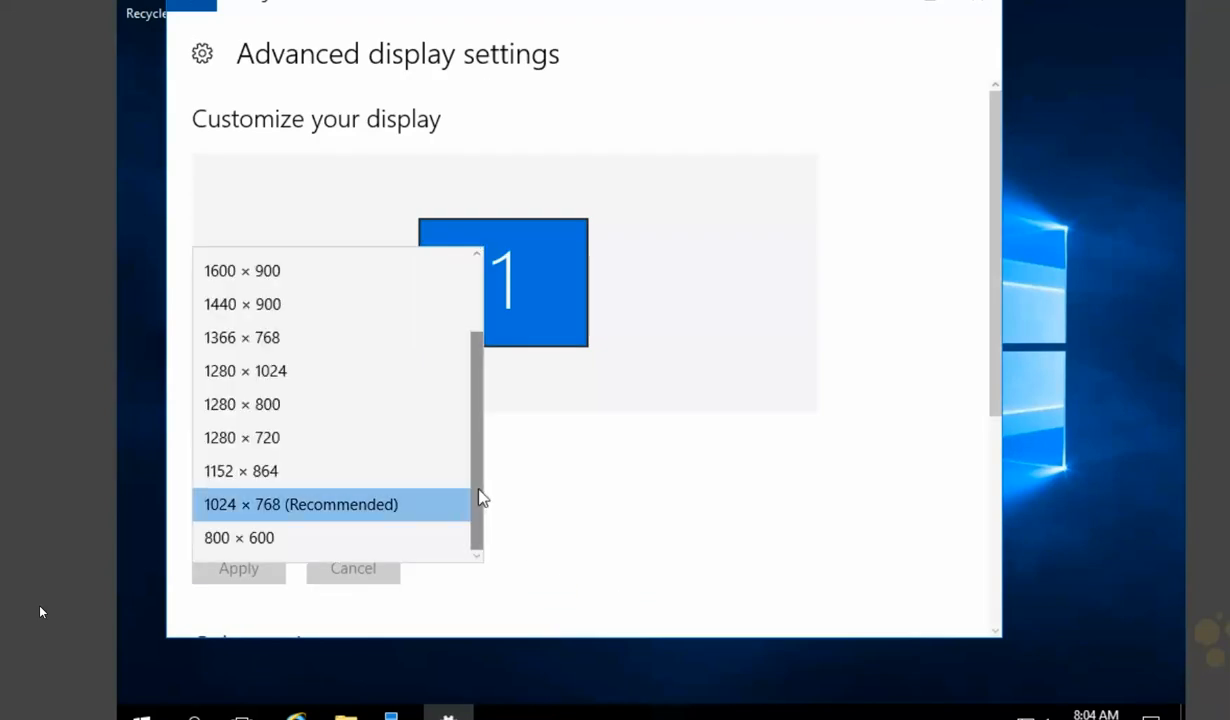
mouse_move(280, 371)
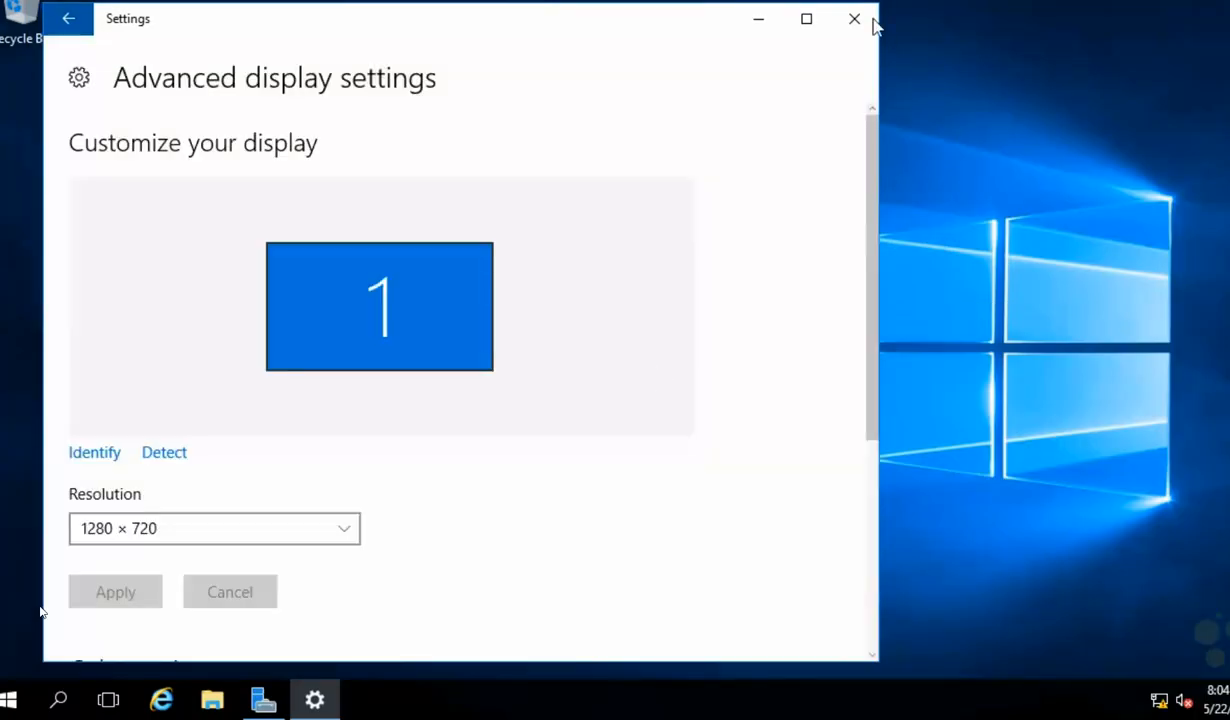
click(853, 18)
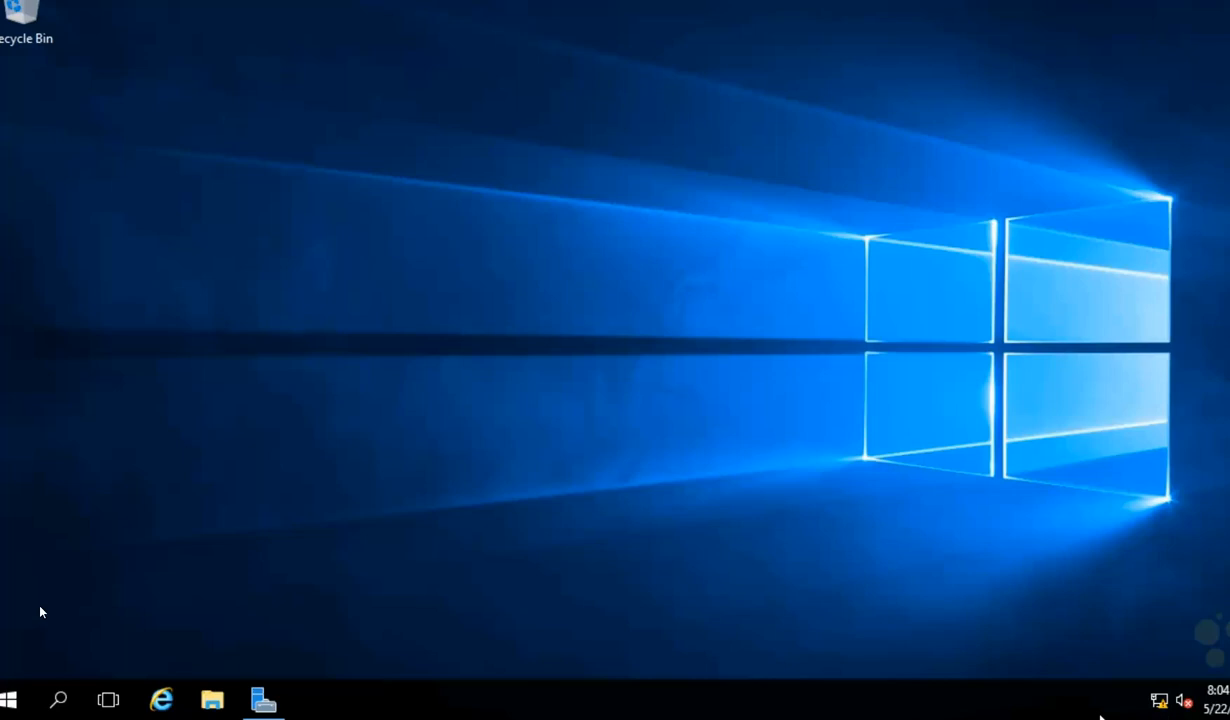
Turn off the Action Center system icon in taskbar settings, then close Settings
right_click(1080, 700)
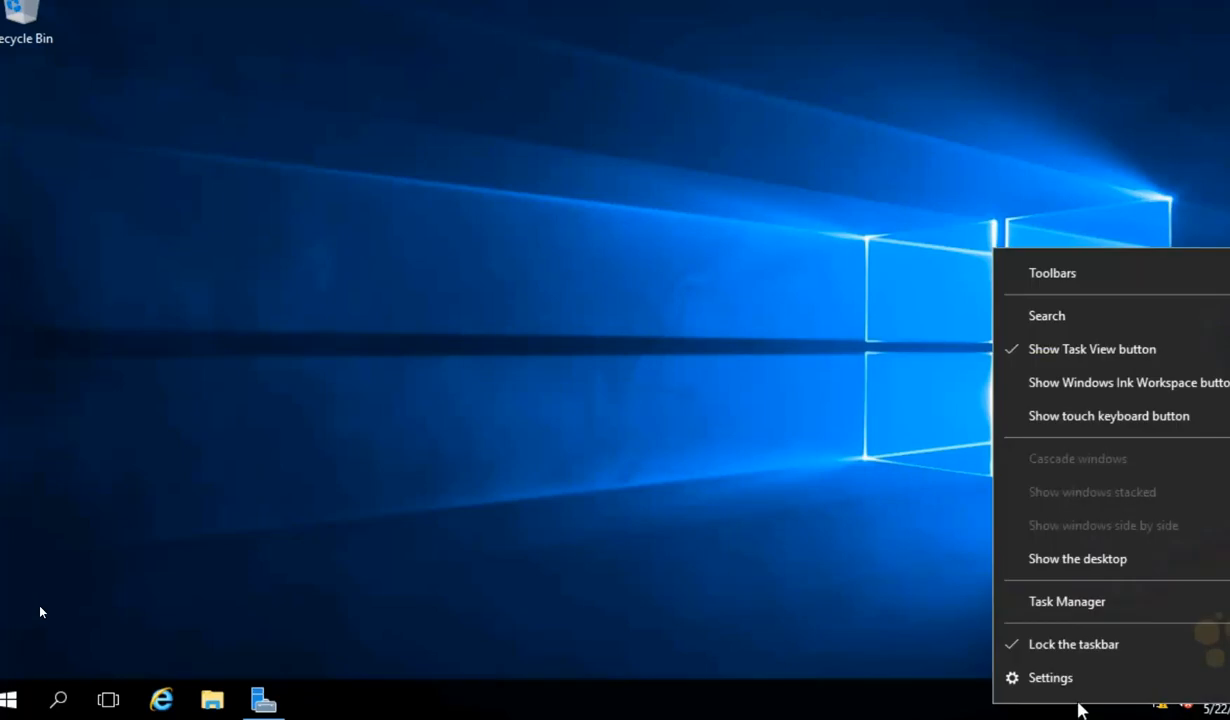
click(1050, 677)
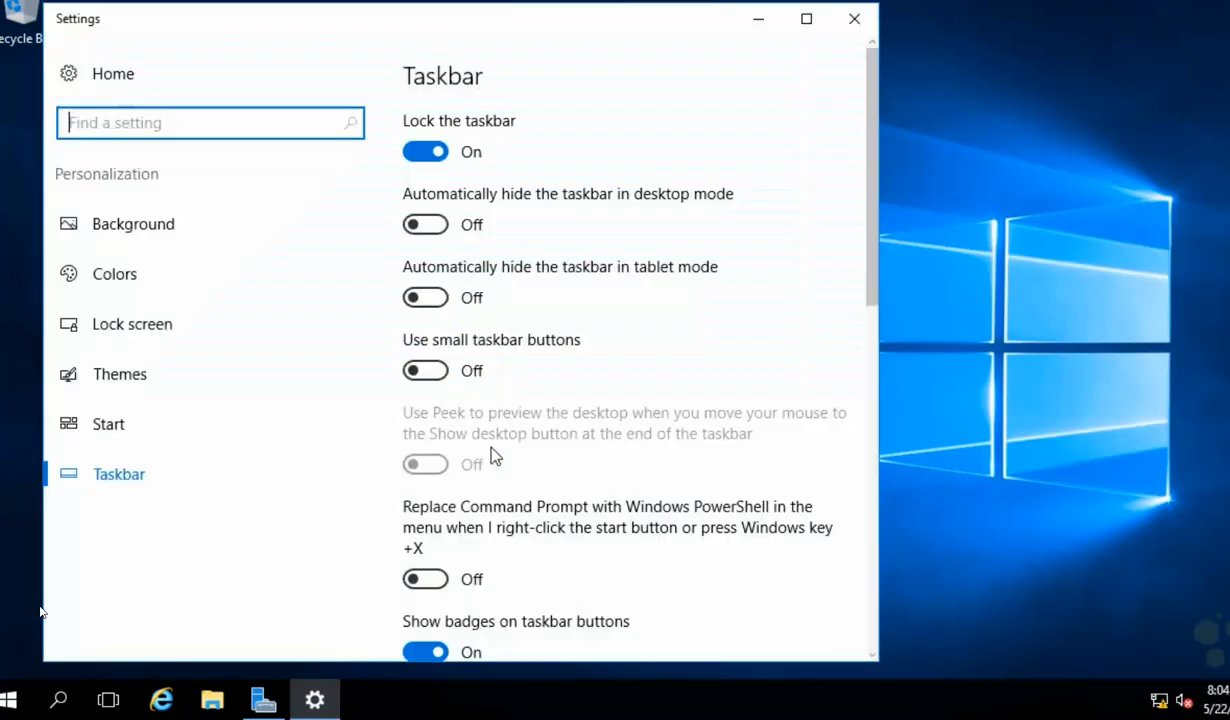
scroll(down, 3)
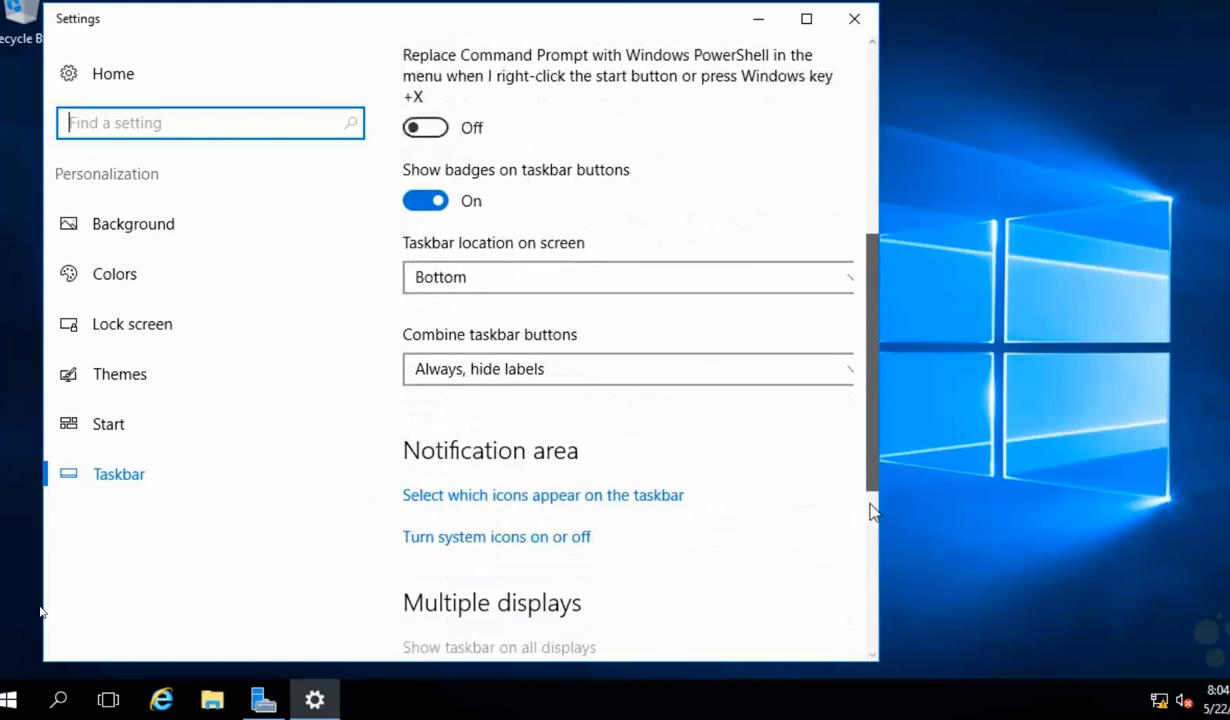
click(496, 536)
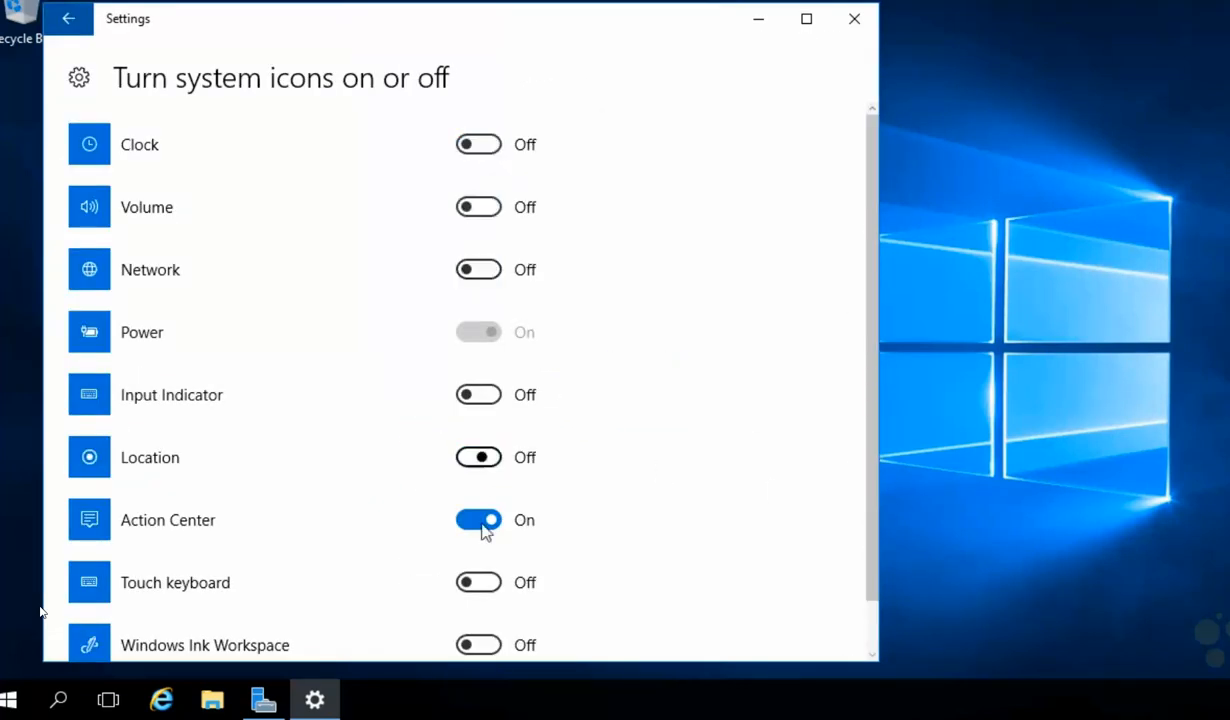
click(478, 519)
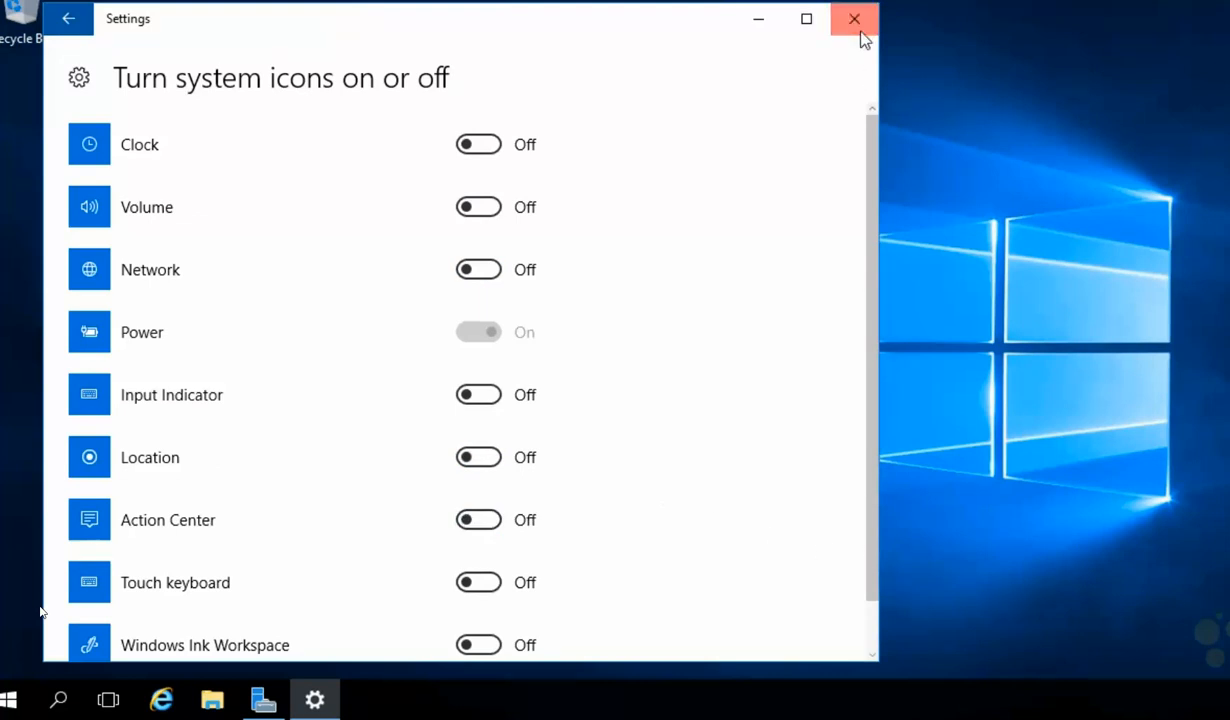
click(854, 19)
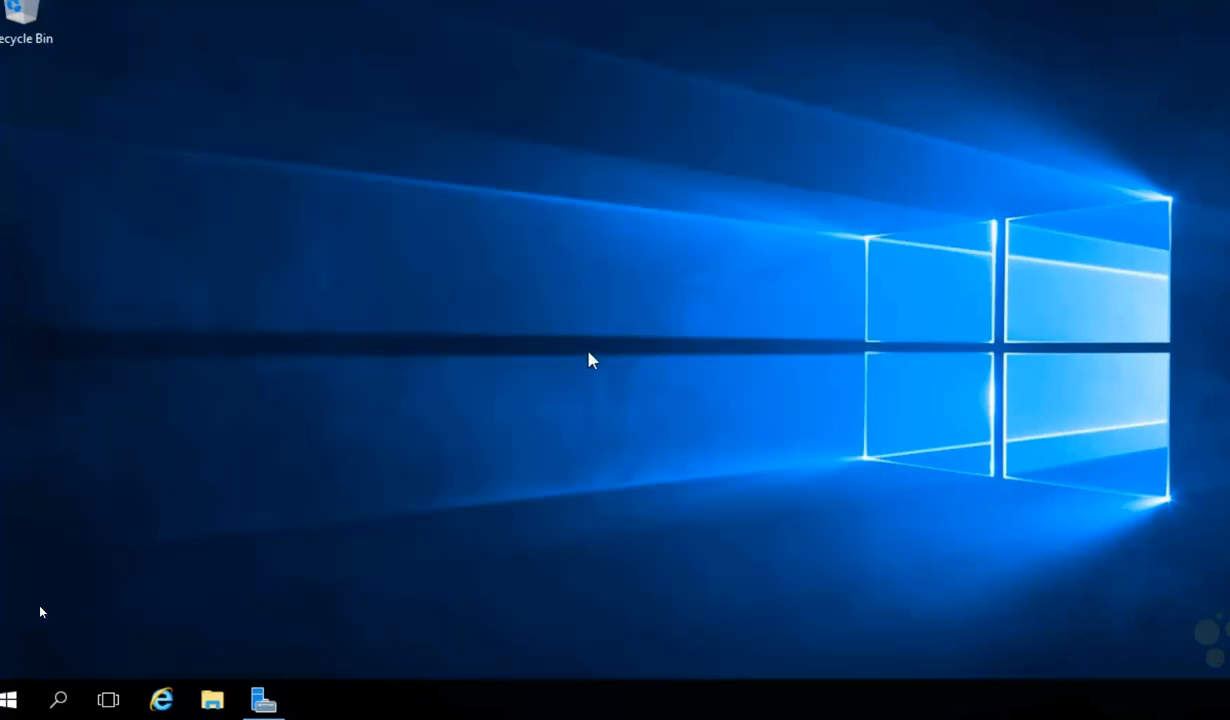
mouse_move(1007, 118)
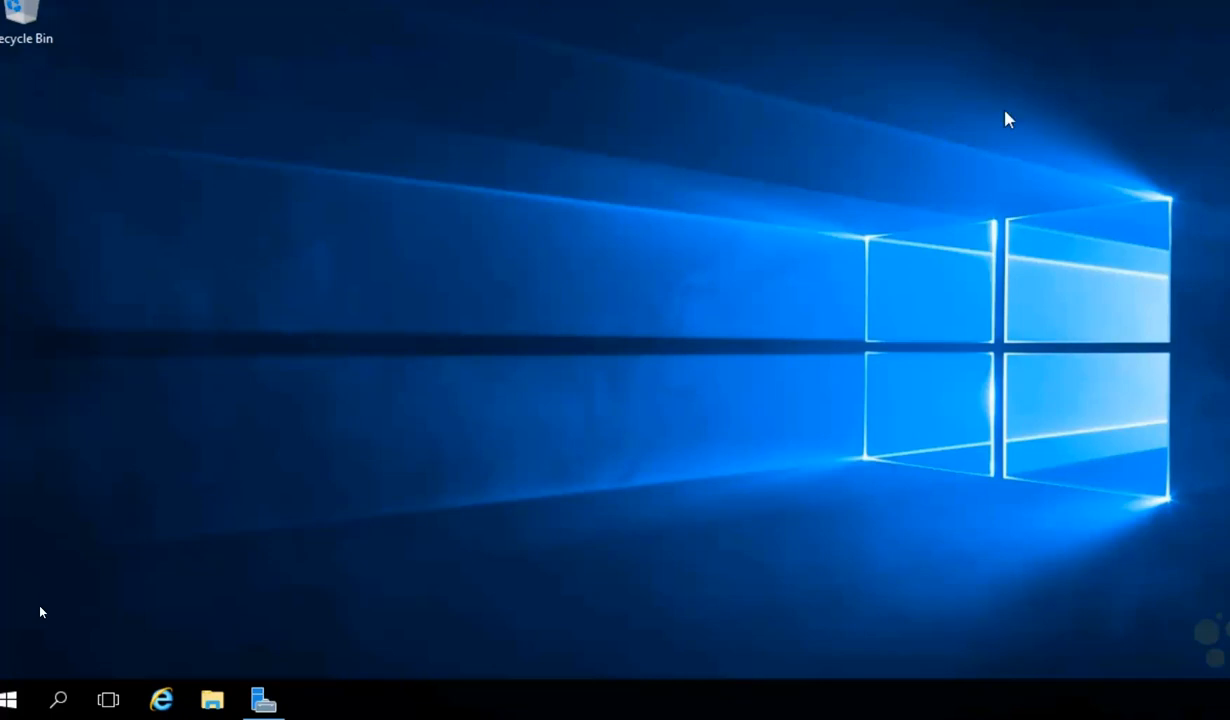
mouse_move(1094, 53)
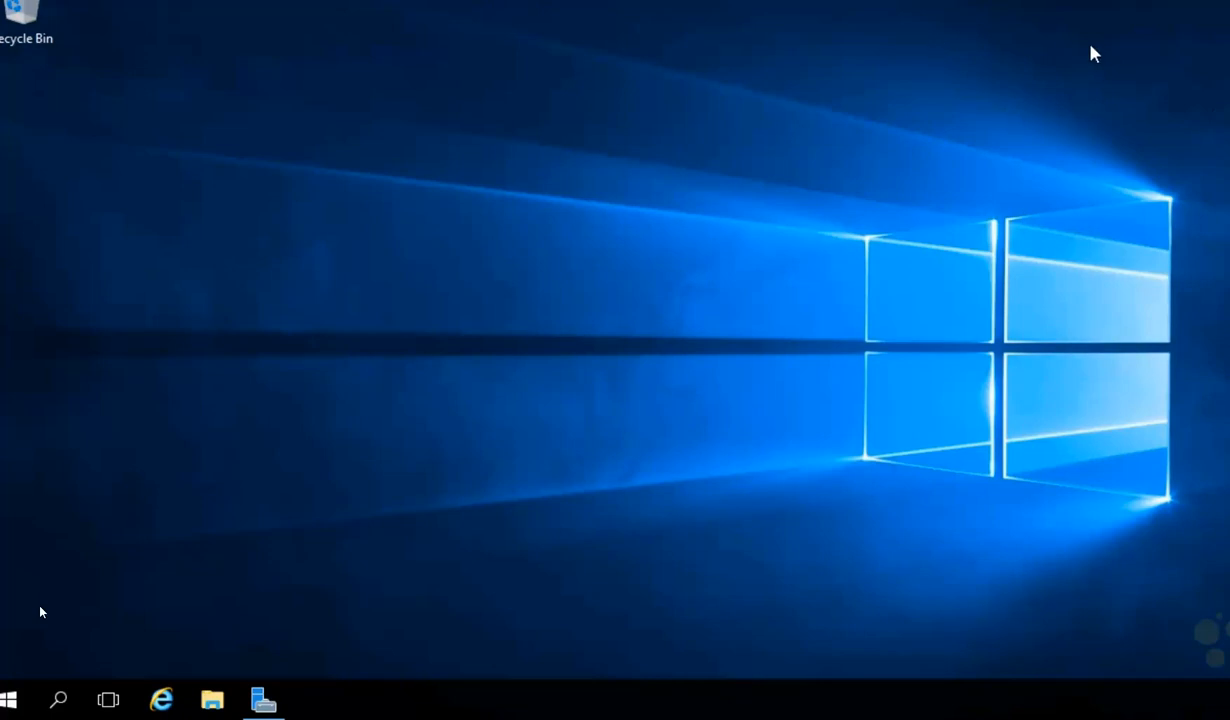
mouse_move(248, 680)
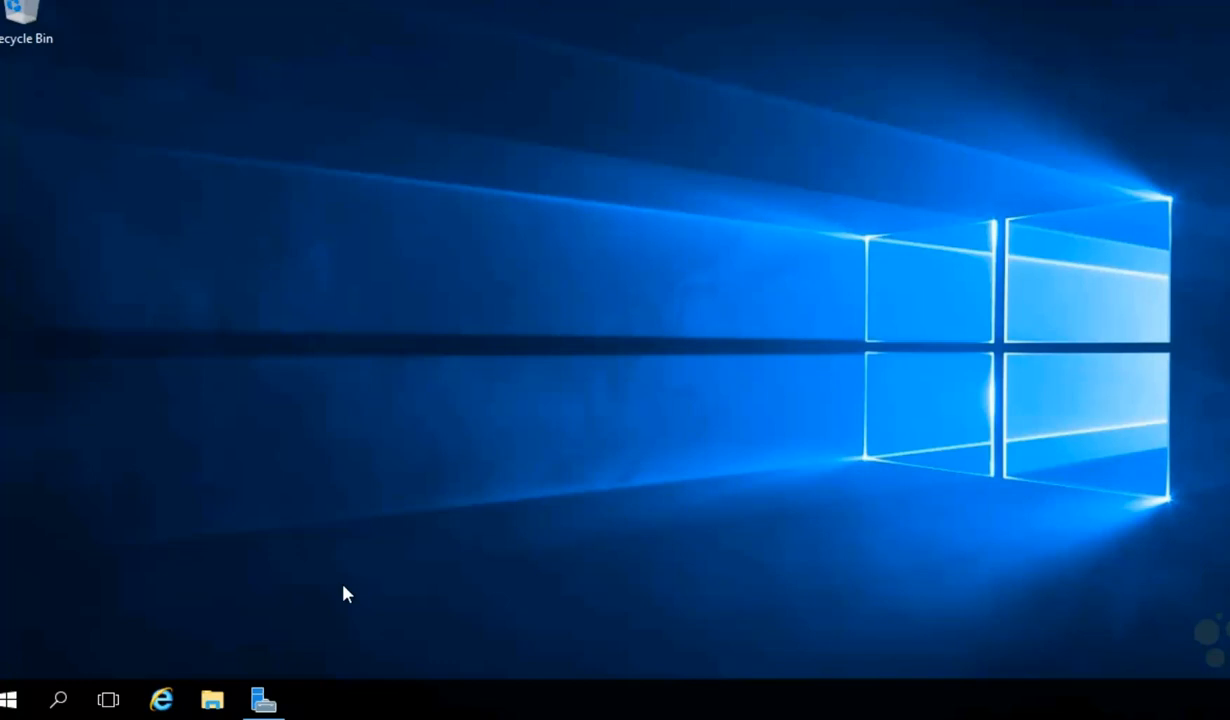
mouse_move(337, 607)
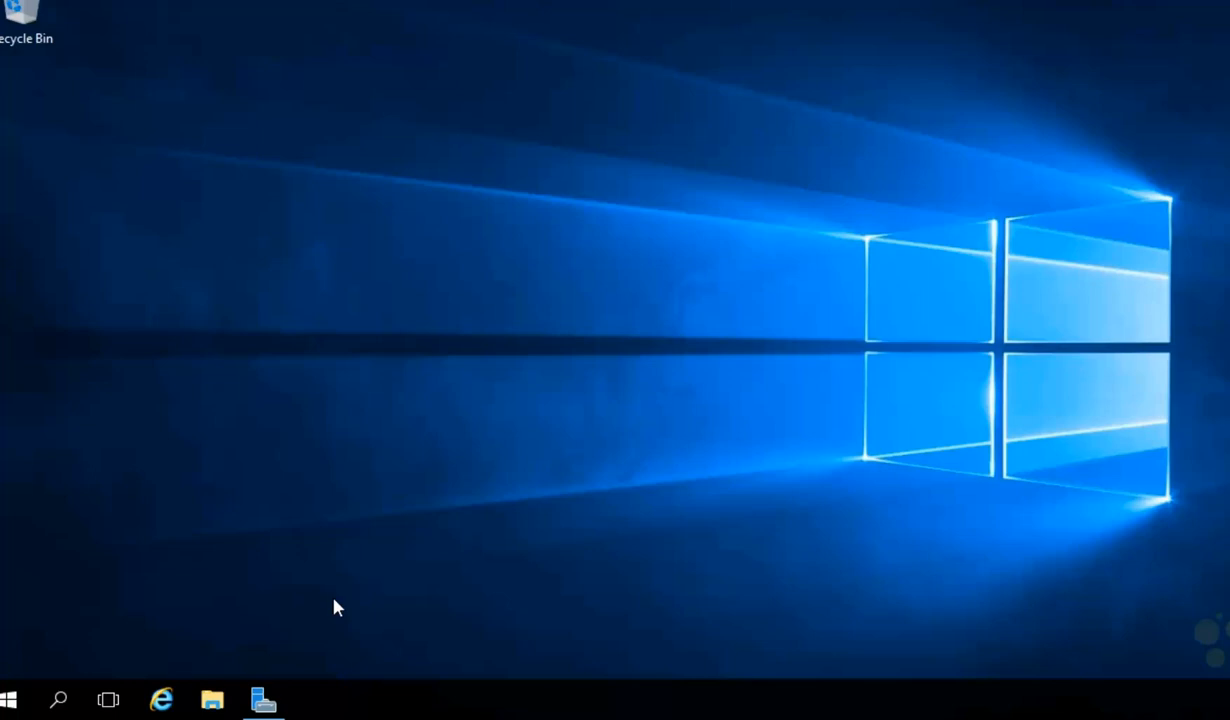
mouse_move(335, 610)
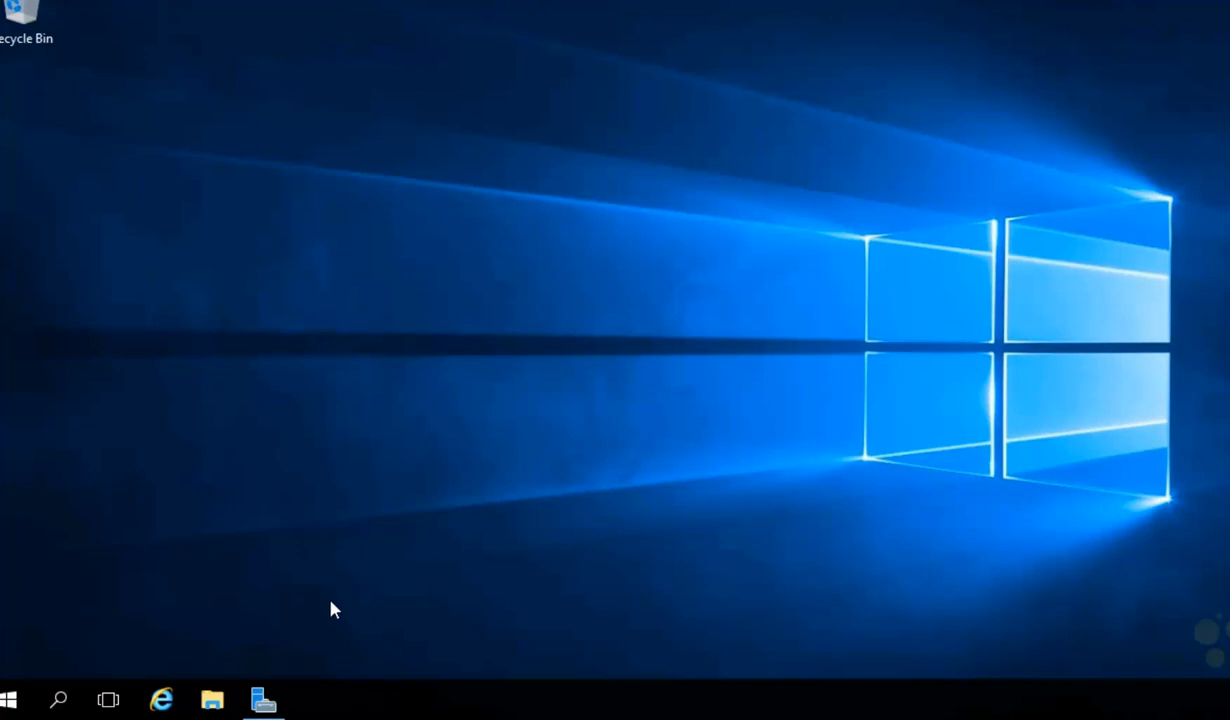
Launch Server Manager from its taskbar icon
click(263, 699)
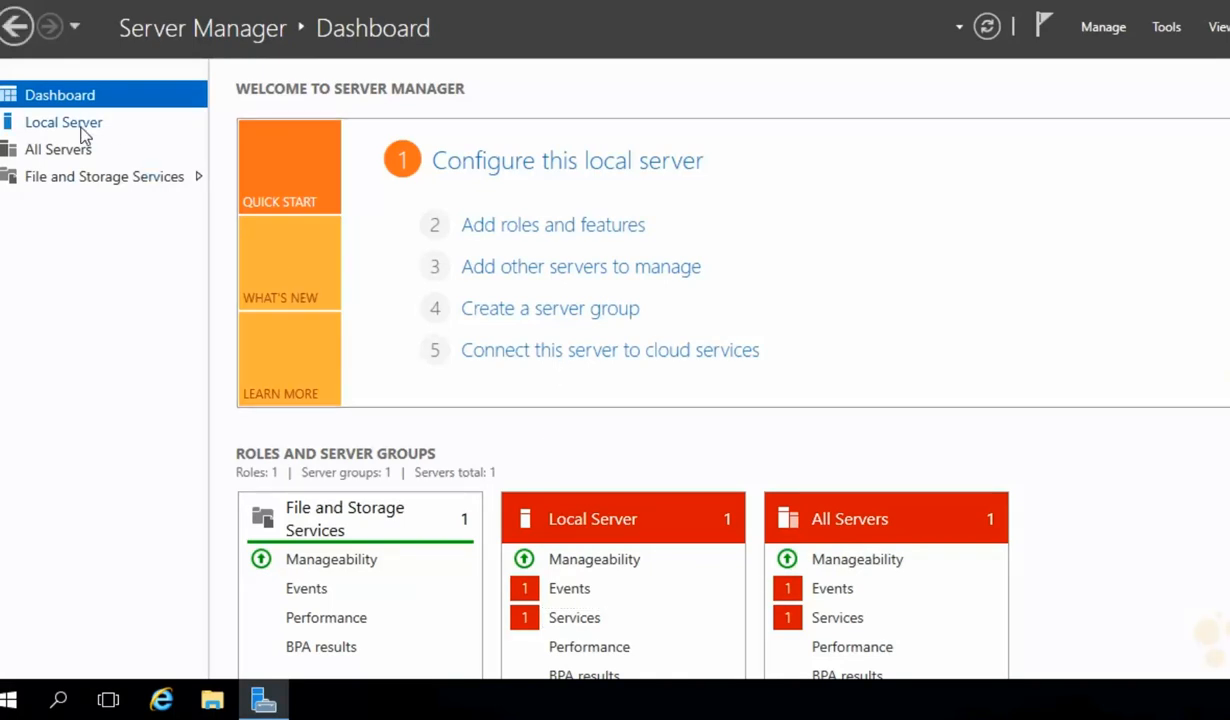
Show the Local Server properties: Datacenter Evaluation OS, 4 GB RAM and 16 events
click(63, 121)
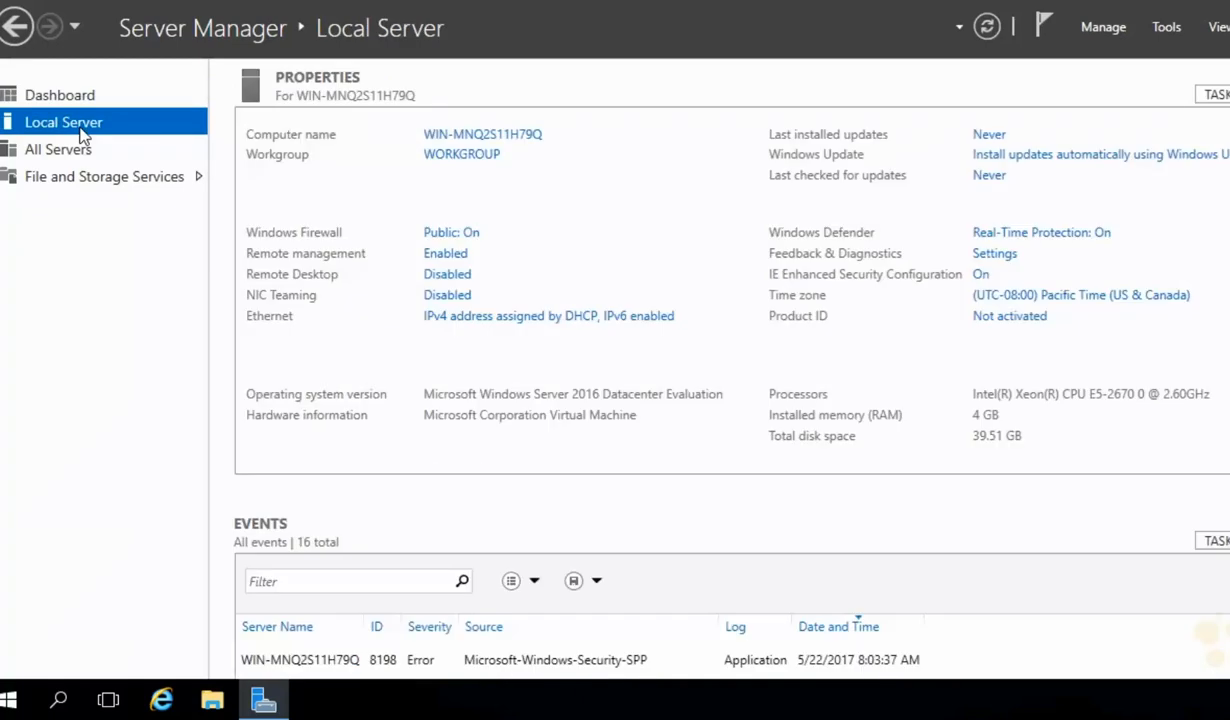
mouse_move(325, 370)
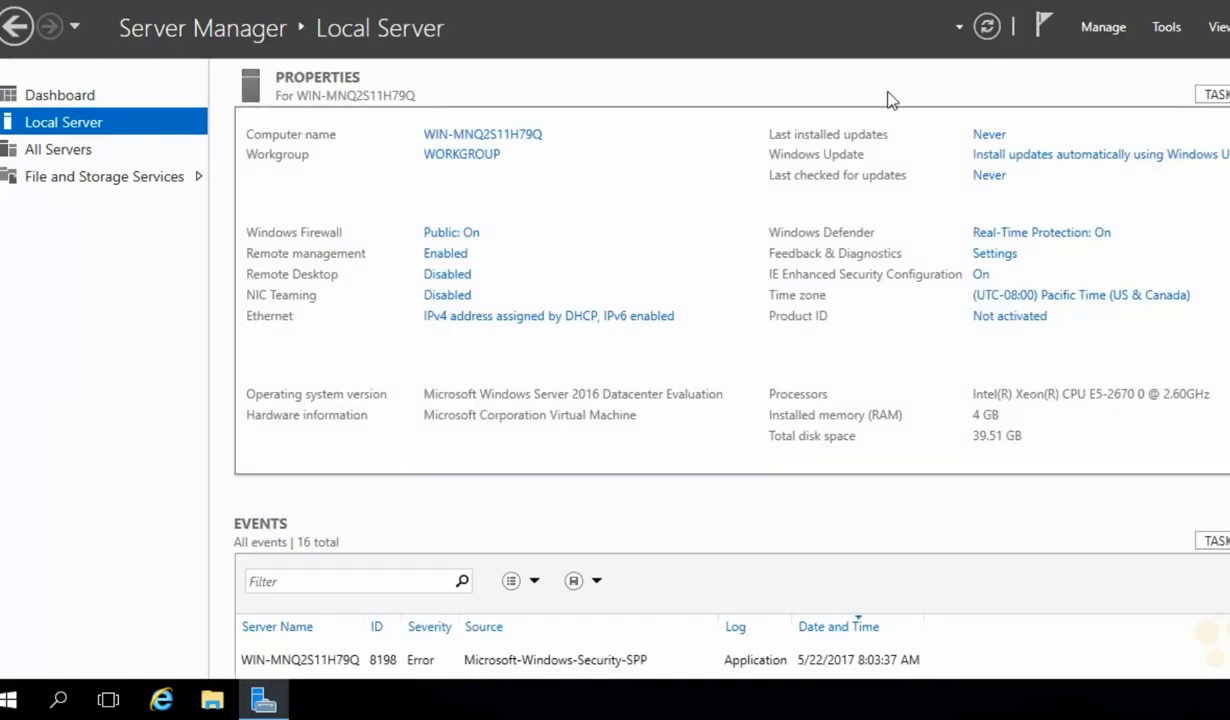
mouse_move(820, 280)
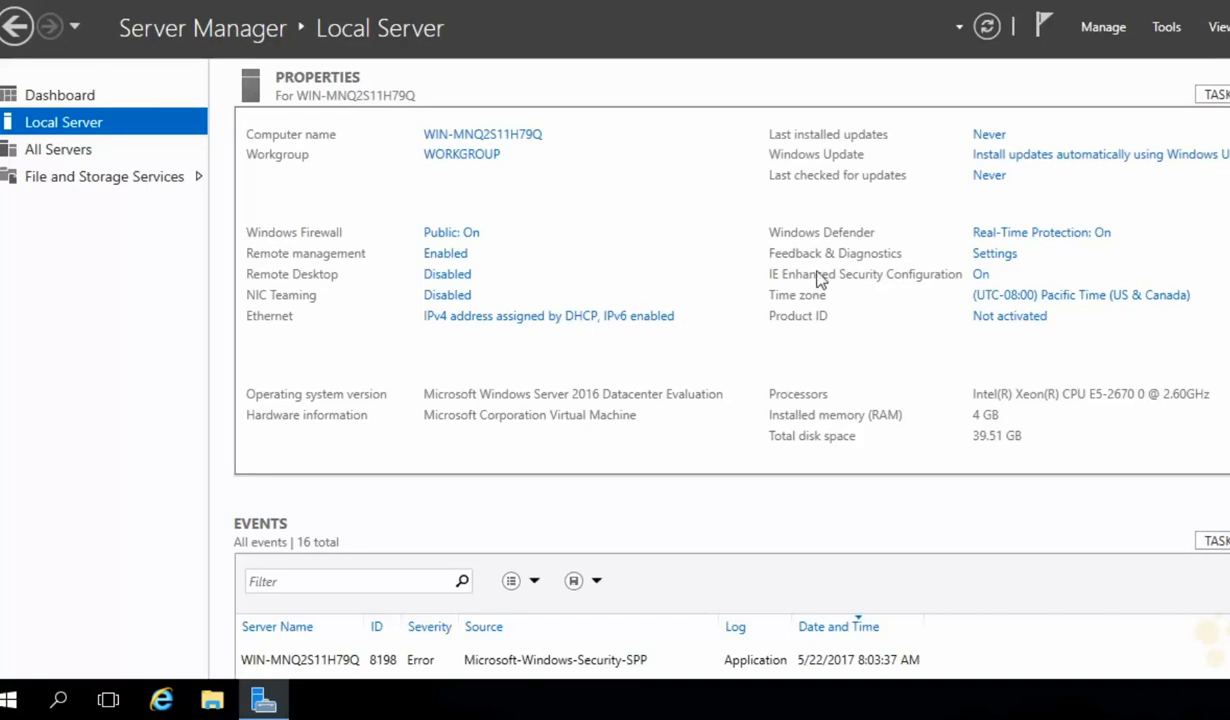
mouse_move(565, 361)
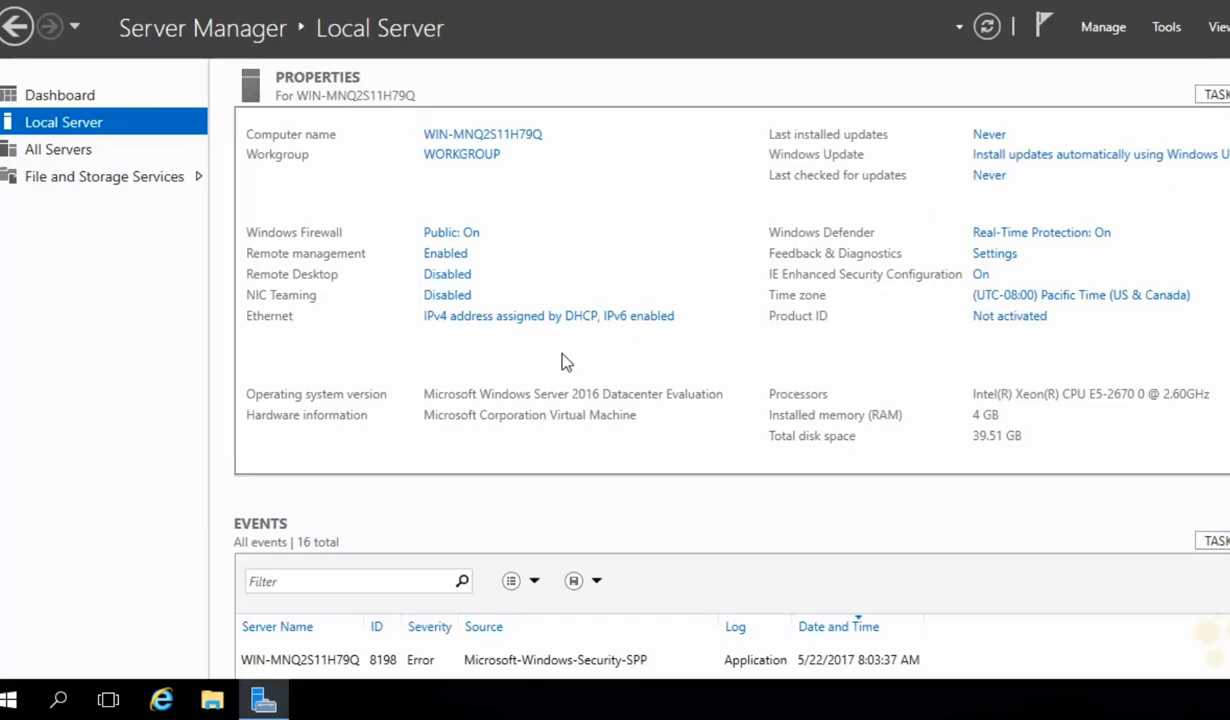
mouse_move(288, 363)
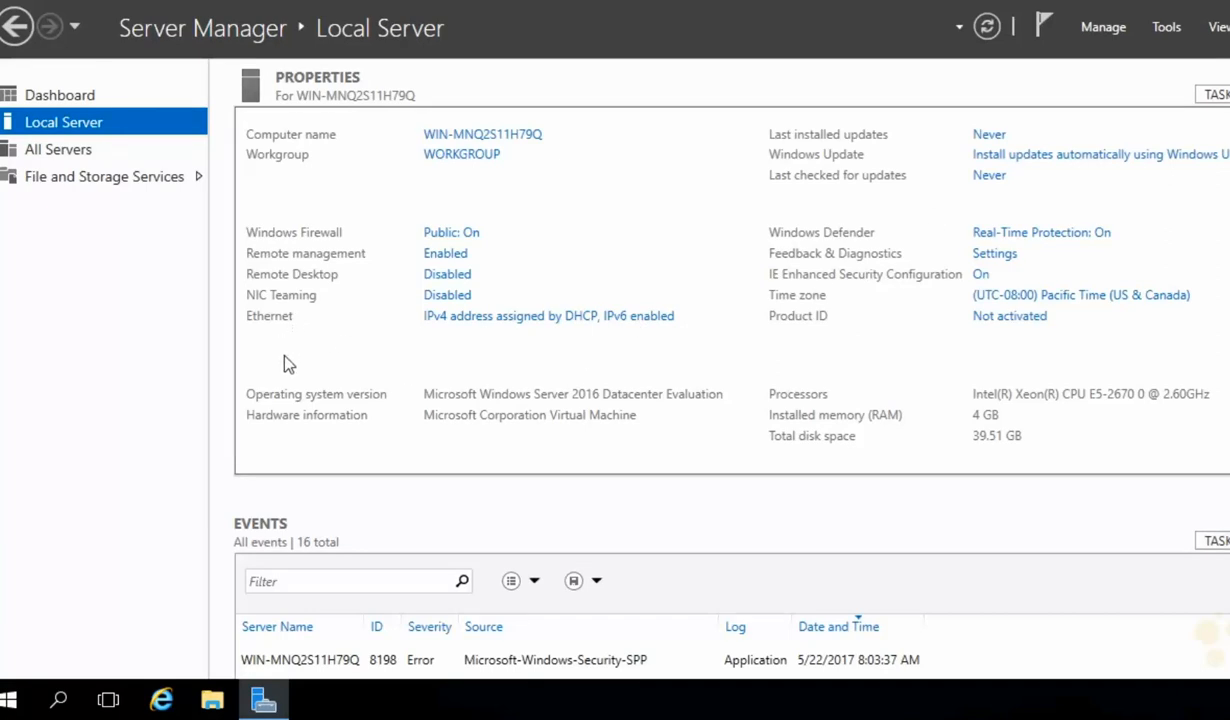
mouse_move(265, 320)
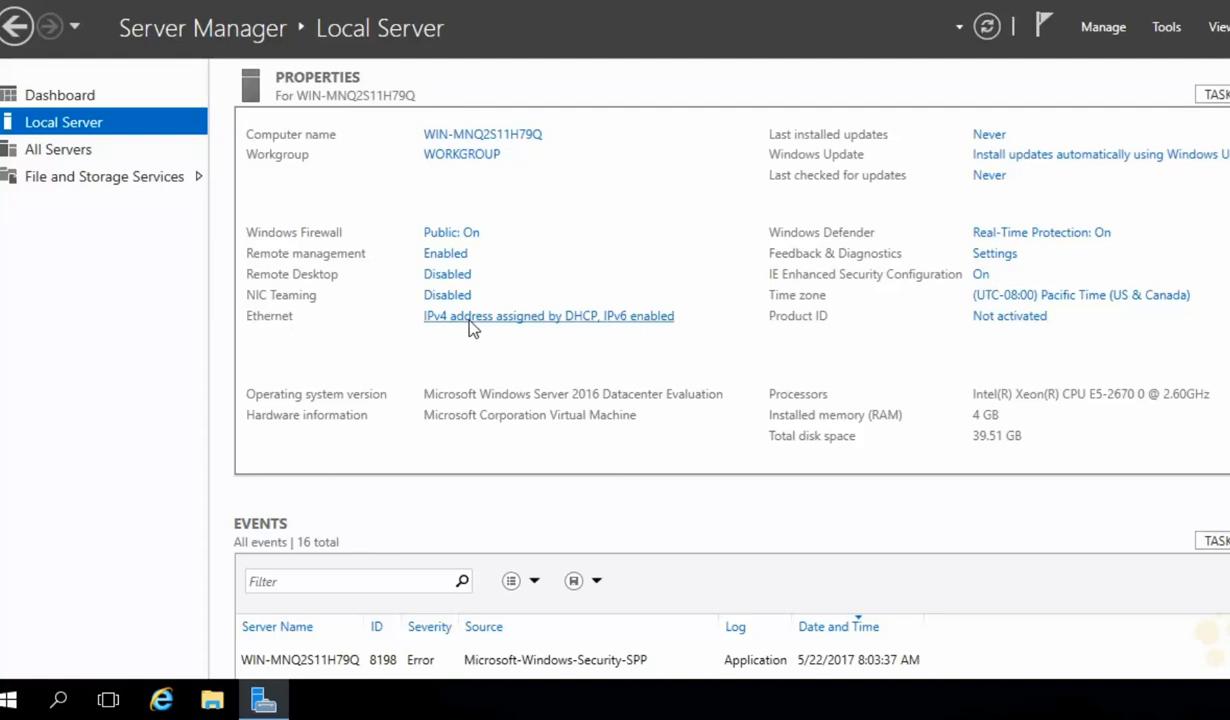
Open Network Connections and test connectivity, finding only autoconfigured address 169.254.26.195
click(548, 315)
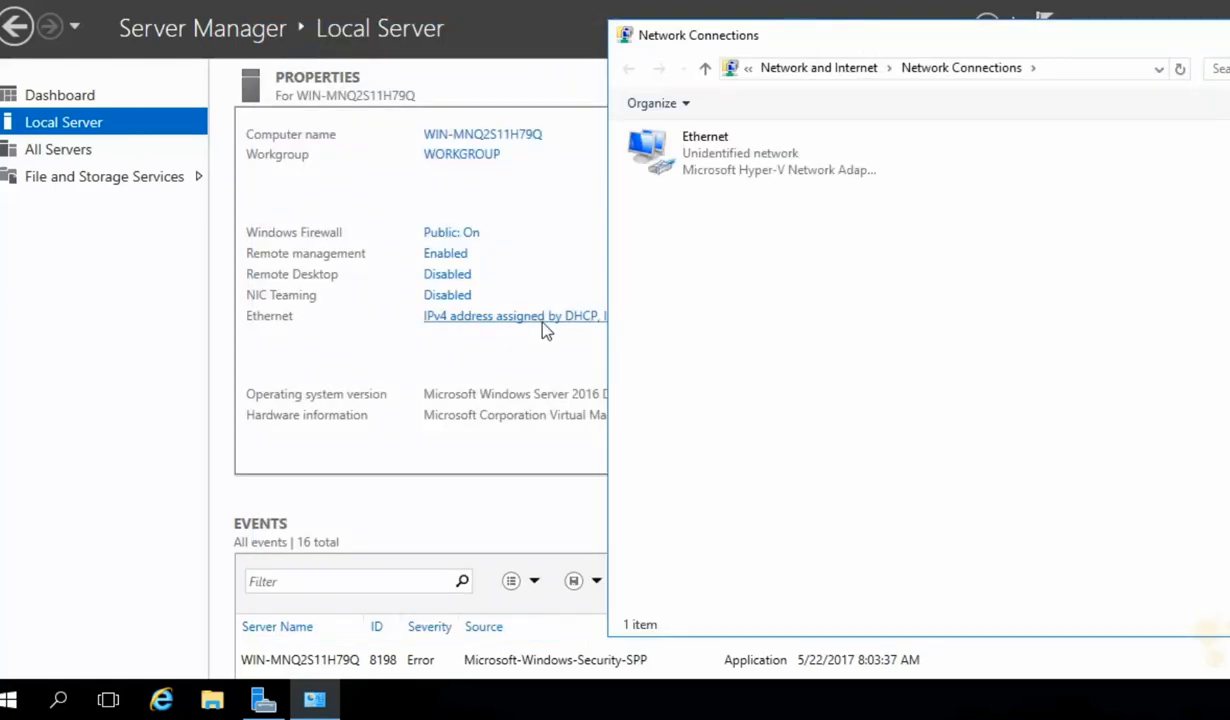
mouse_move(593, 328)
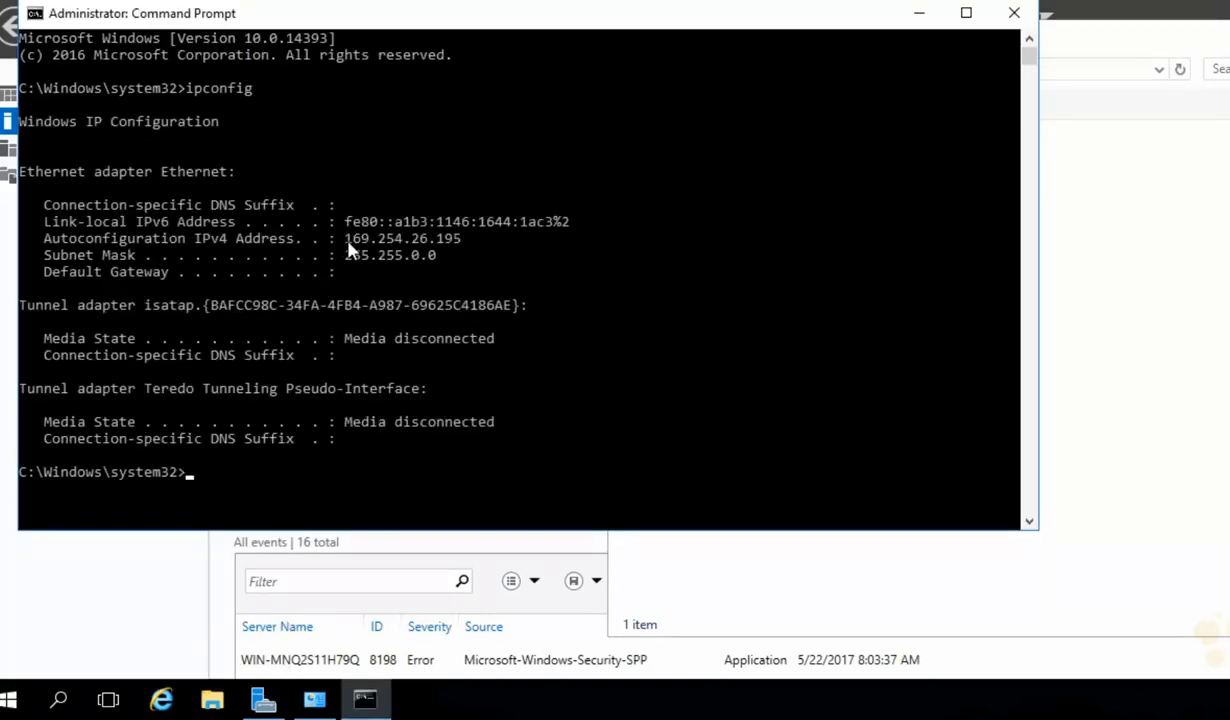
mouse_move(370, 253)
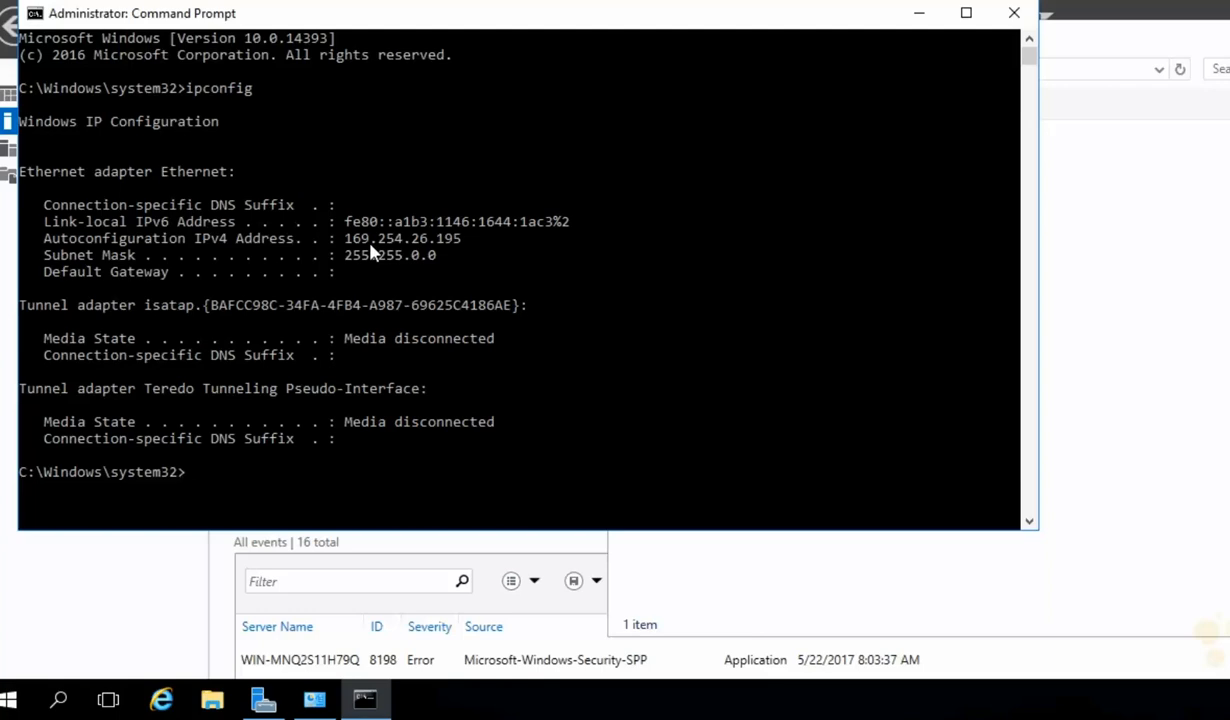
text(ping google.c)
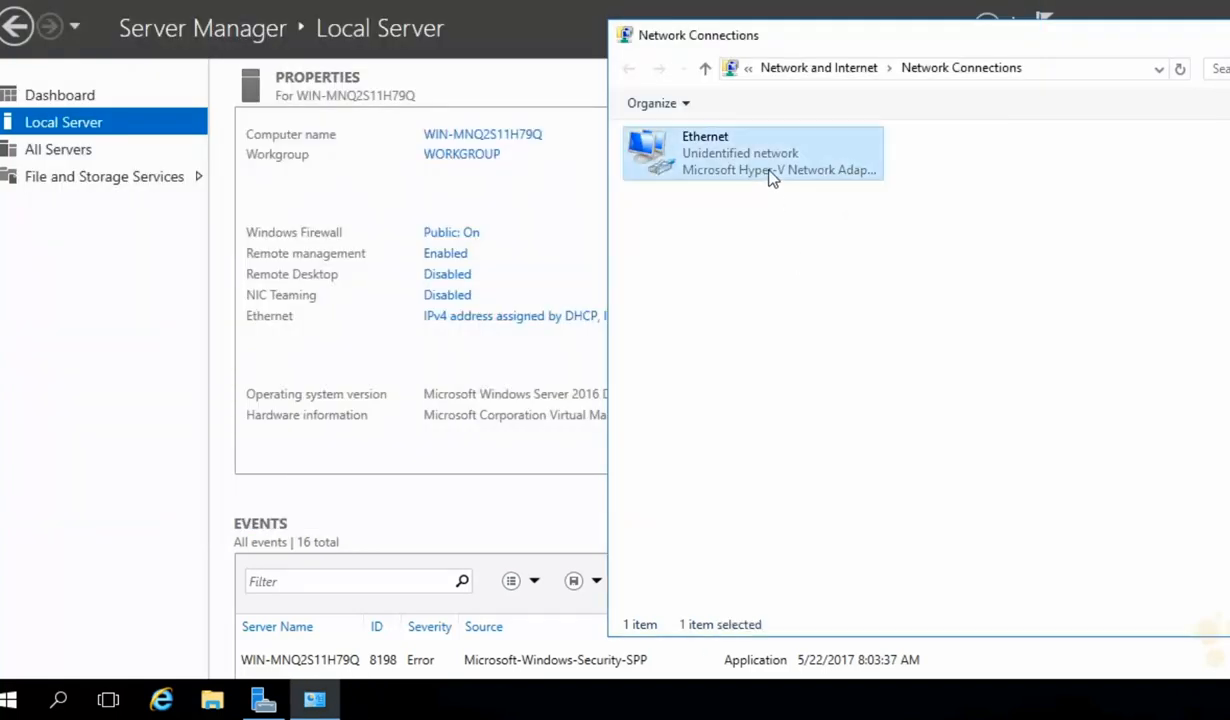
Give Ethernet static IPv4 192.168.1.100, gateway 192.168.1.1 and DNS 8.8.8.8
right_click(770, 155)
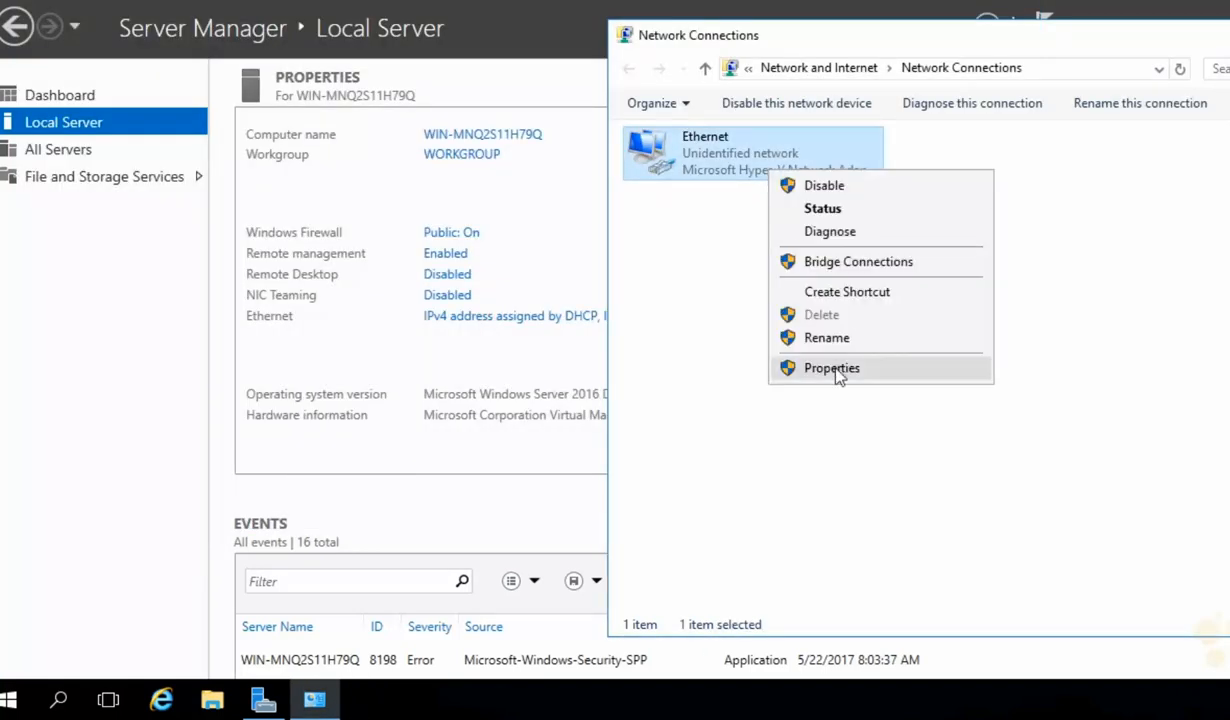
click(831, 368)
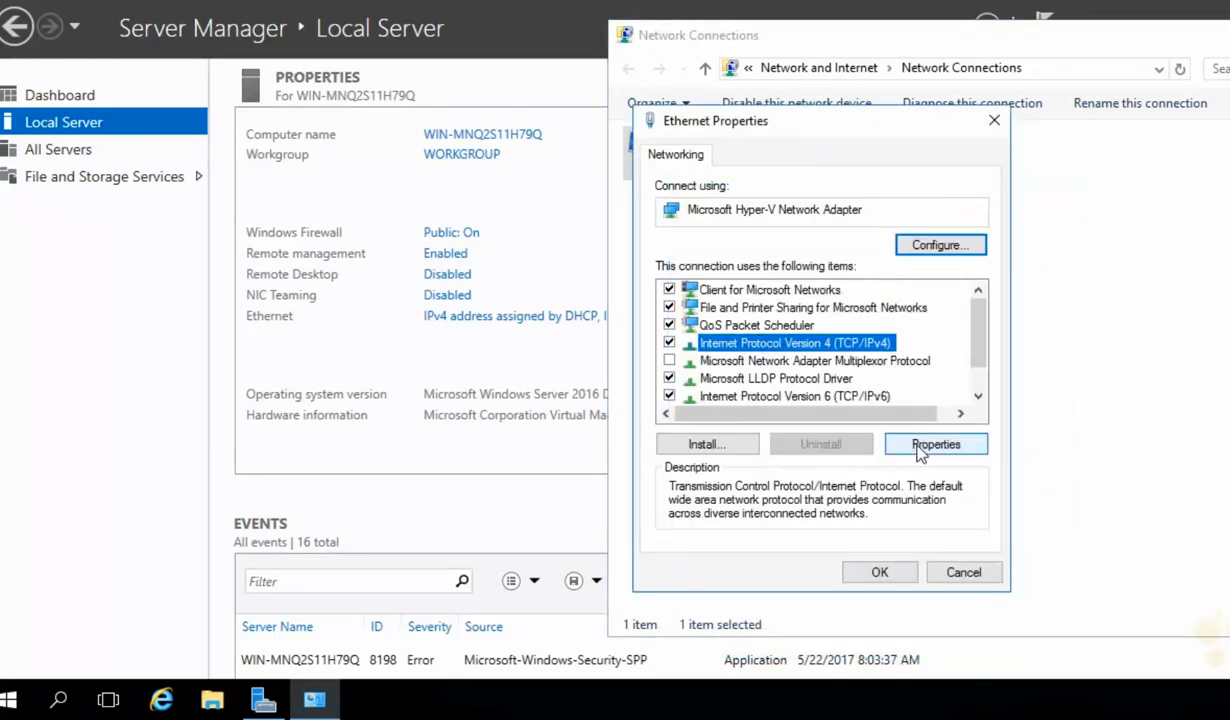
click(935, 444)
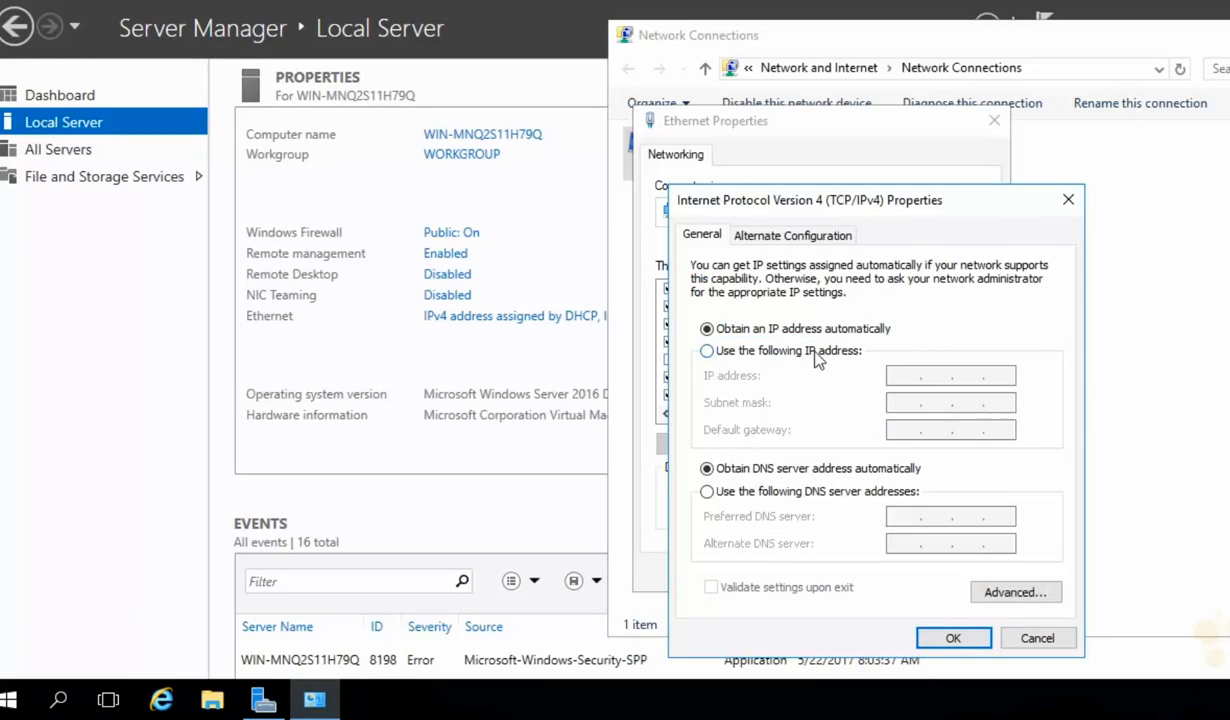
click(707, 328)
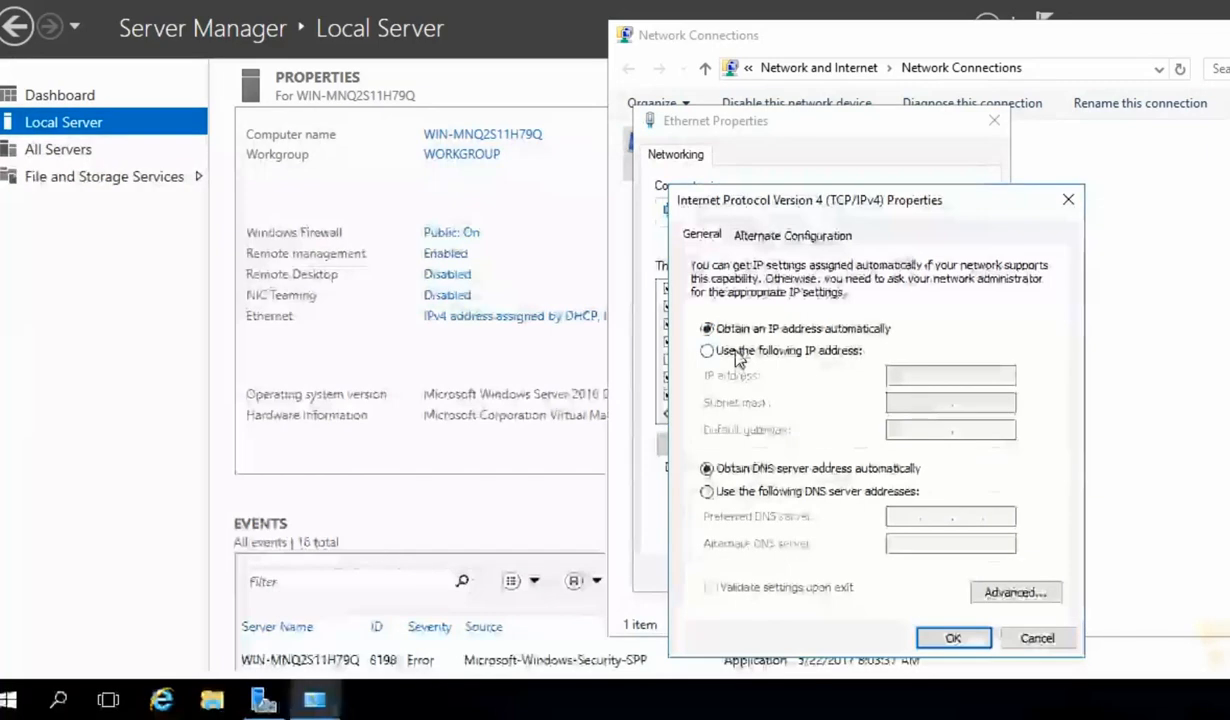
click(707, 350)
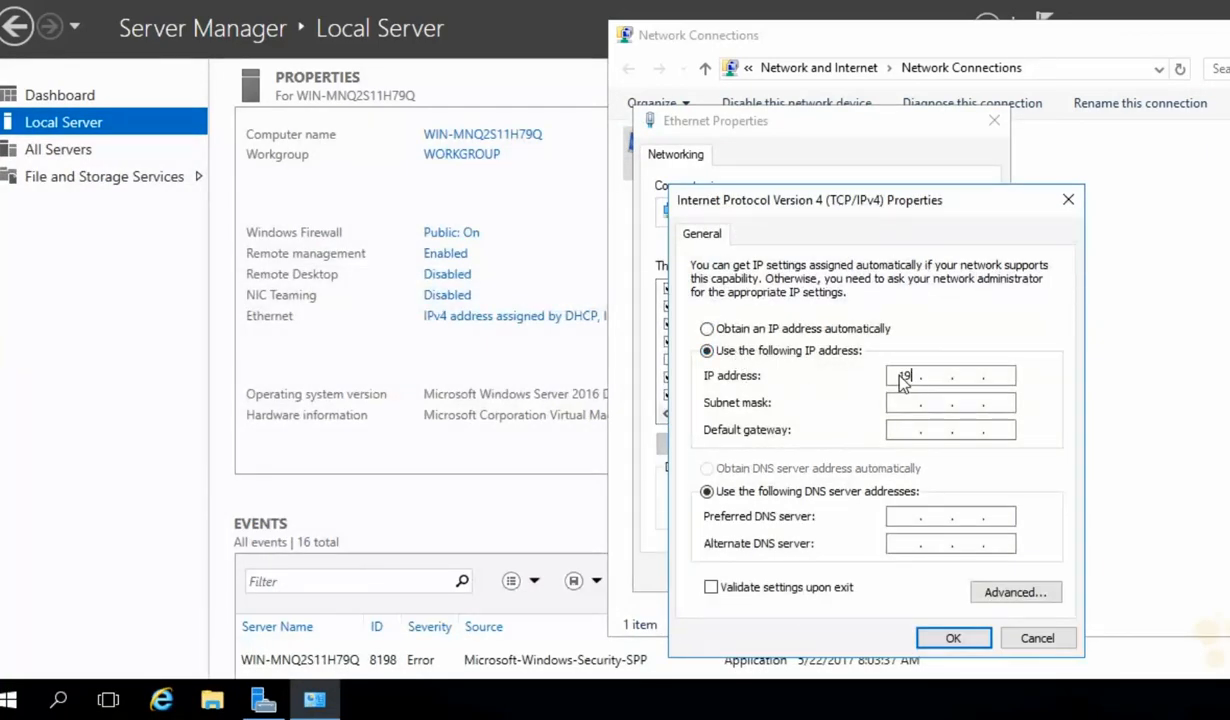
text(192.168.1.10)
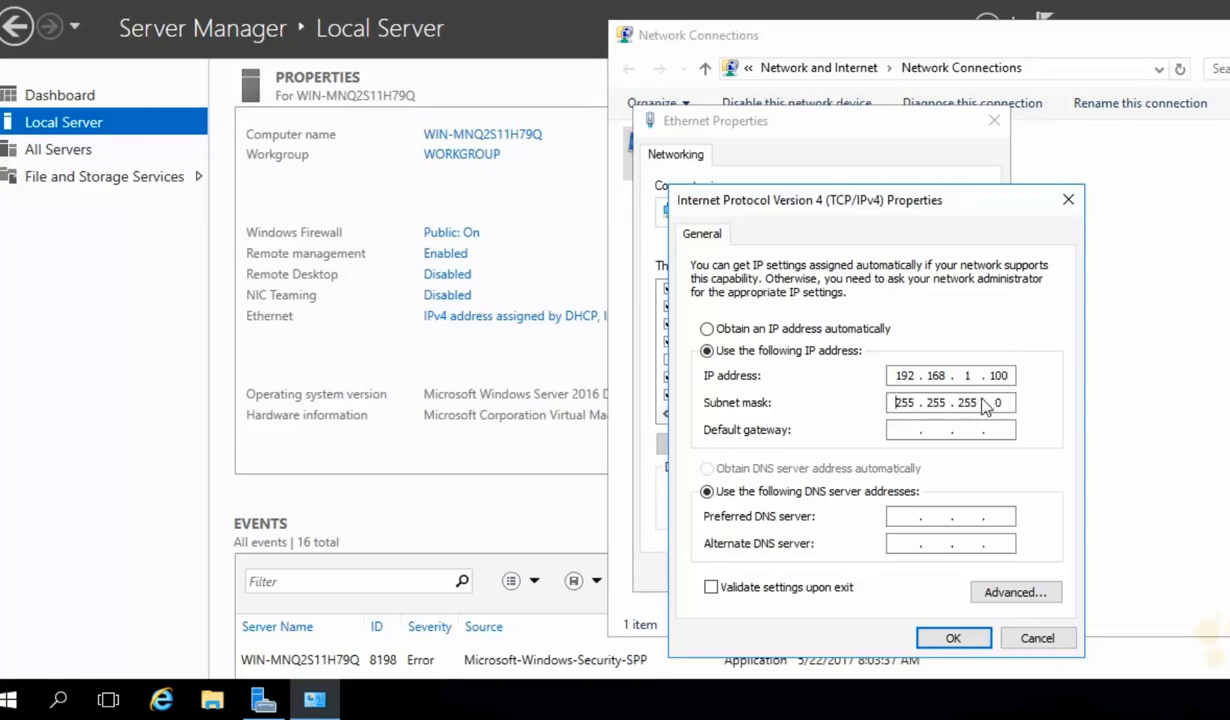
click(950, 429)
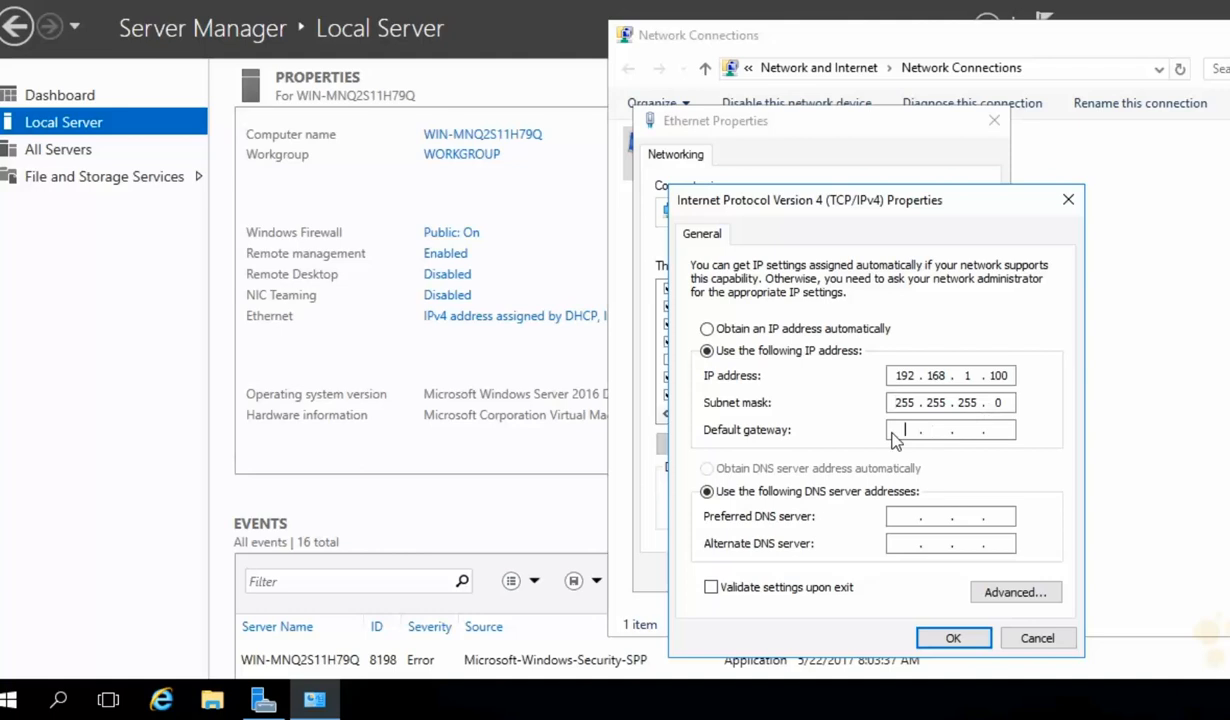
text(192 . 168 . 1 . 1)
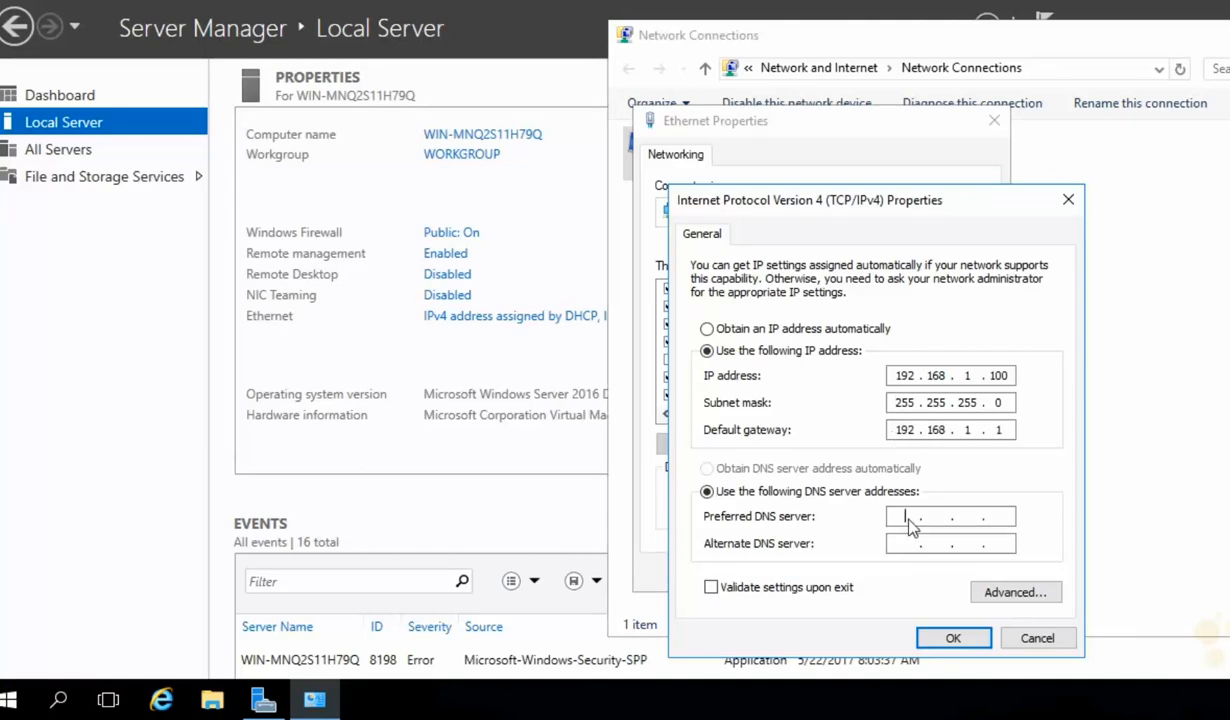
text(8.8.8.8)
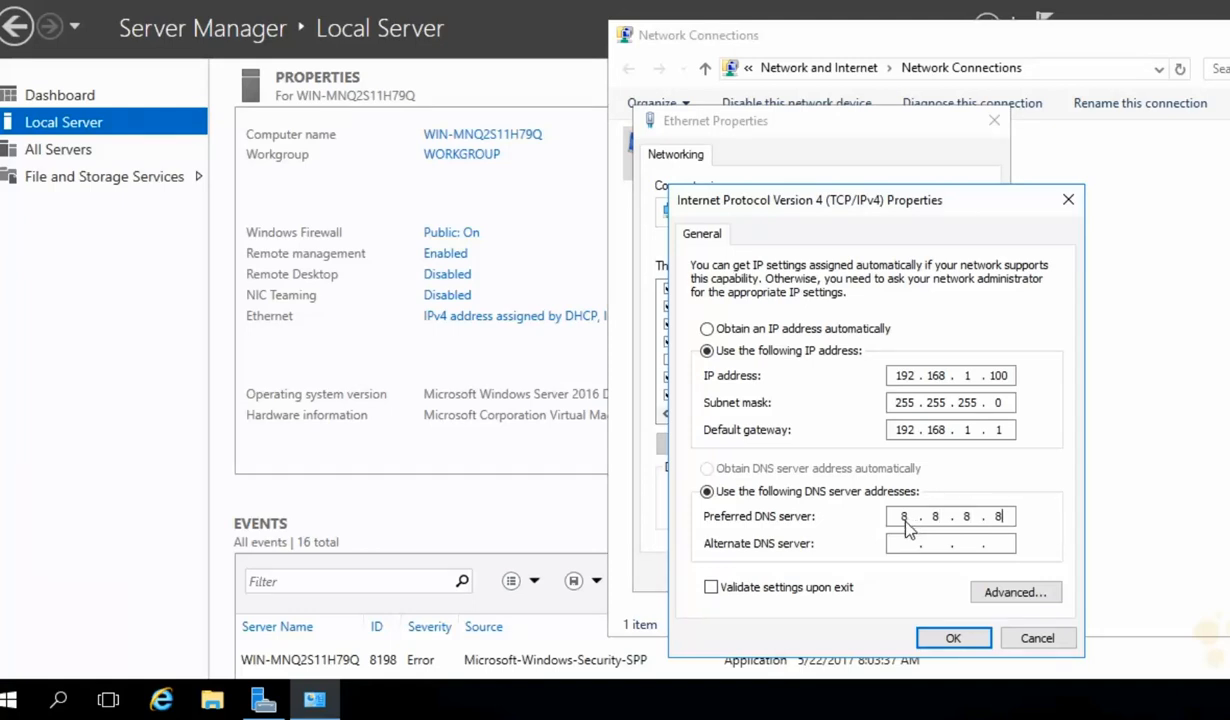
Close the adapter windows and refresh Server Manager to show 192.168.1.100
click(952, 638)
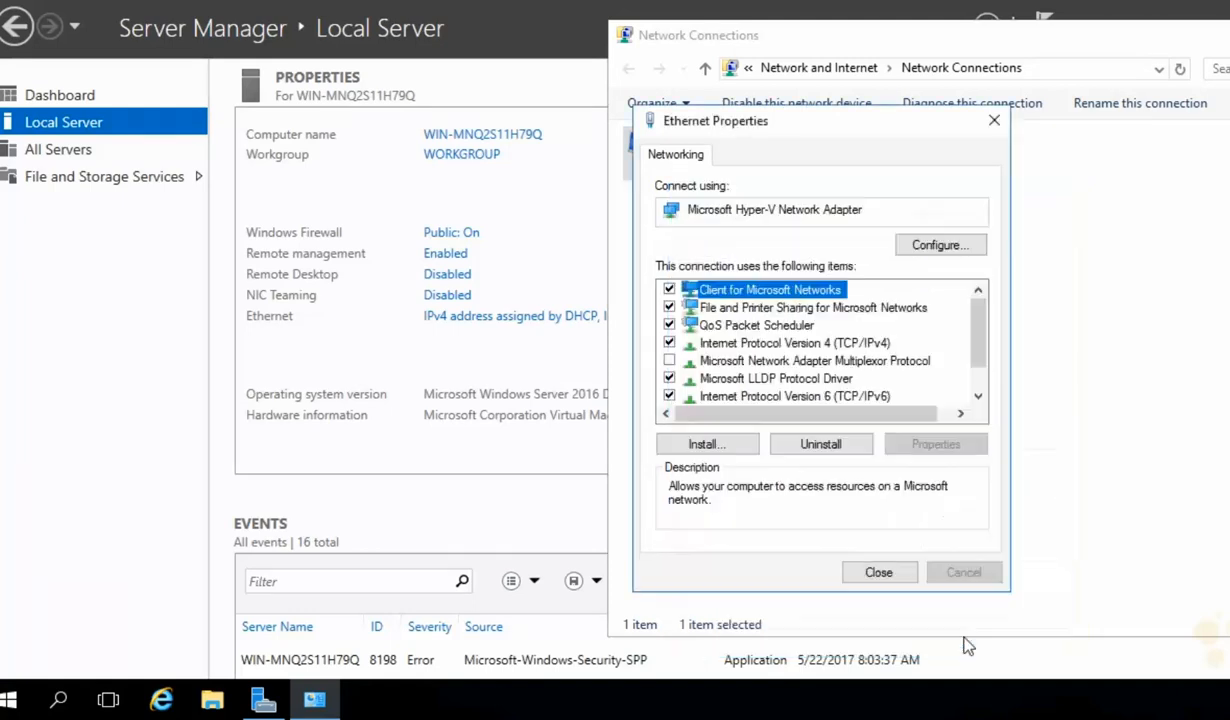
click(878, 572)
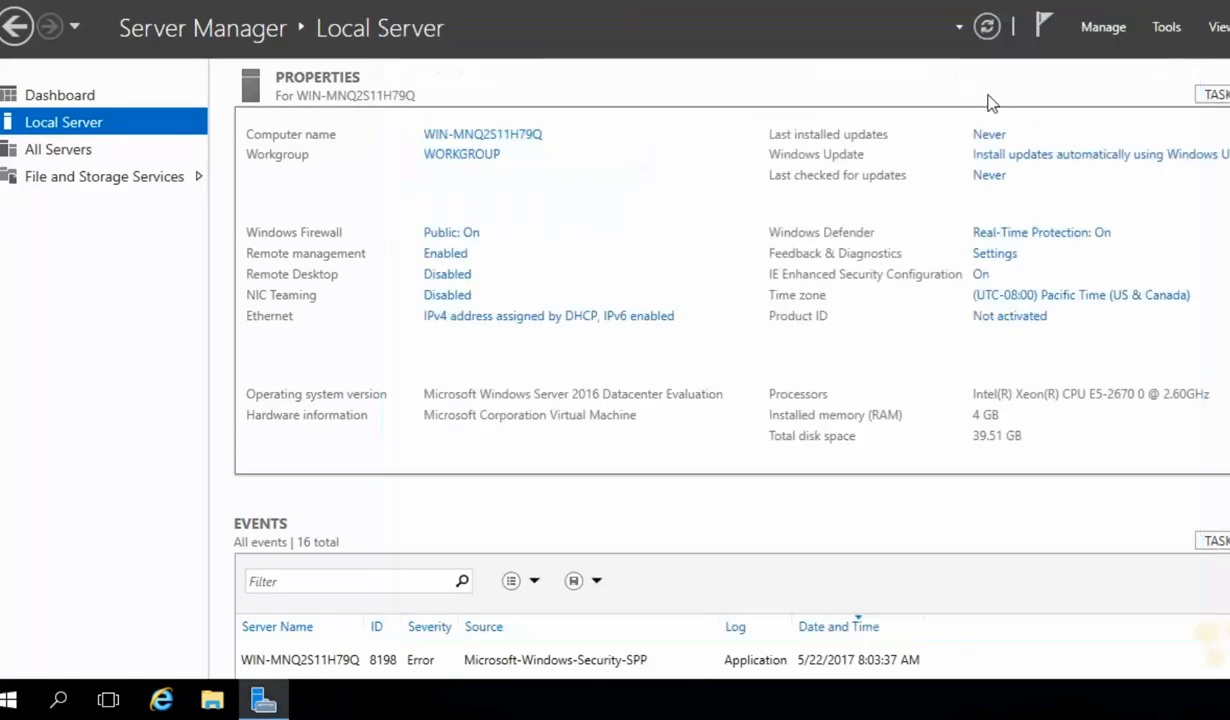
click(987, 27)
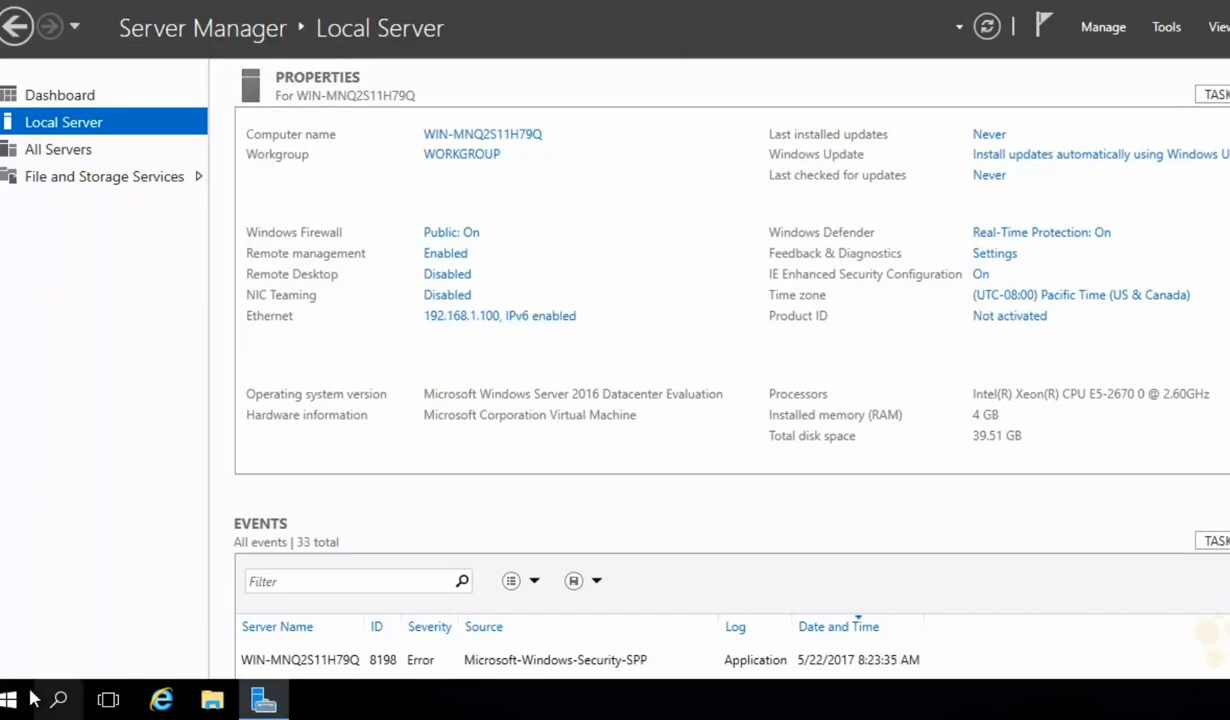
right_click(11, 699)
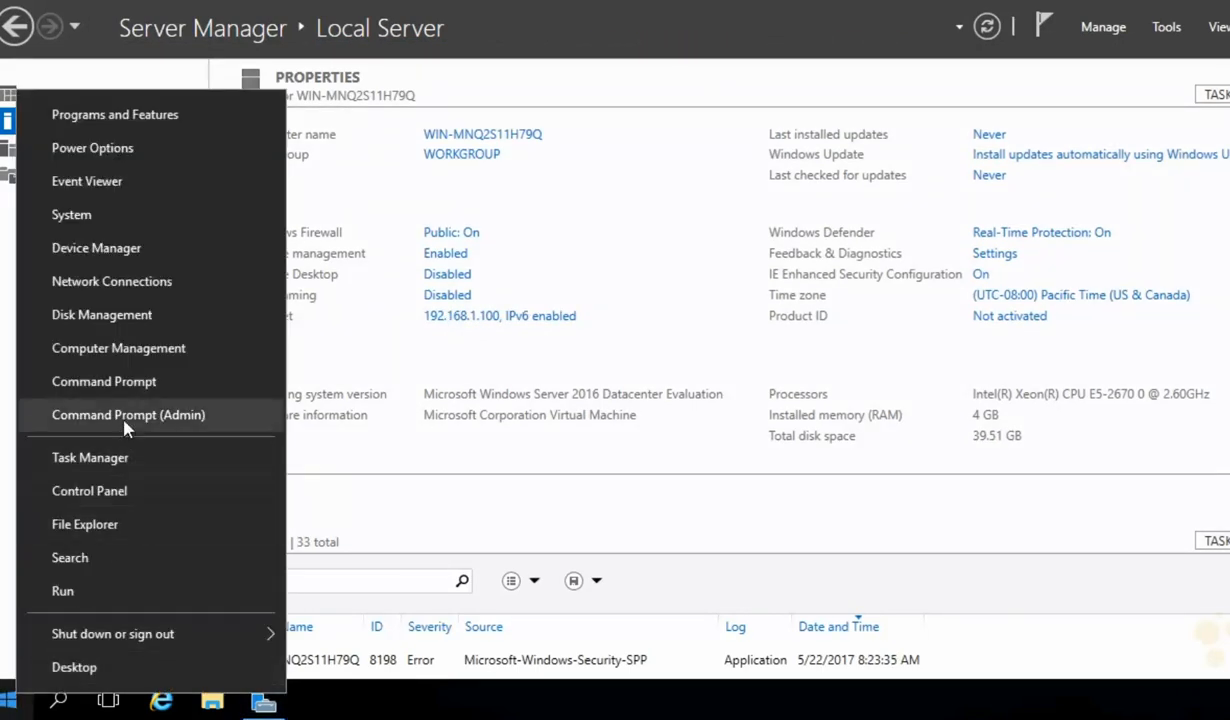
click(127, 414)
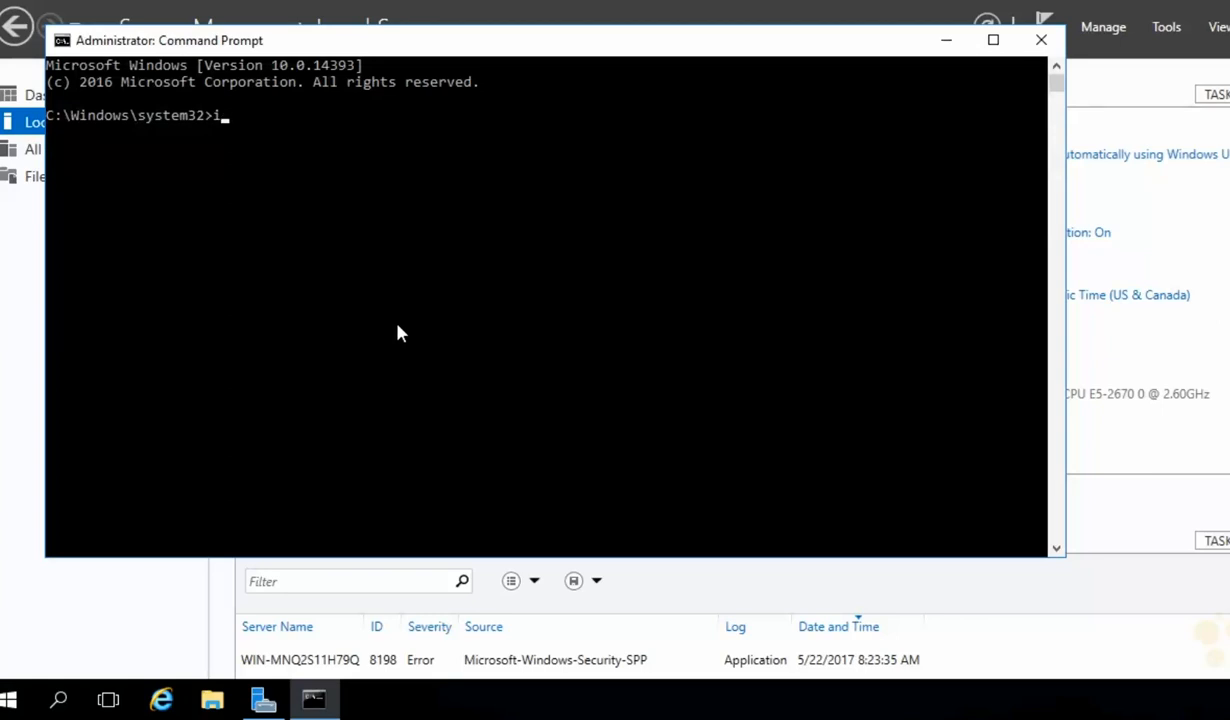
text(pconfig)
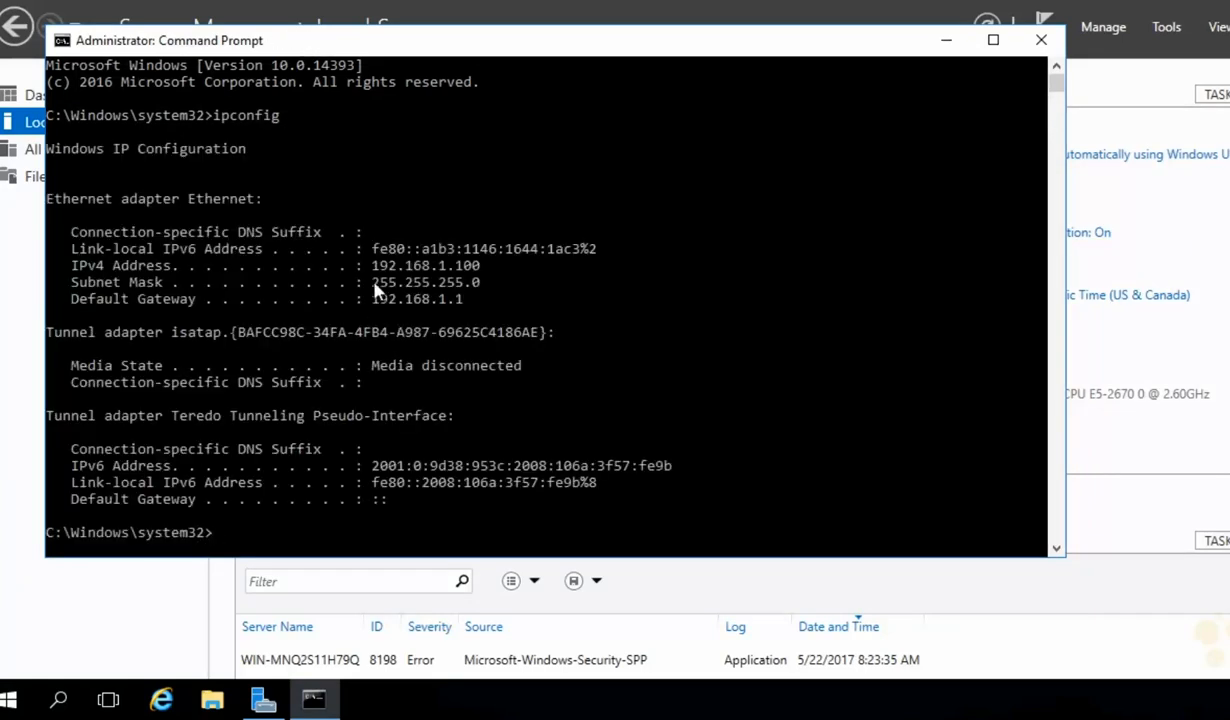
mouse_move(520, 293)
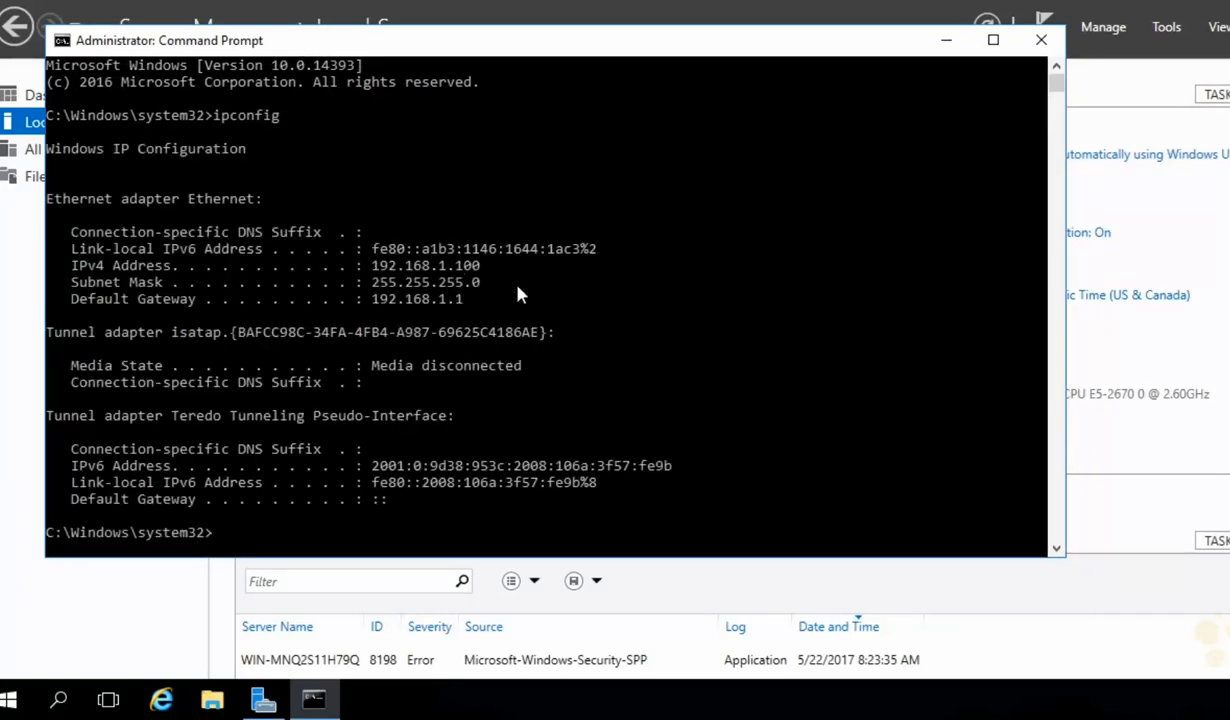
text(ping google.com)
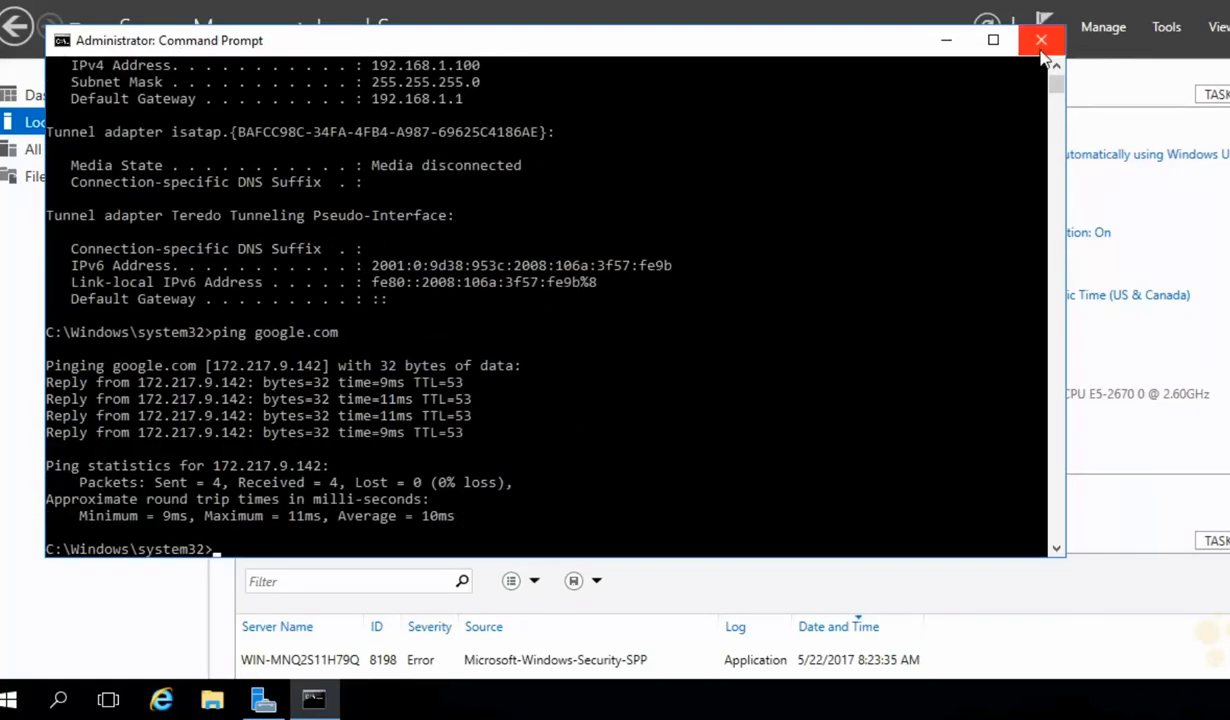
click(1042, 40)
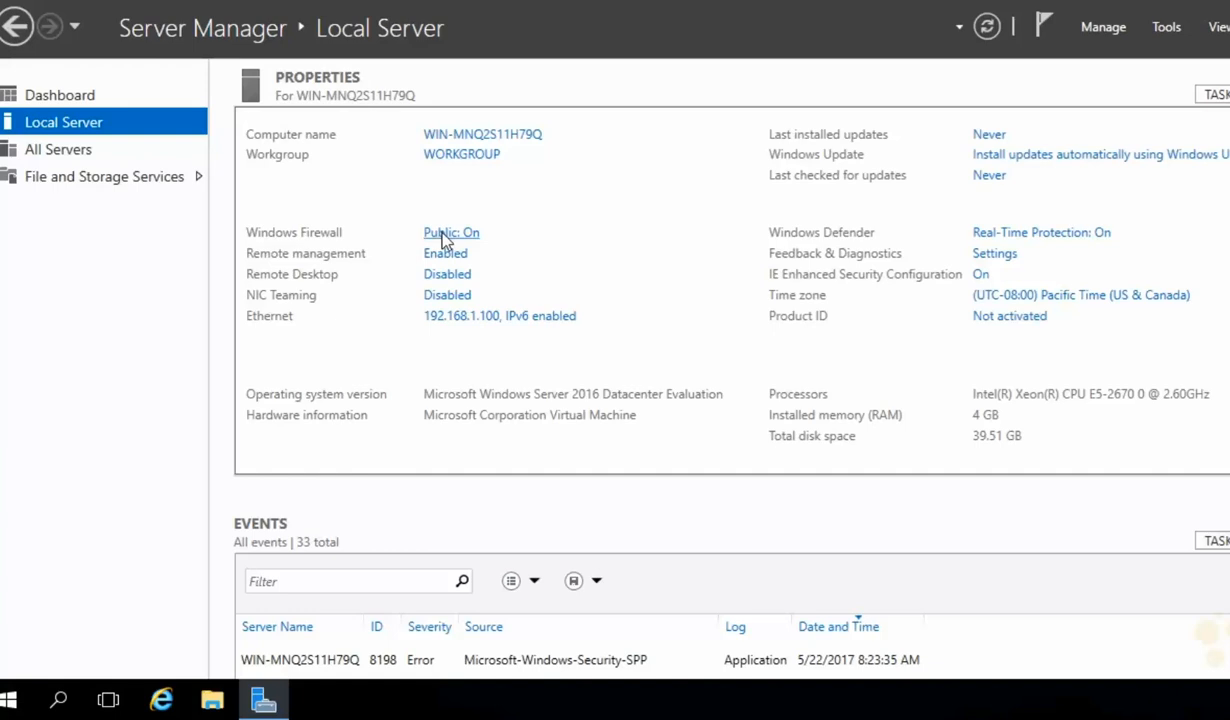
Turn off Windows Firewall for private and public networks, so Server Manager shows Public: Off
click(451, 232)
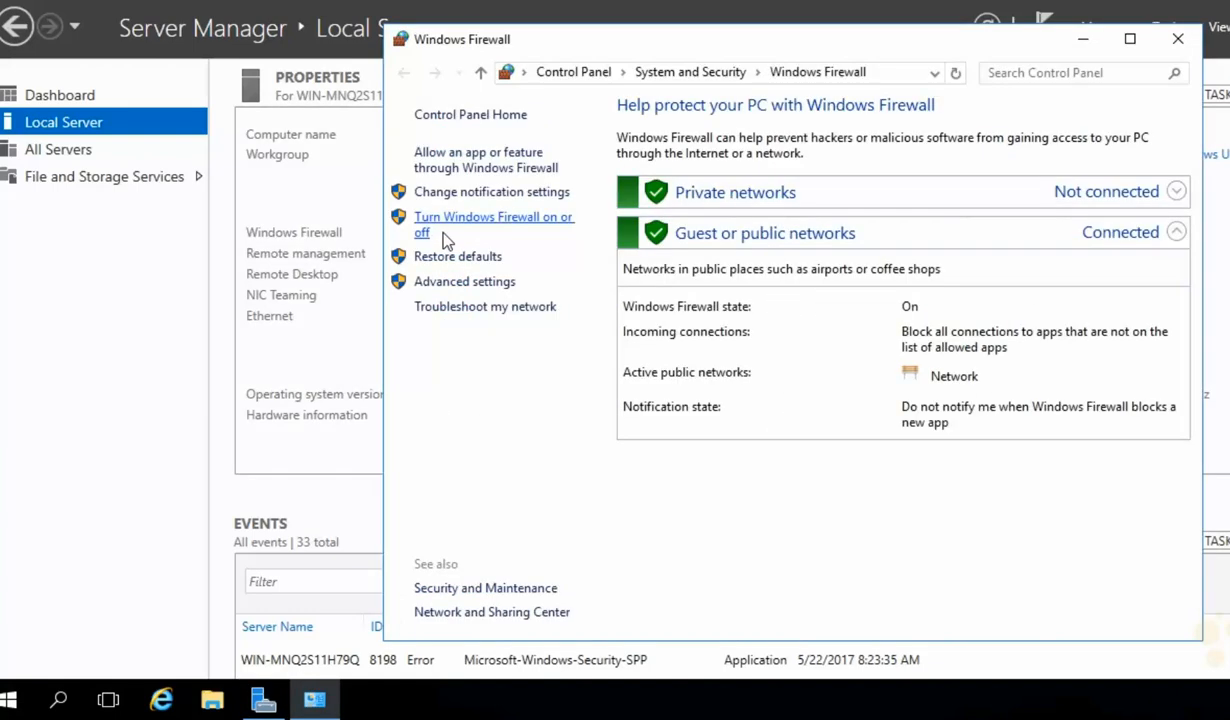
mouse_move(672, 96)
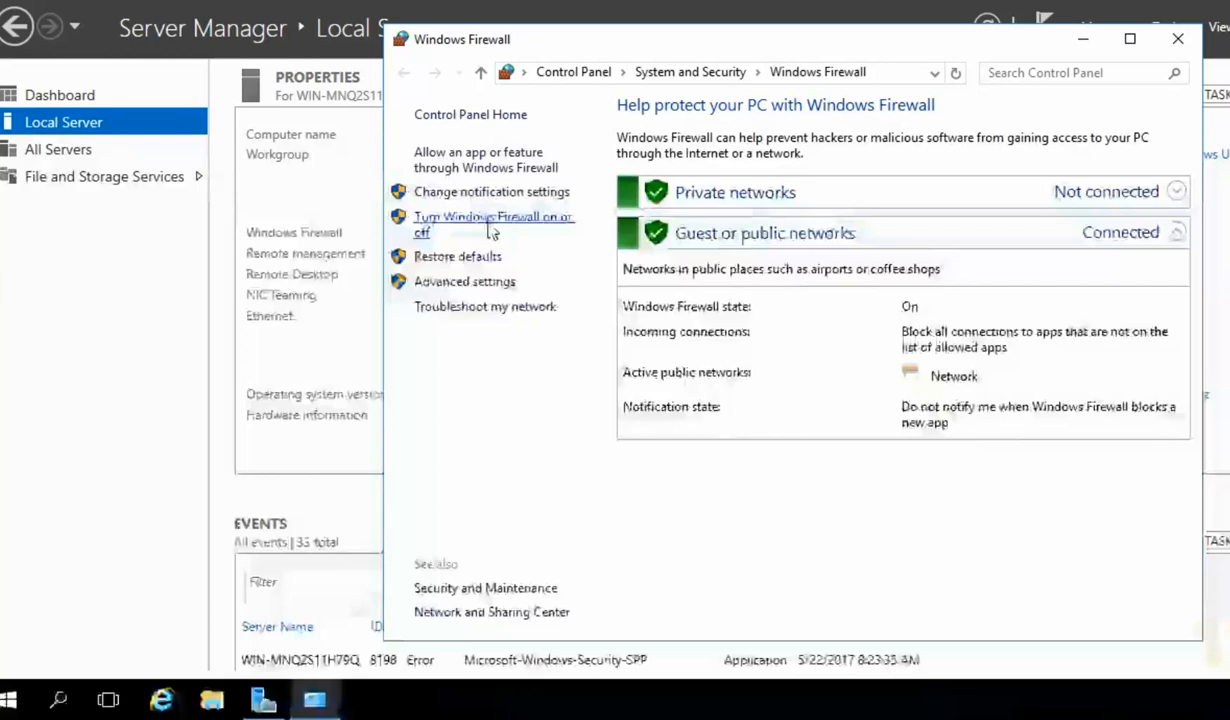
click(493, 224)
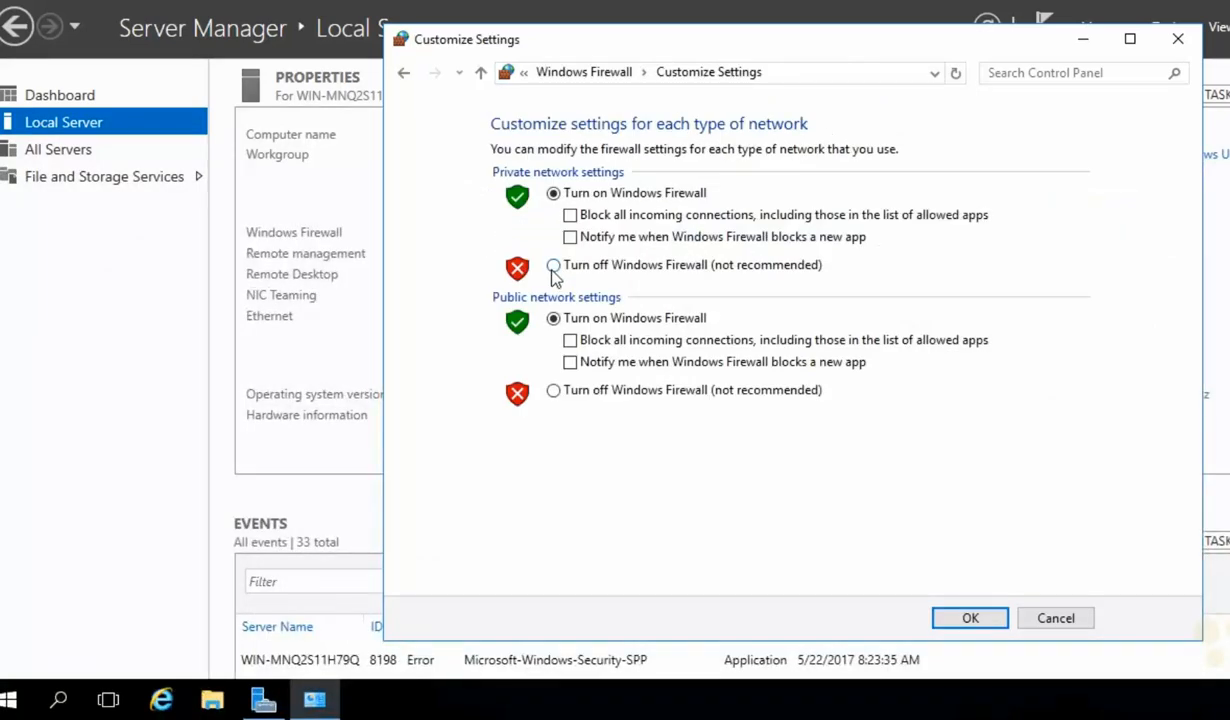
click(553, 264)
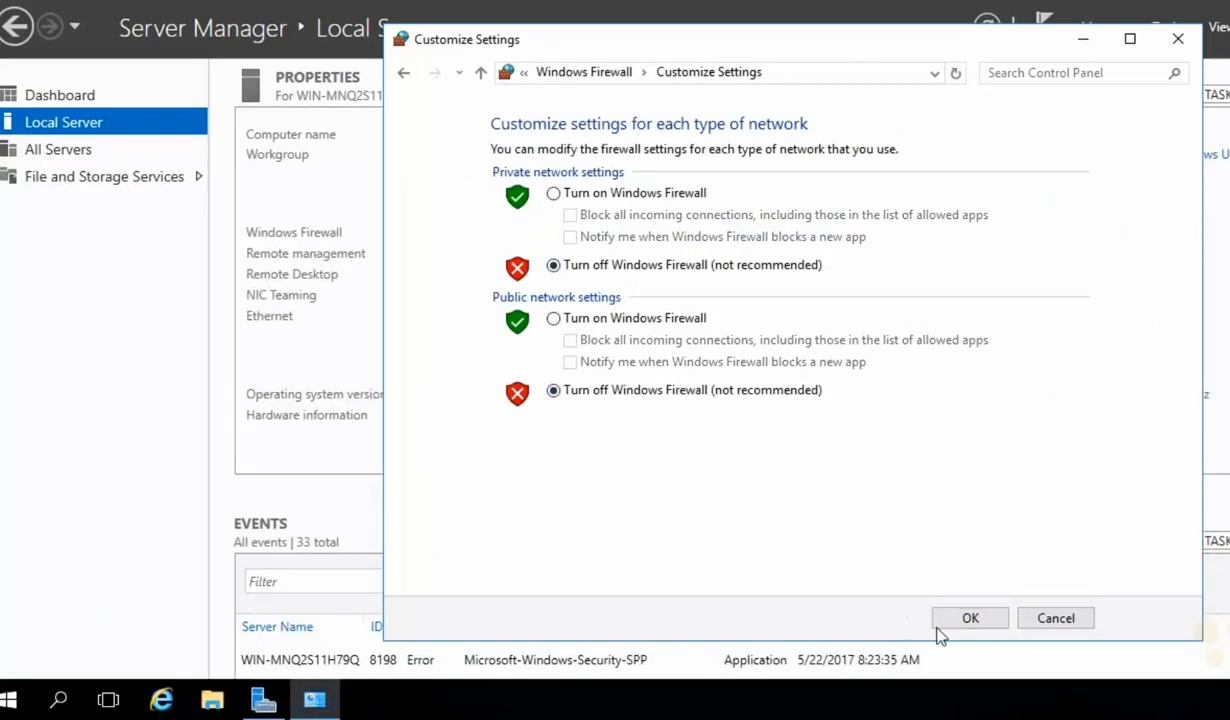
click(969, 617)
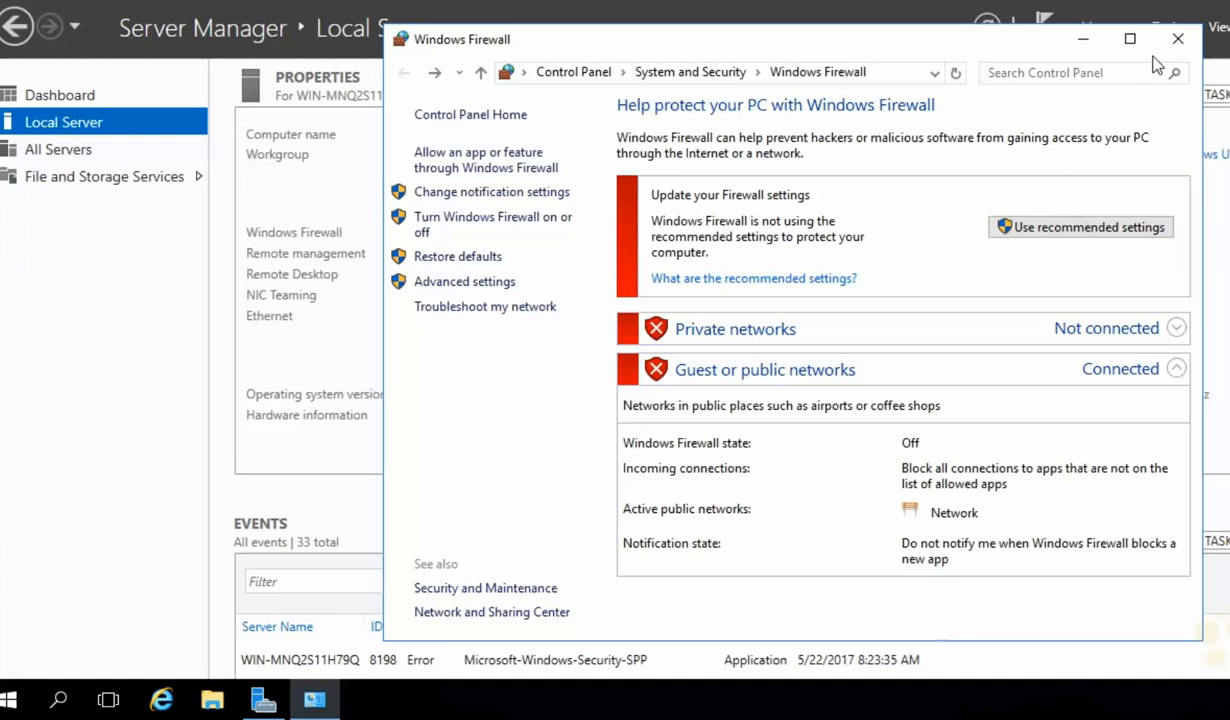
click(1178, 39)
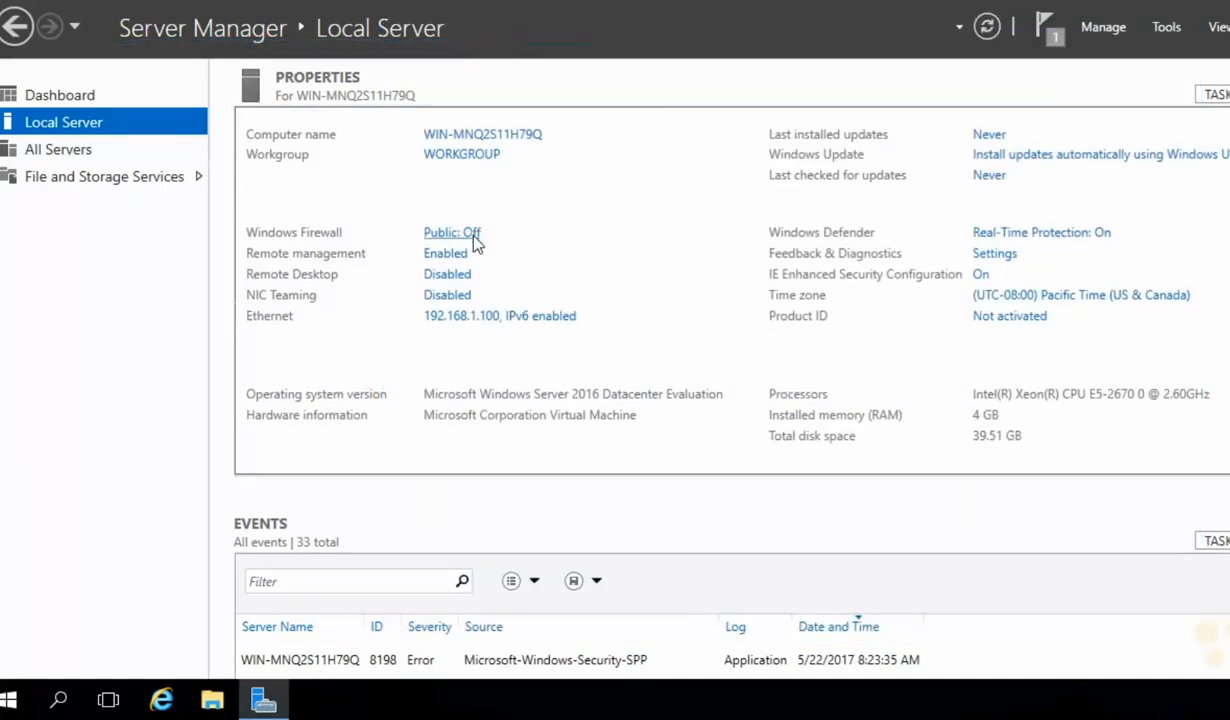
mouse_move(1008, 182)
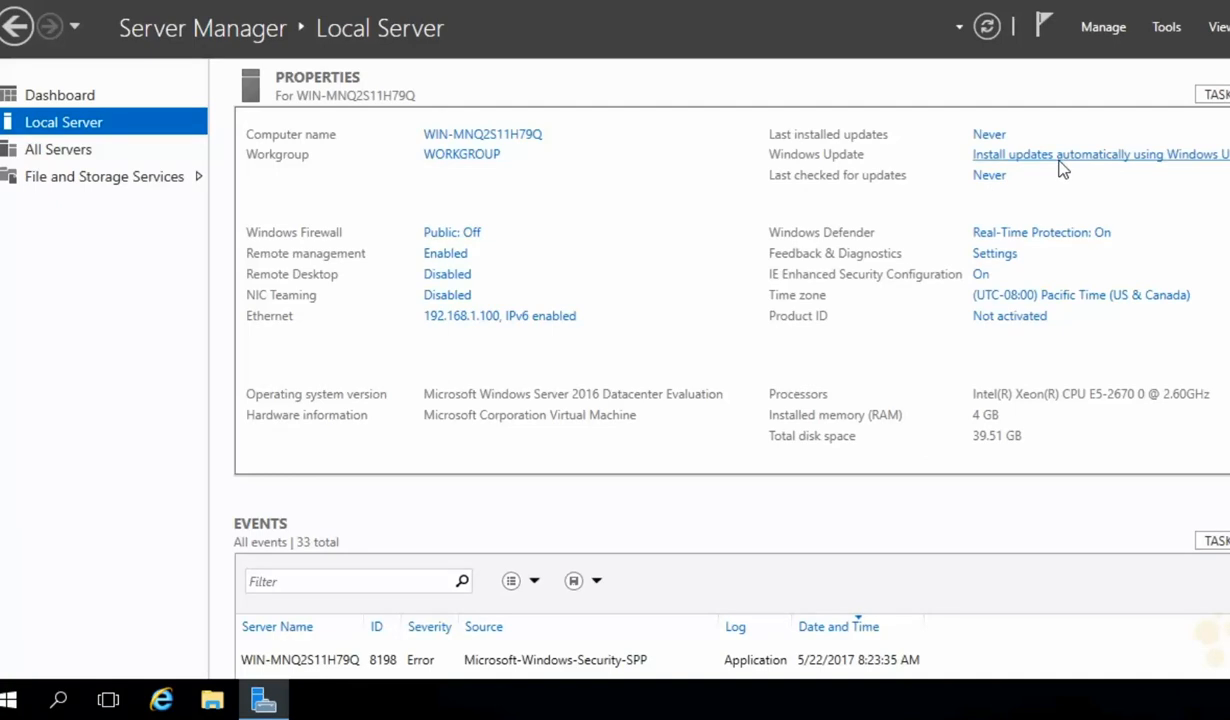
click(1100, 154)
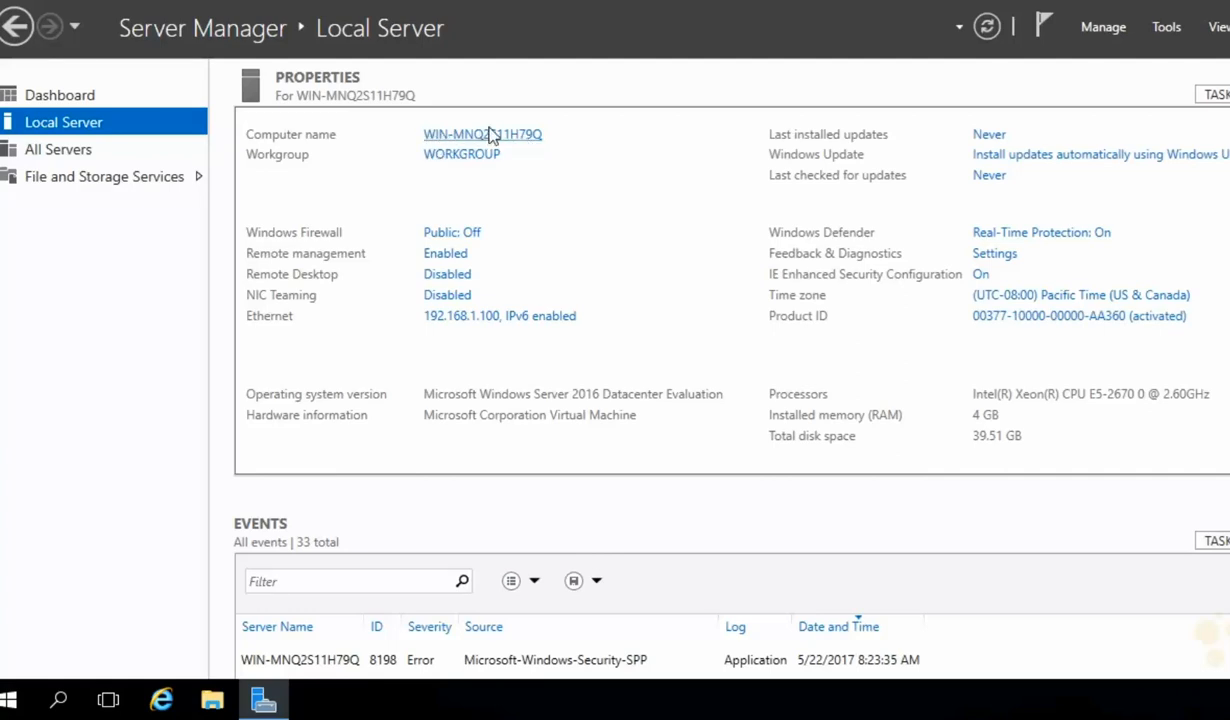
mouse_move(530, 145)
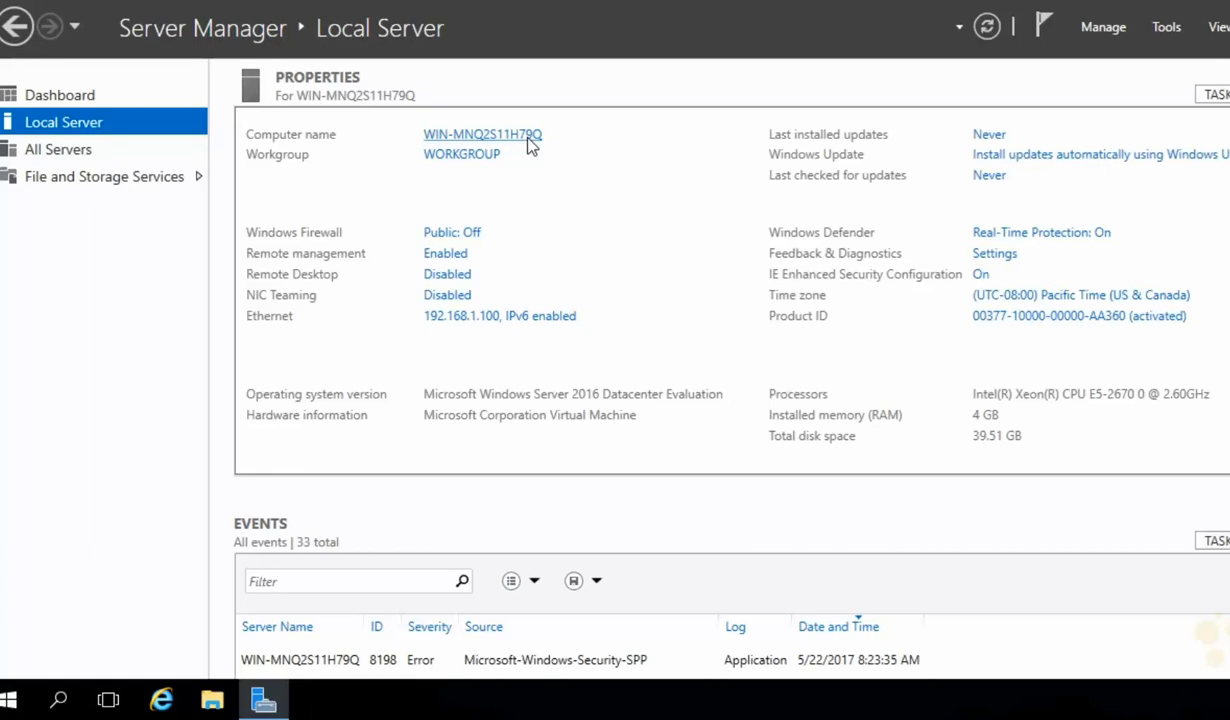
Rename the computer to WEB-NUG and restart the server immediately
click(482, 133)
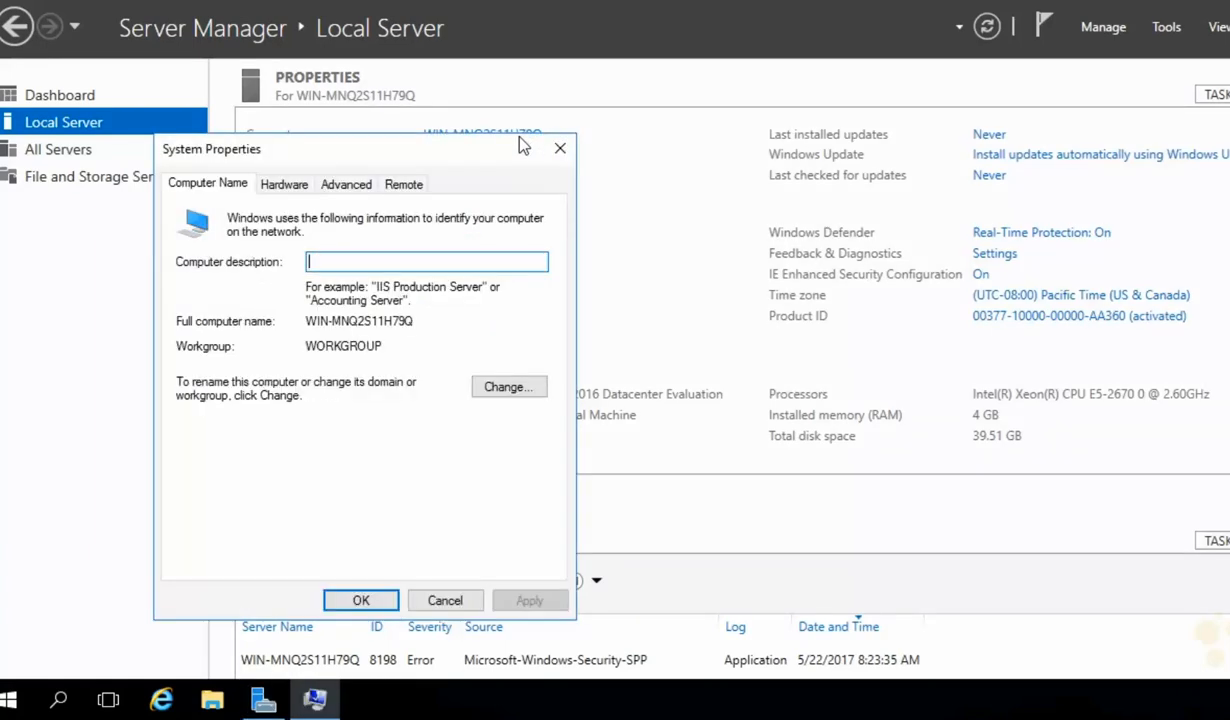
click(508, 387)
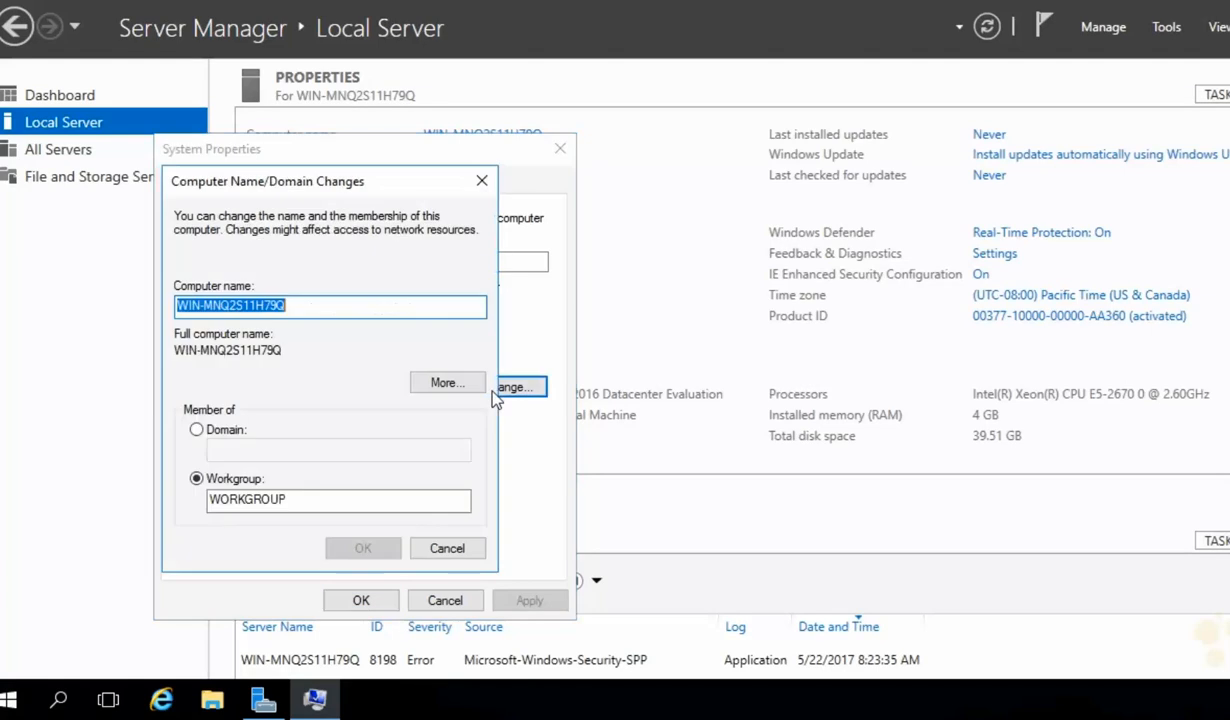
mouse_move(386, 337)
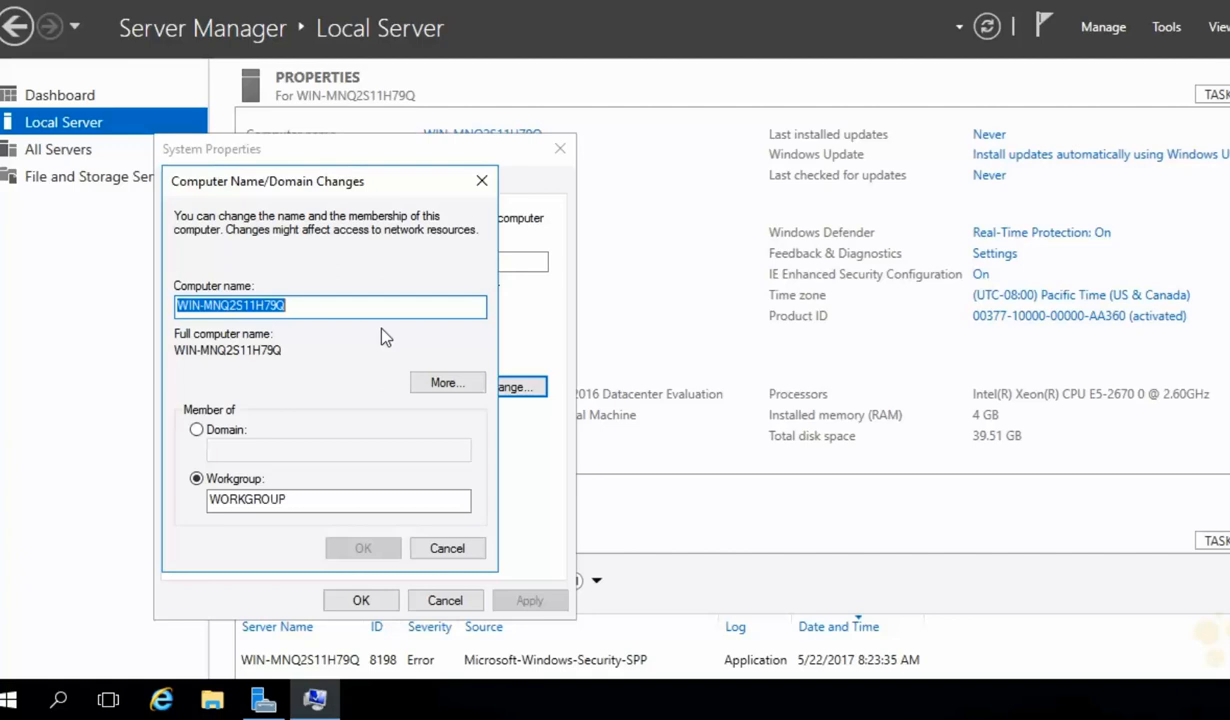
text(WEB-NUG)
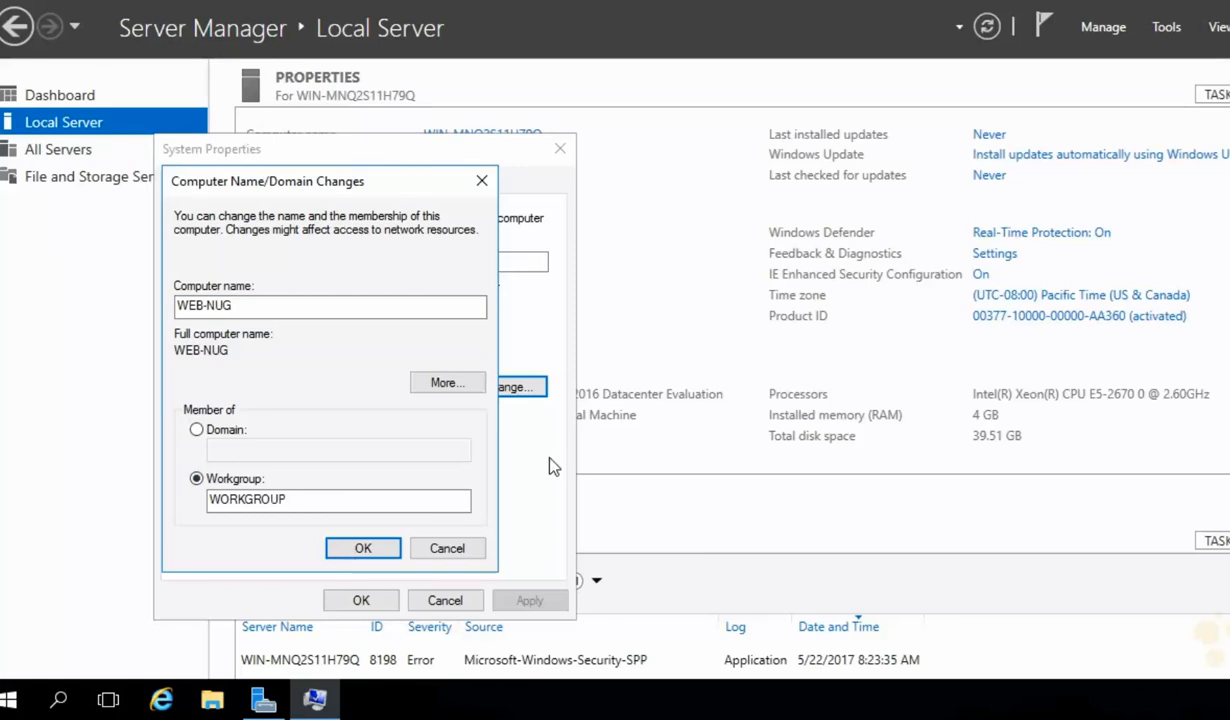
click(362, 547)
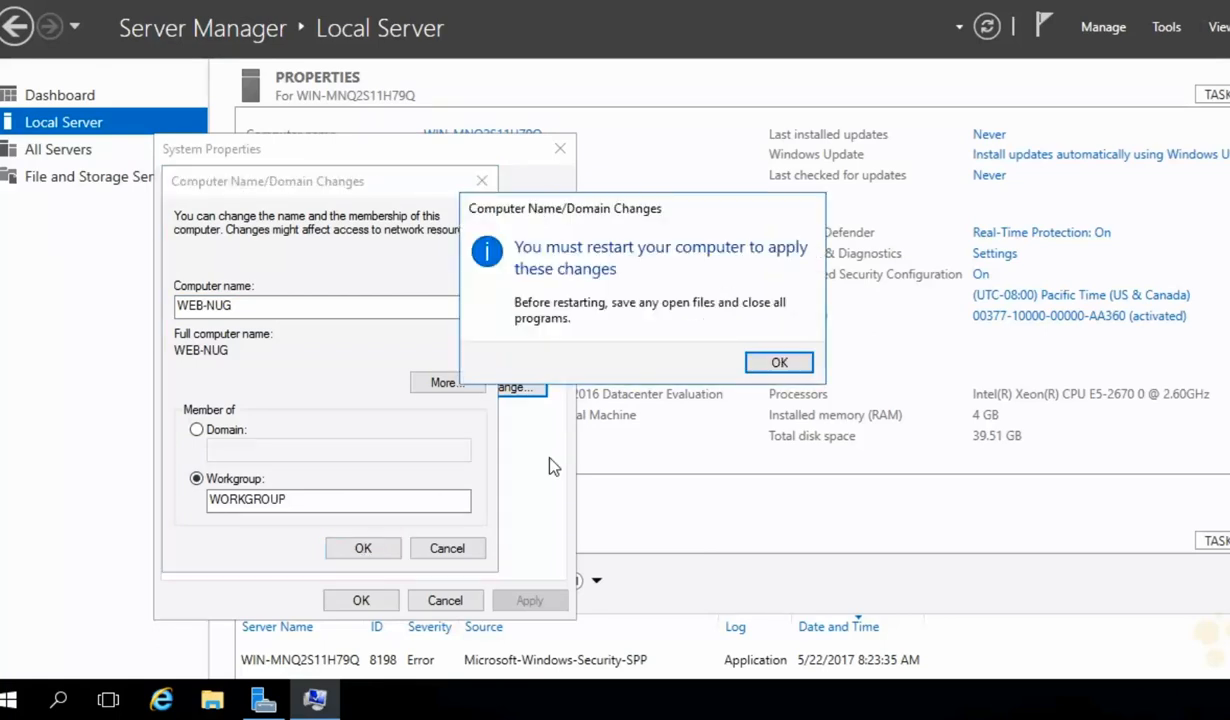
click(779, 362)
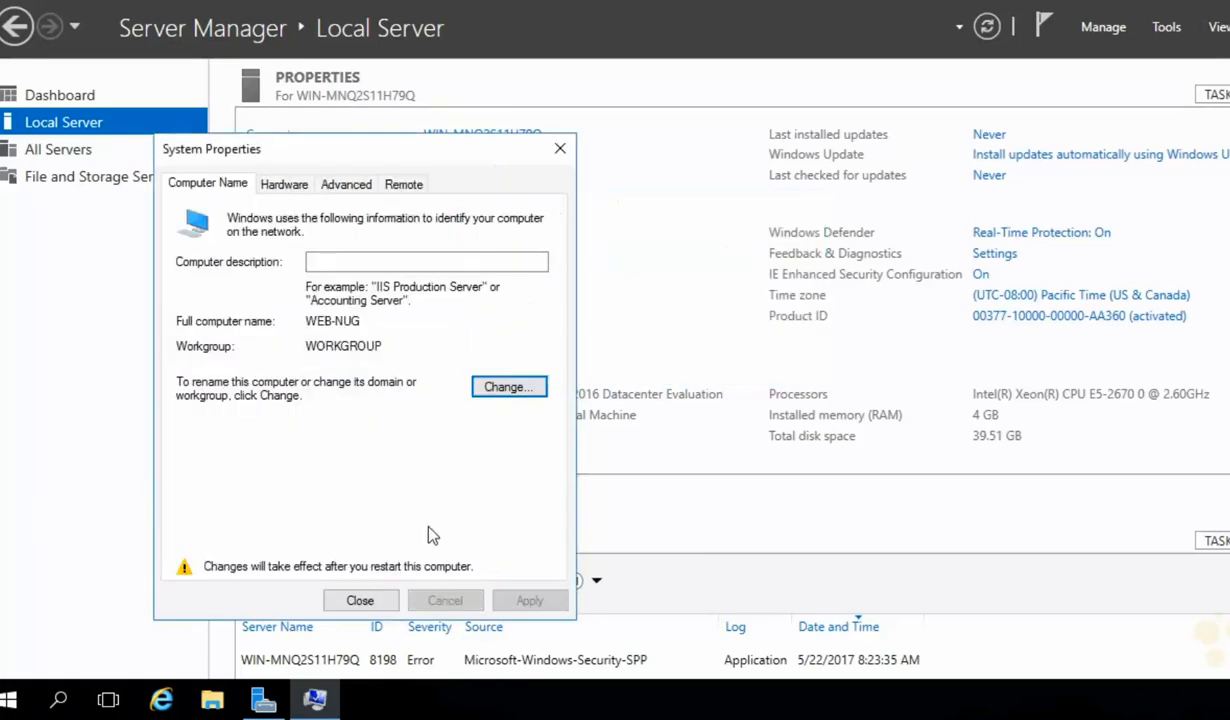
click(360, 600)
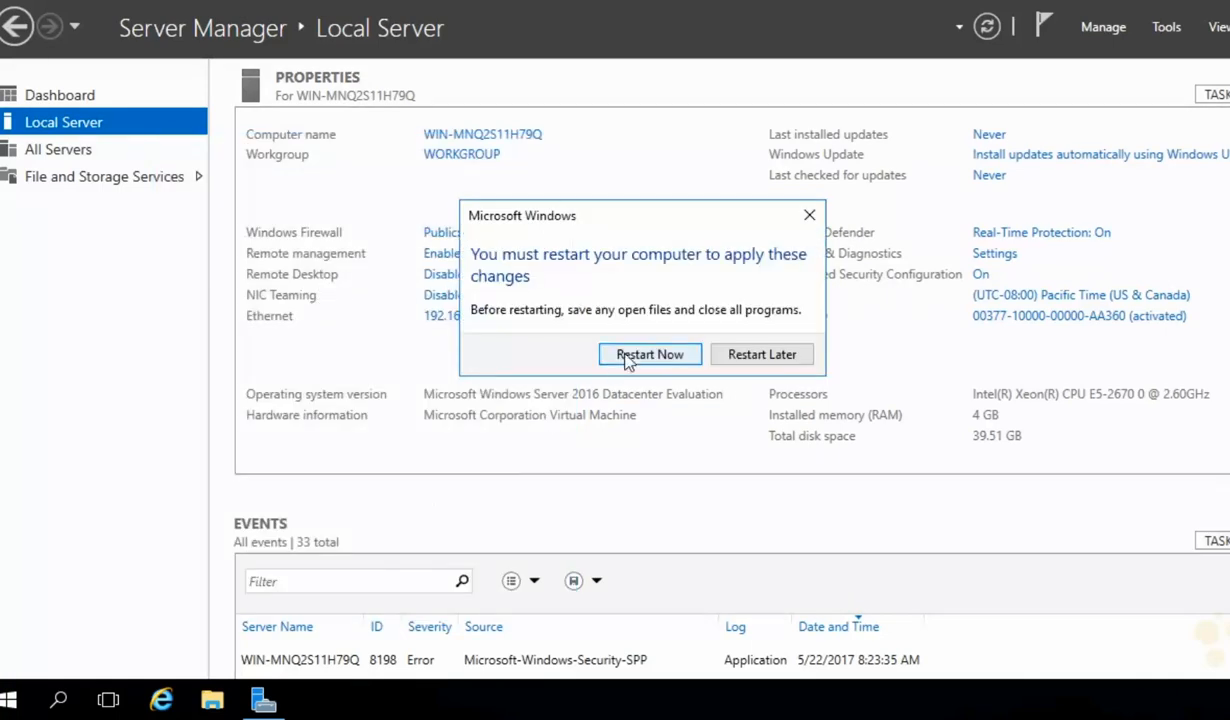
click(649, 354)
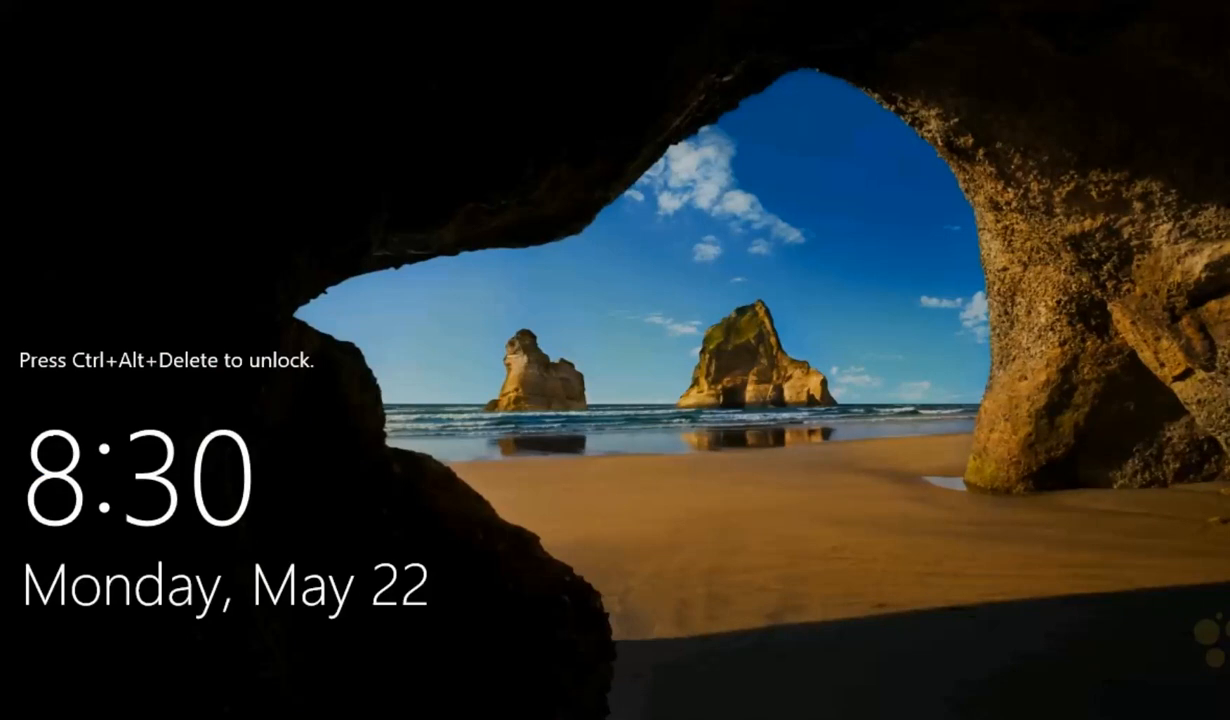
Sign back in and confirm Local Server now lists the computer name WEB-NUG
key(ctrl+alt+delete)
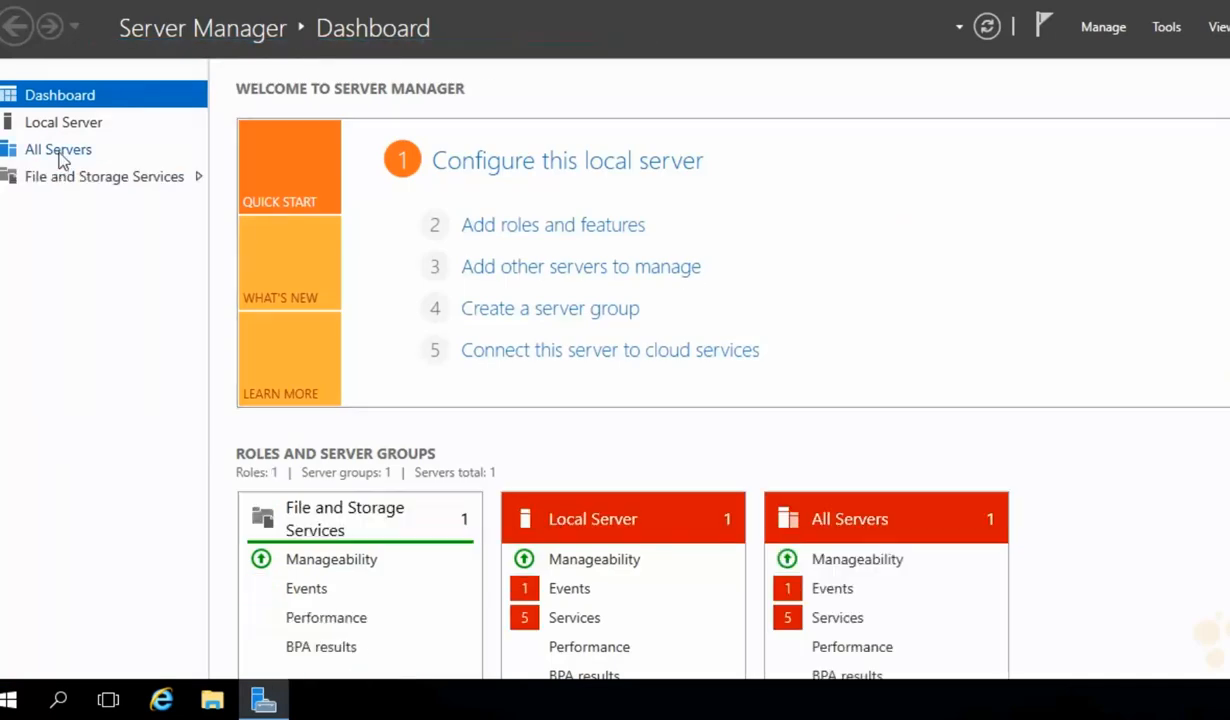
click(63, 121)
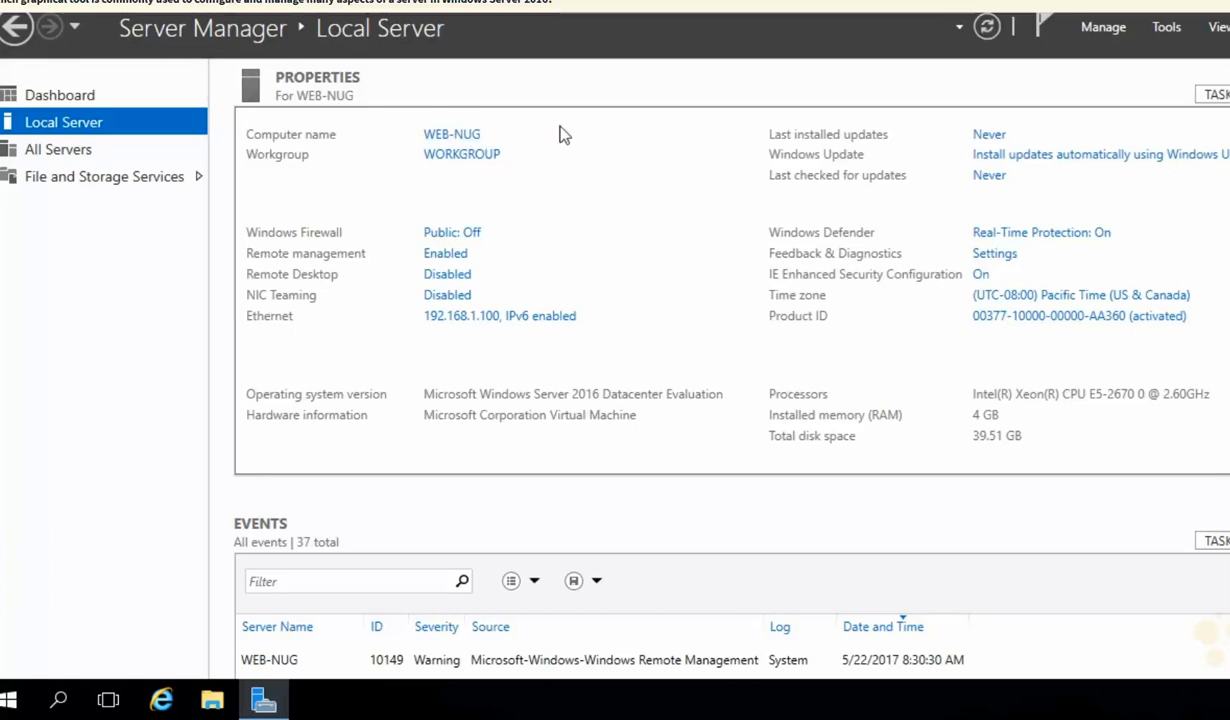
mouse_move(690, 100)
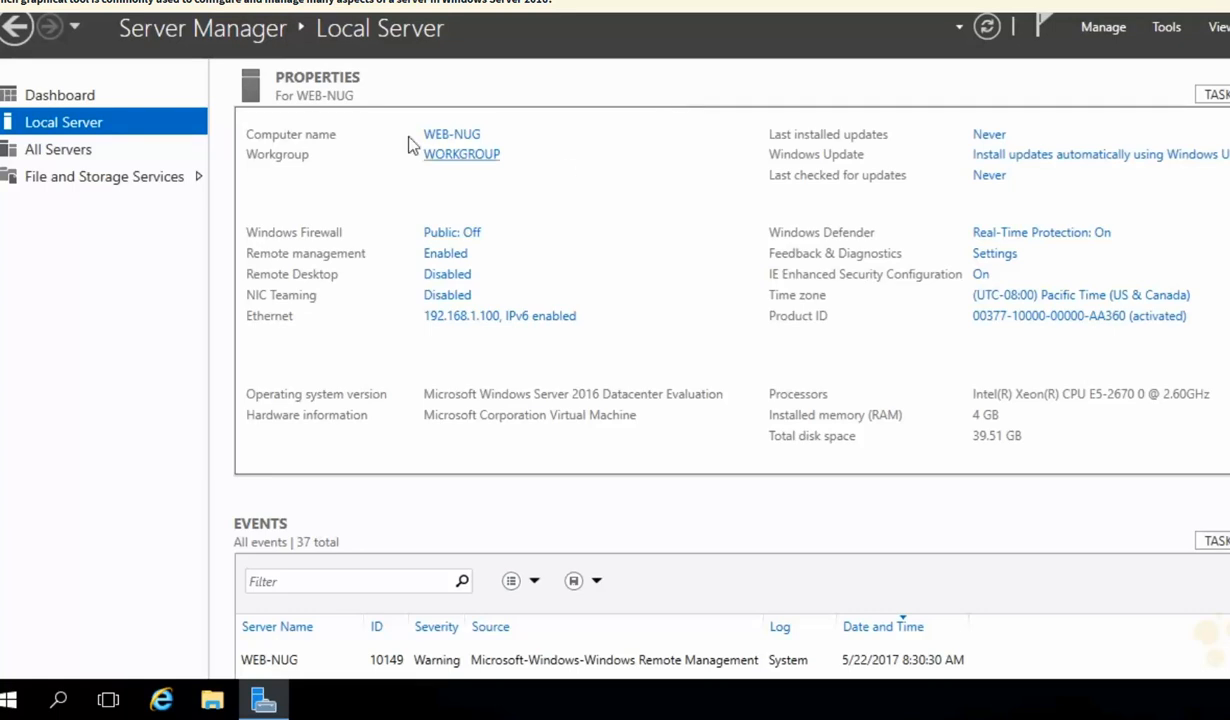
mouse_move(1060, 85)
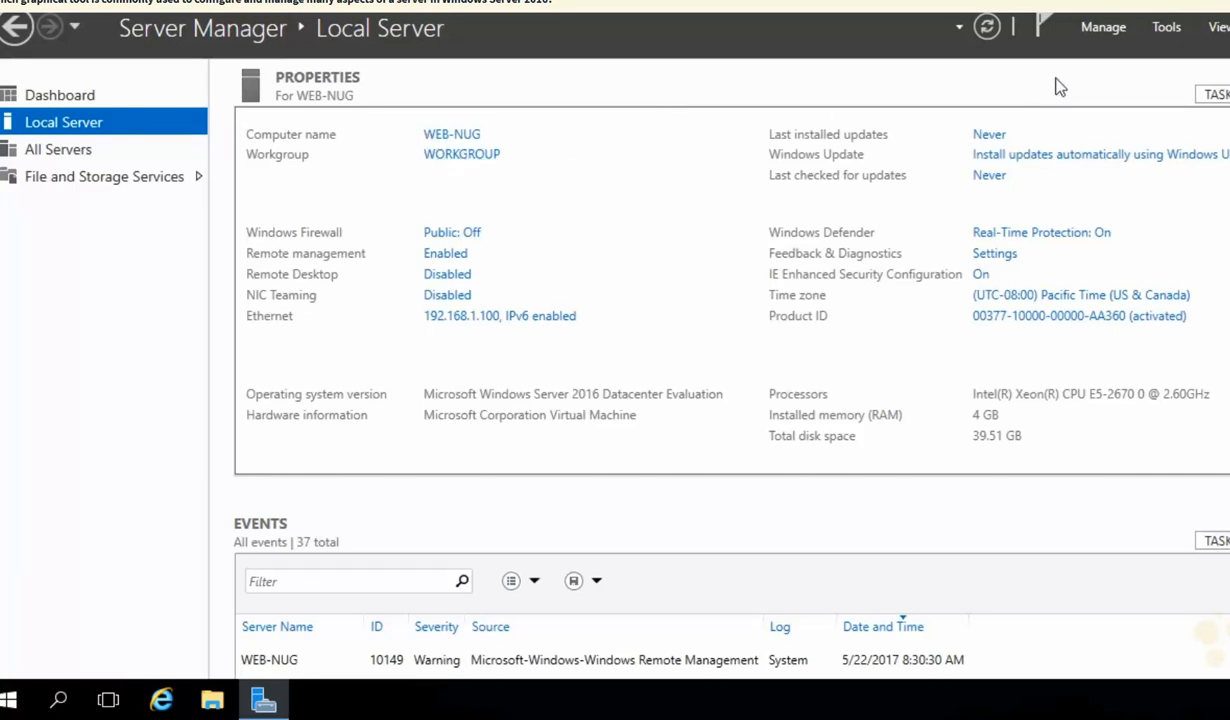
click(1102, 27)
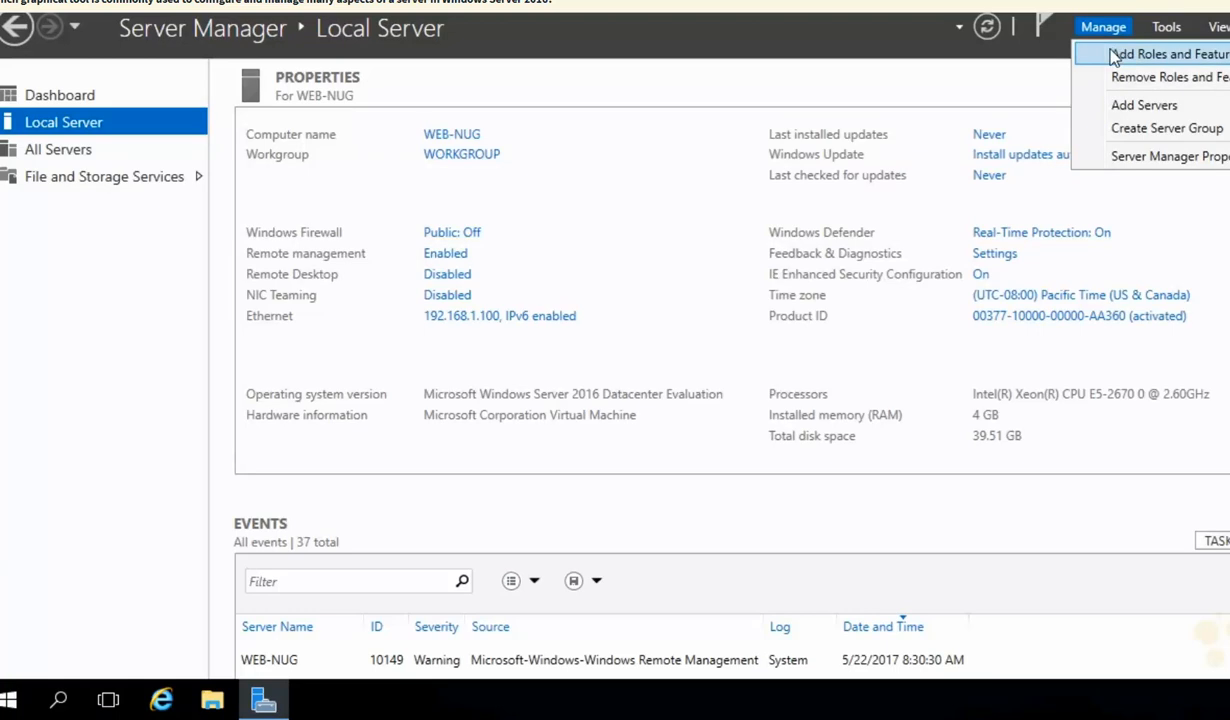
Start Add Roles and Features with role-based installation targeting WEB-NUG
click(1160, 54)
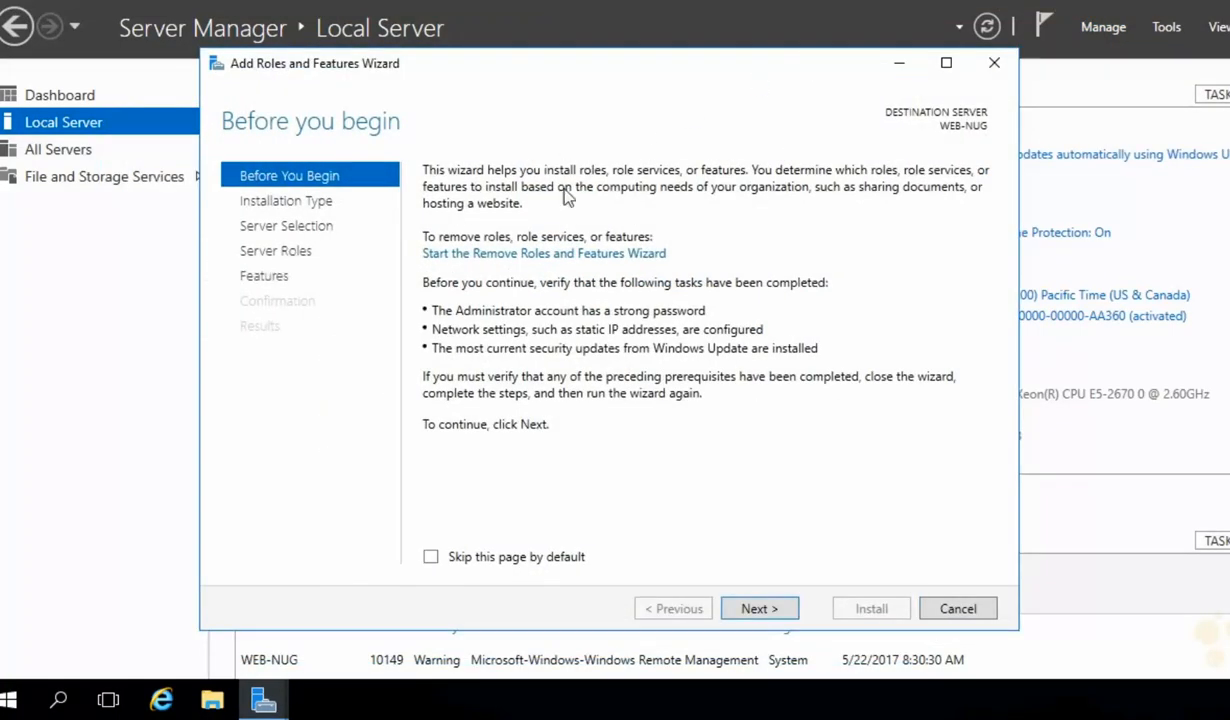
click(759, 608)
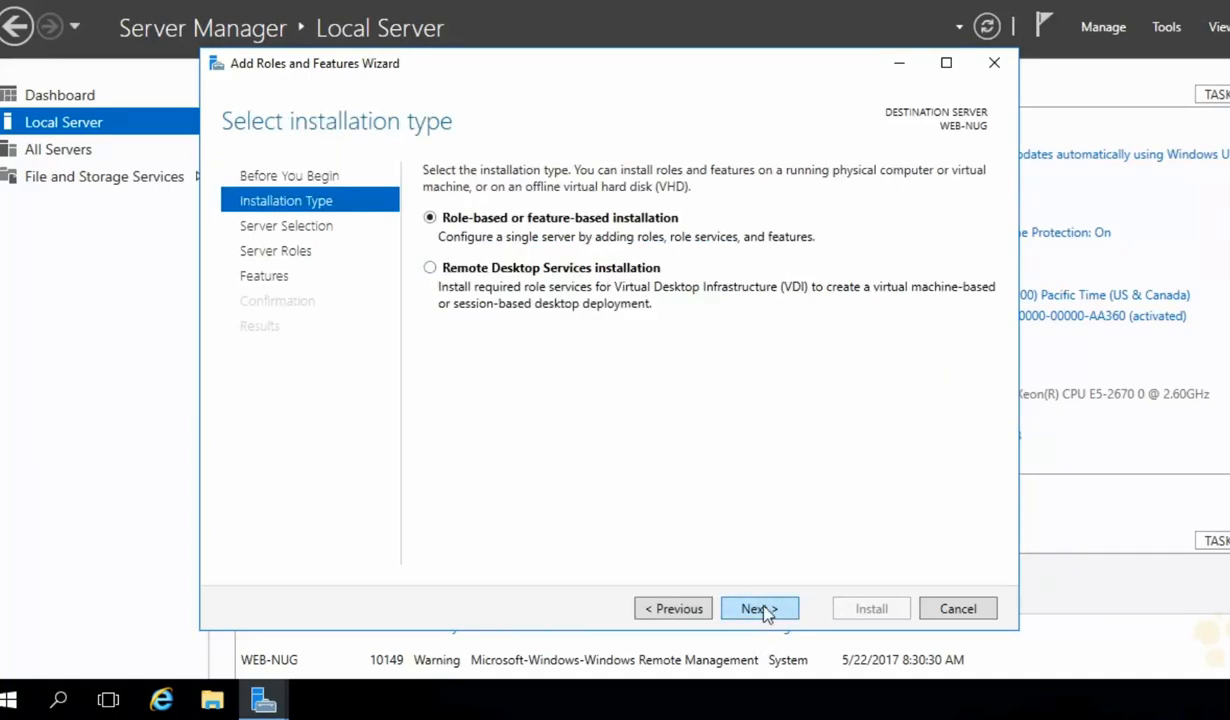
click(759, 608)
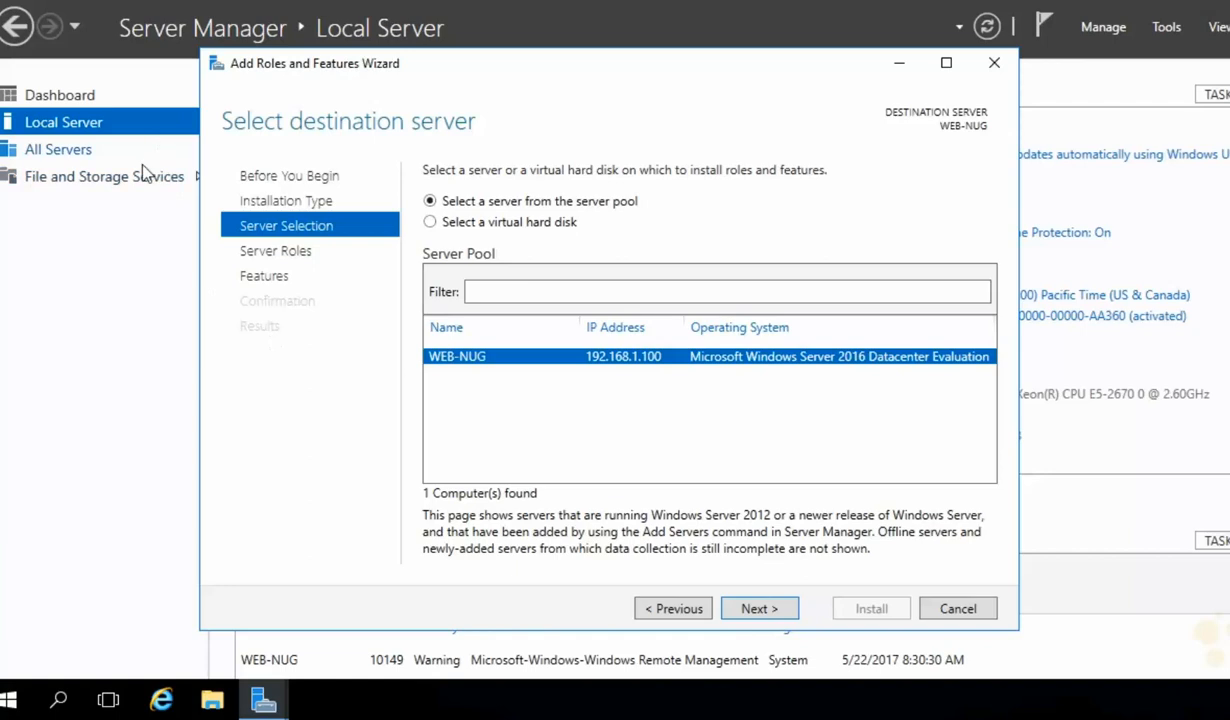
mouse_move(584, 437)
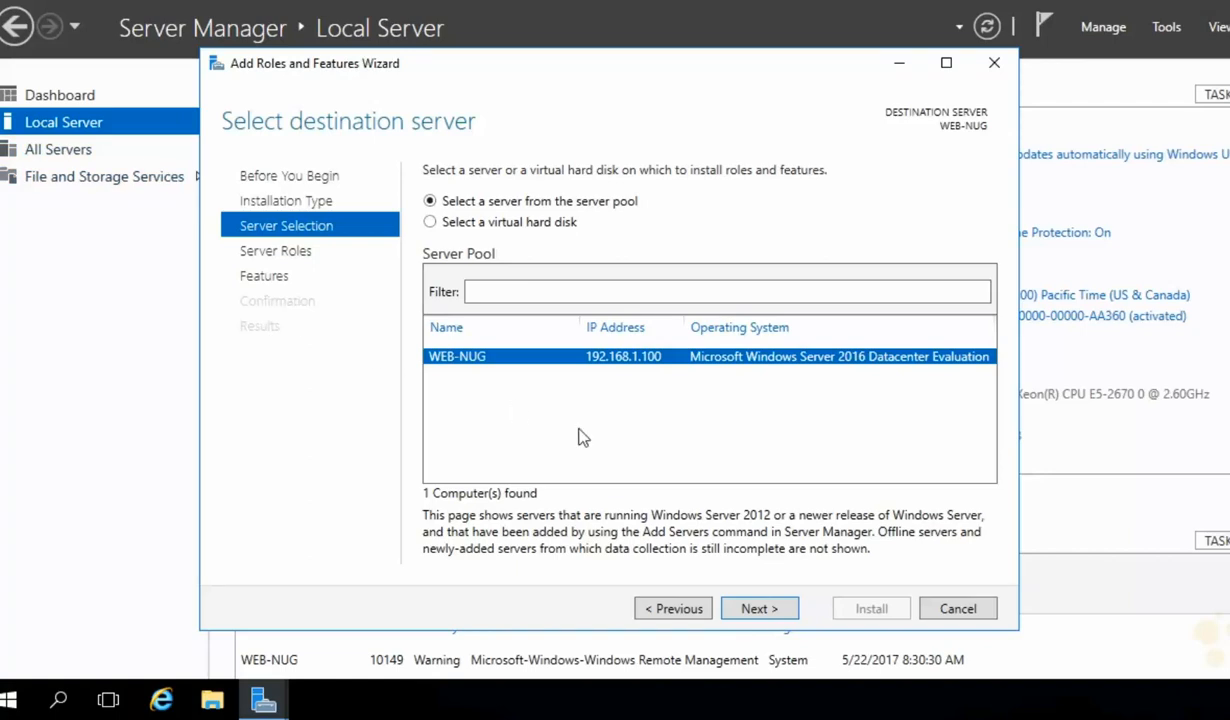
mouse_move(575, 450)
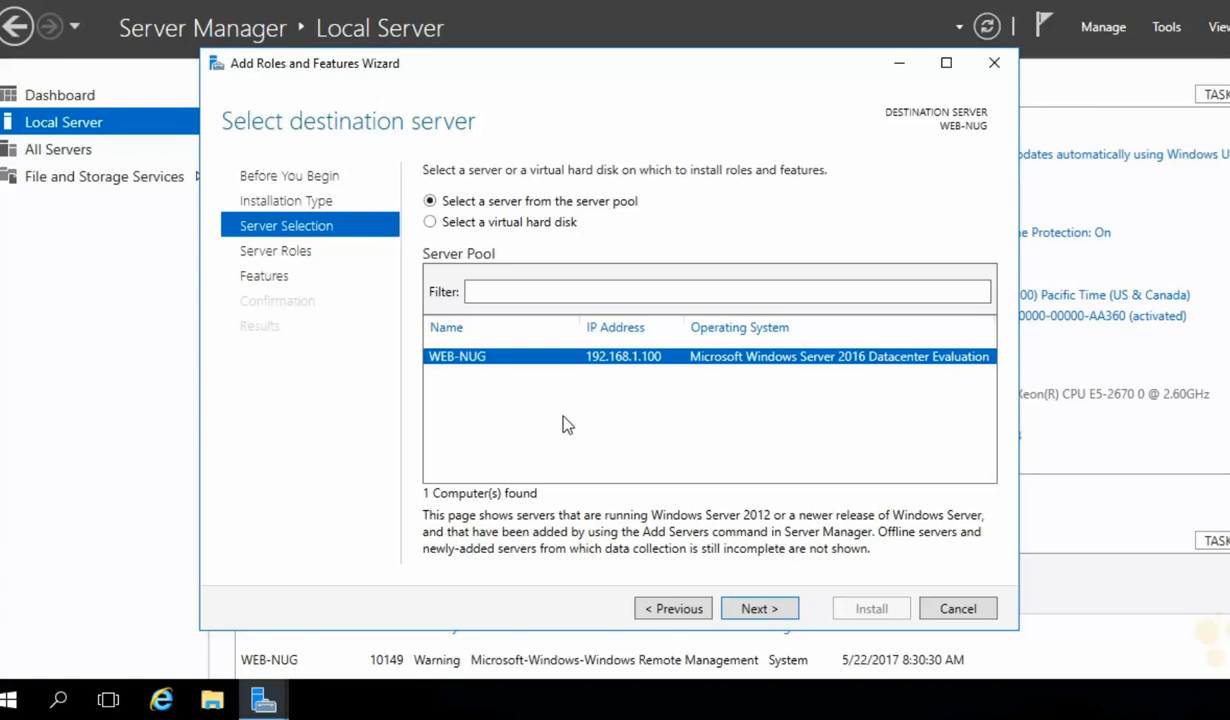
mouse_move(940, 143)
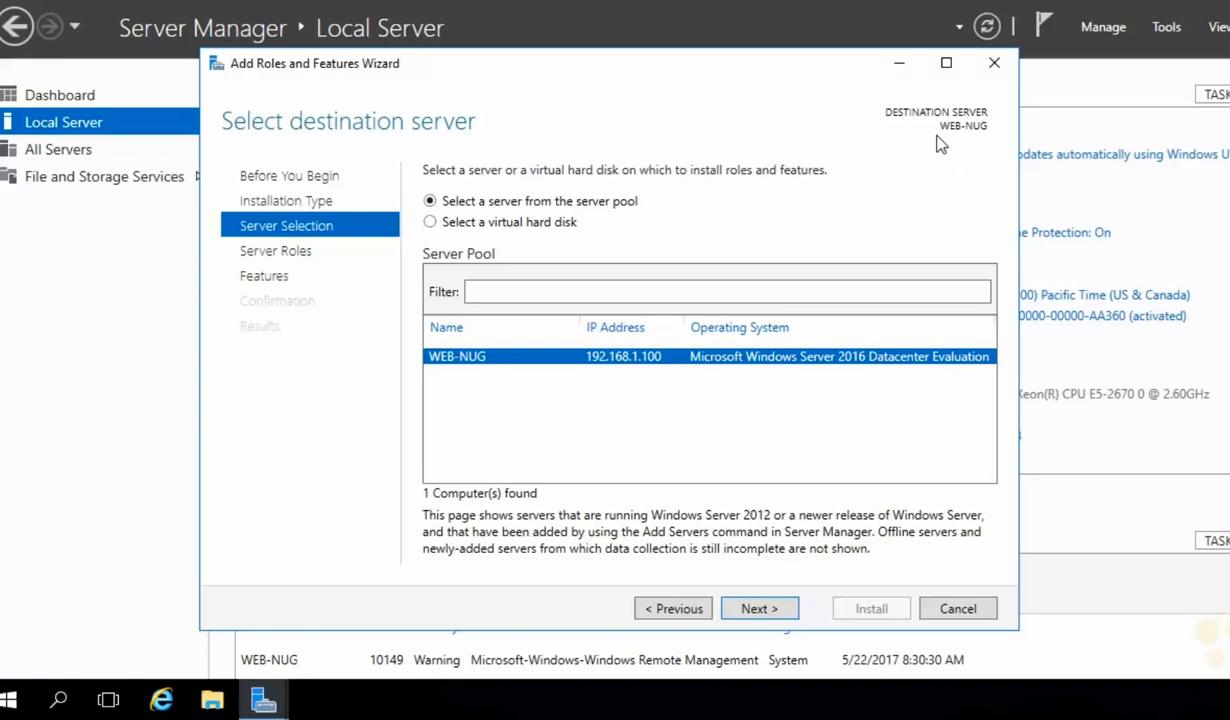
mouse_move(808, 580)
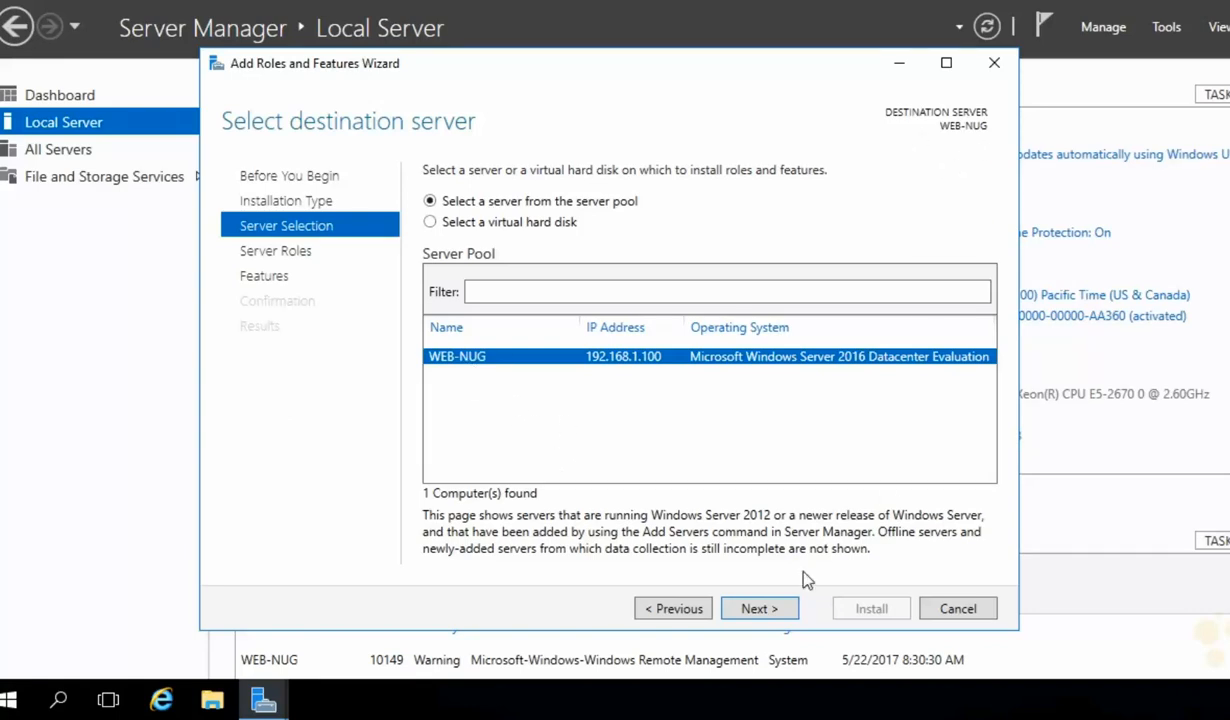
click(759, 608)
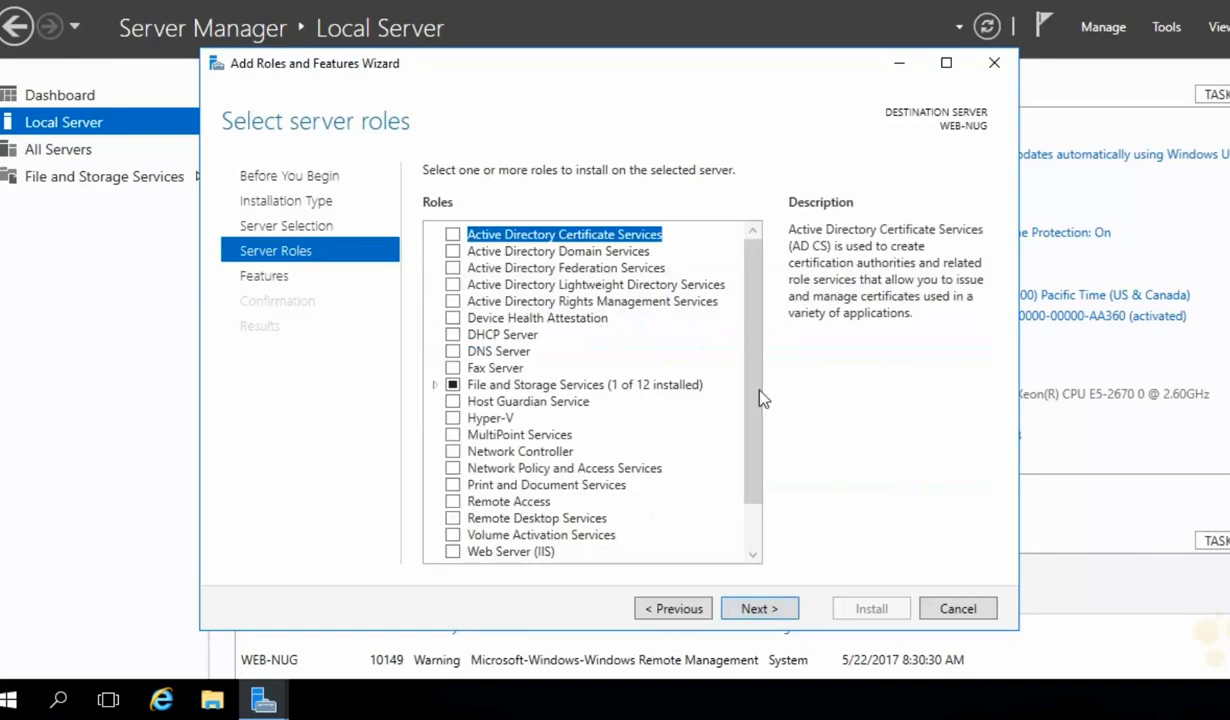
mouse_move(763, 361)
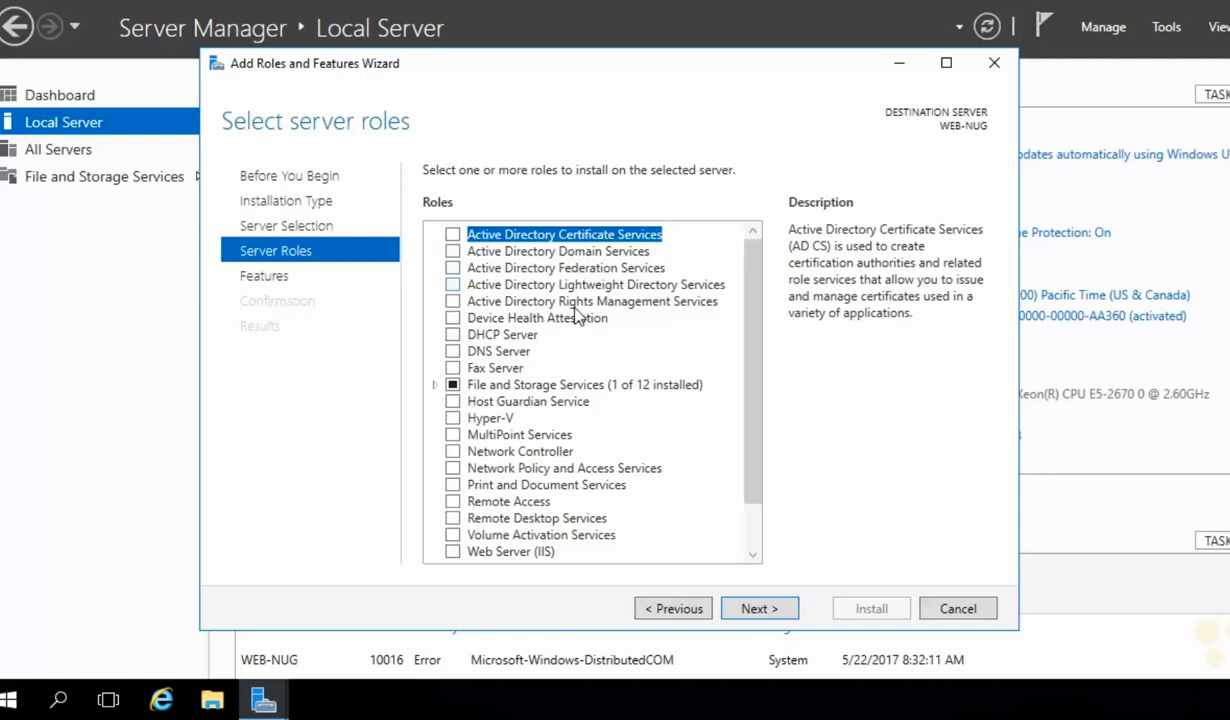
mouse_move(505, 345)
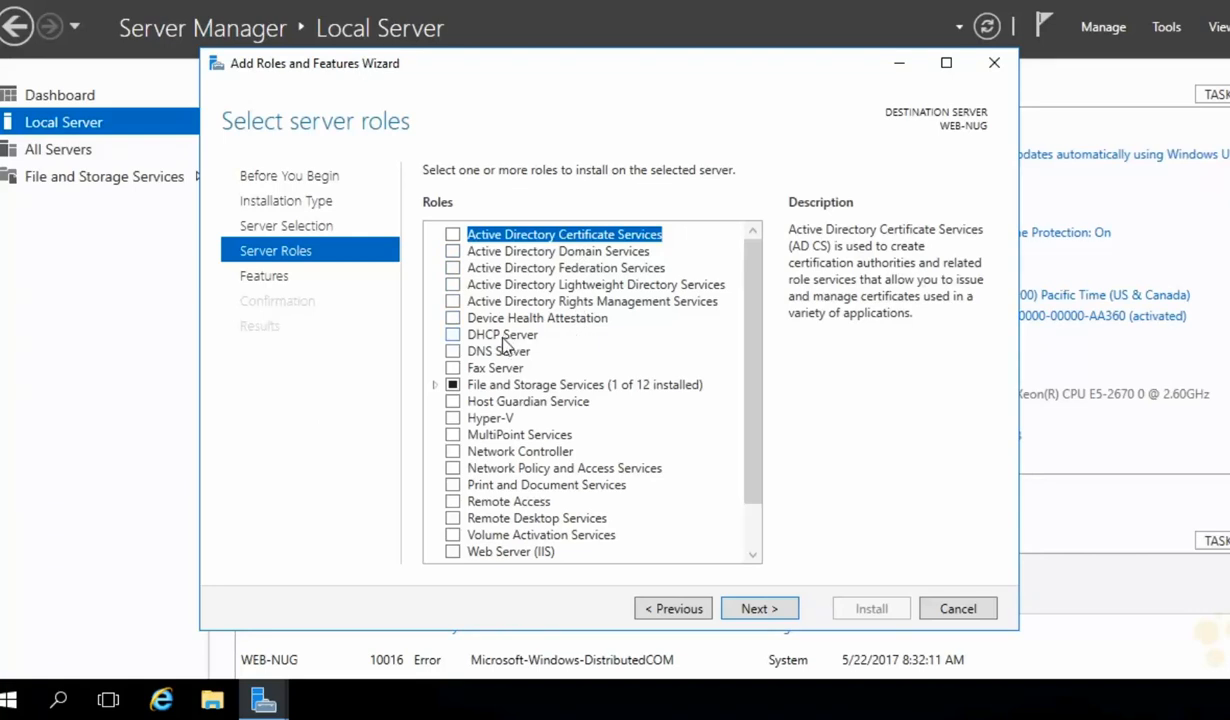
click(499, 351)
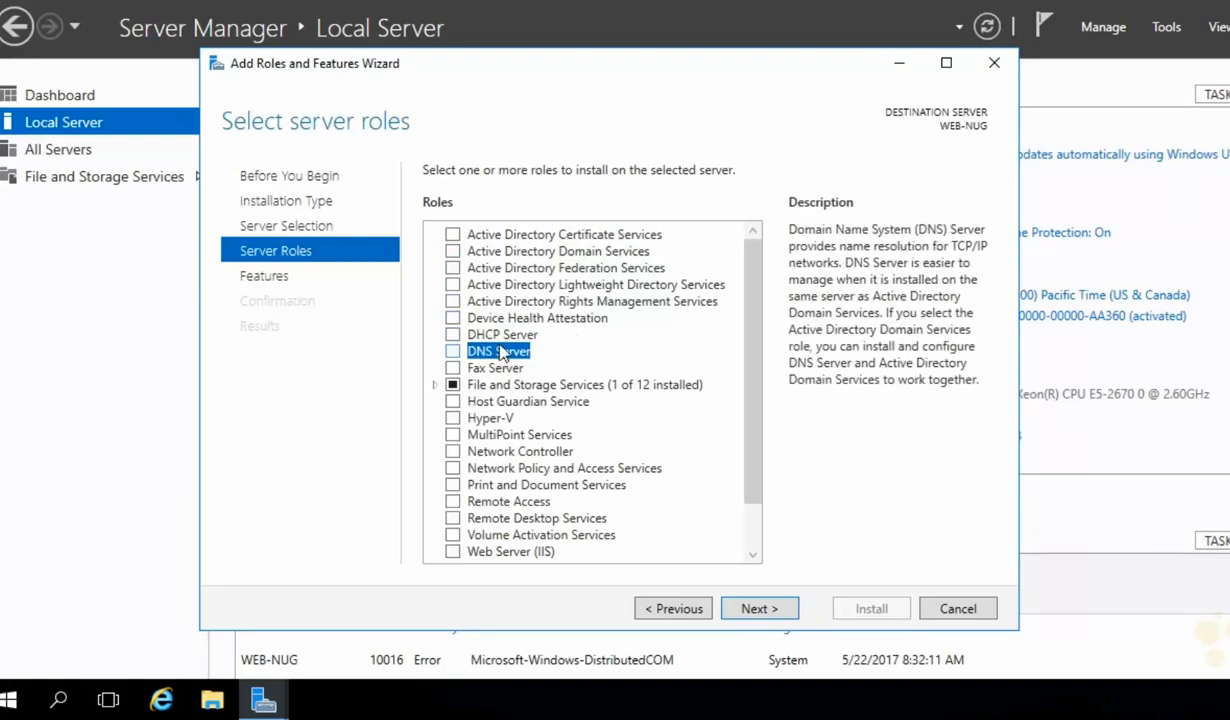
mouse_move(508, 430)
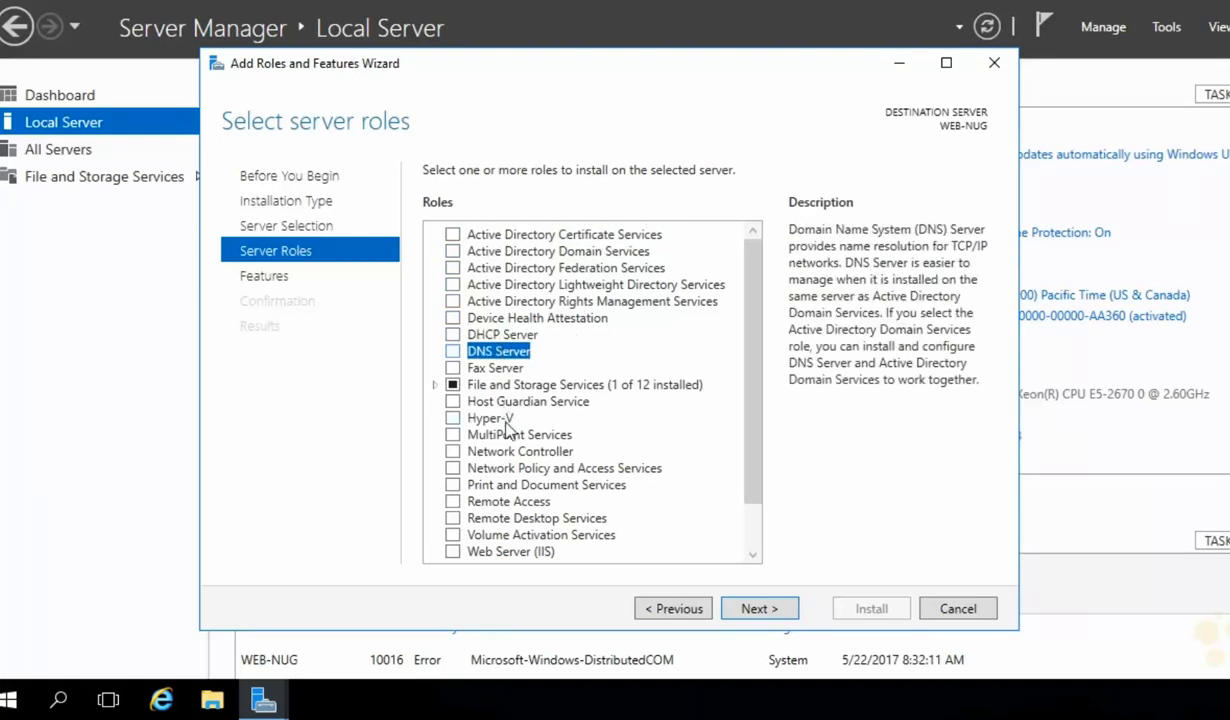
click(546, 484)
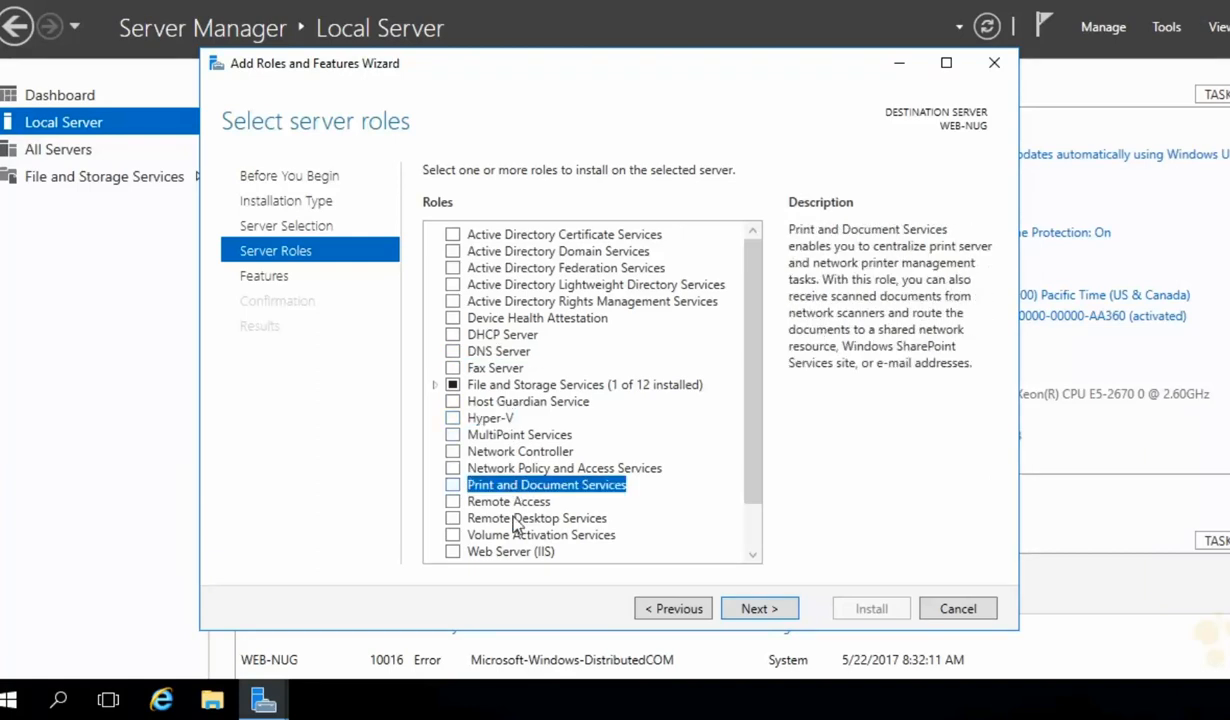
click(510, 549)
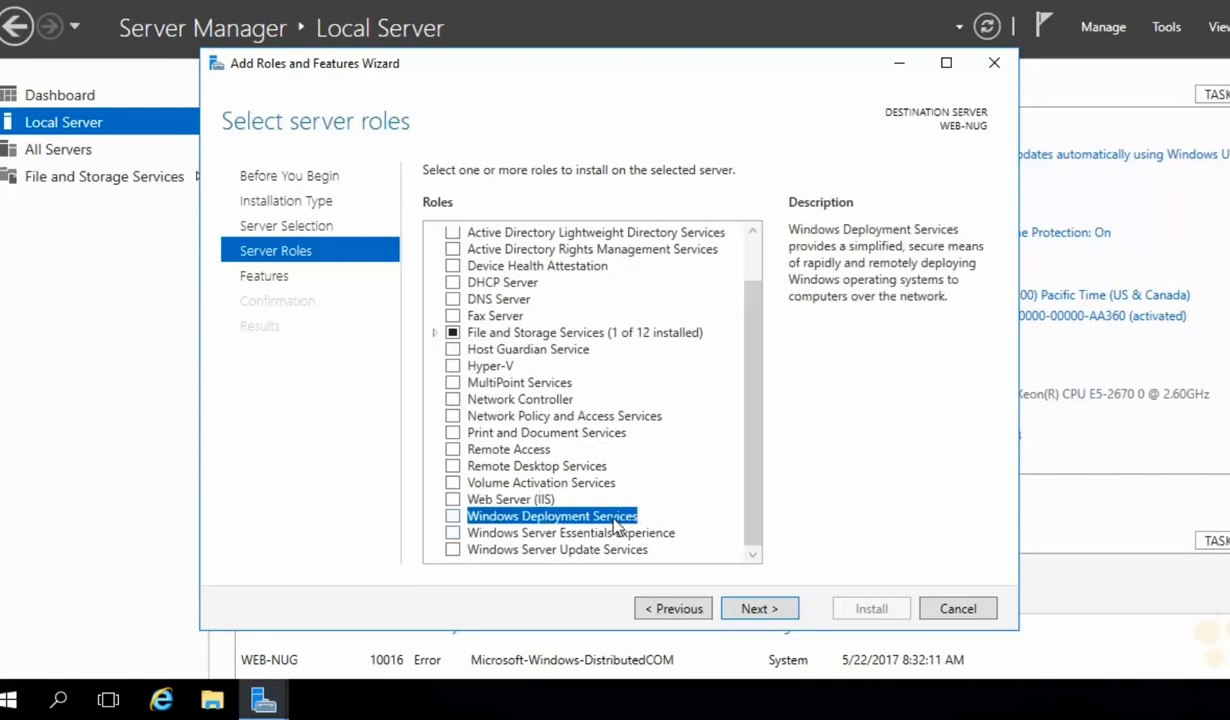
click(557, 549)
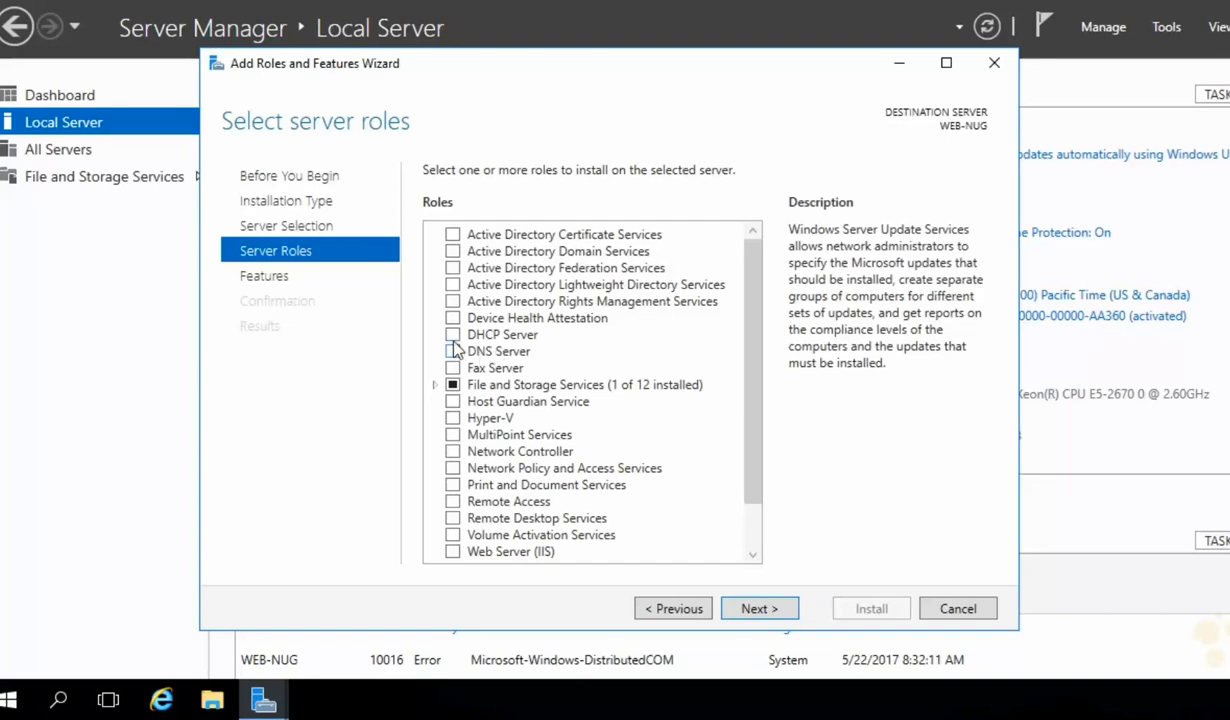
Select the DHCP Server role plus its management tools and view its notes page
click(453, 334)
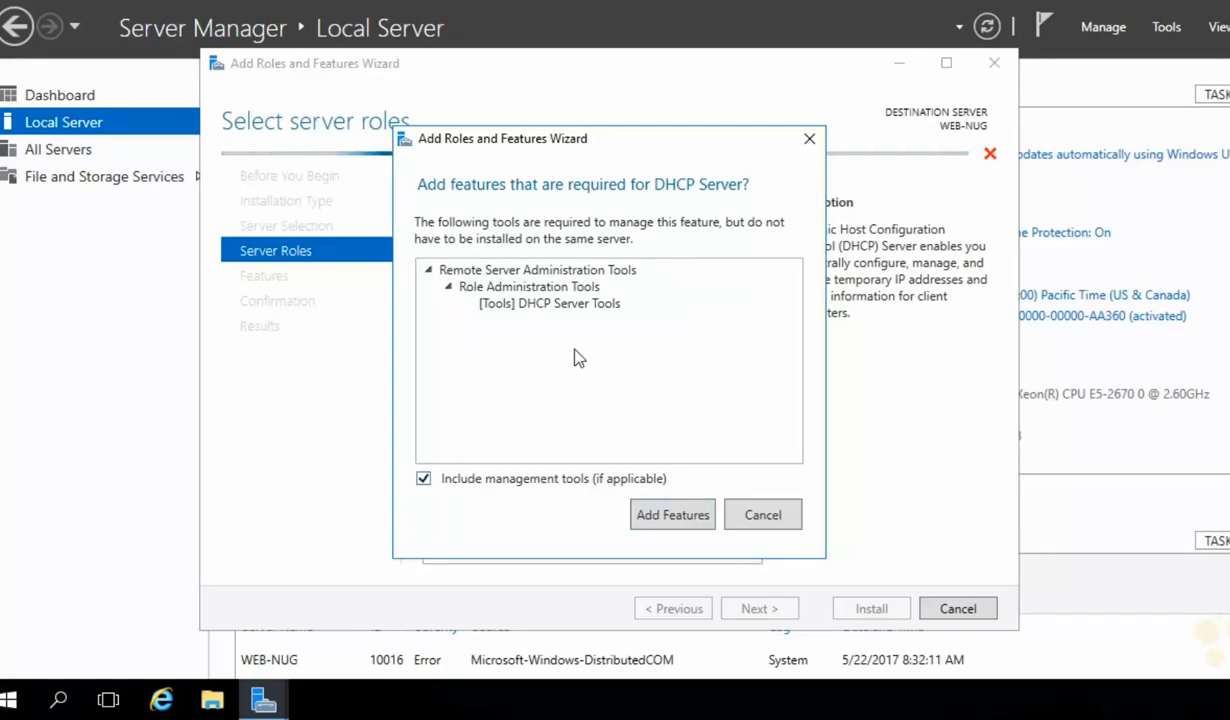
mouse_move(627, 414)
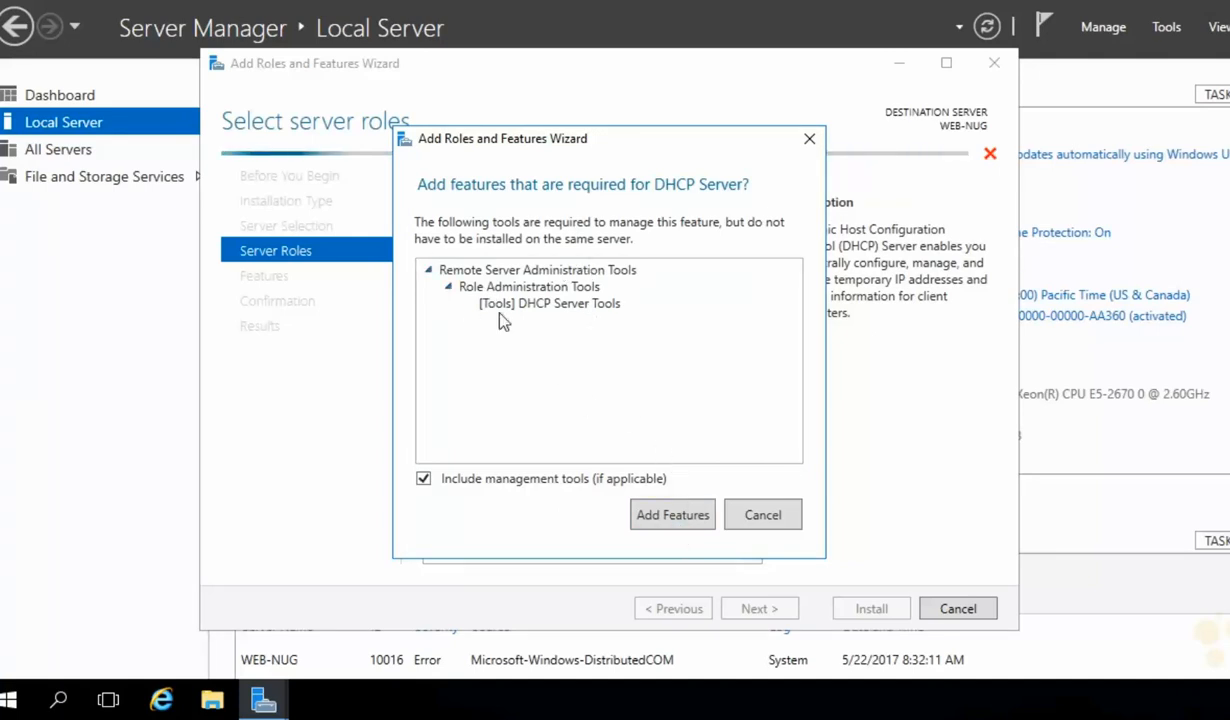
mouse_move(485, 349)
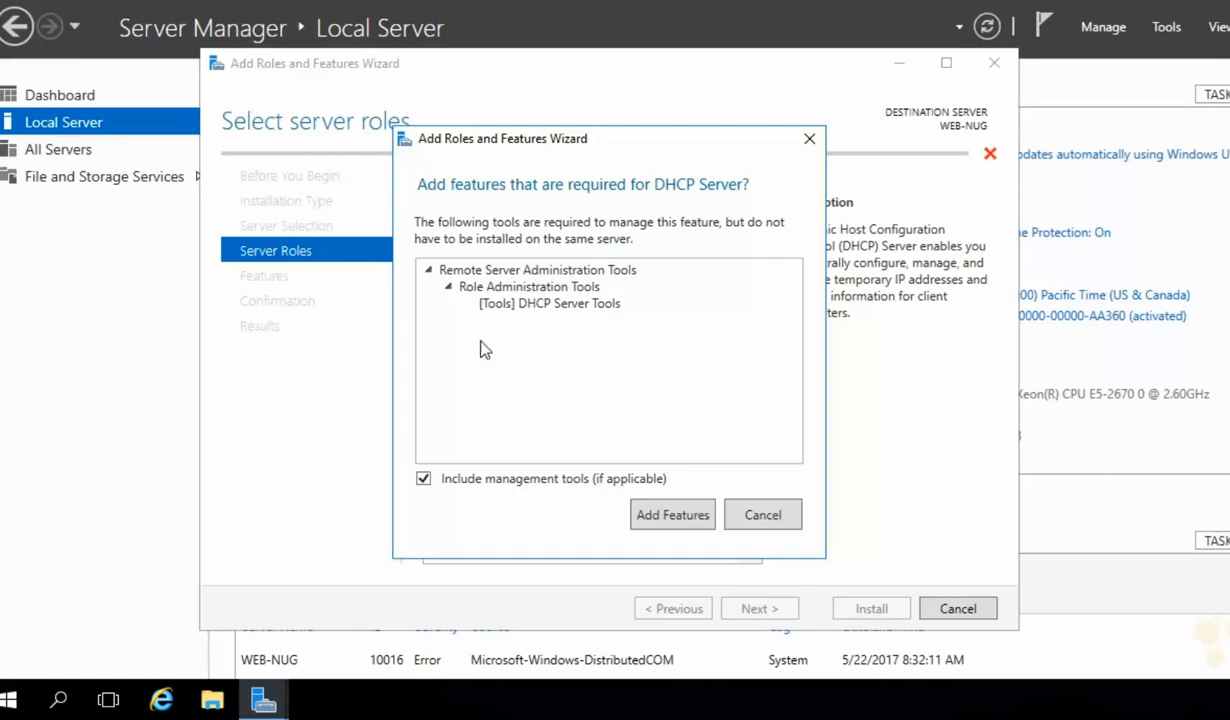
click(672, 514)
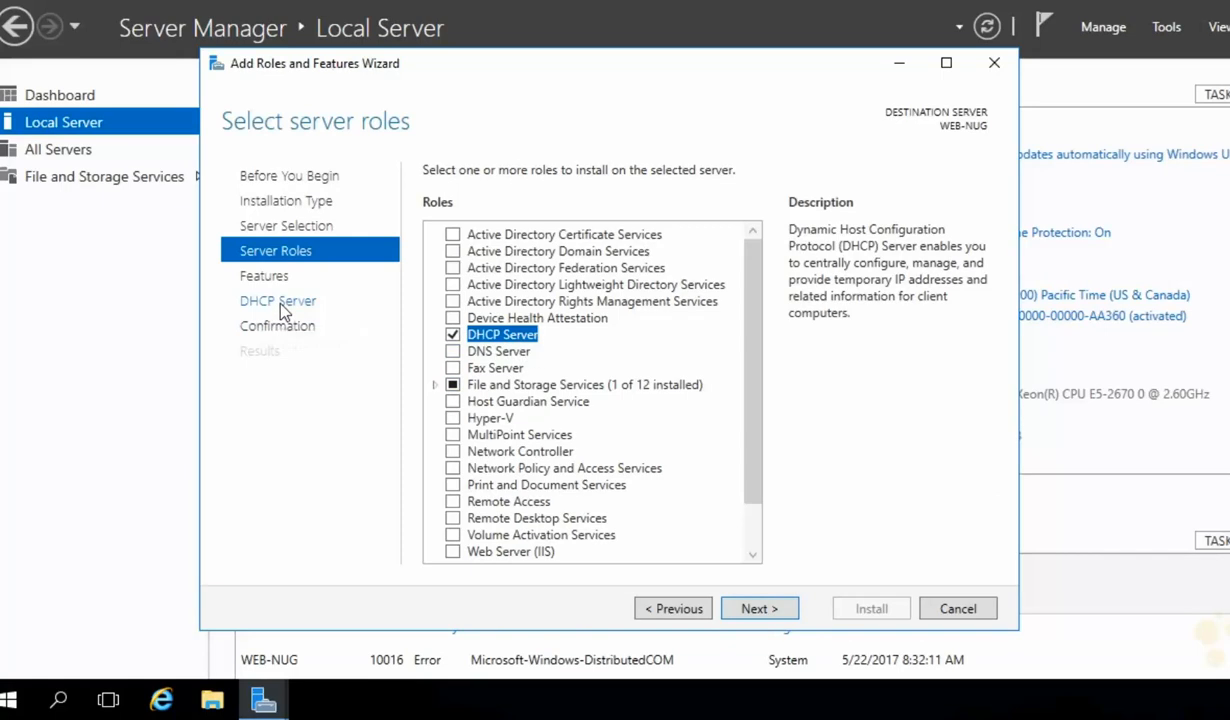
click(759, 608)
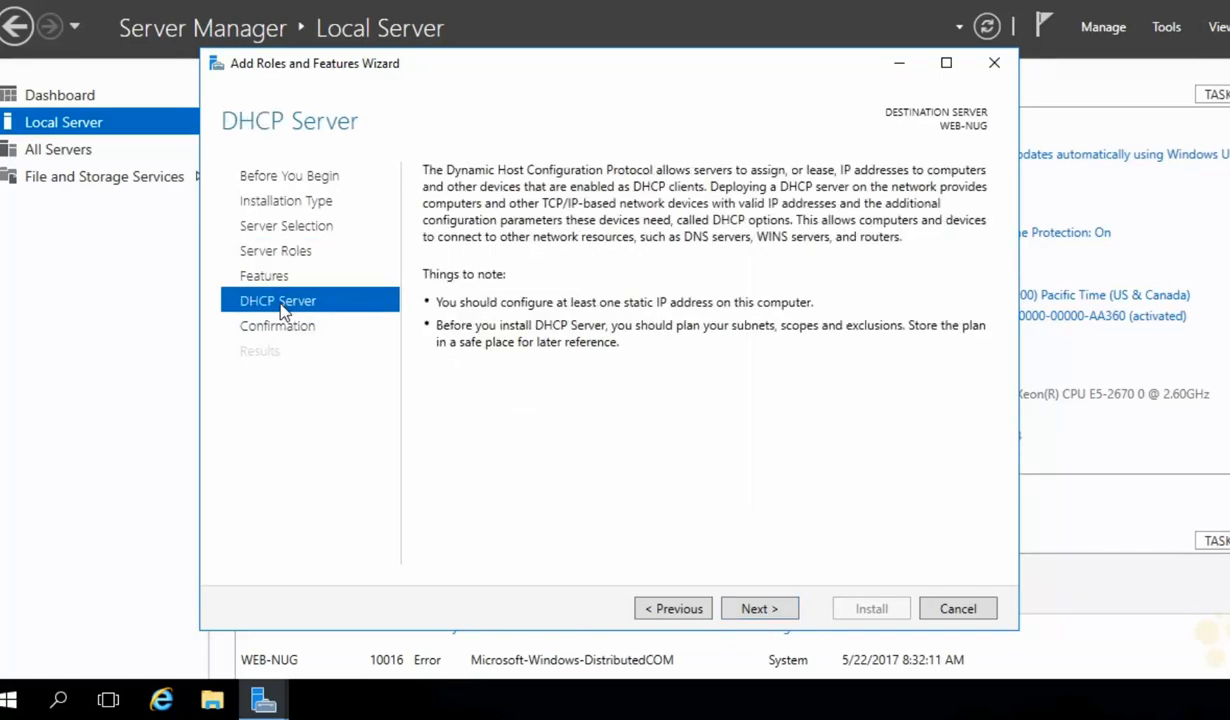
mouse_move(266, 312)
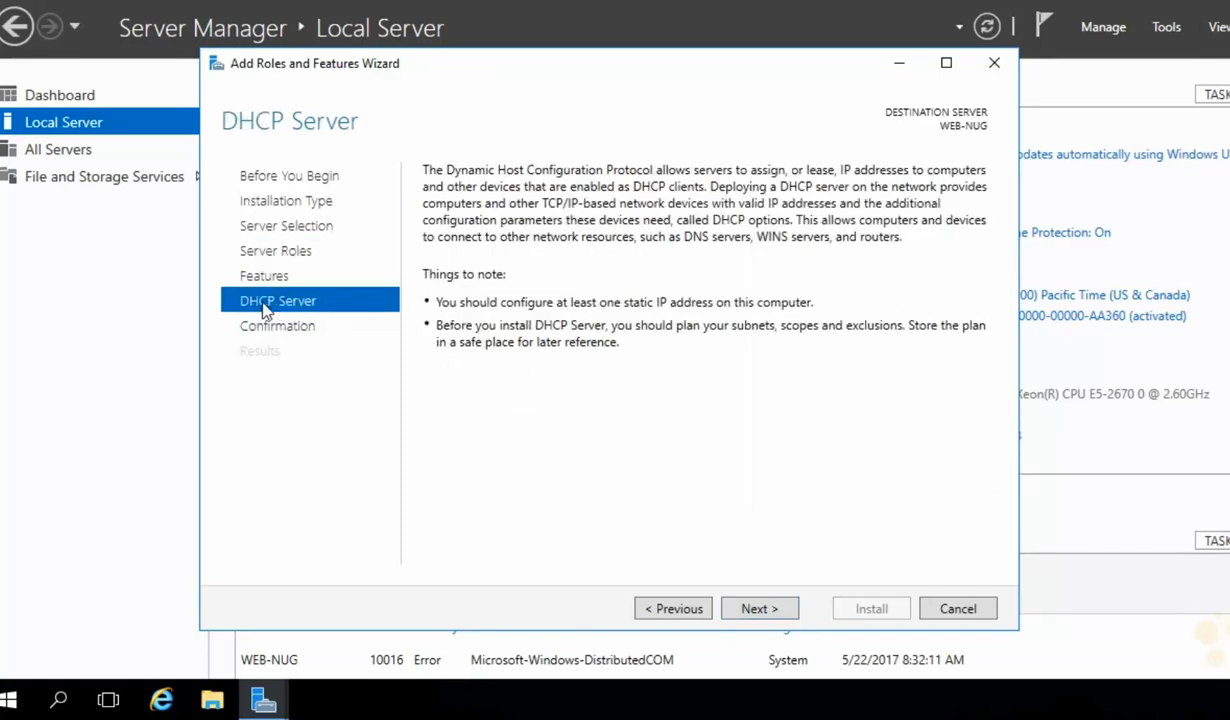
mouse_move(290, 255)
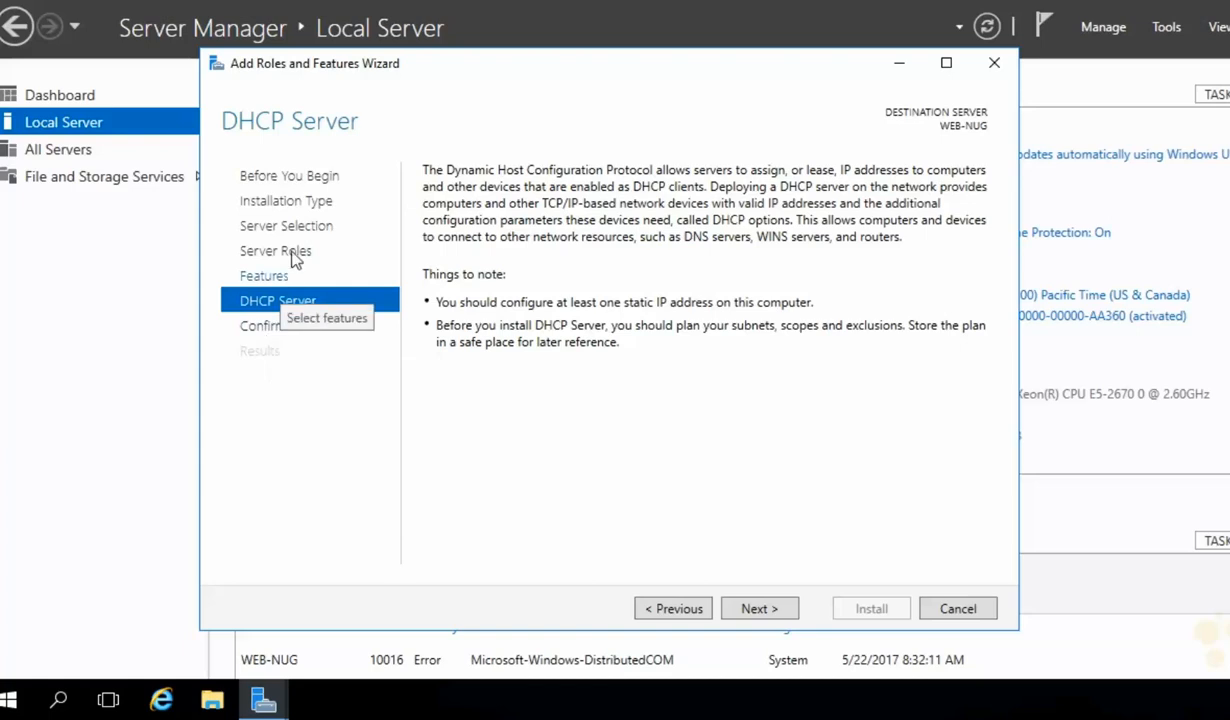
Add Print and Document Services with its management tools, reaching Print Server role services
click(275, 250)
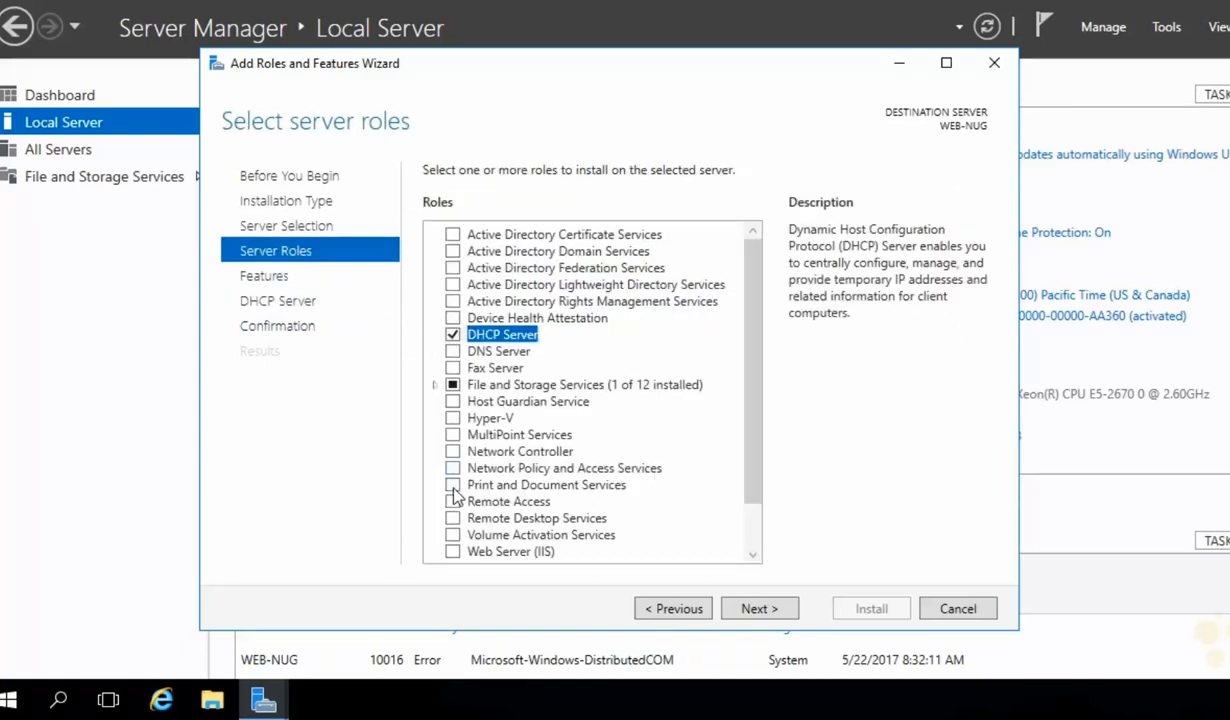
click(452, 484)
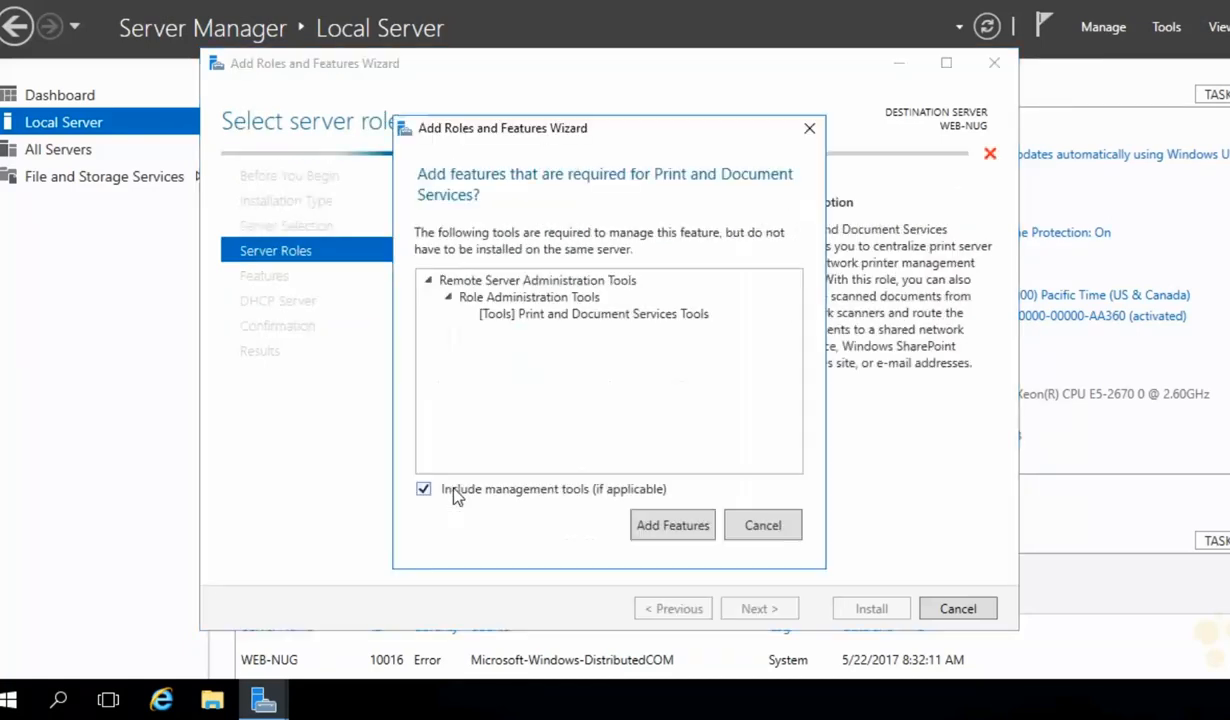
click(672, 525)
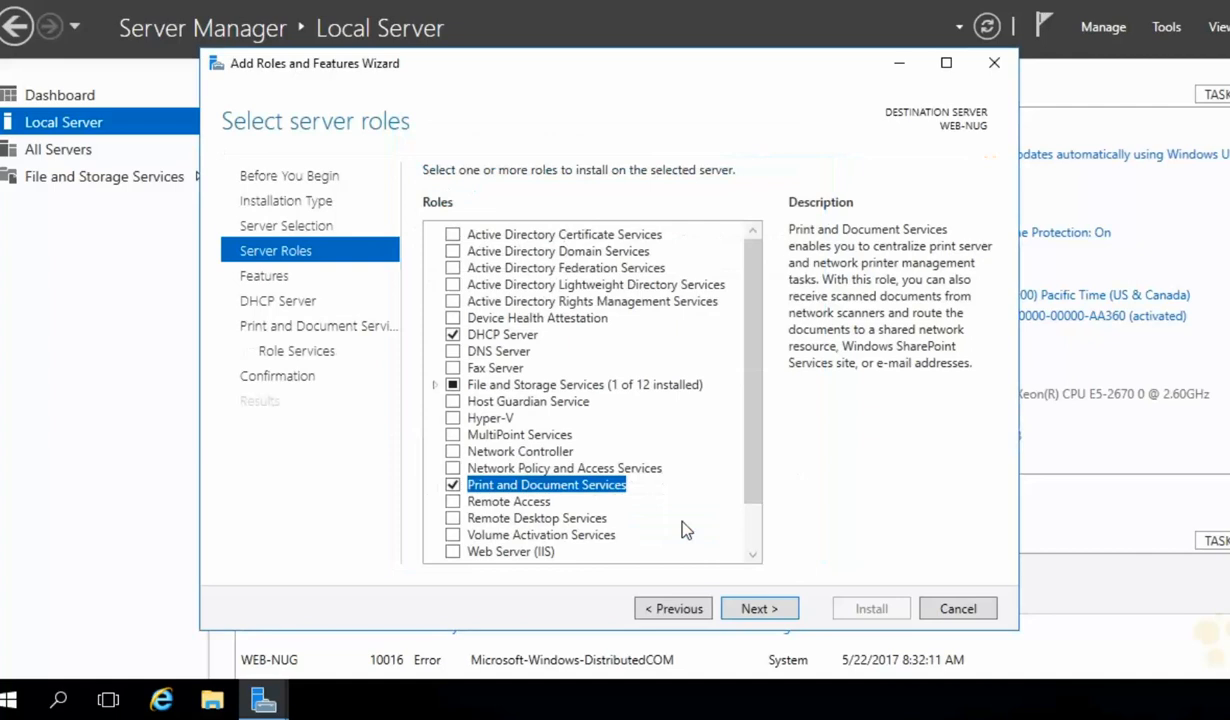
click(759, 608)
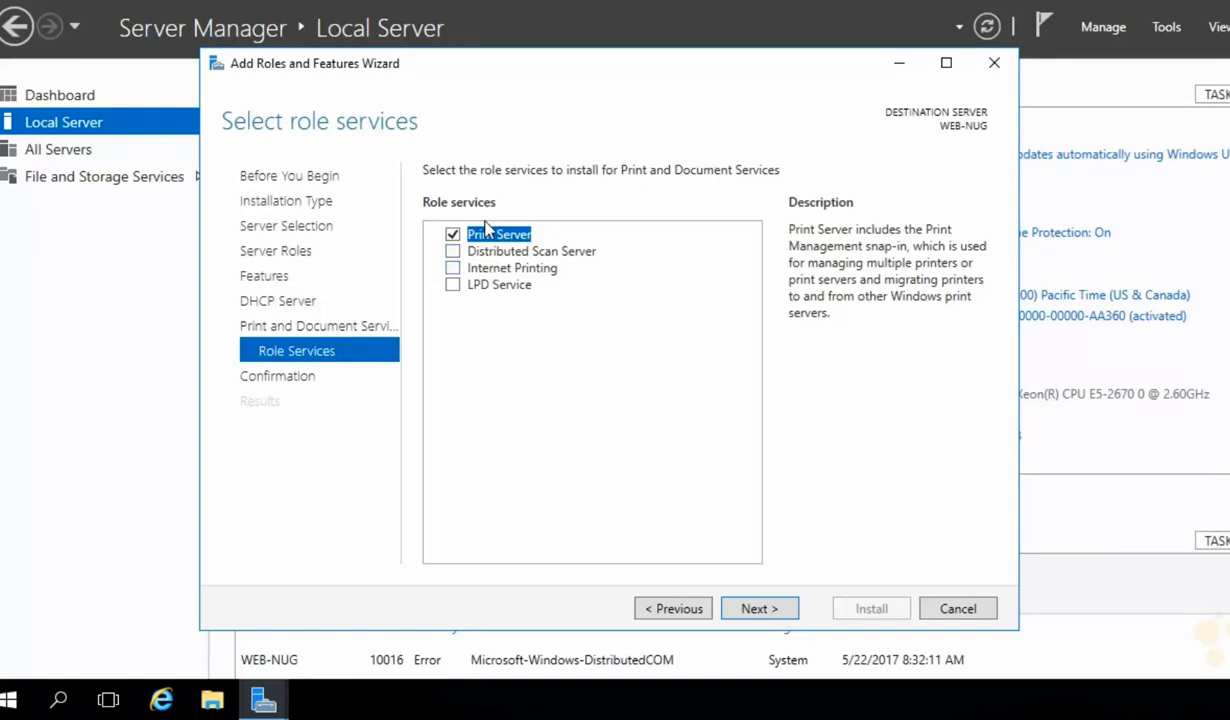
mouse_move(478, 349)
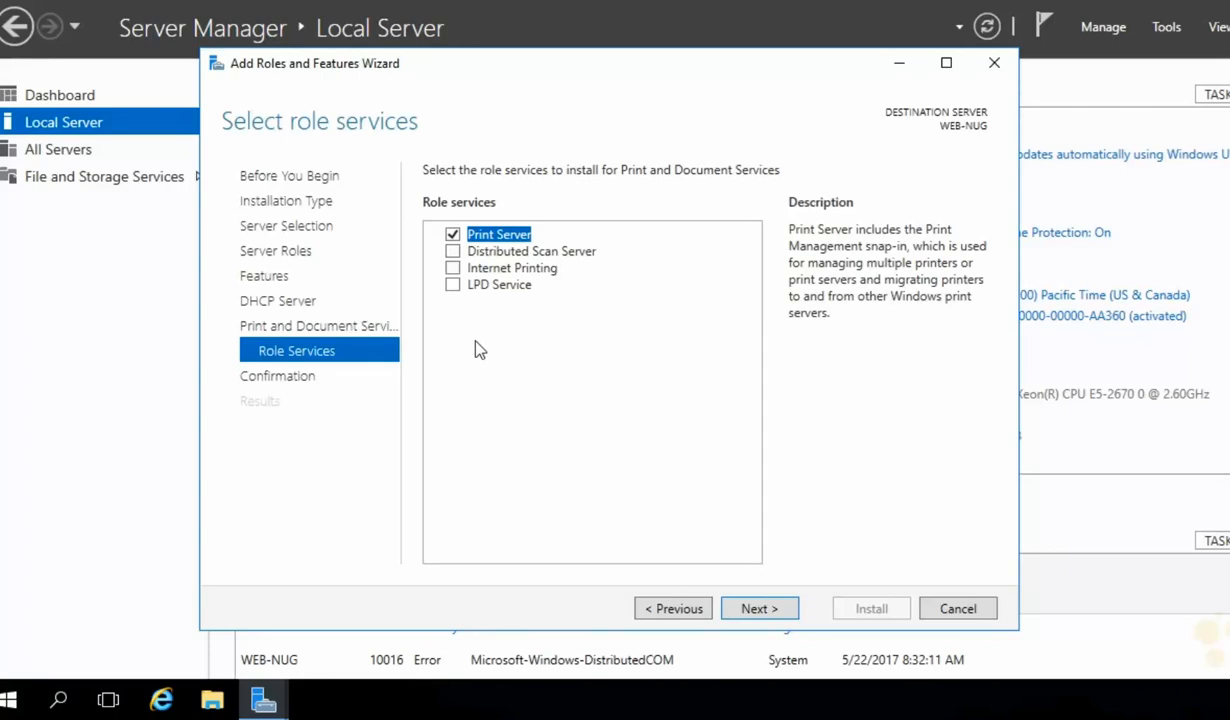
mouse_move(499, 309)
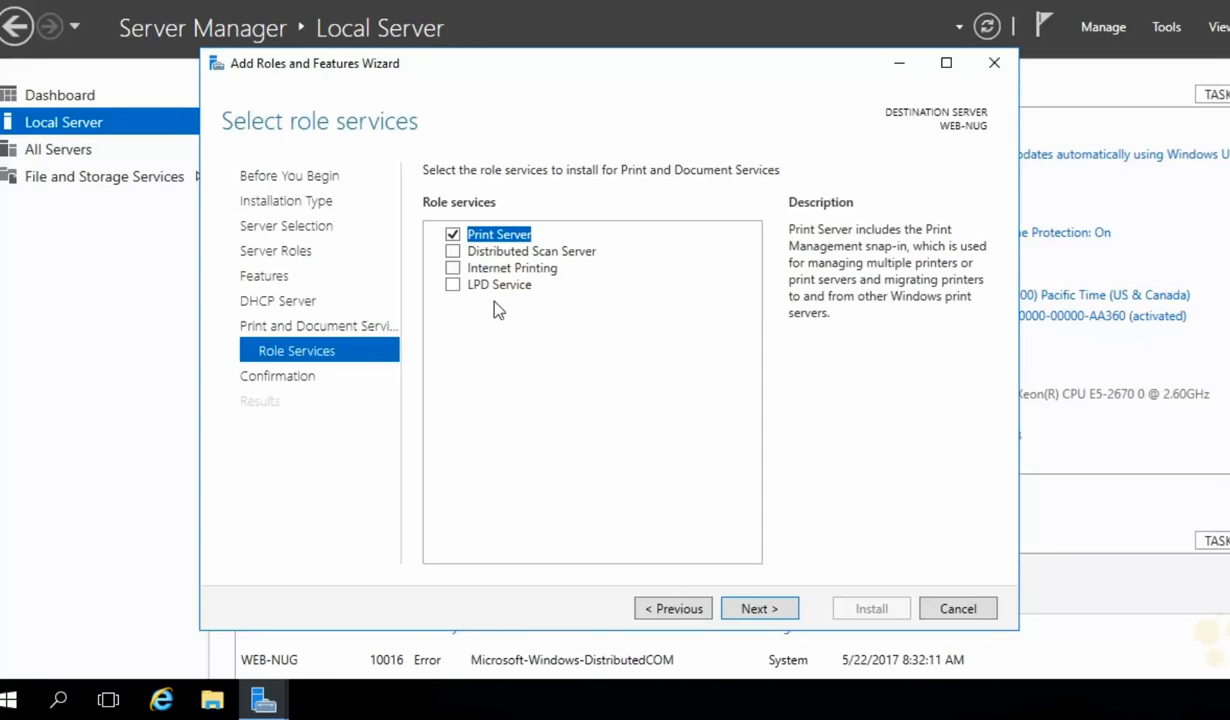
mouse_move(382, 325)
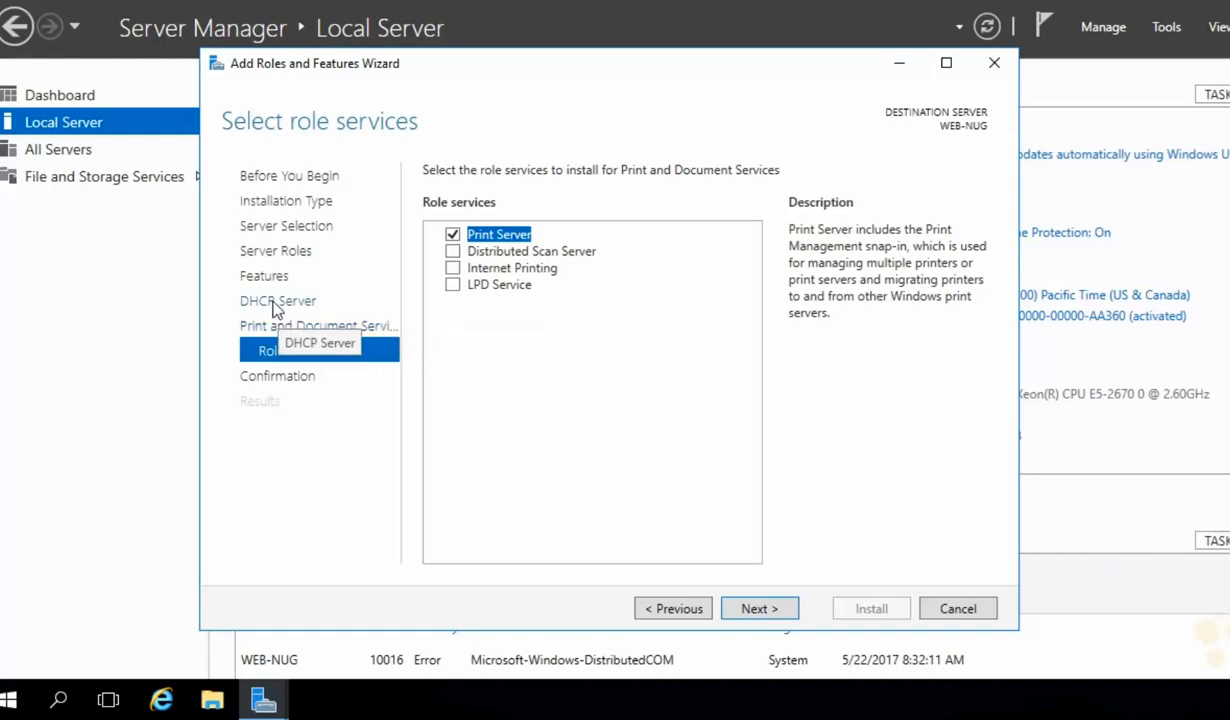
Swap Print and Document Services for Web Server (IIS) in the server role selection
click(275, 250)
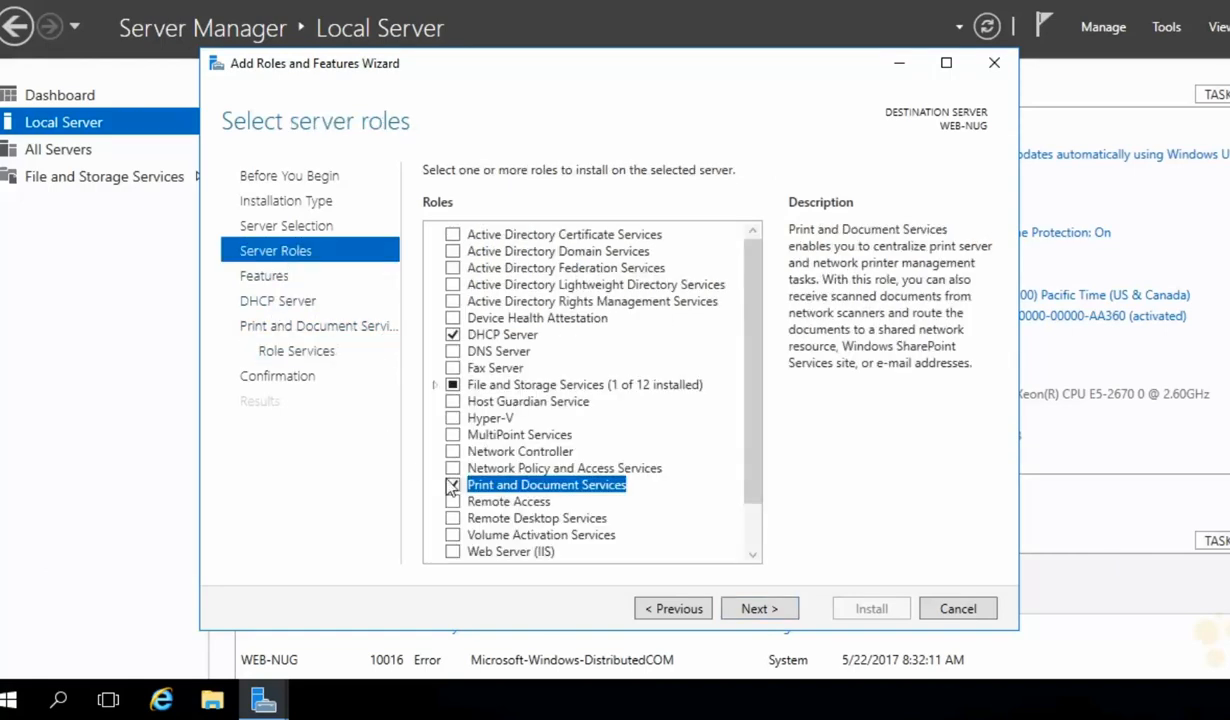
click(453, 484)
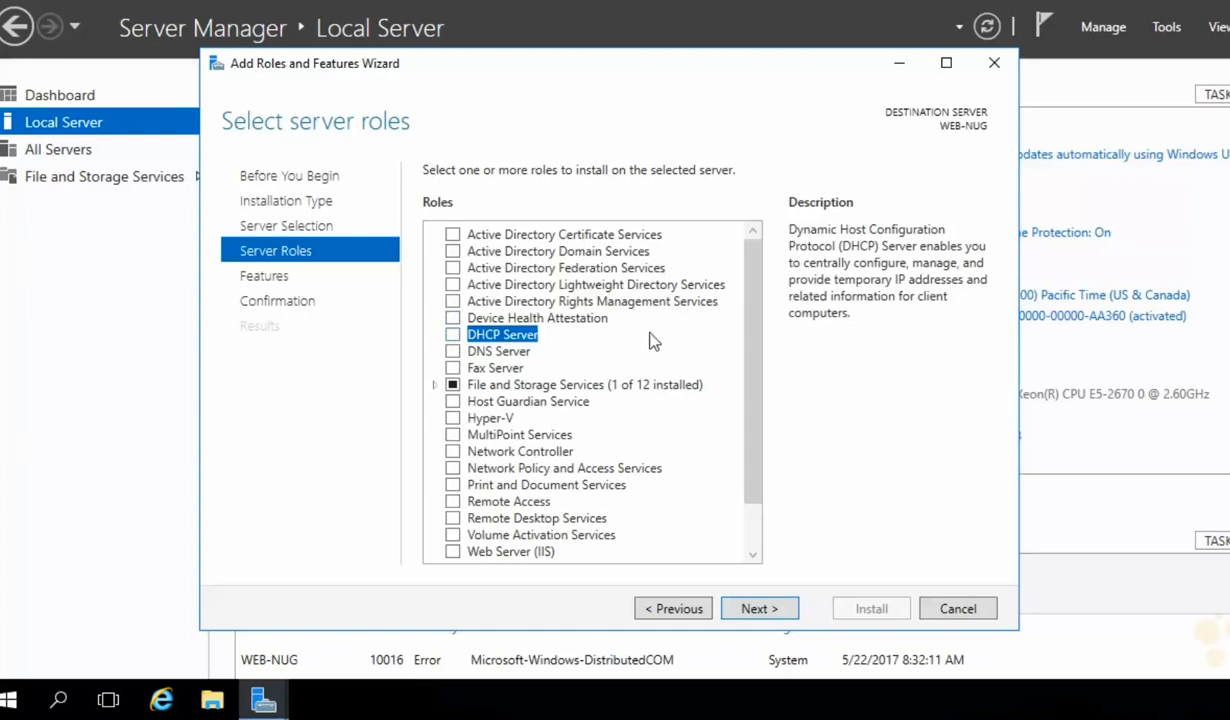
scroll(down, 3)
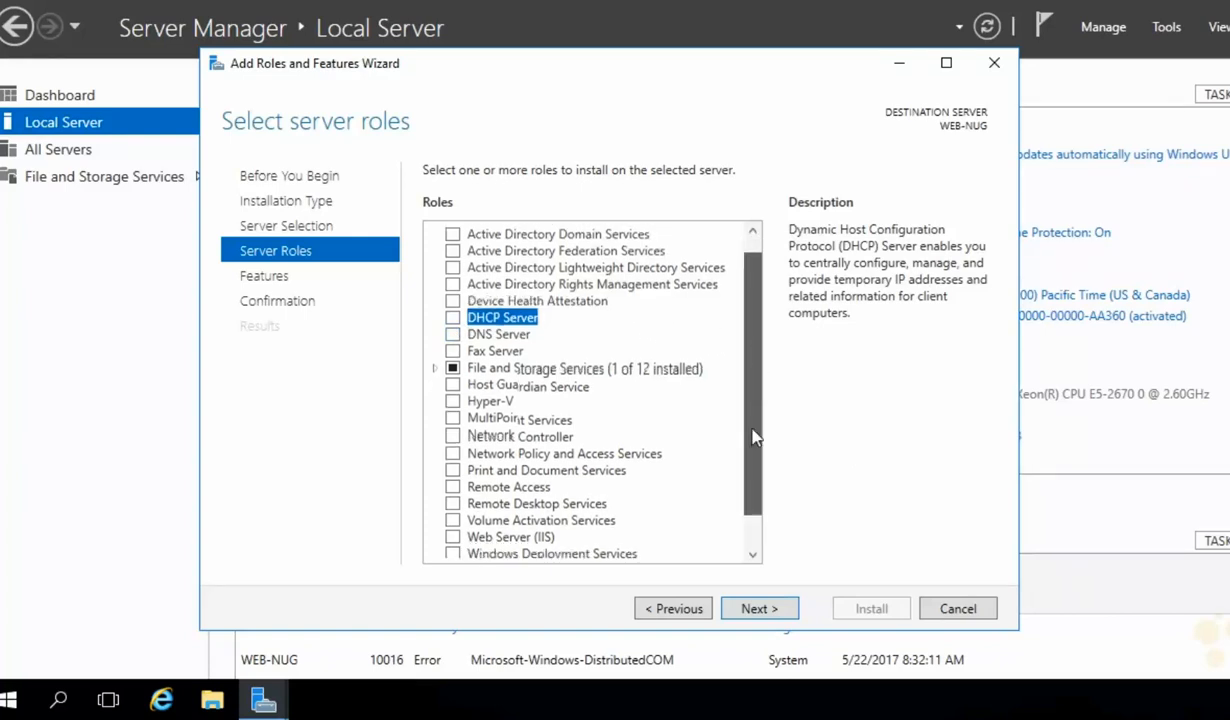
click(452, 537)
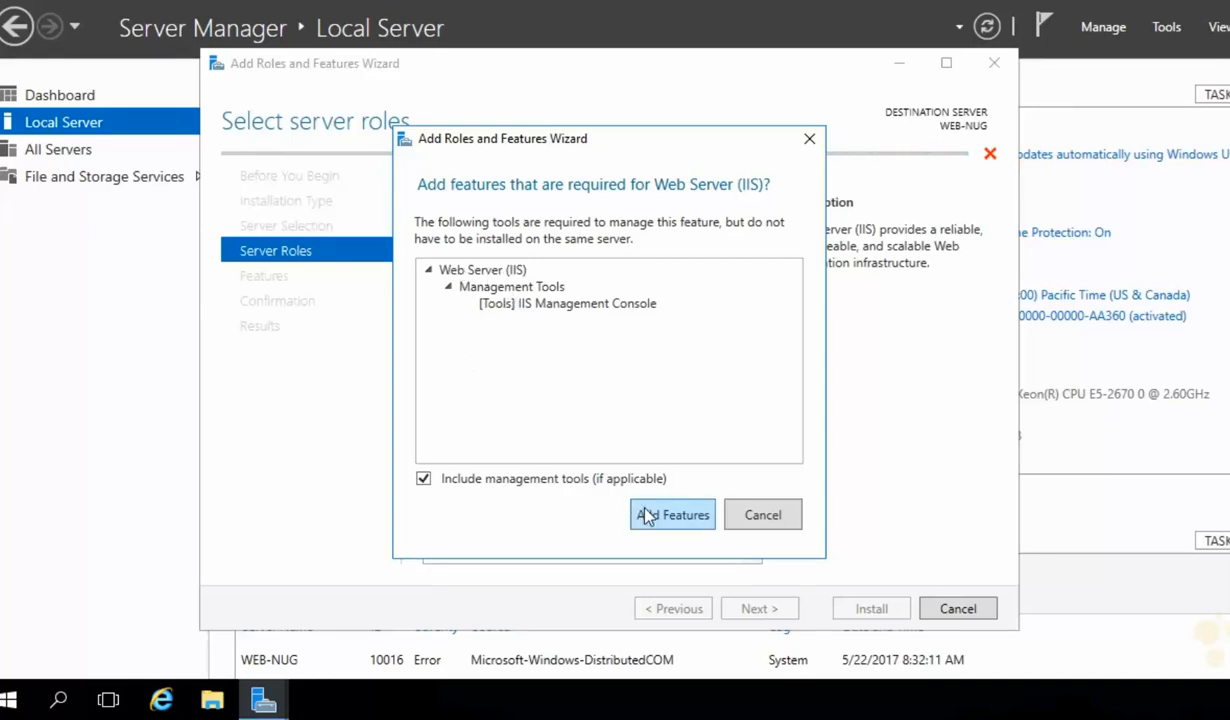
click(672, 514)
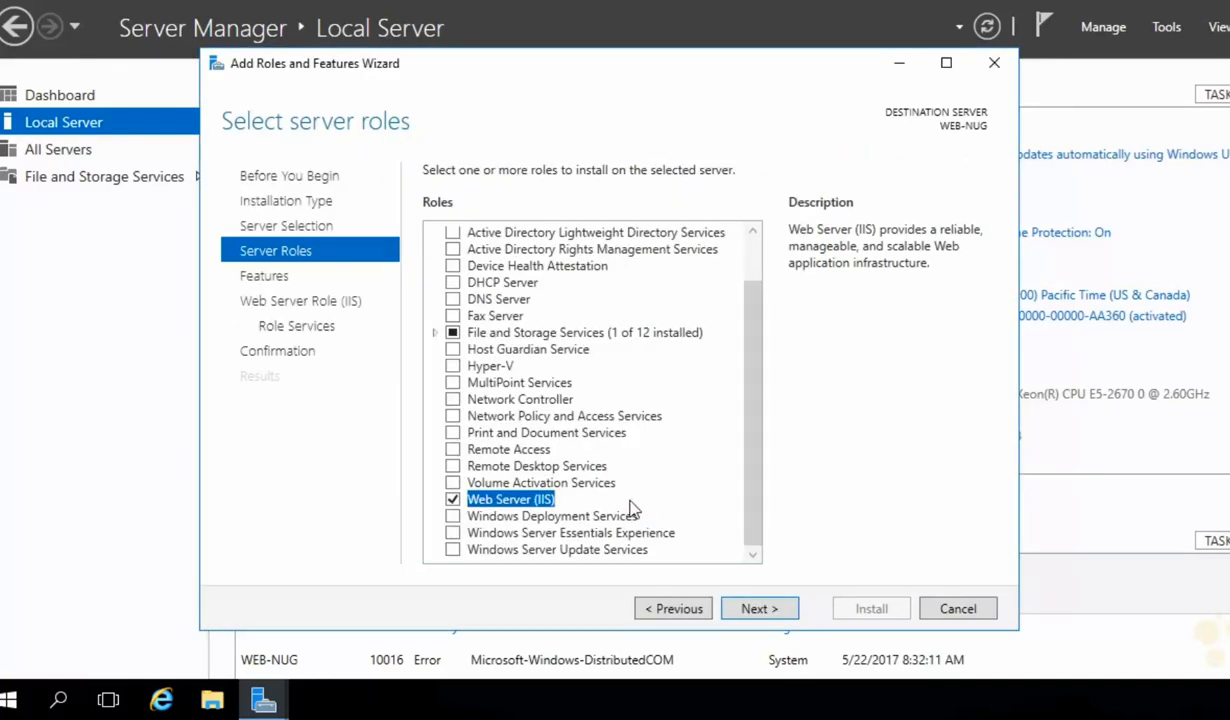
mouse_move(287, 290)
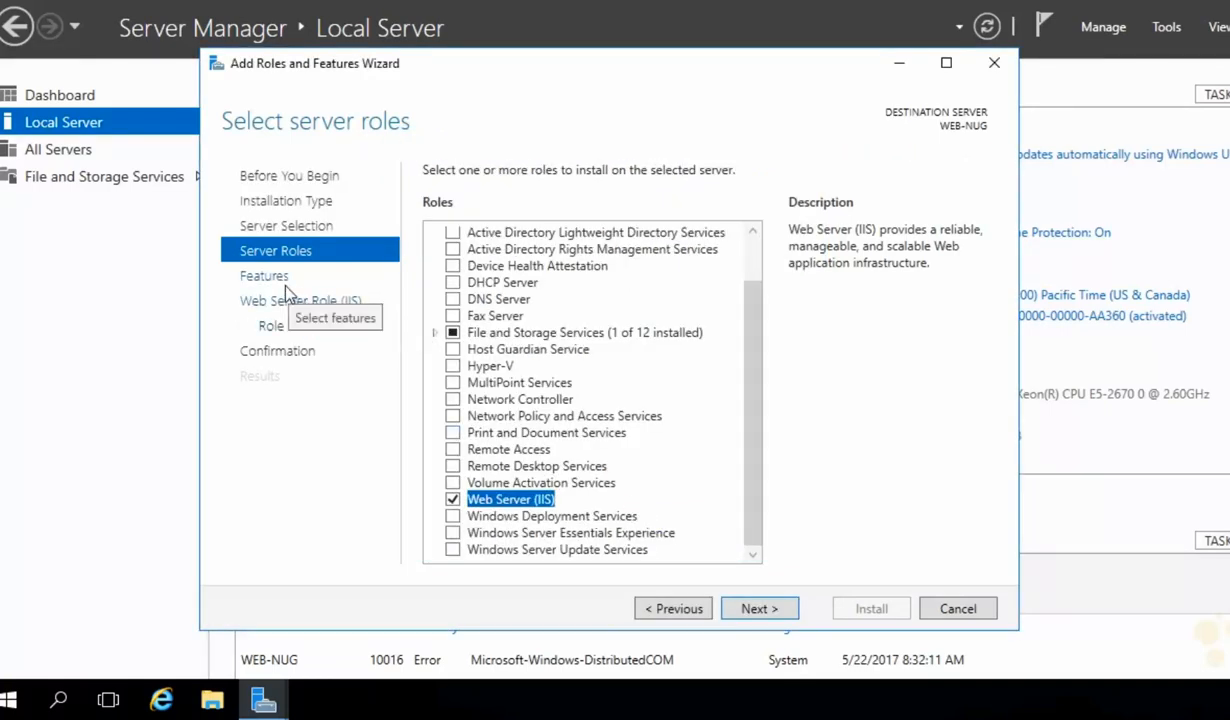
Advance to Features and untick Remote Server Administration Tools
click(759, 608)
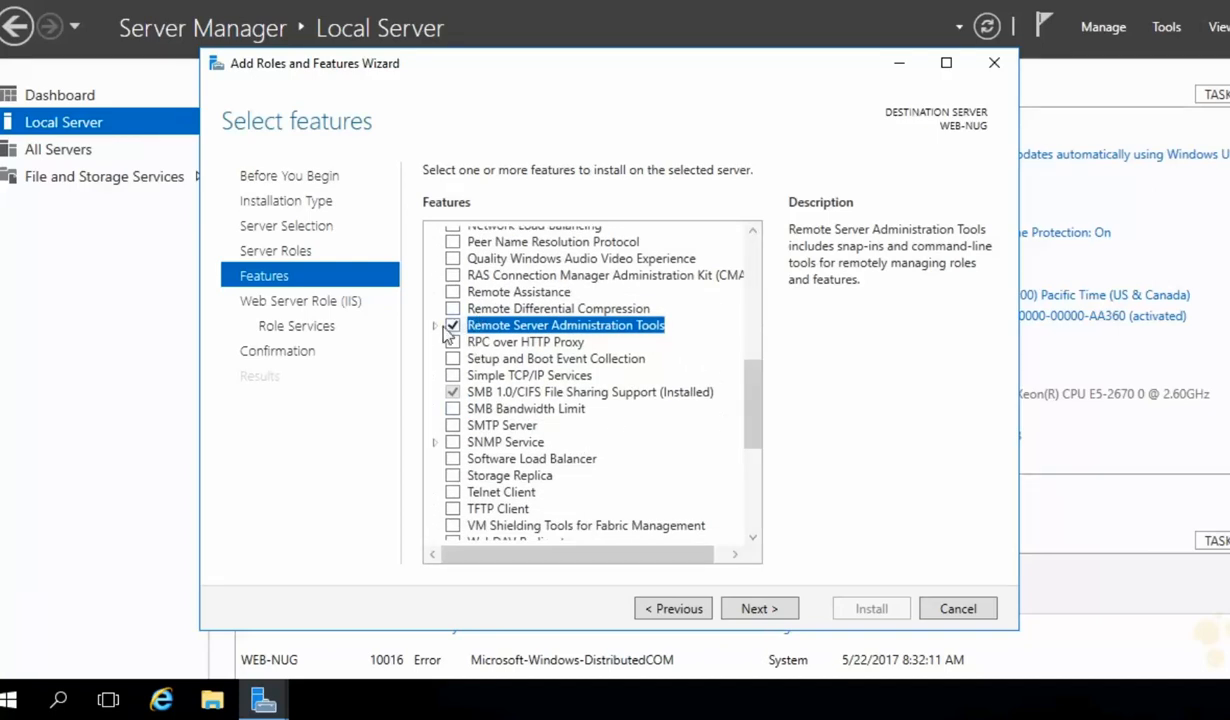
click(435, 326)
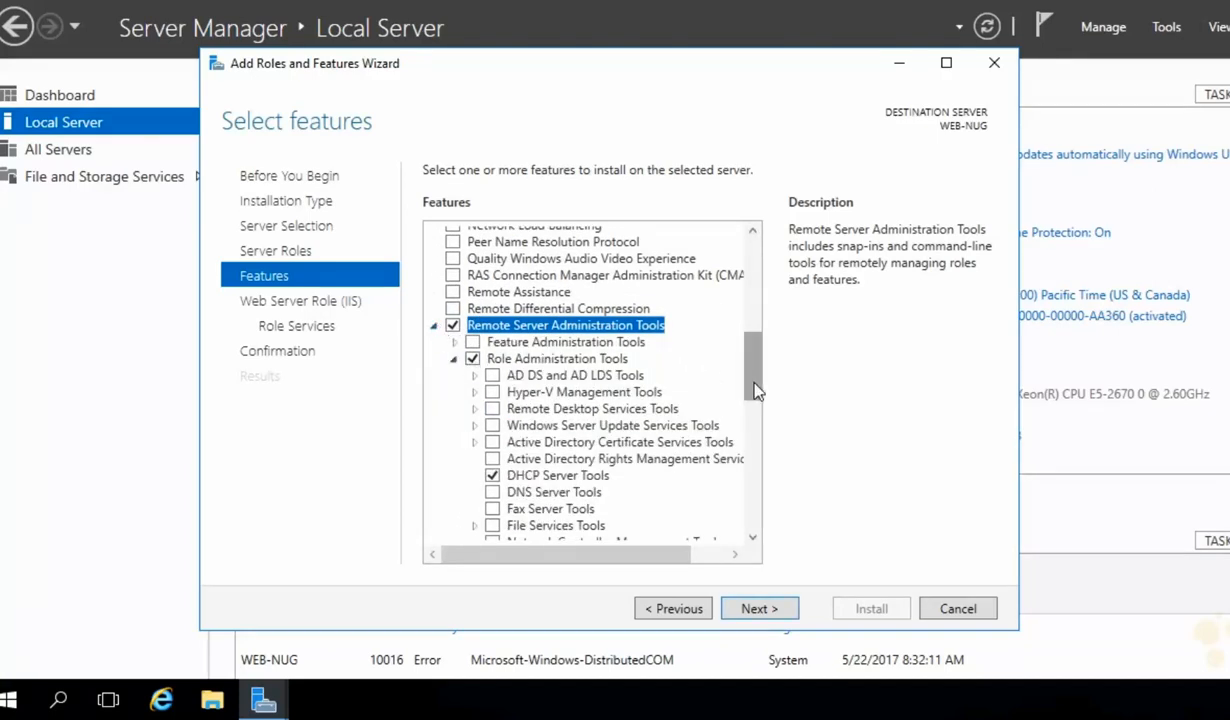
scroll(down, 3)
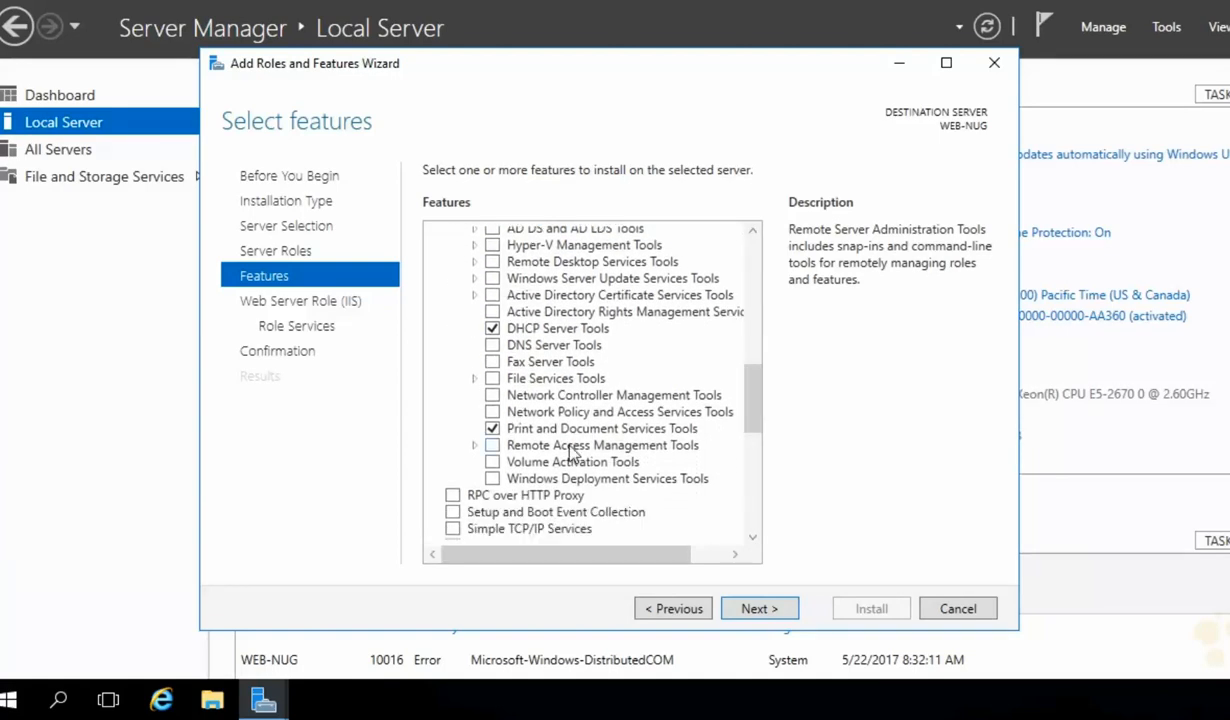
click(491, 328)
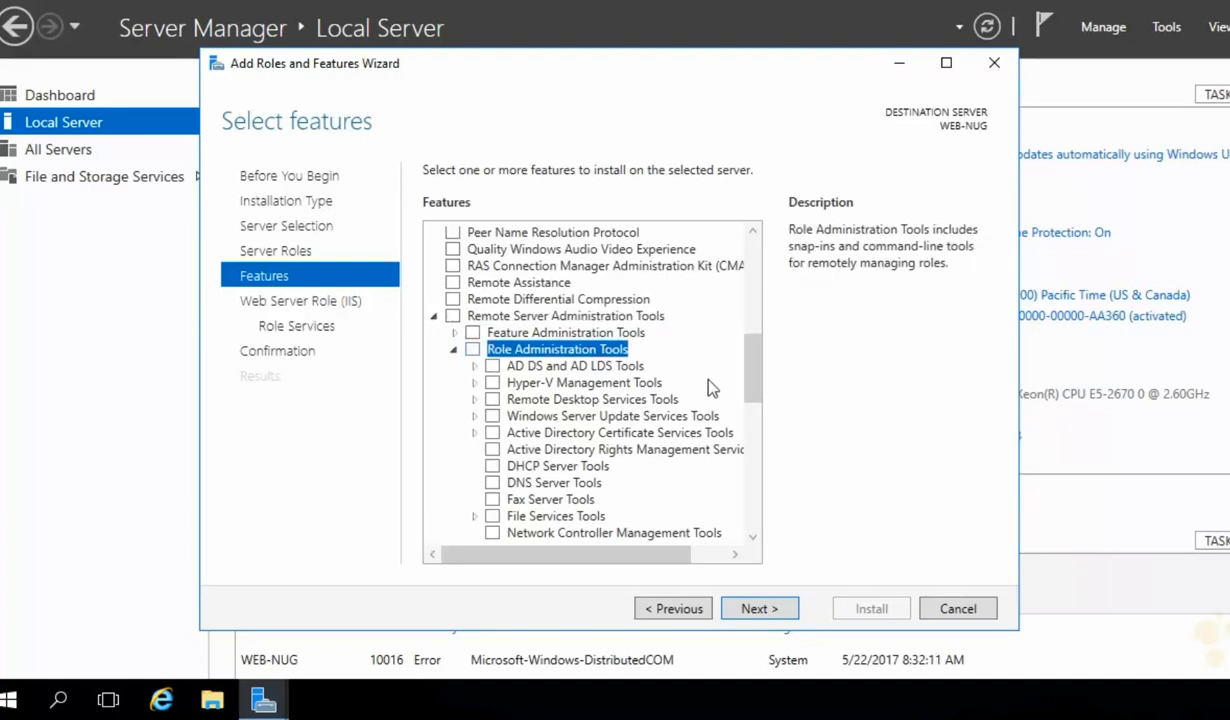
Scroll through the Role Administration Tools list without checking anything new
scroll(down, 3)
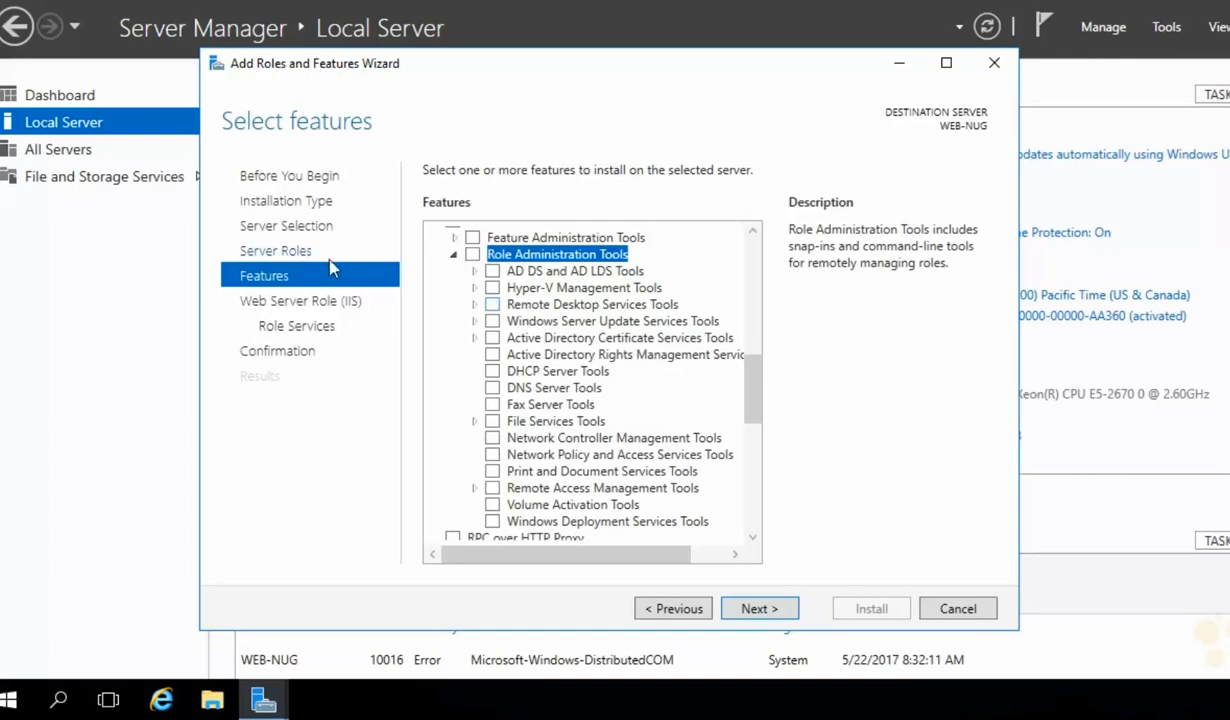
mouse_move(555, 428)
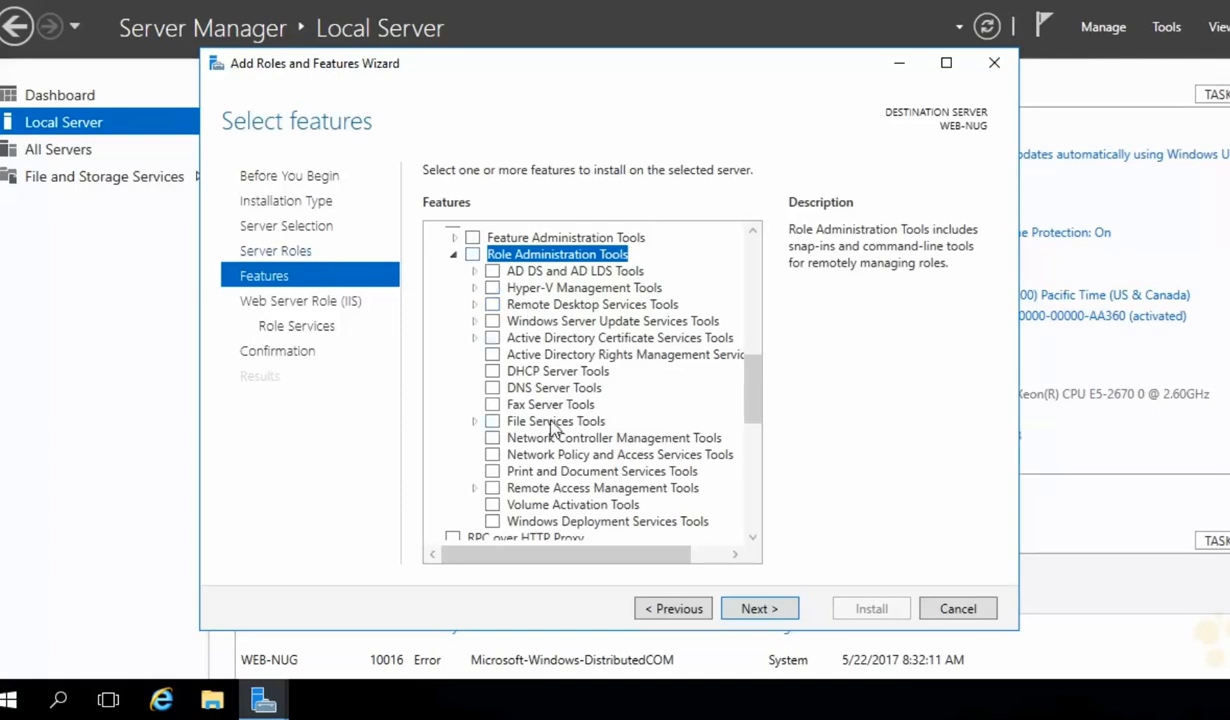
mouse_move(560, 345)
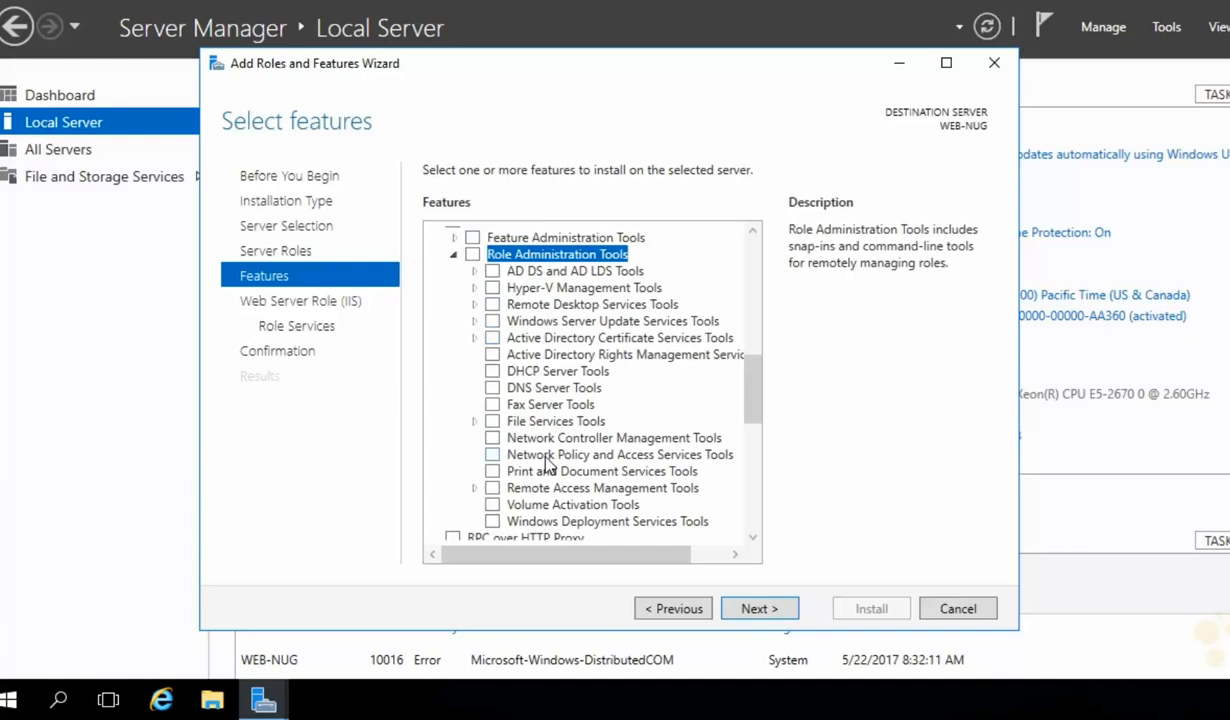
scroll(down, 3)
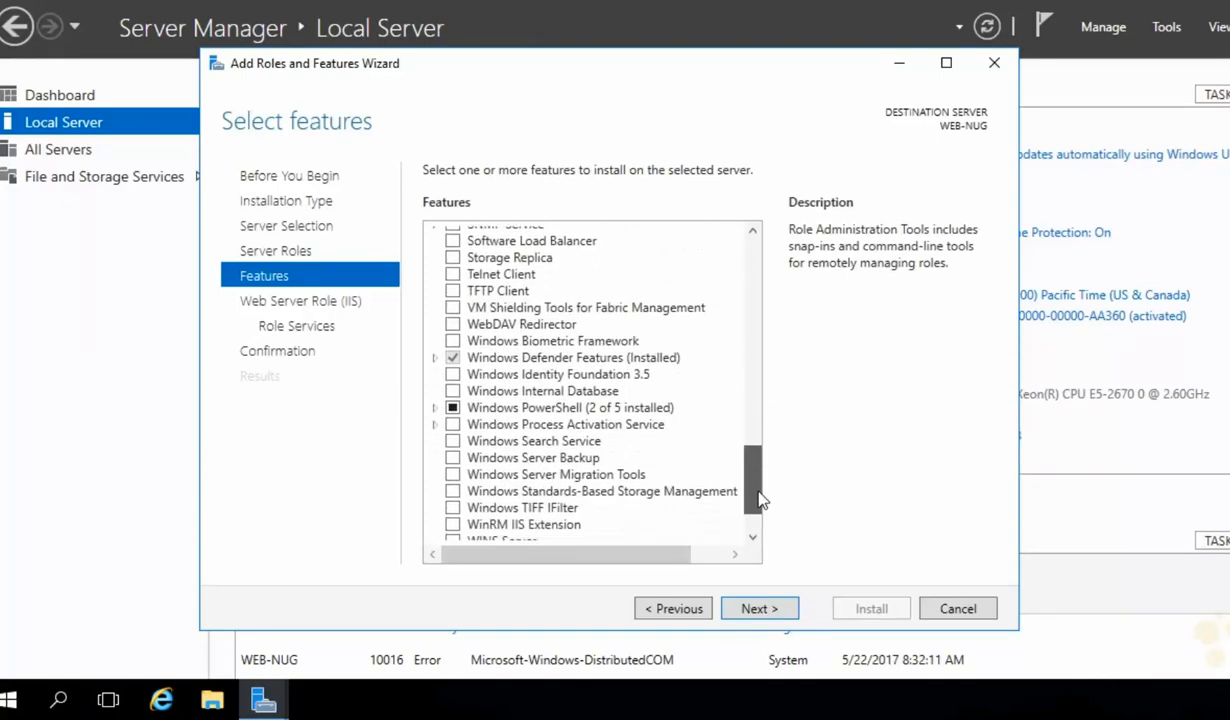
scroll(down, 3)
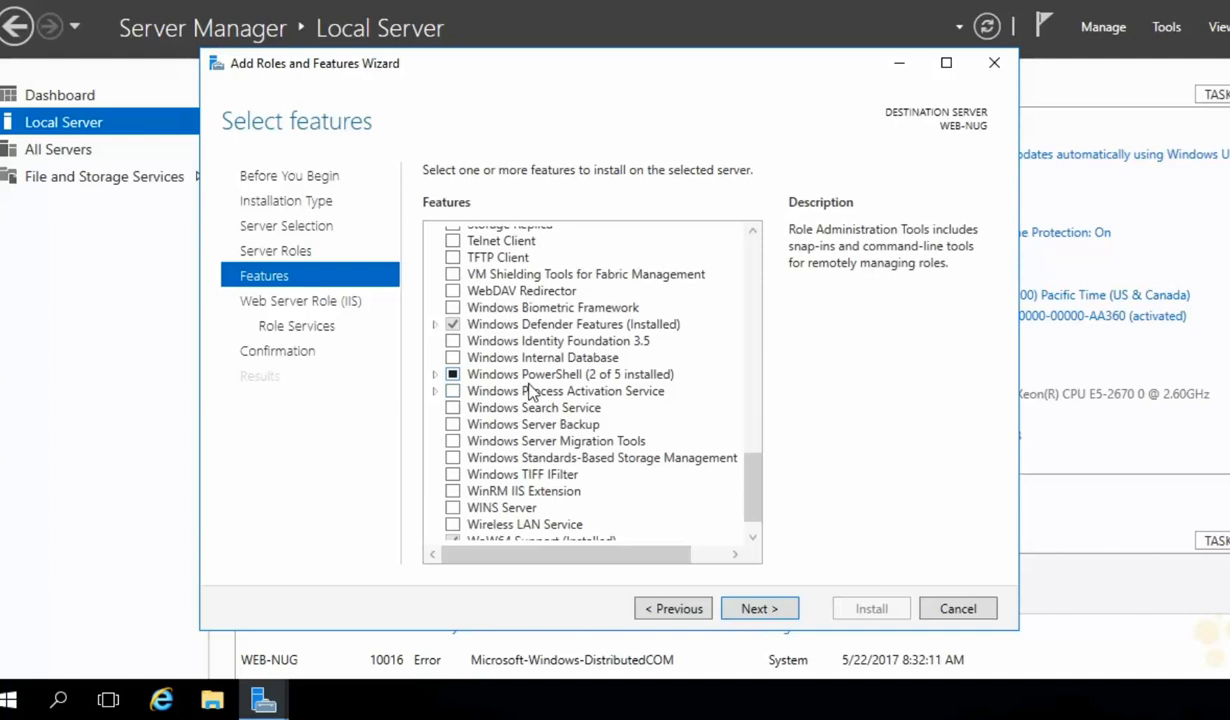
scroll(down, 3)
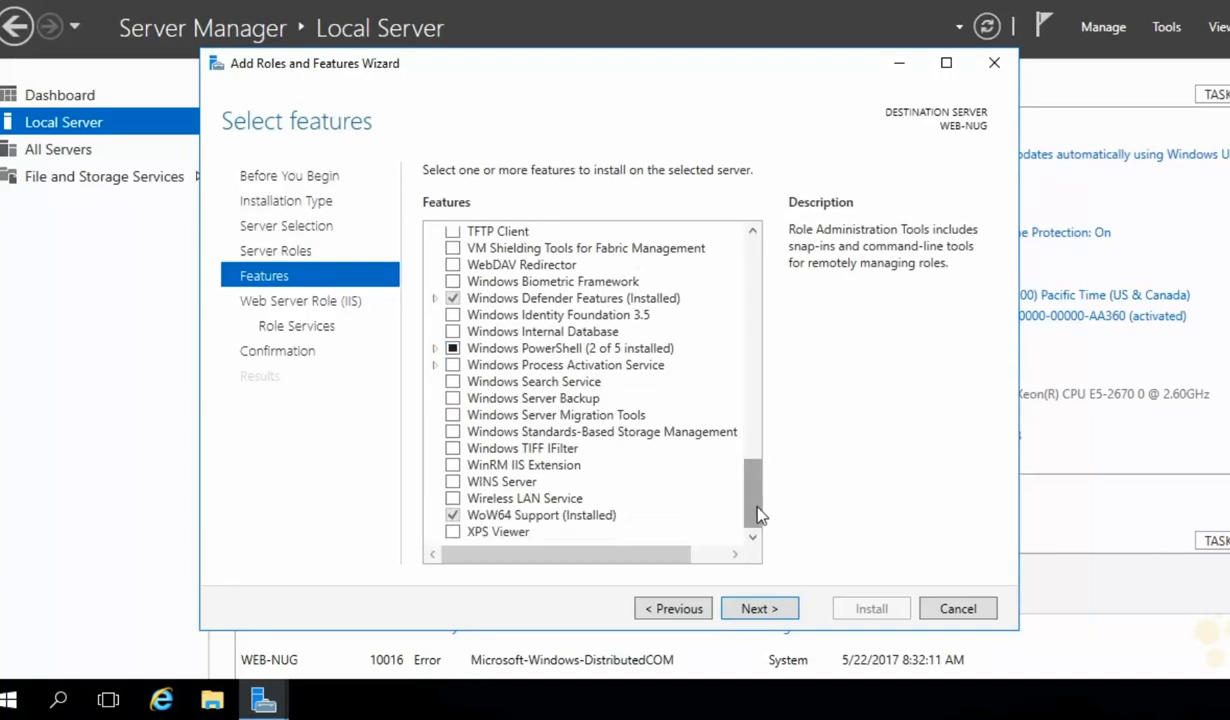
click(436, 348)
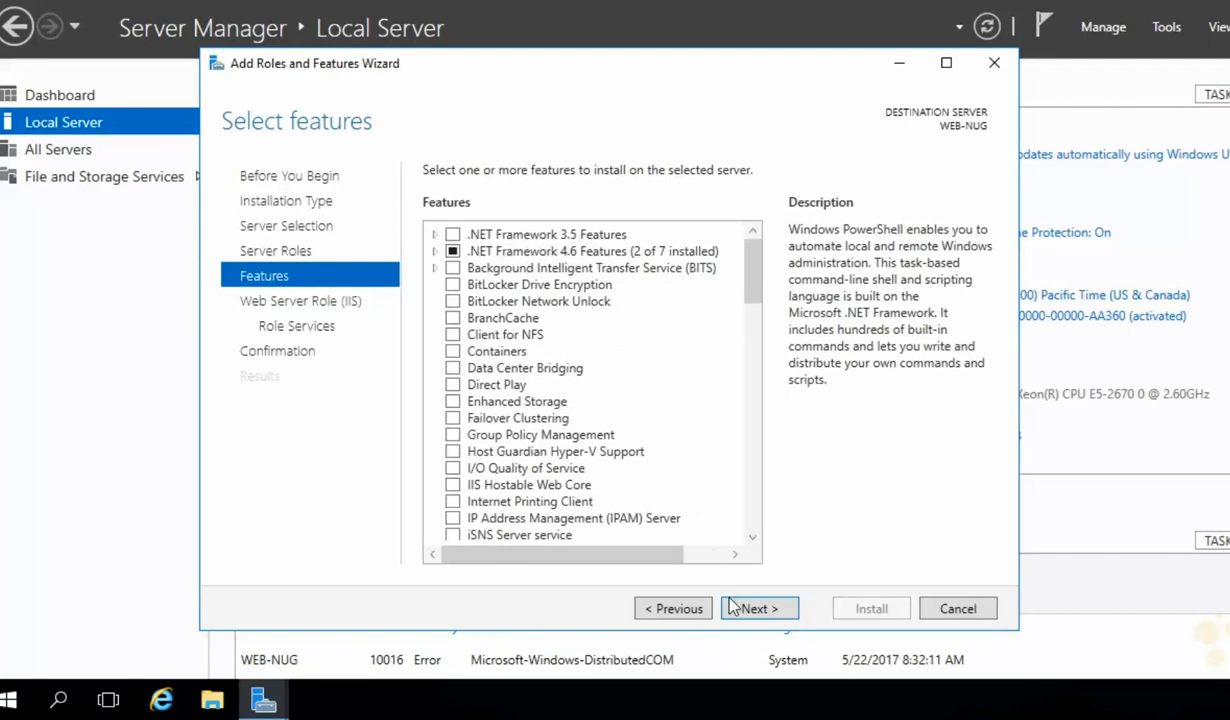
Leave FTP Server unticked in IIS role services and reach the Confirmation page
click(759, 608)
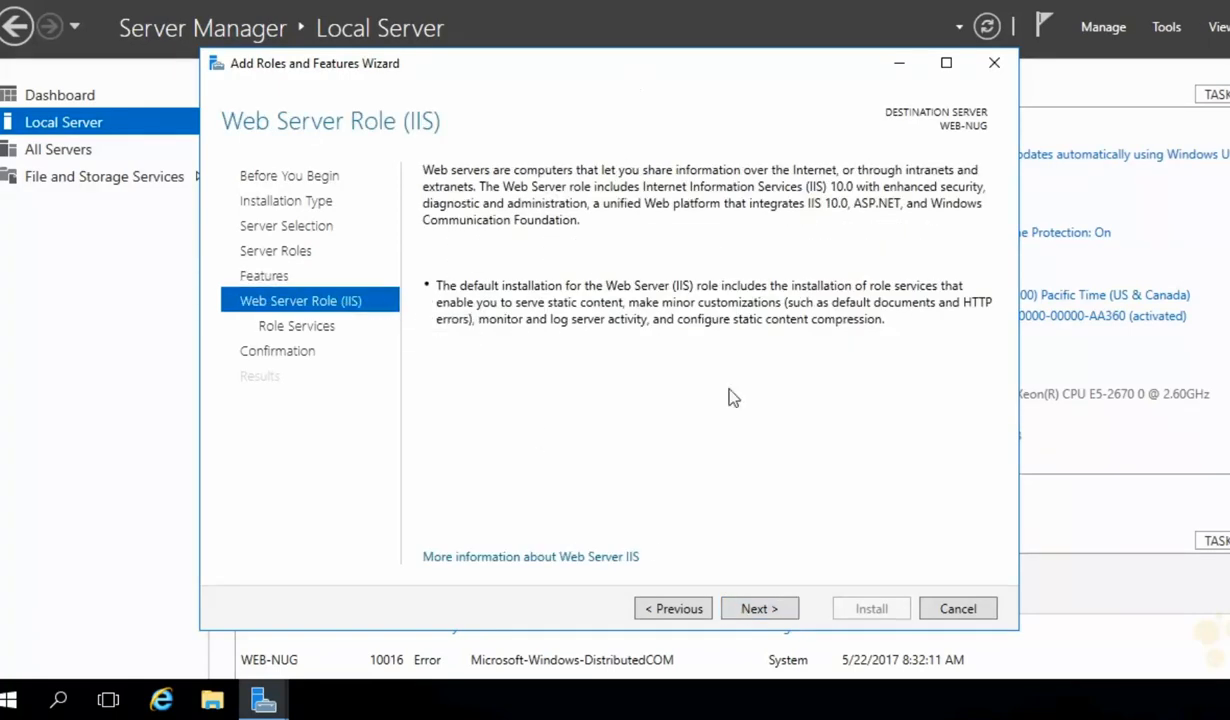
click(759, 608)
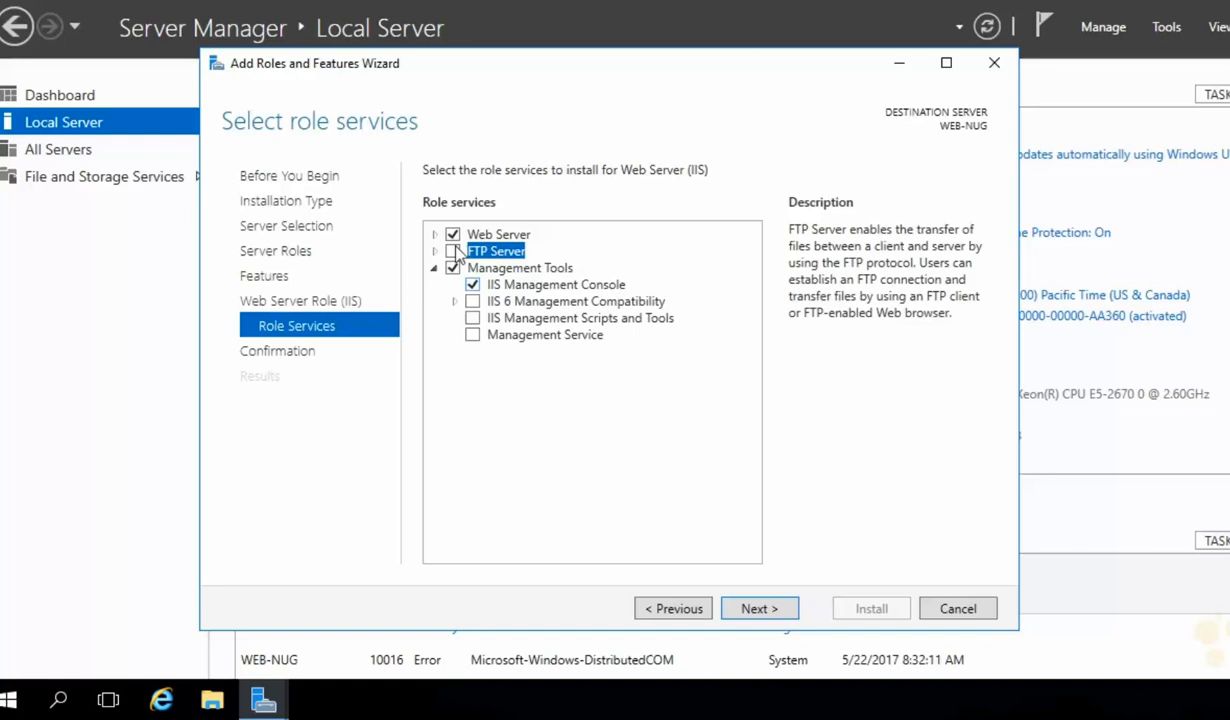
click(453, 251)
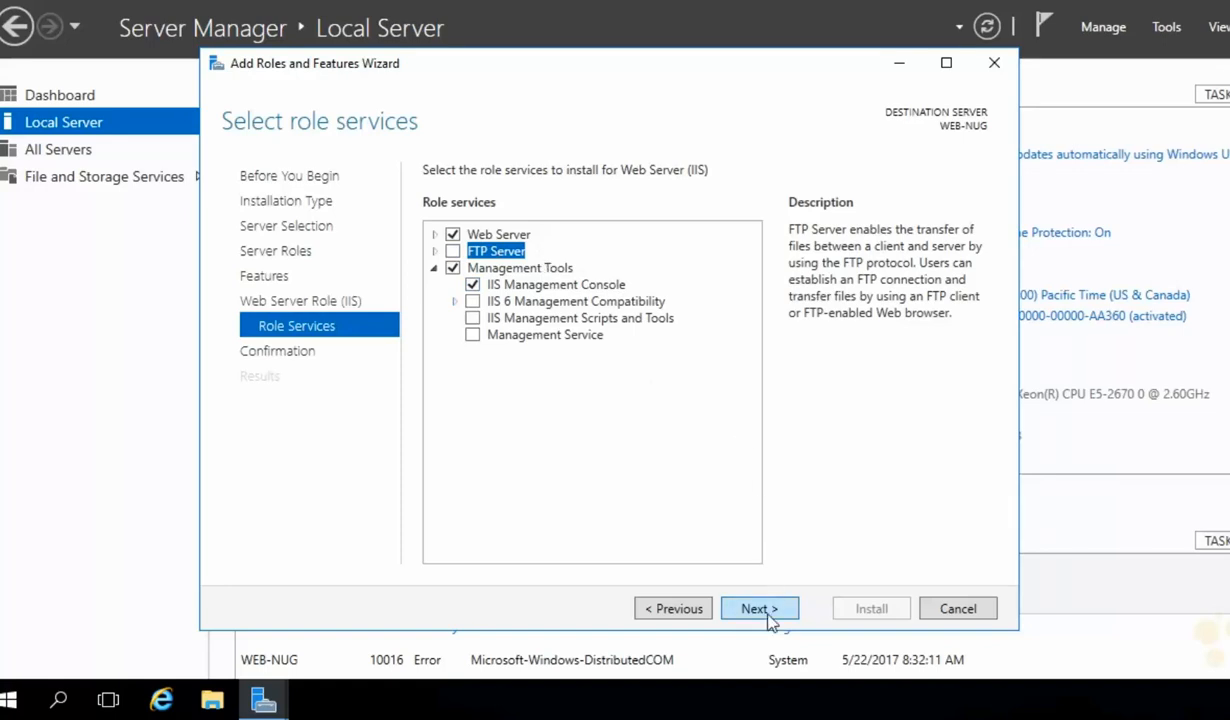
click(759, 608)
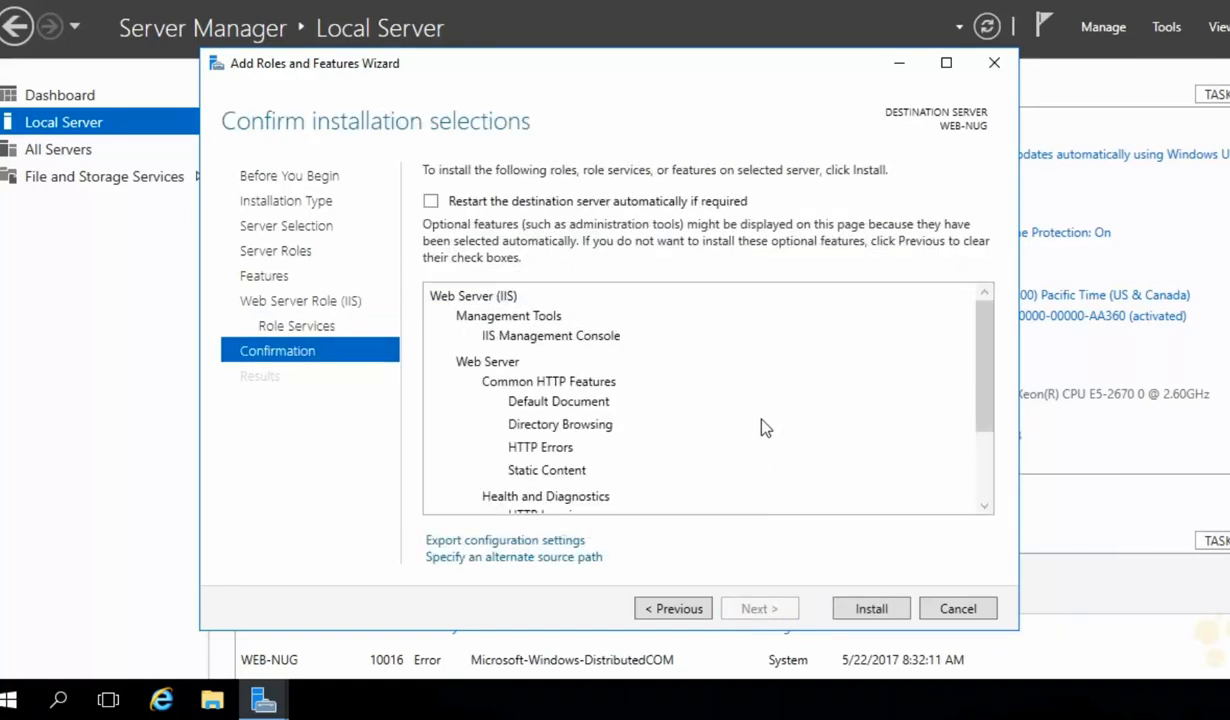
Install Web Server (IIS) on WEB-NUG and close the wizard after success
scroll(down, 3)
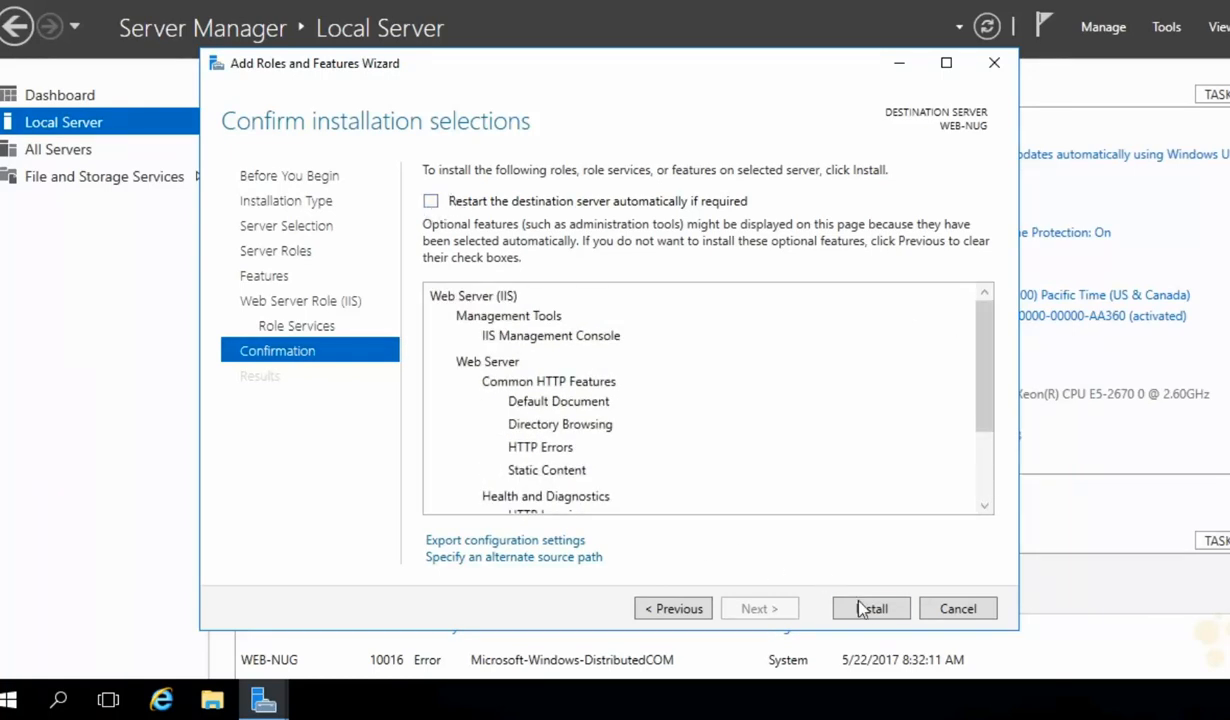
click(870, 608)
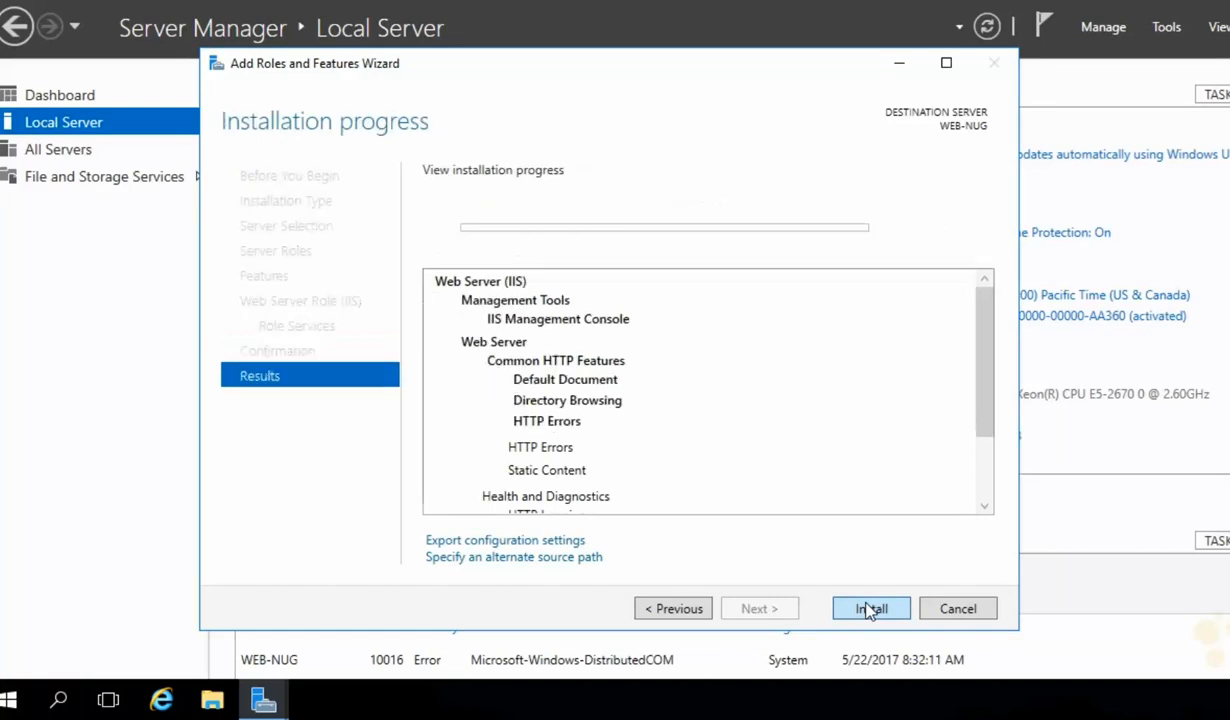
click(870, 608)
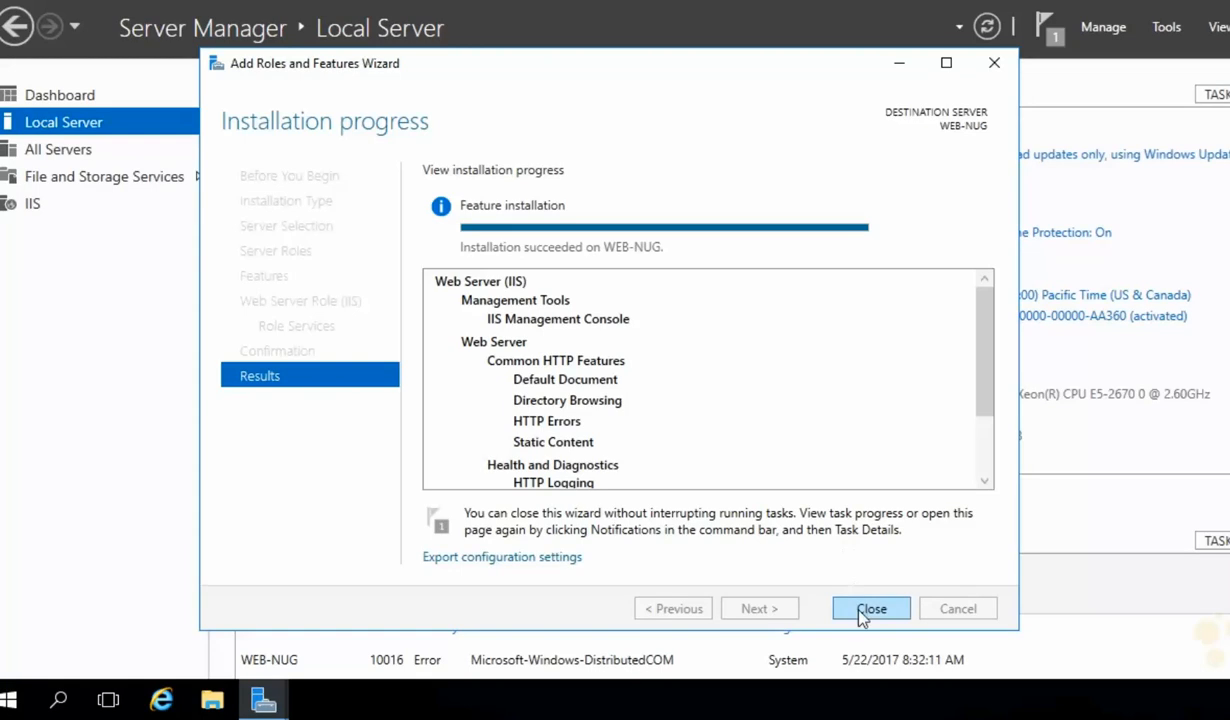
click(870, 608)
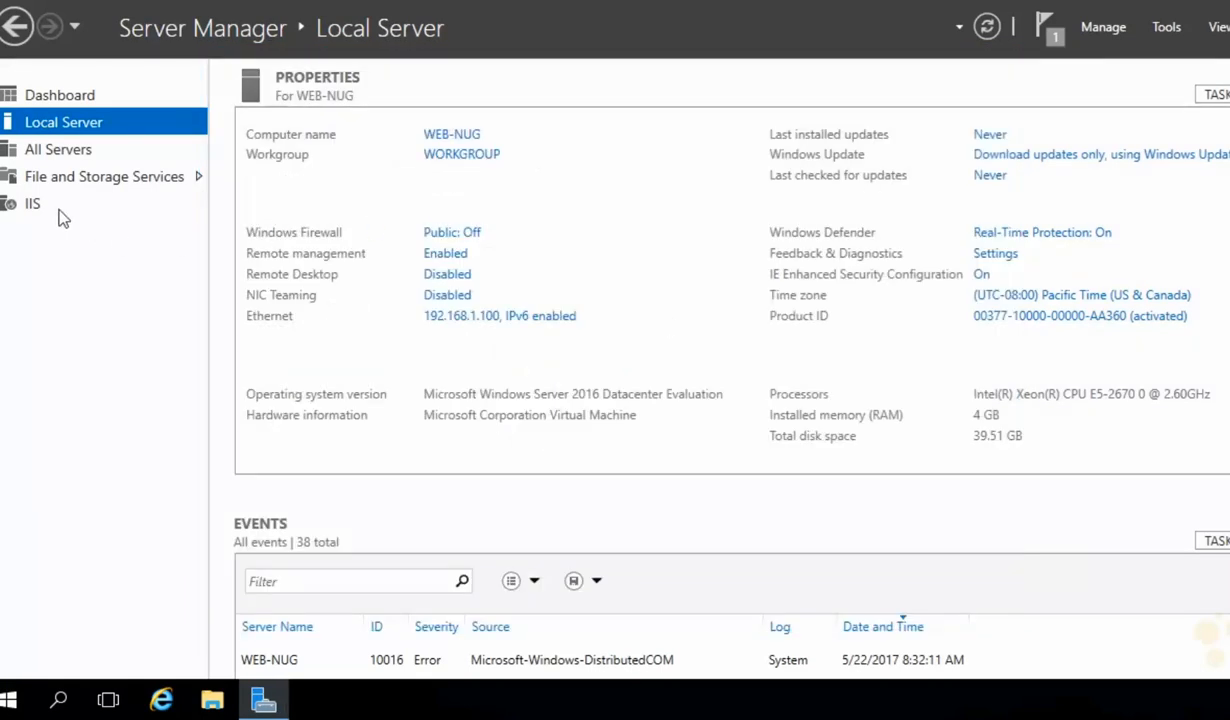
mouse_move(40, 210)
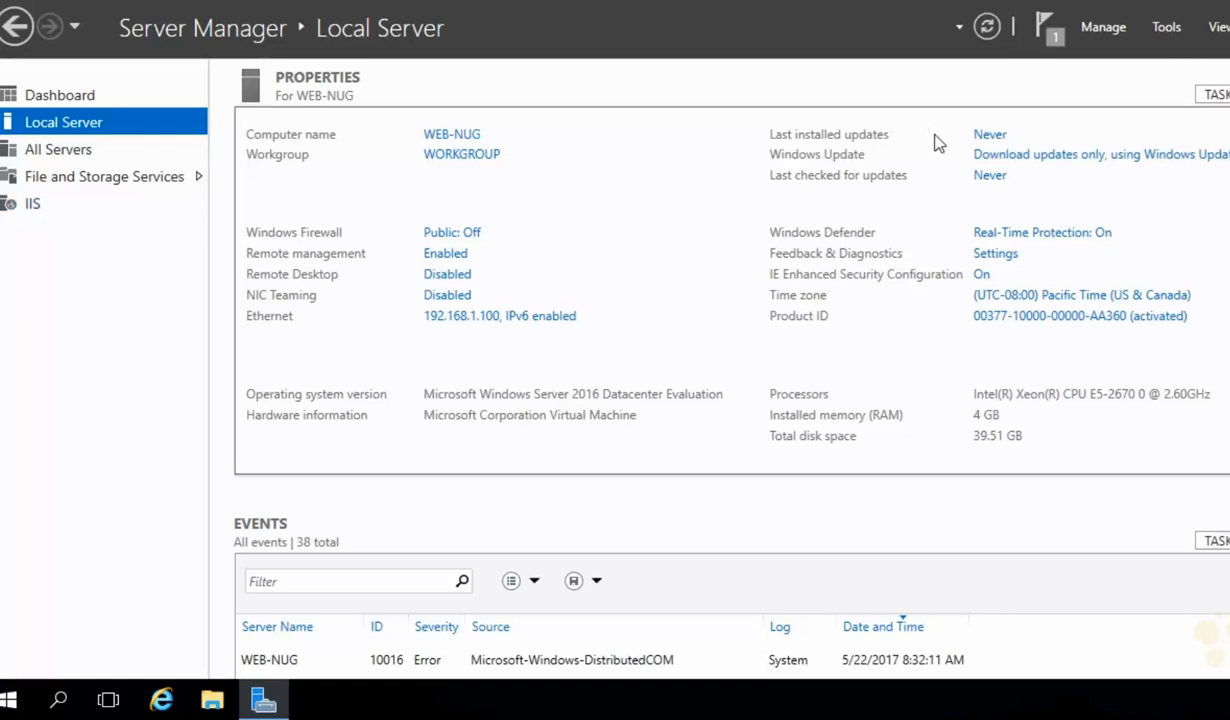
Open Server Manager's Tools menu to launch IIS Manager
click(1166, 27)
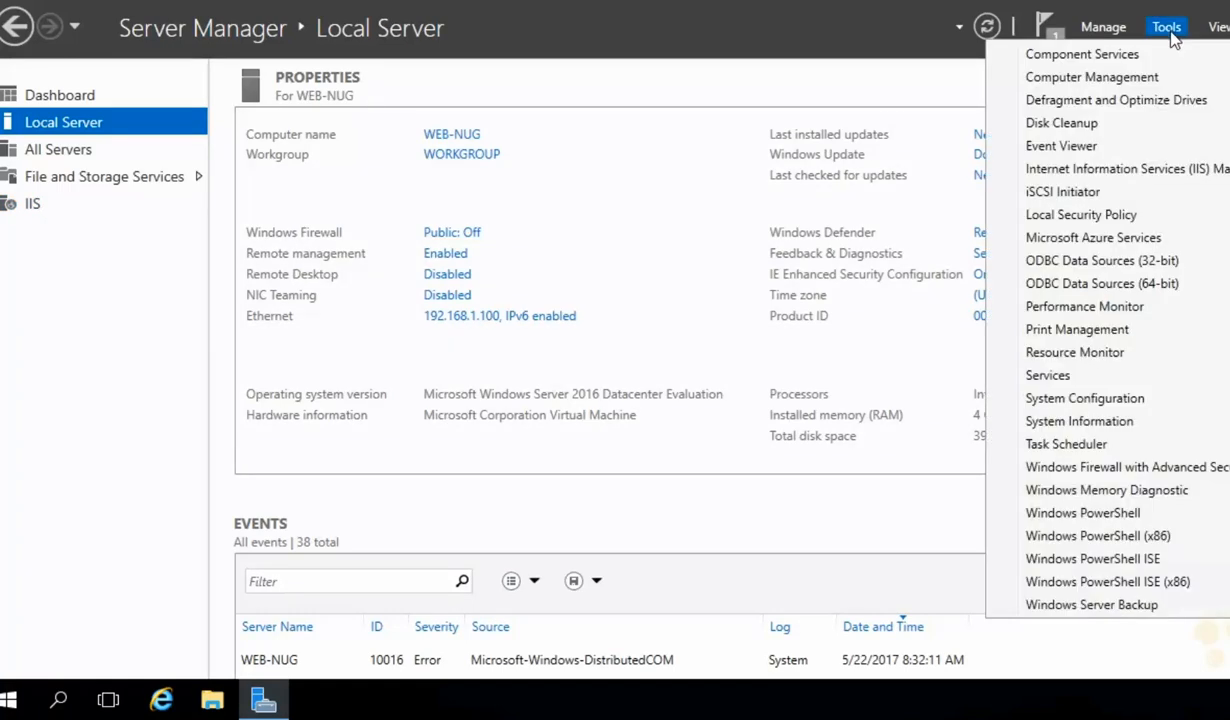
mouse_move(1125, 168)
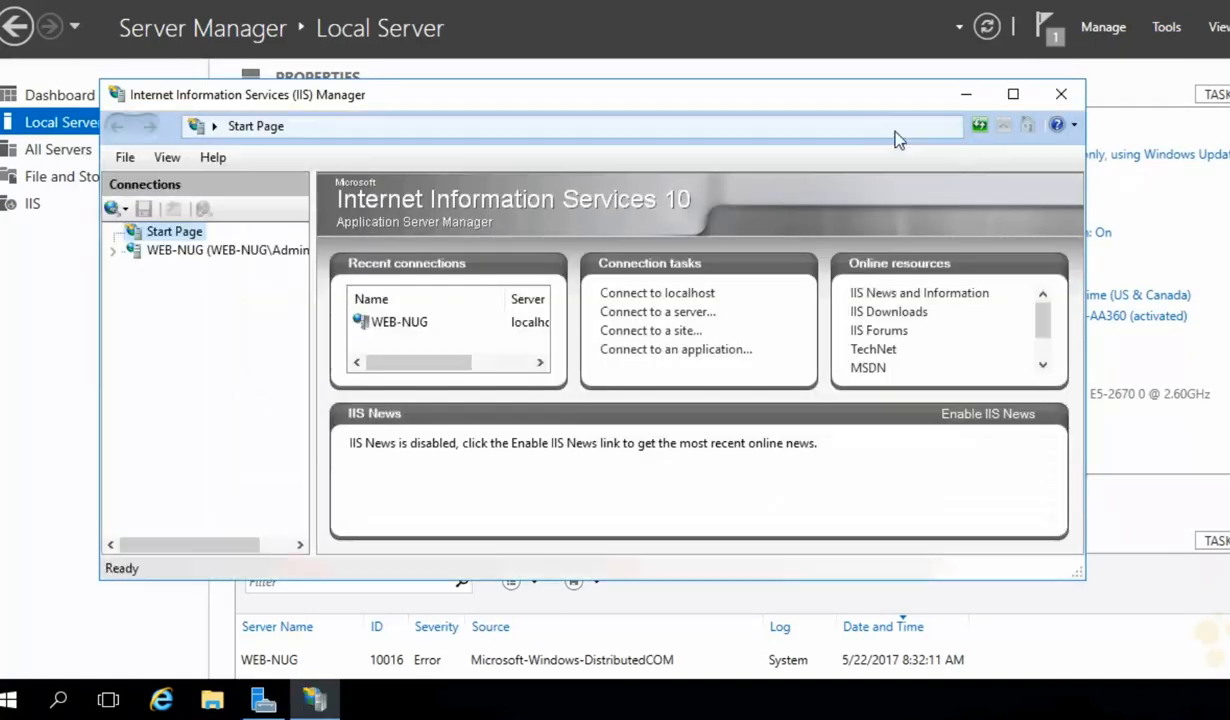
Expand WEB-NUG > Sites and show Default Web Site's content view
click(1013, 94)
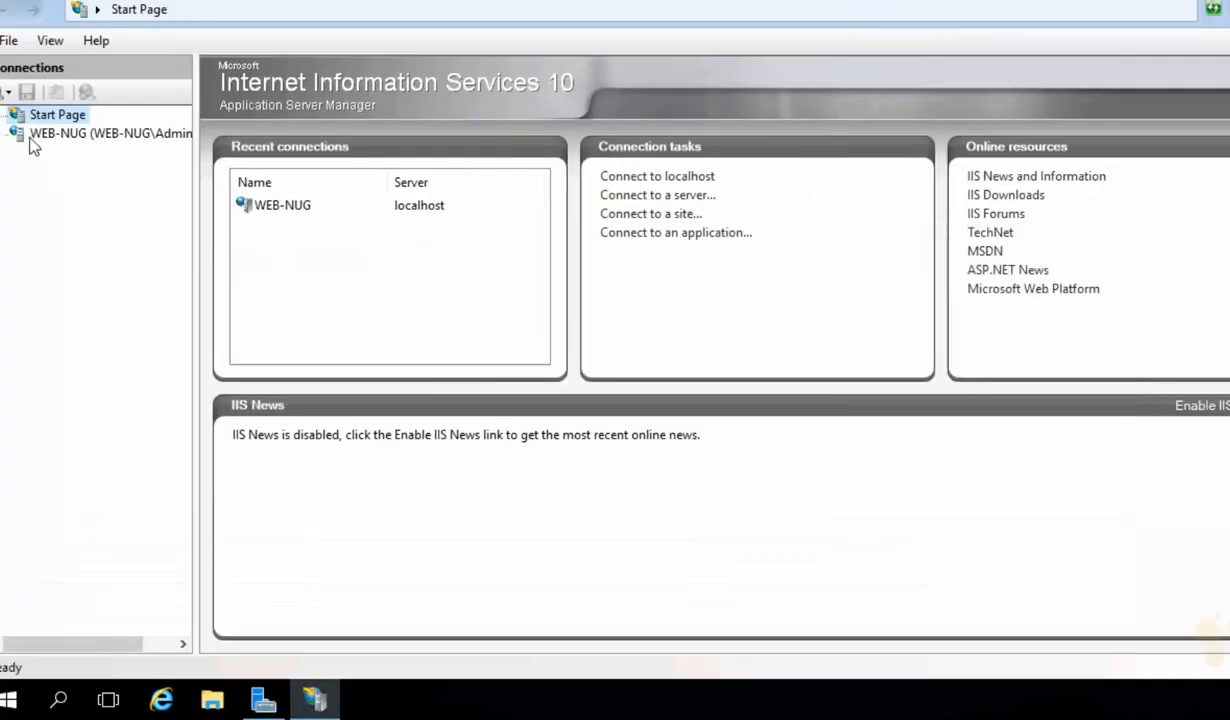
click(110, 133)
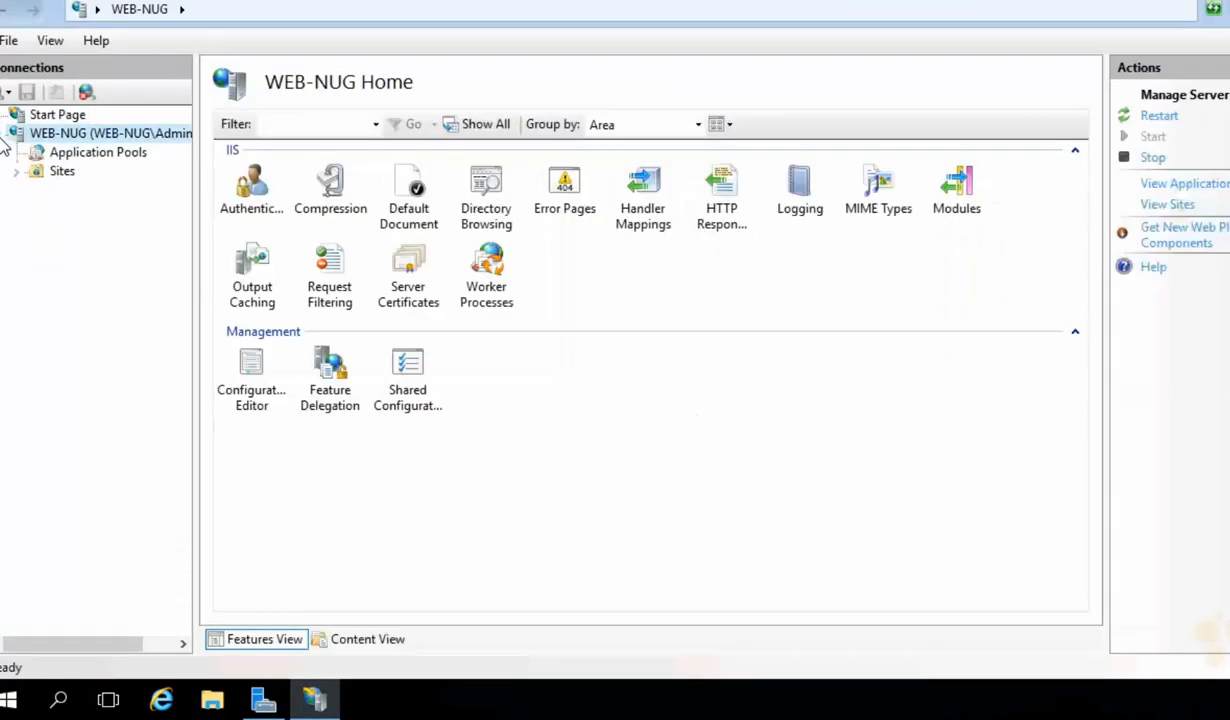
click(35, 171)
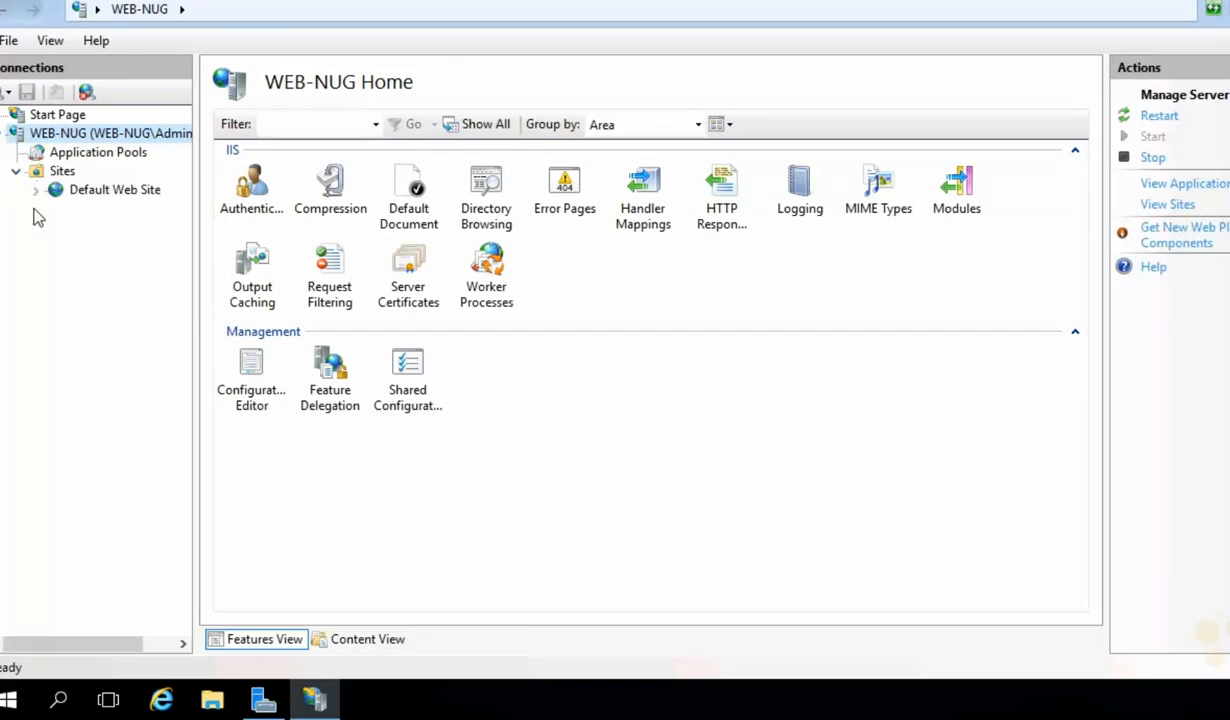
click(114, 189)
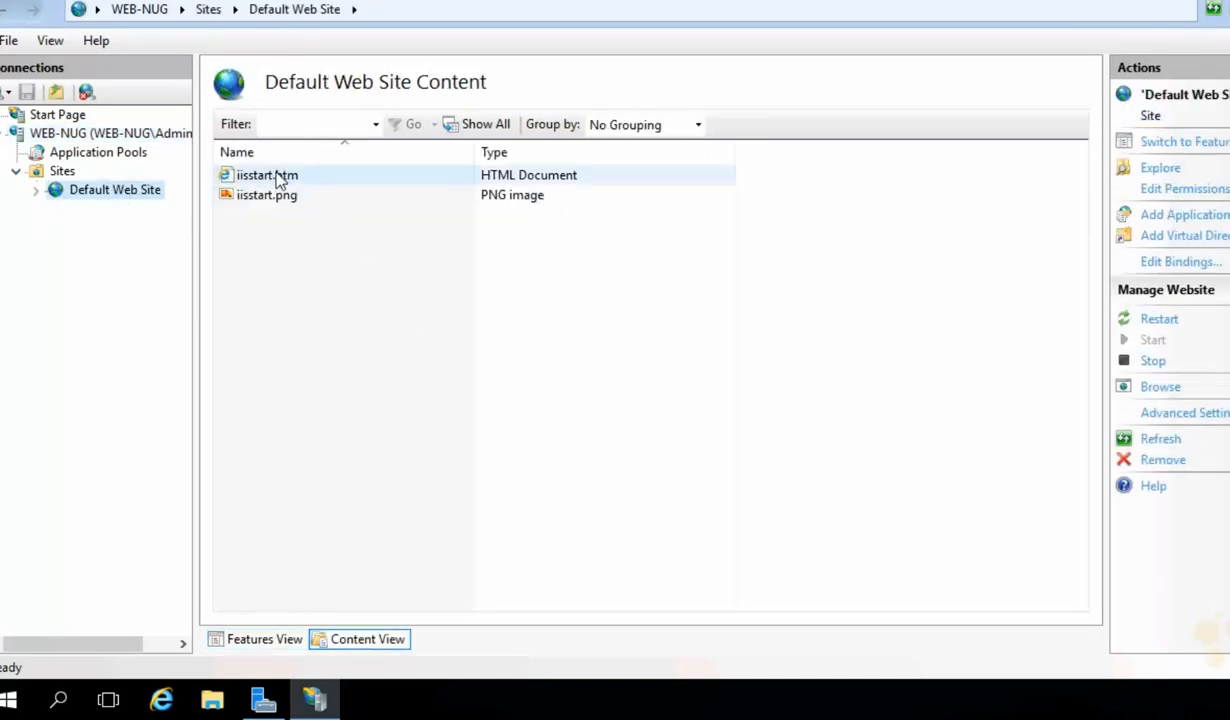
click(266, 195)
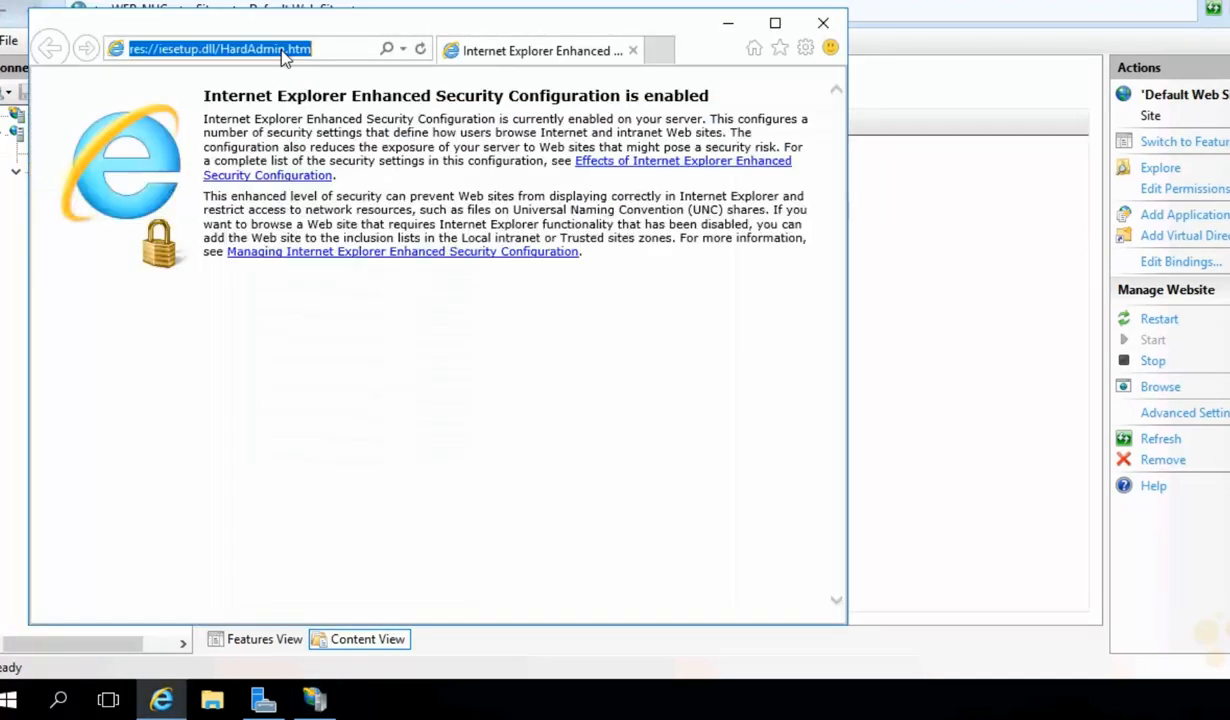
click(50, 48)
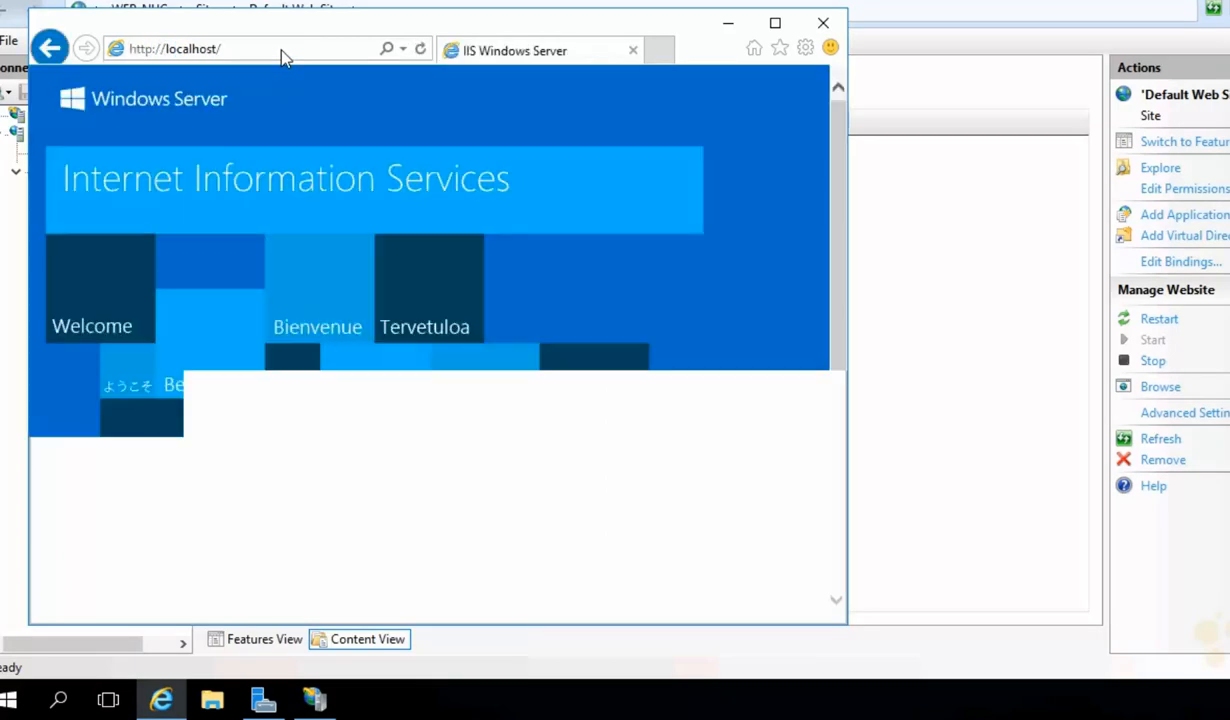